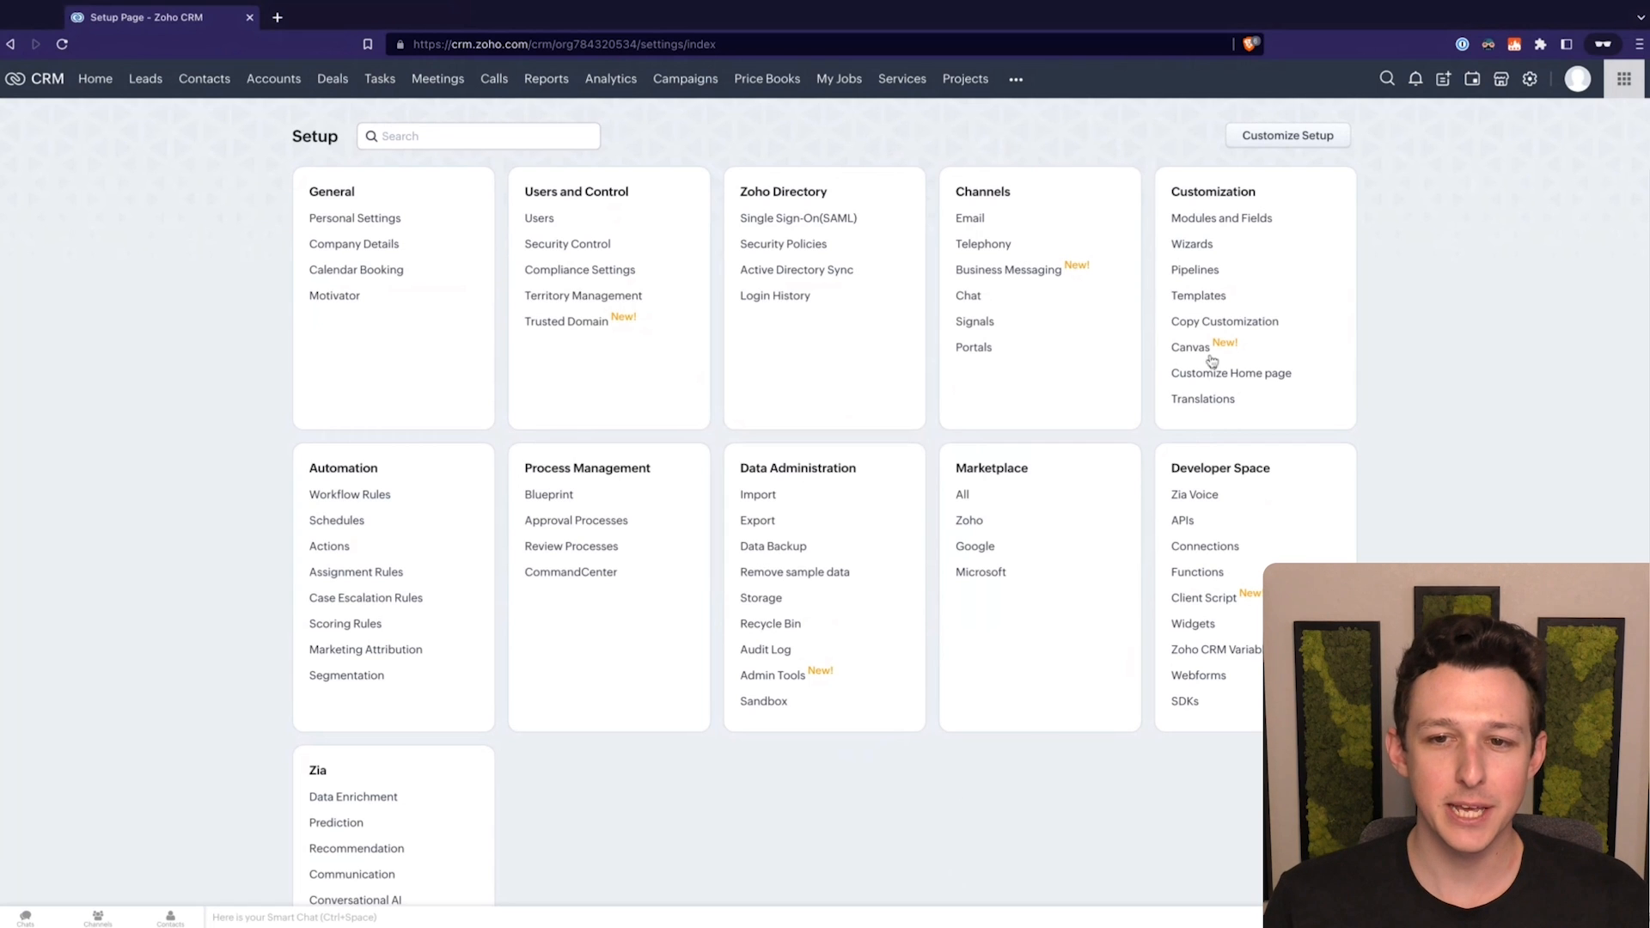
mouse_move(1144, 356)
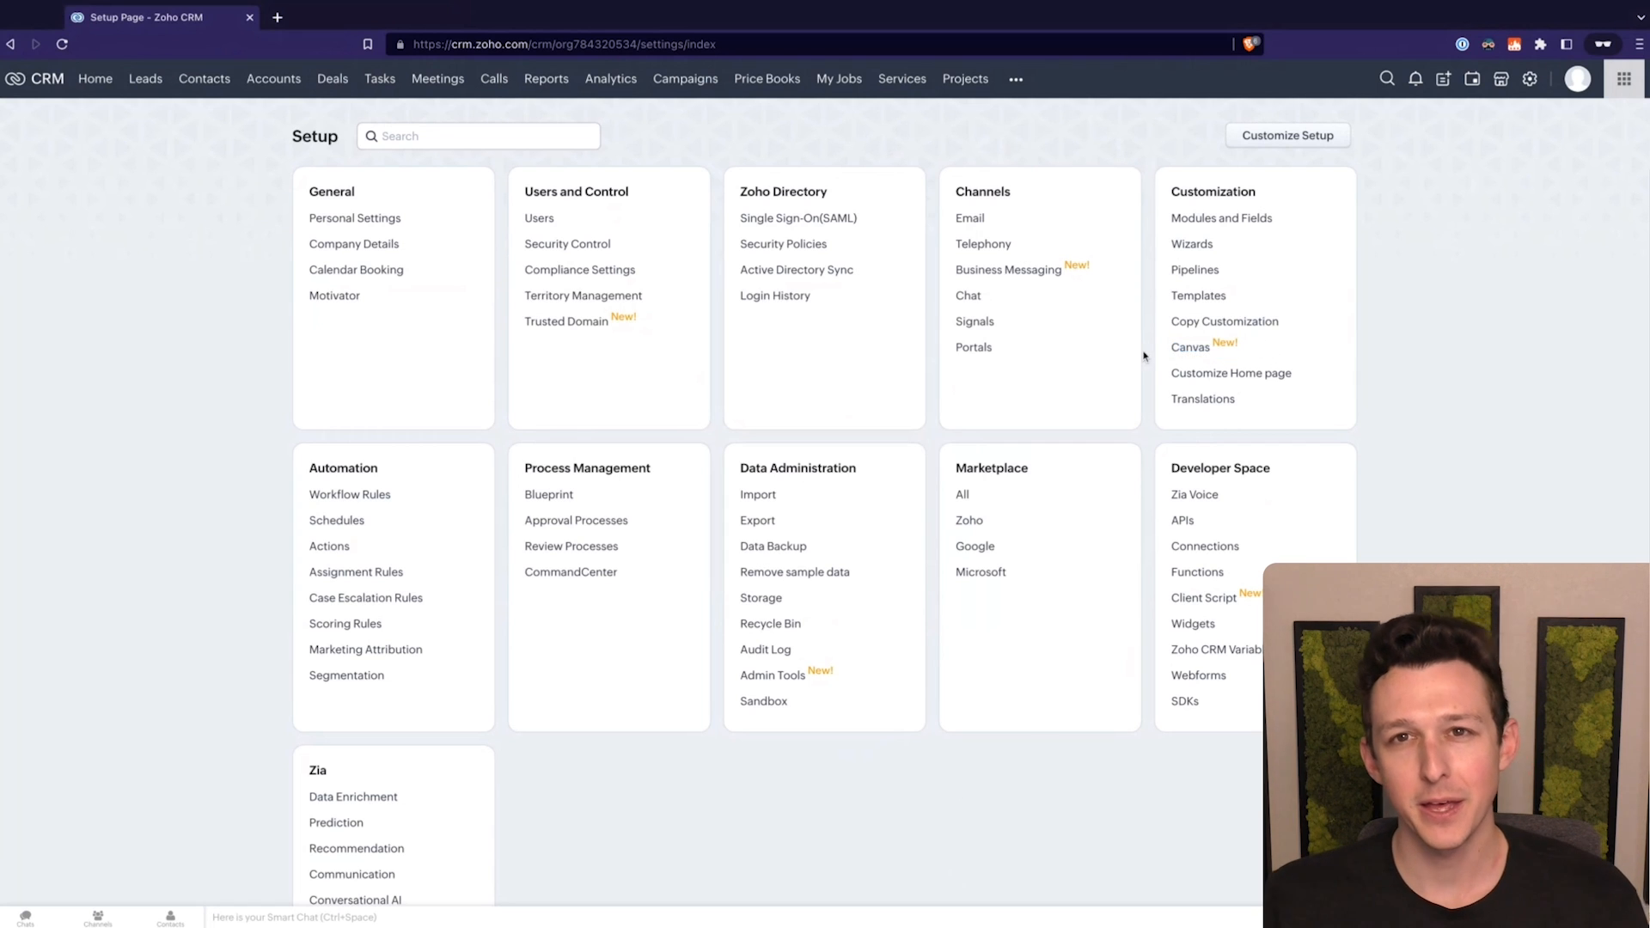
Step: Open the Canvas page builder under Customization in Setup
click(1191, 347)
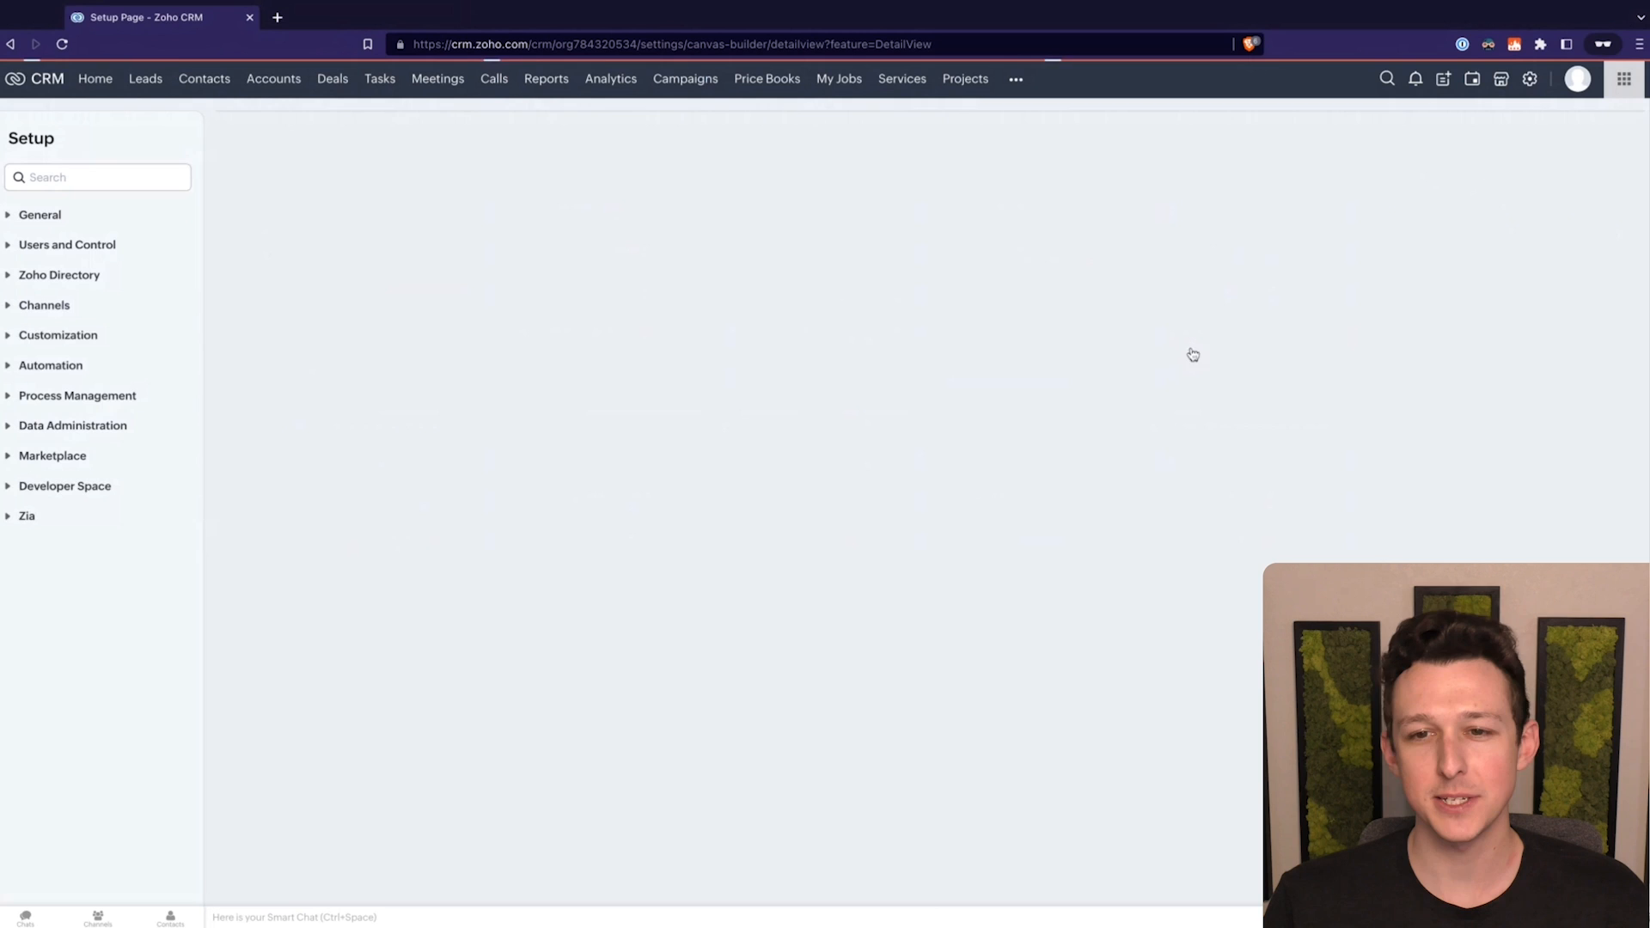
click(58, 335)
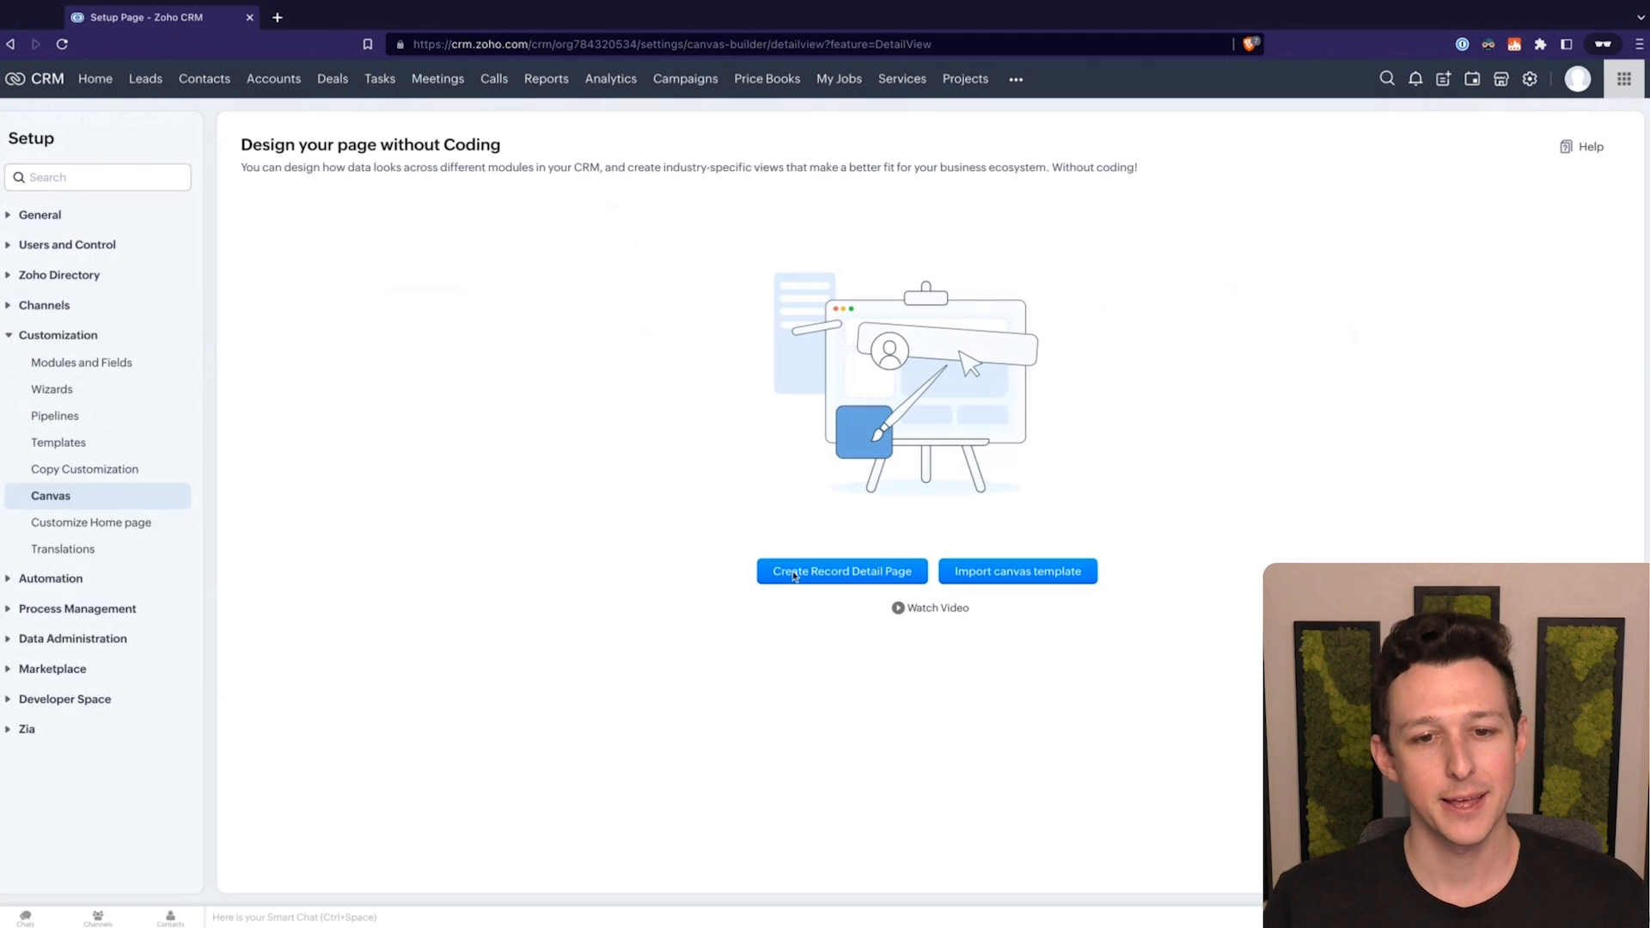
Step: Create a record detail page for Accounts, not Deals, keeping the Standard layout
click(841, 571)
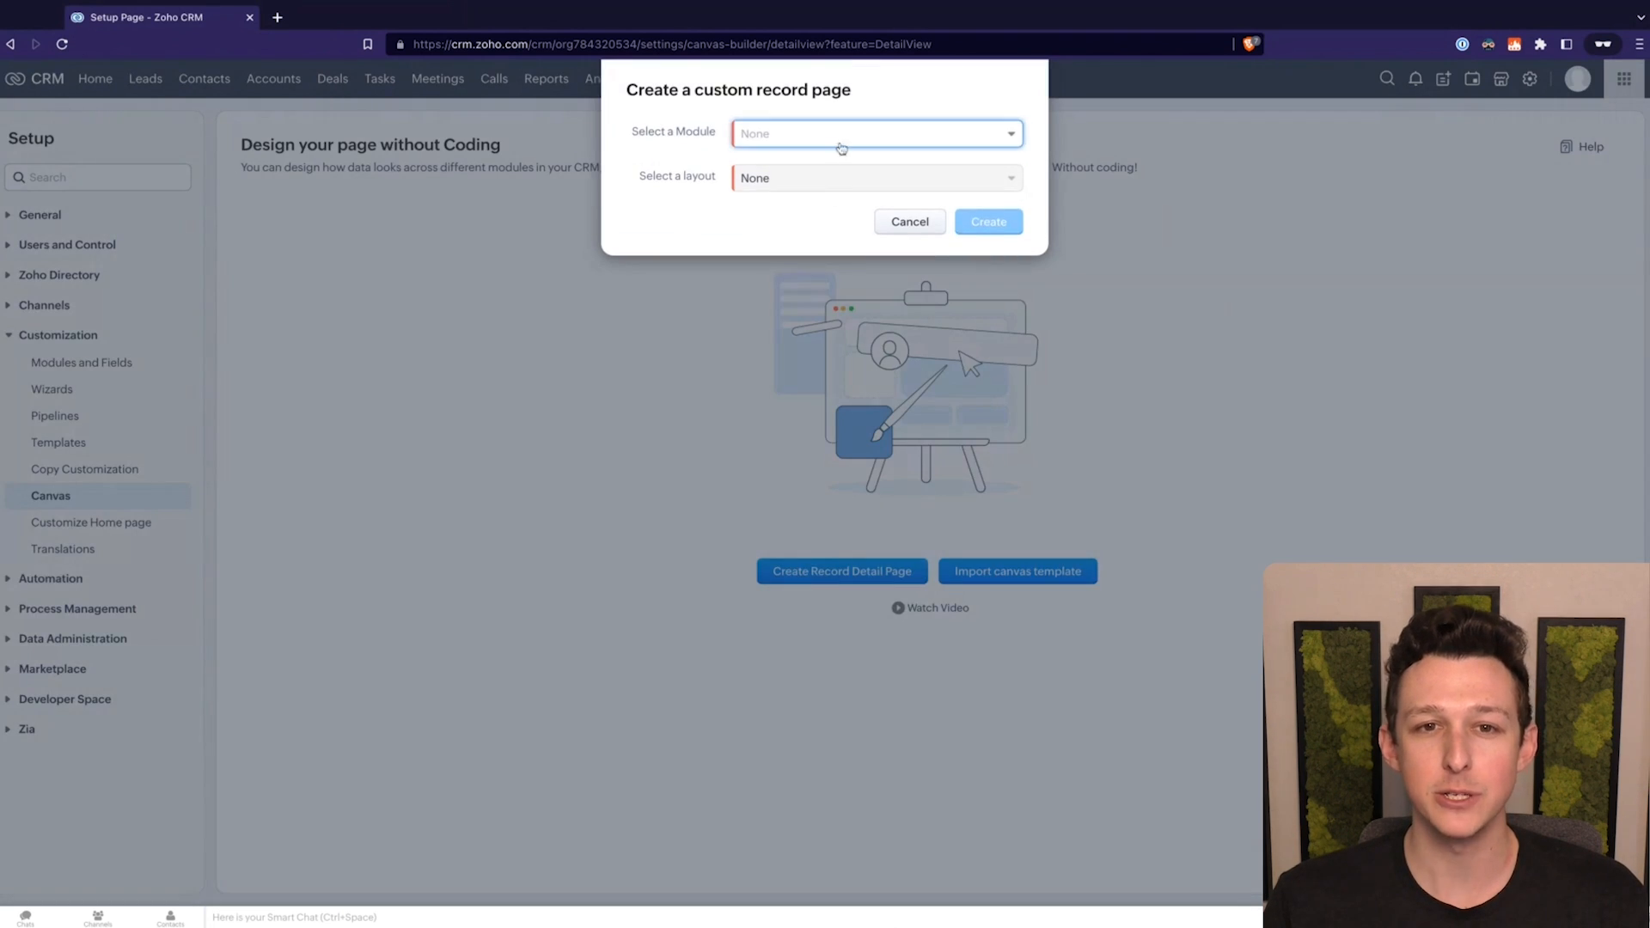
click(873, 132)
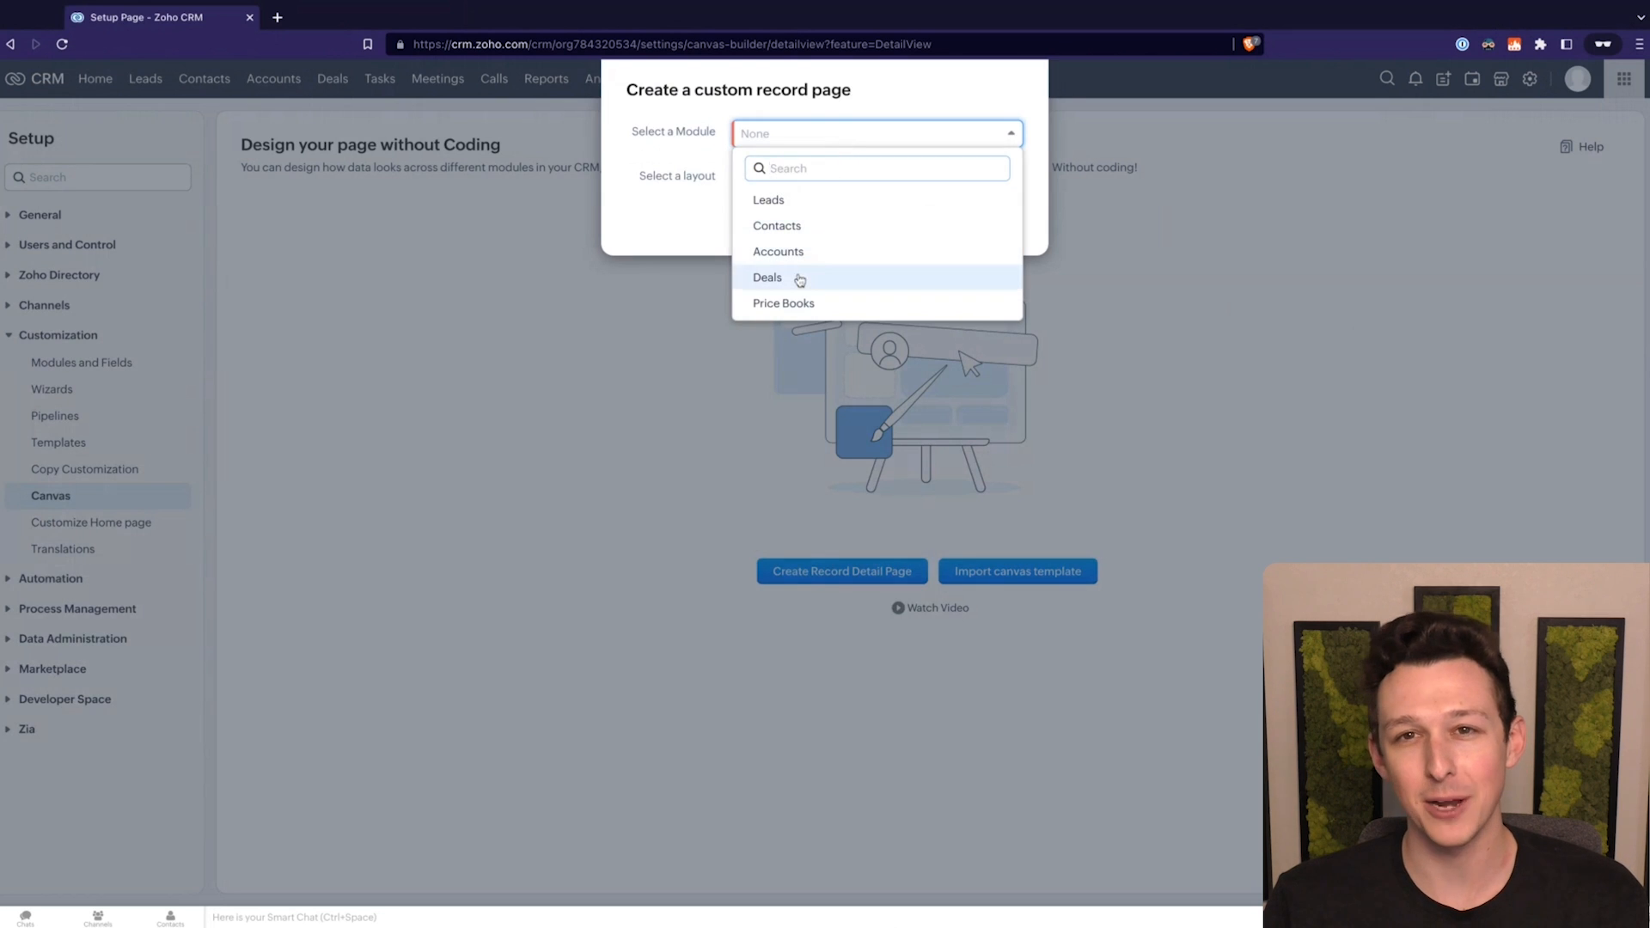
click(768, 277)
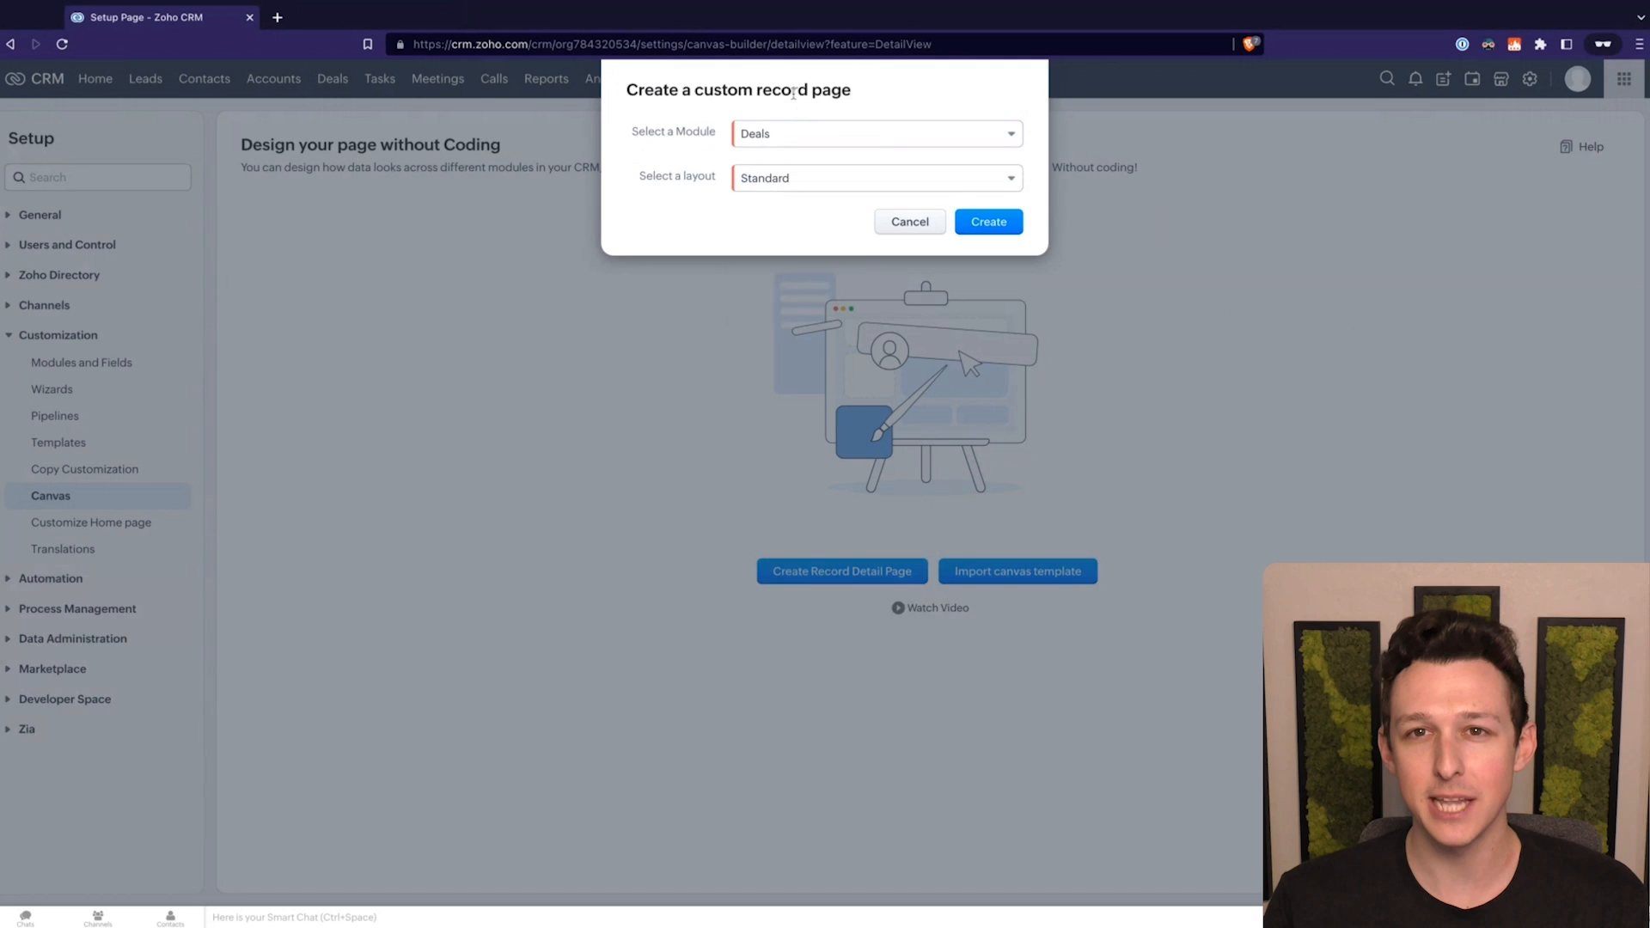
click(873, 134)
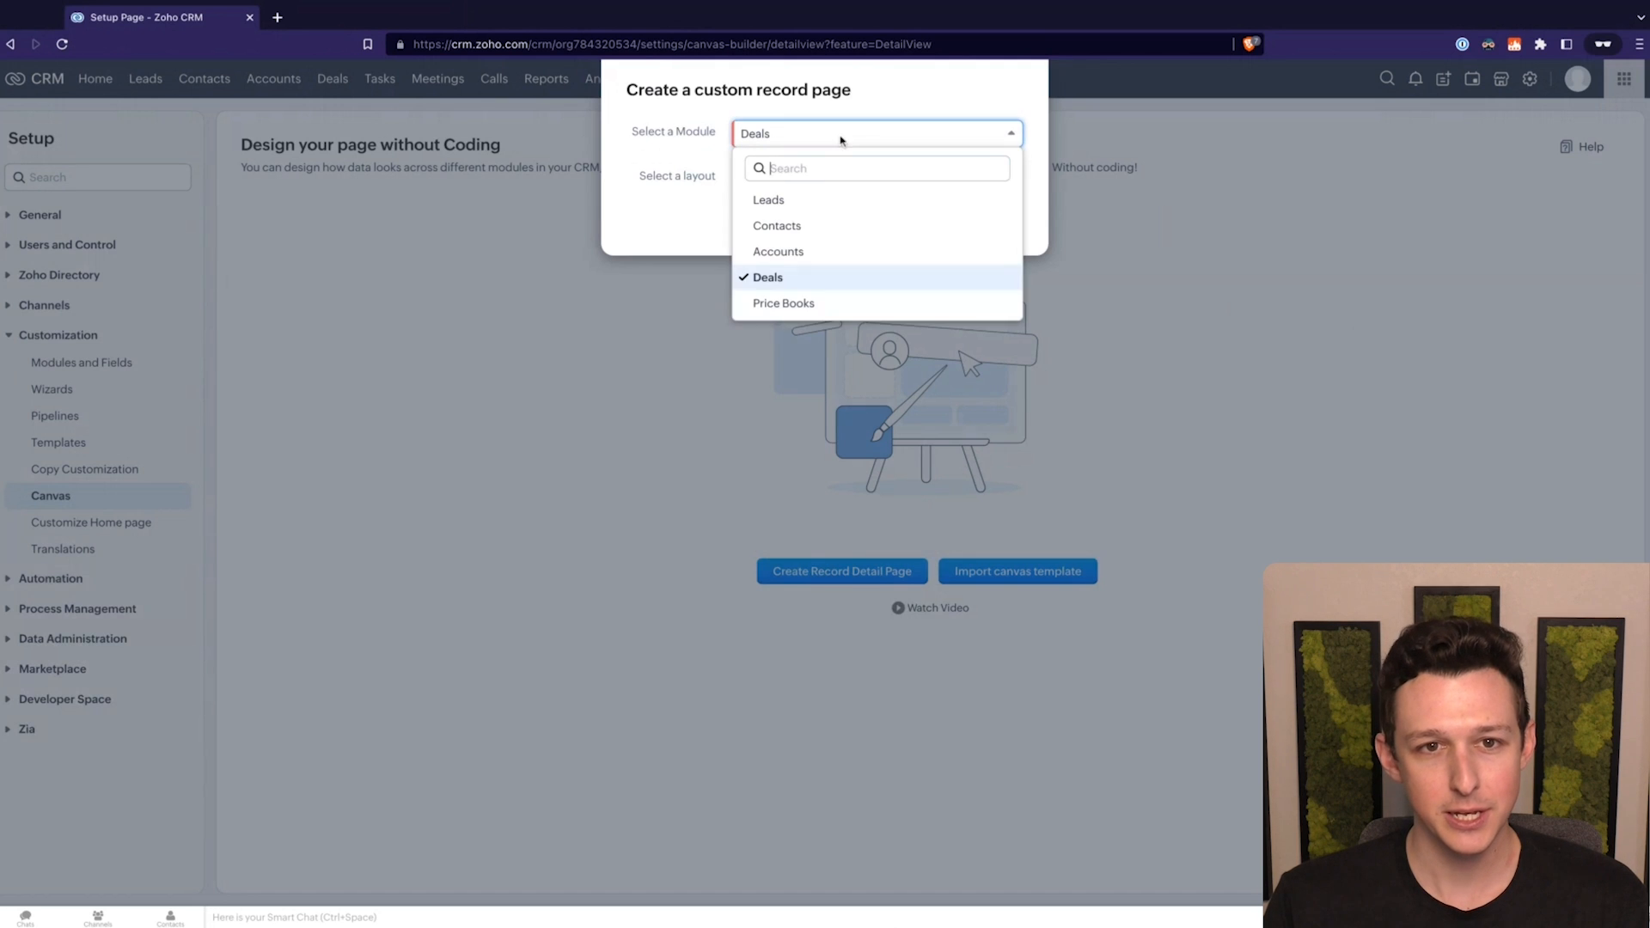
click(778, 250)
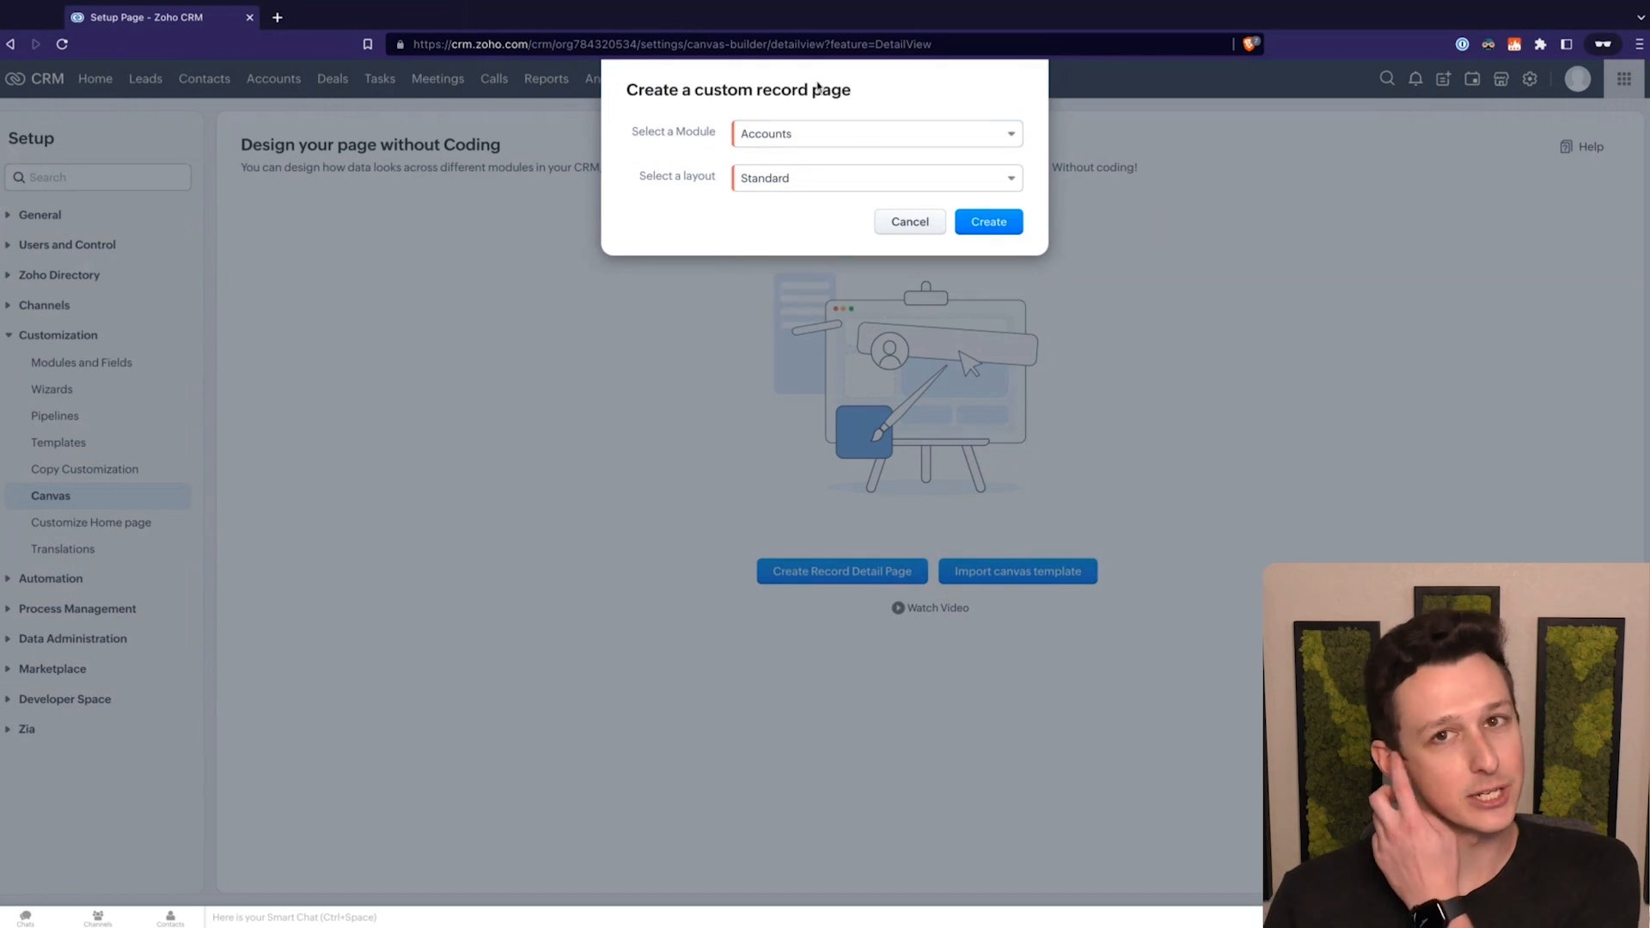
click(876, 177)
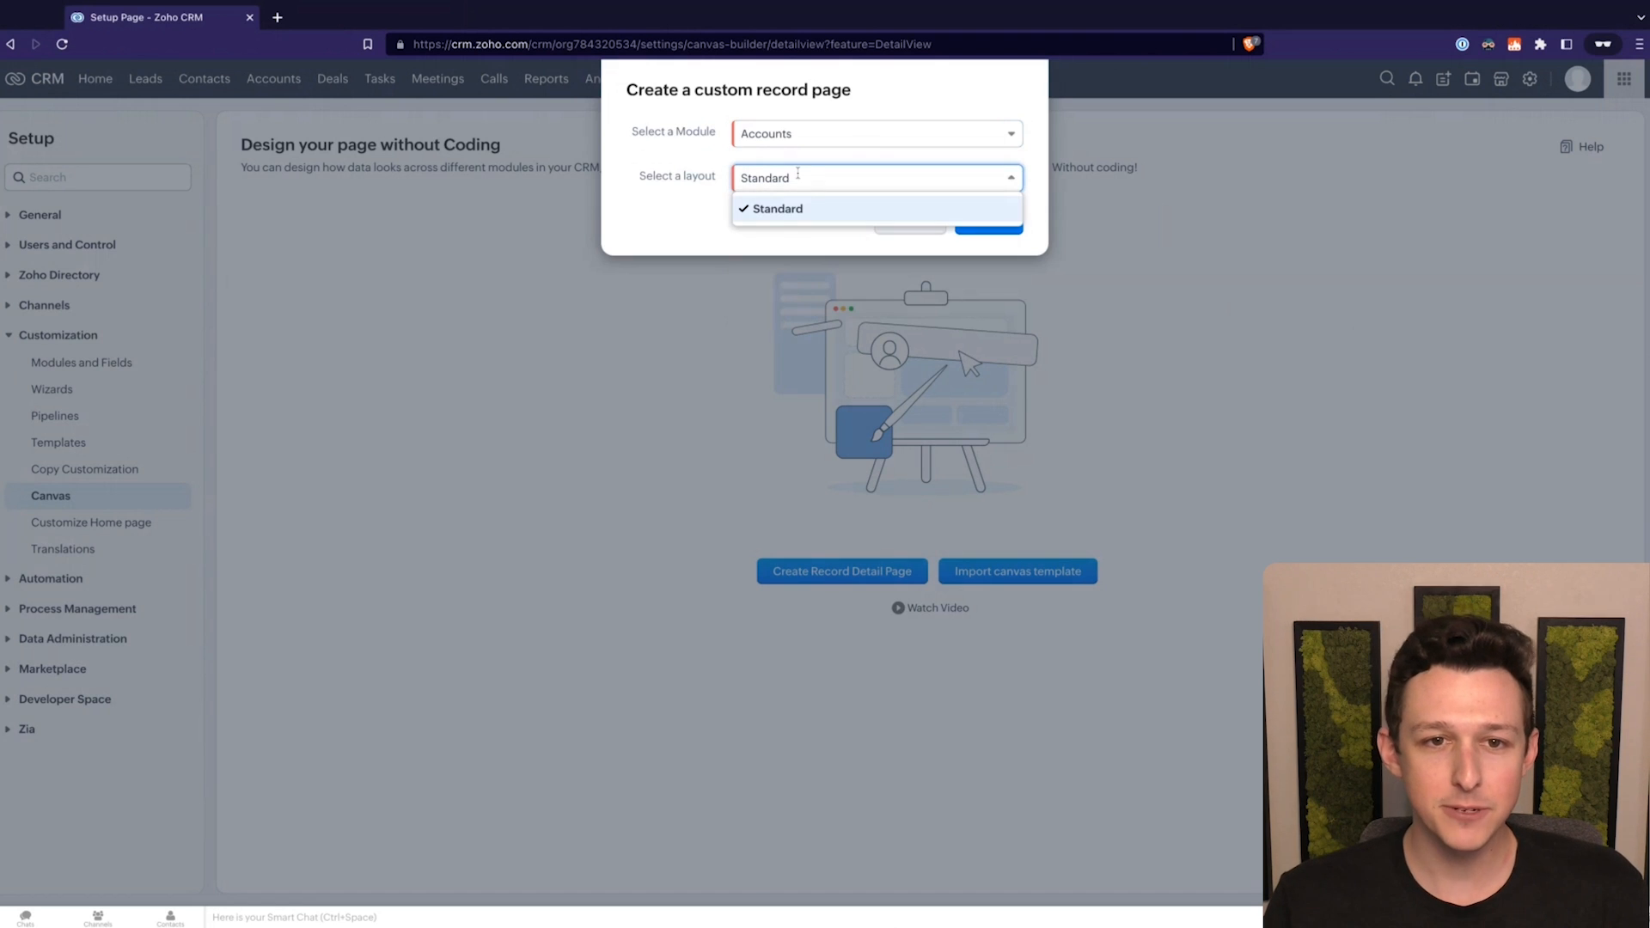
click(778, 208)
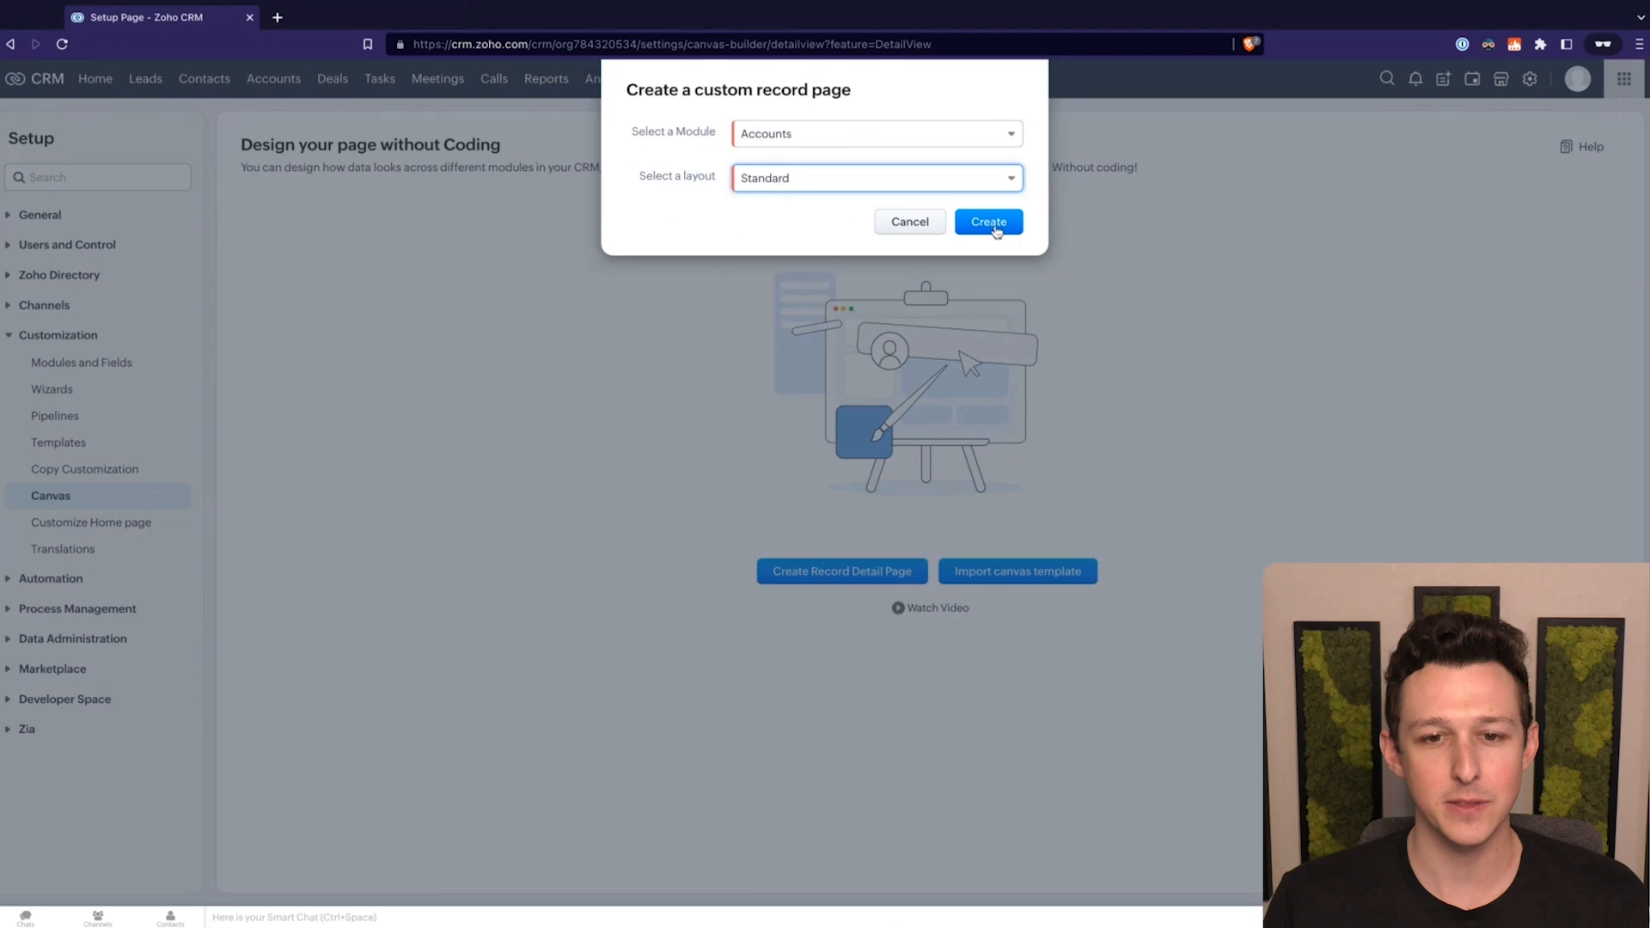
click(988, 222)
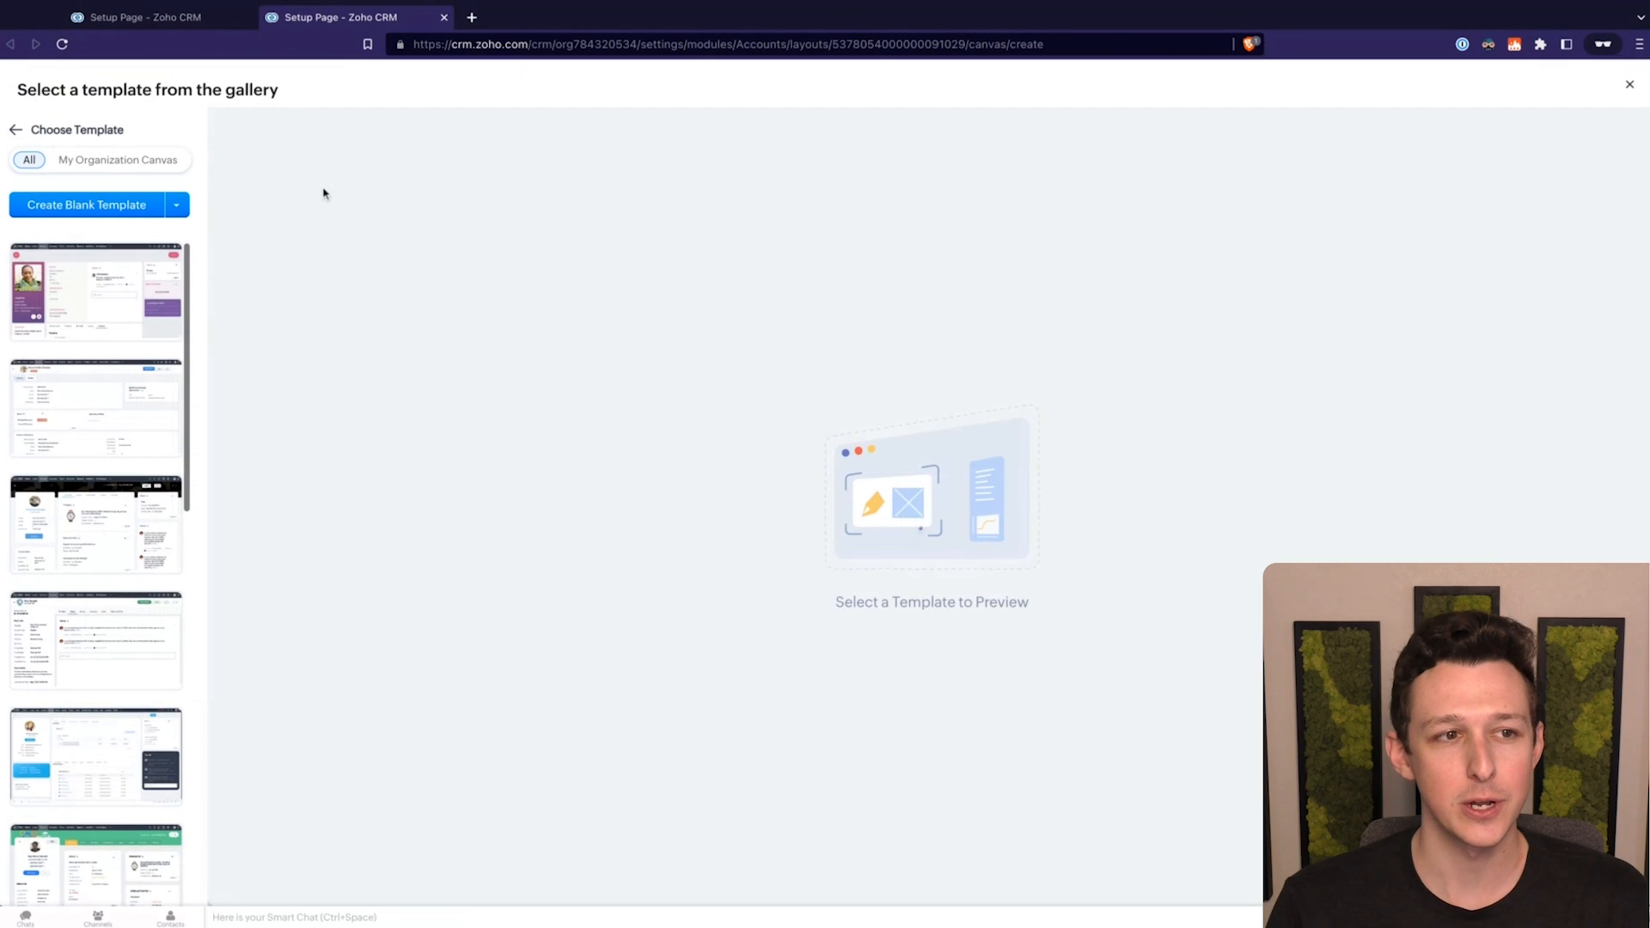
Step: Preview the first gallery template on the Rangoni Of Florence account page
click(96, 292)
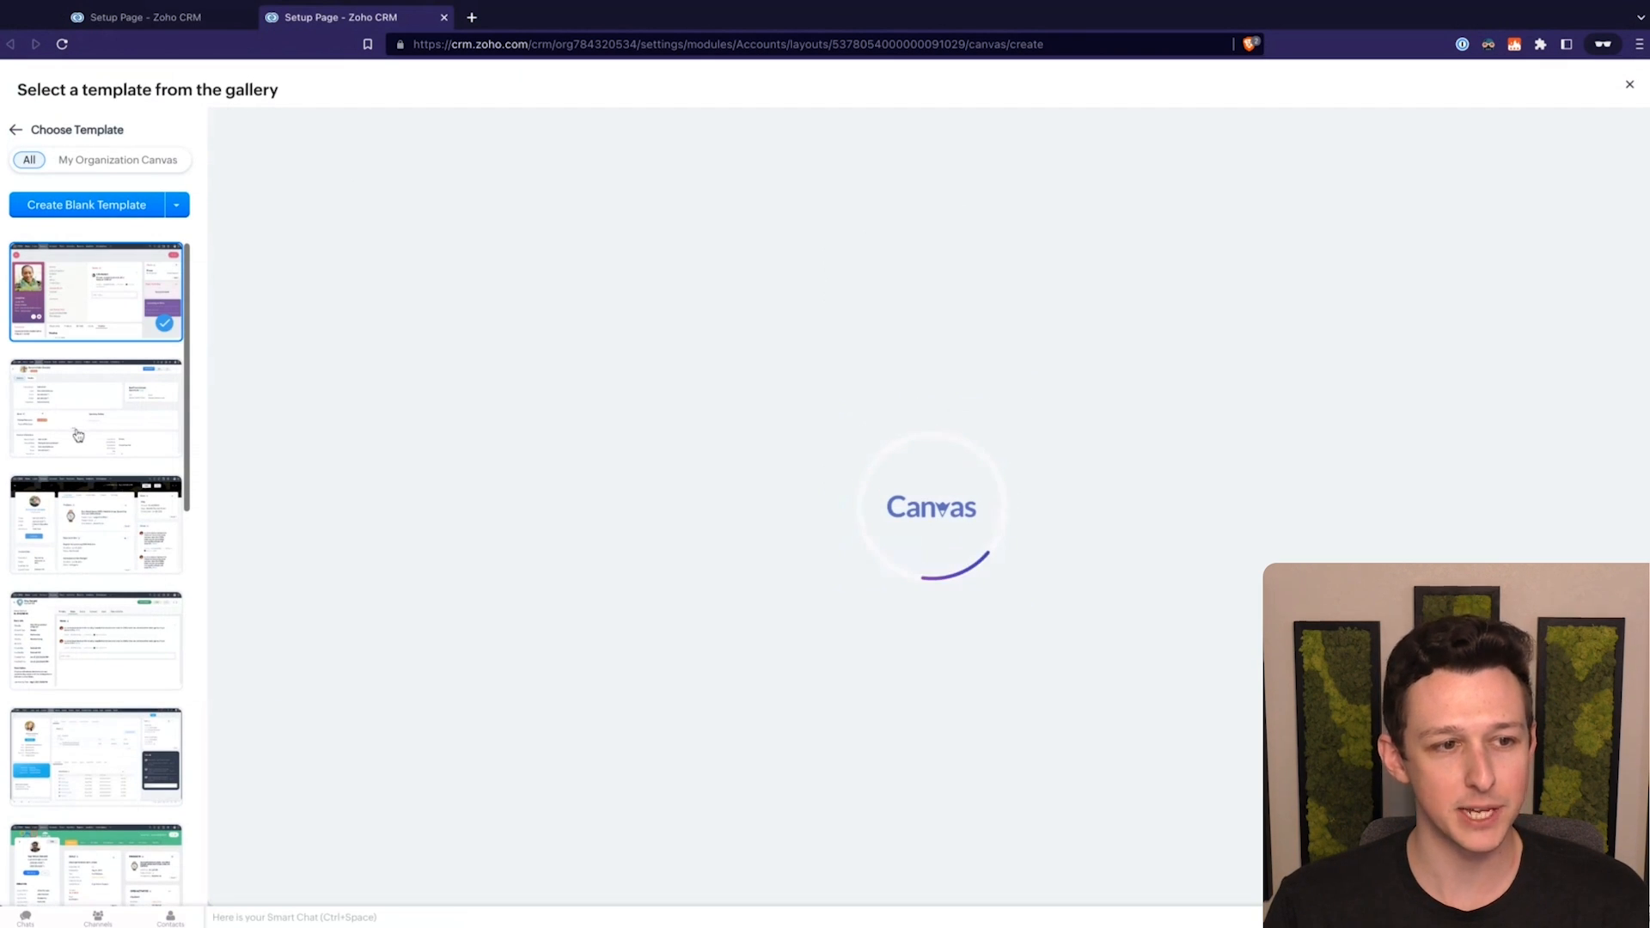
click(95, 524)
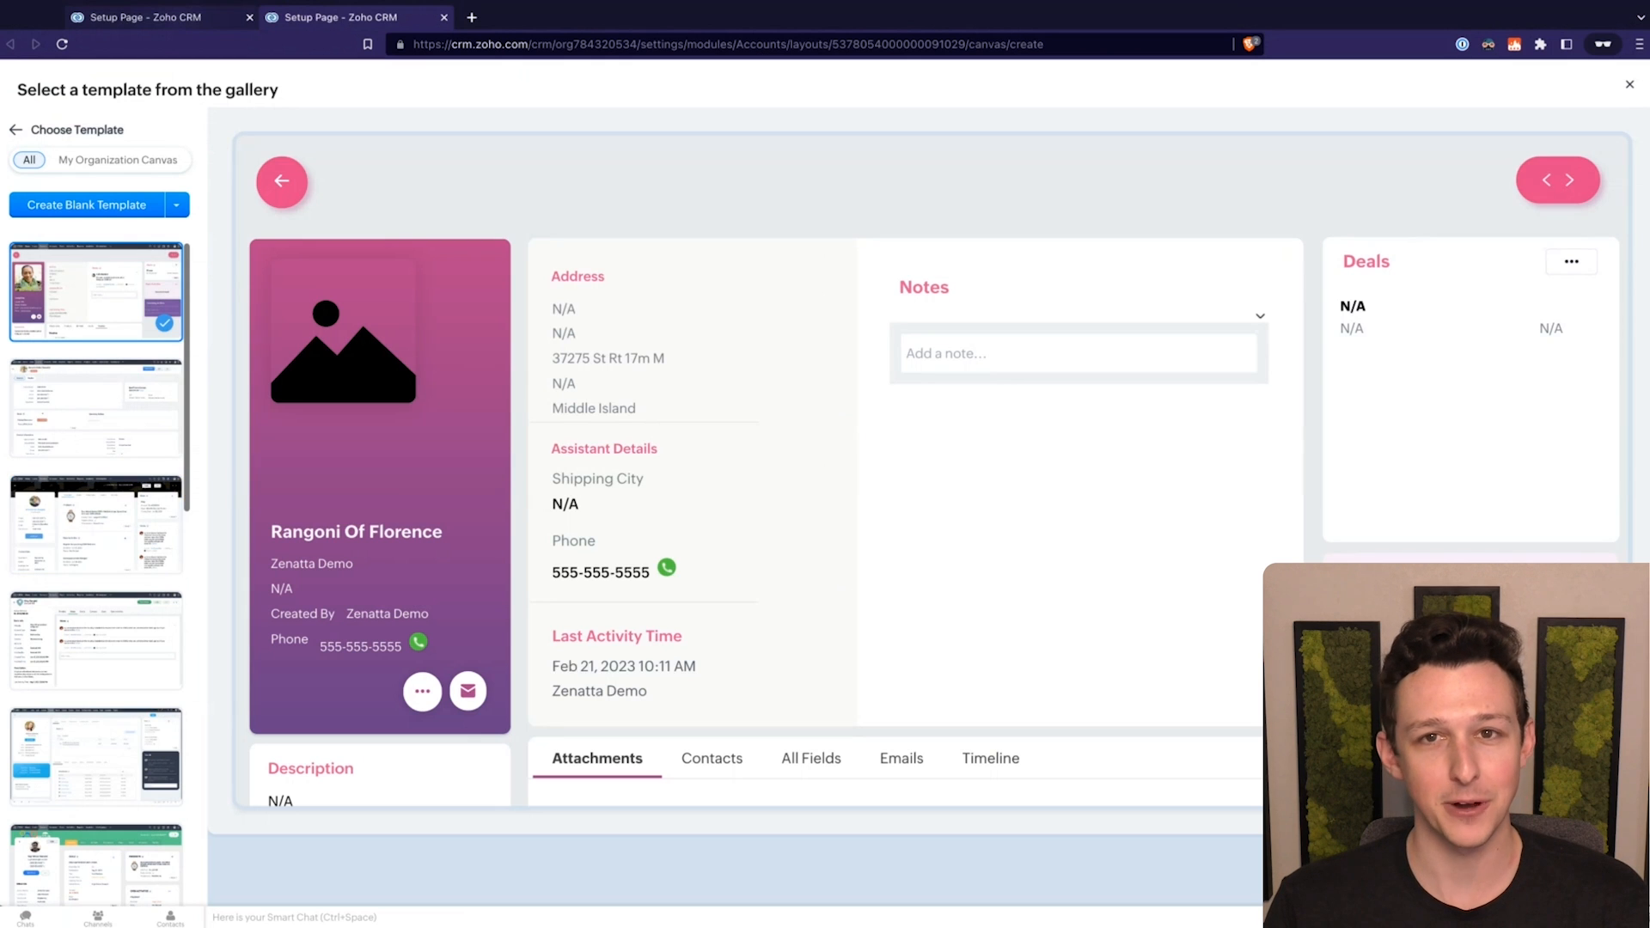
click(1630, 84)
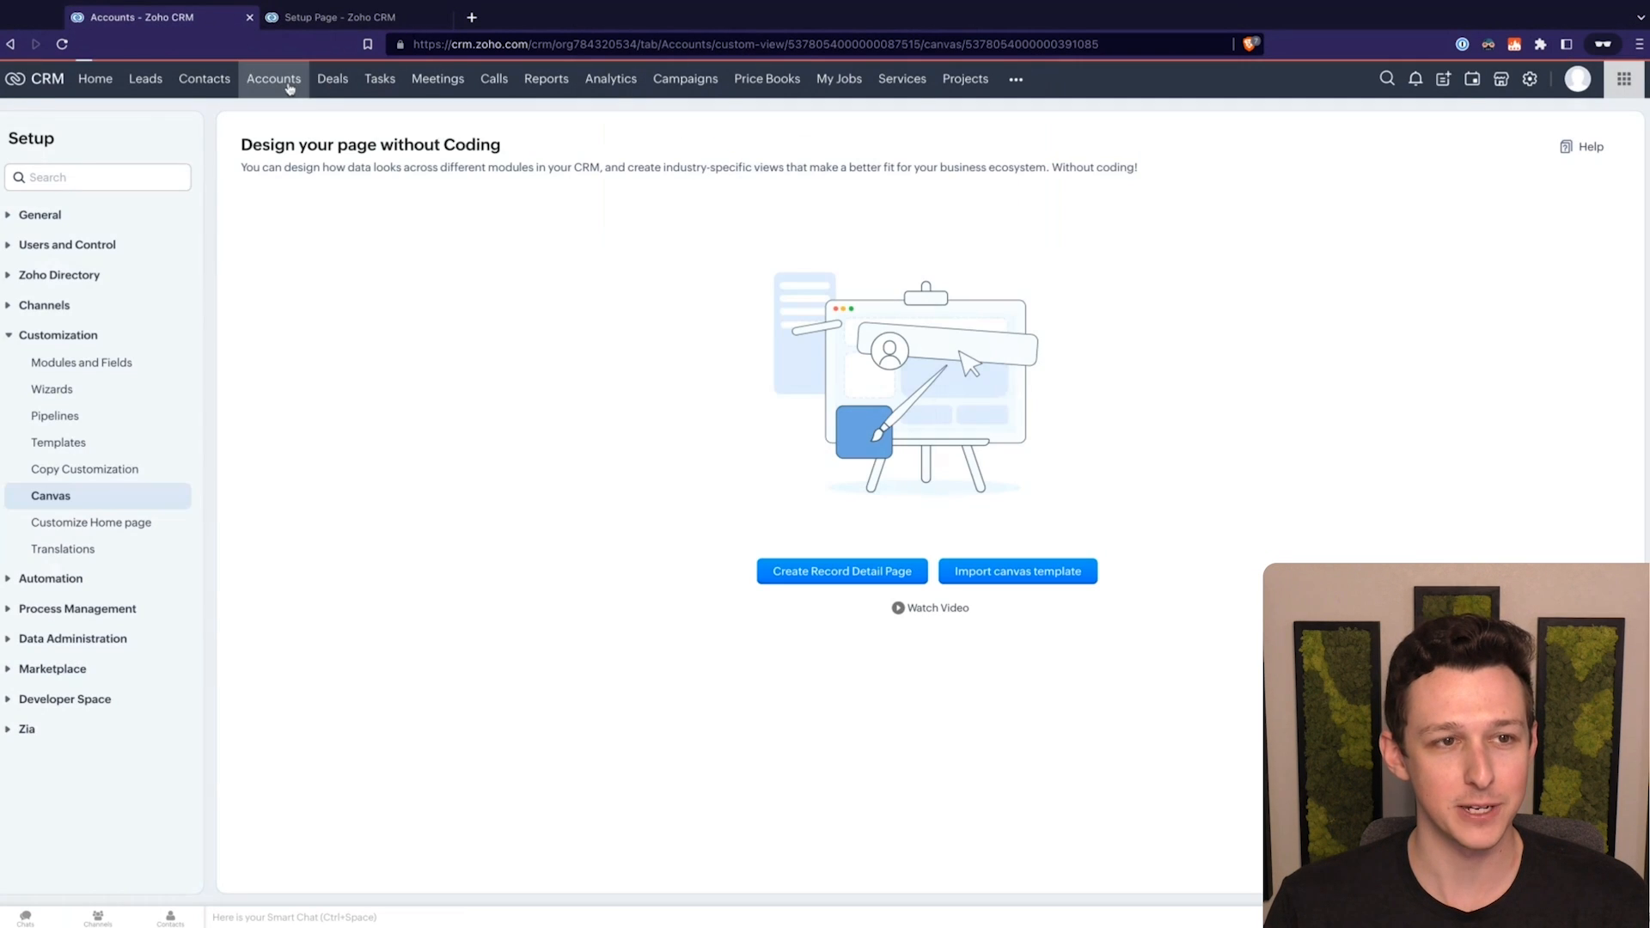
click(272, 79)
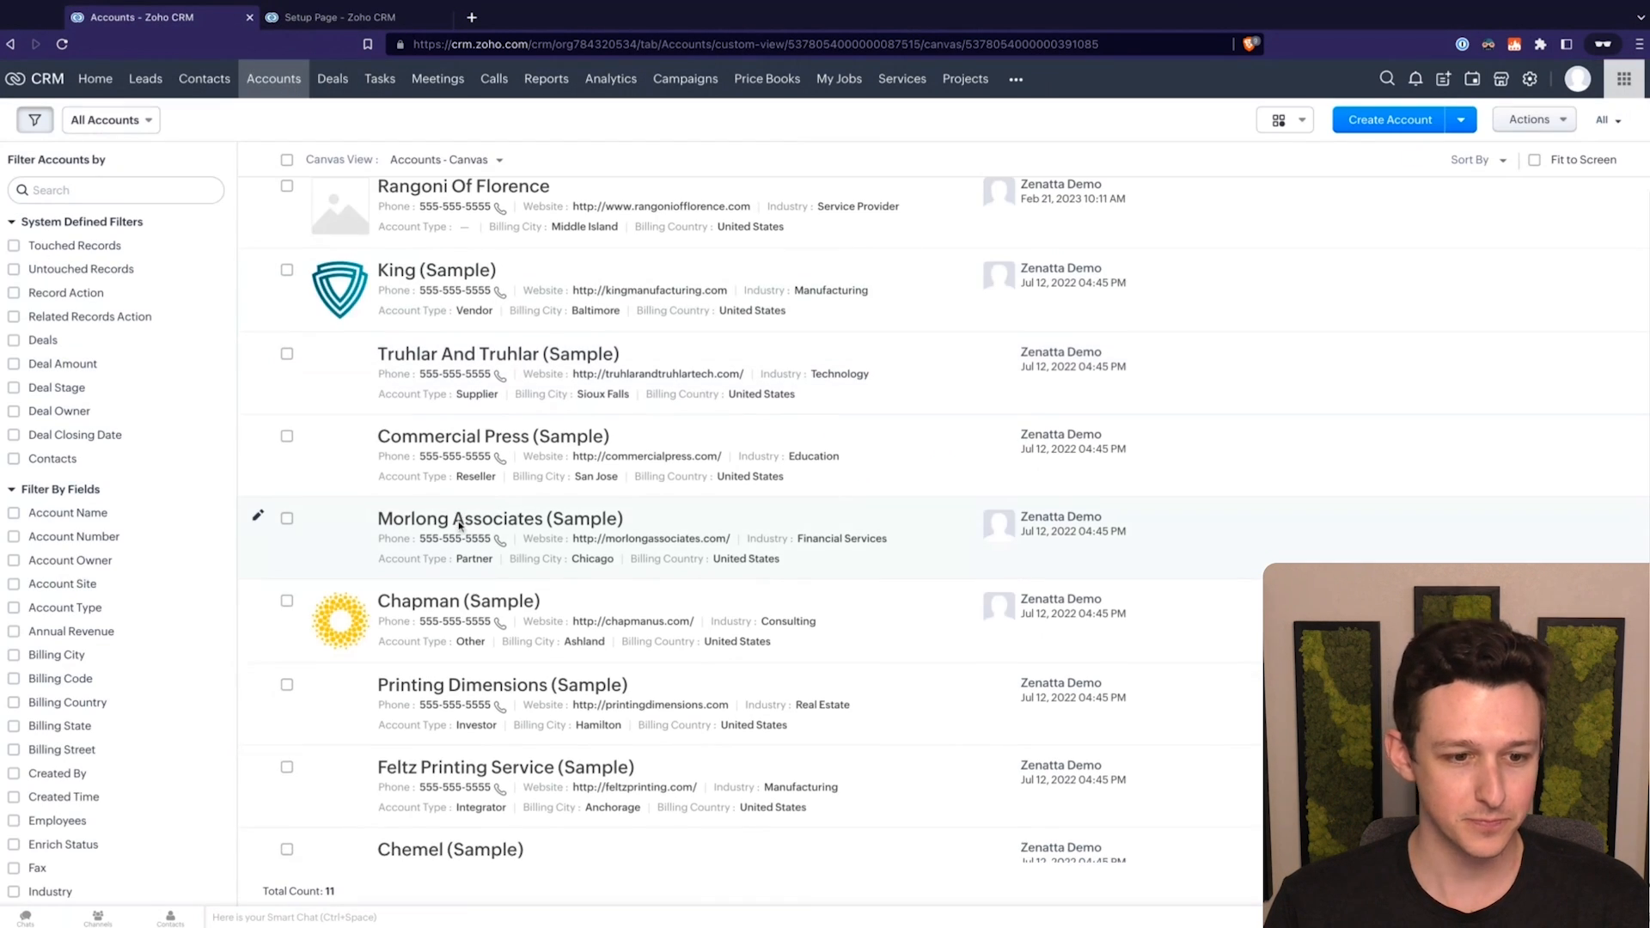
scroll(up, 3)
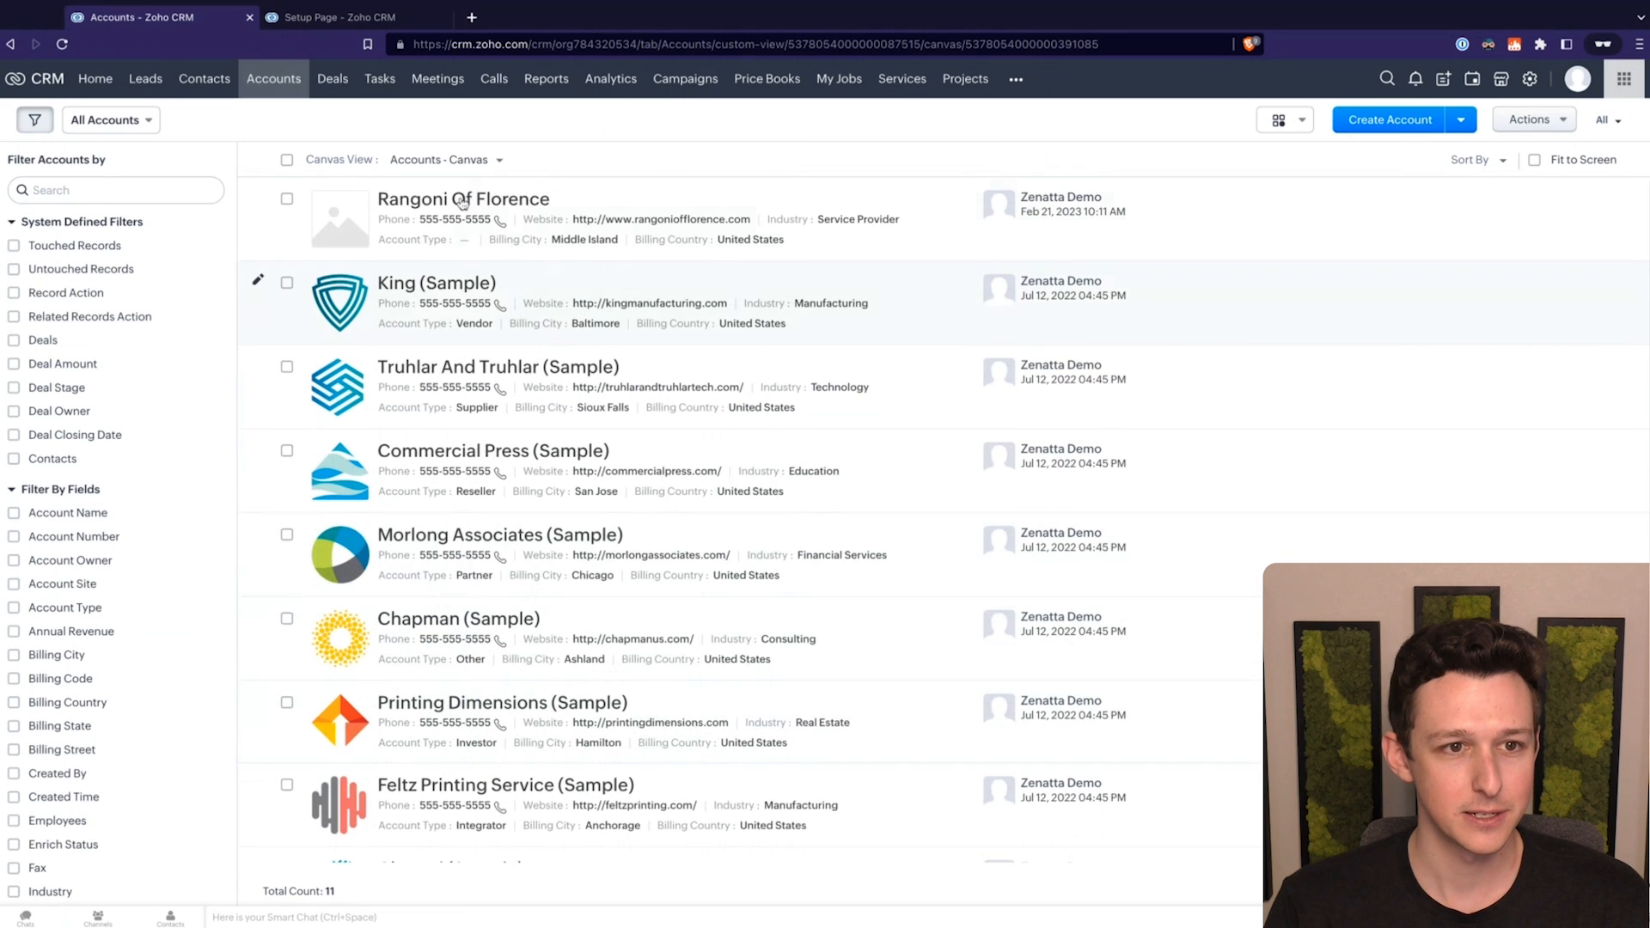
click(337, 18)
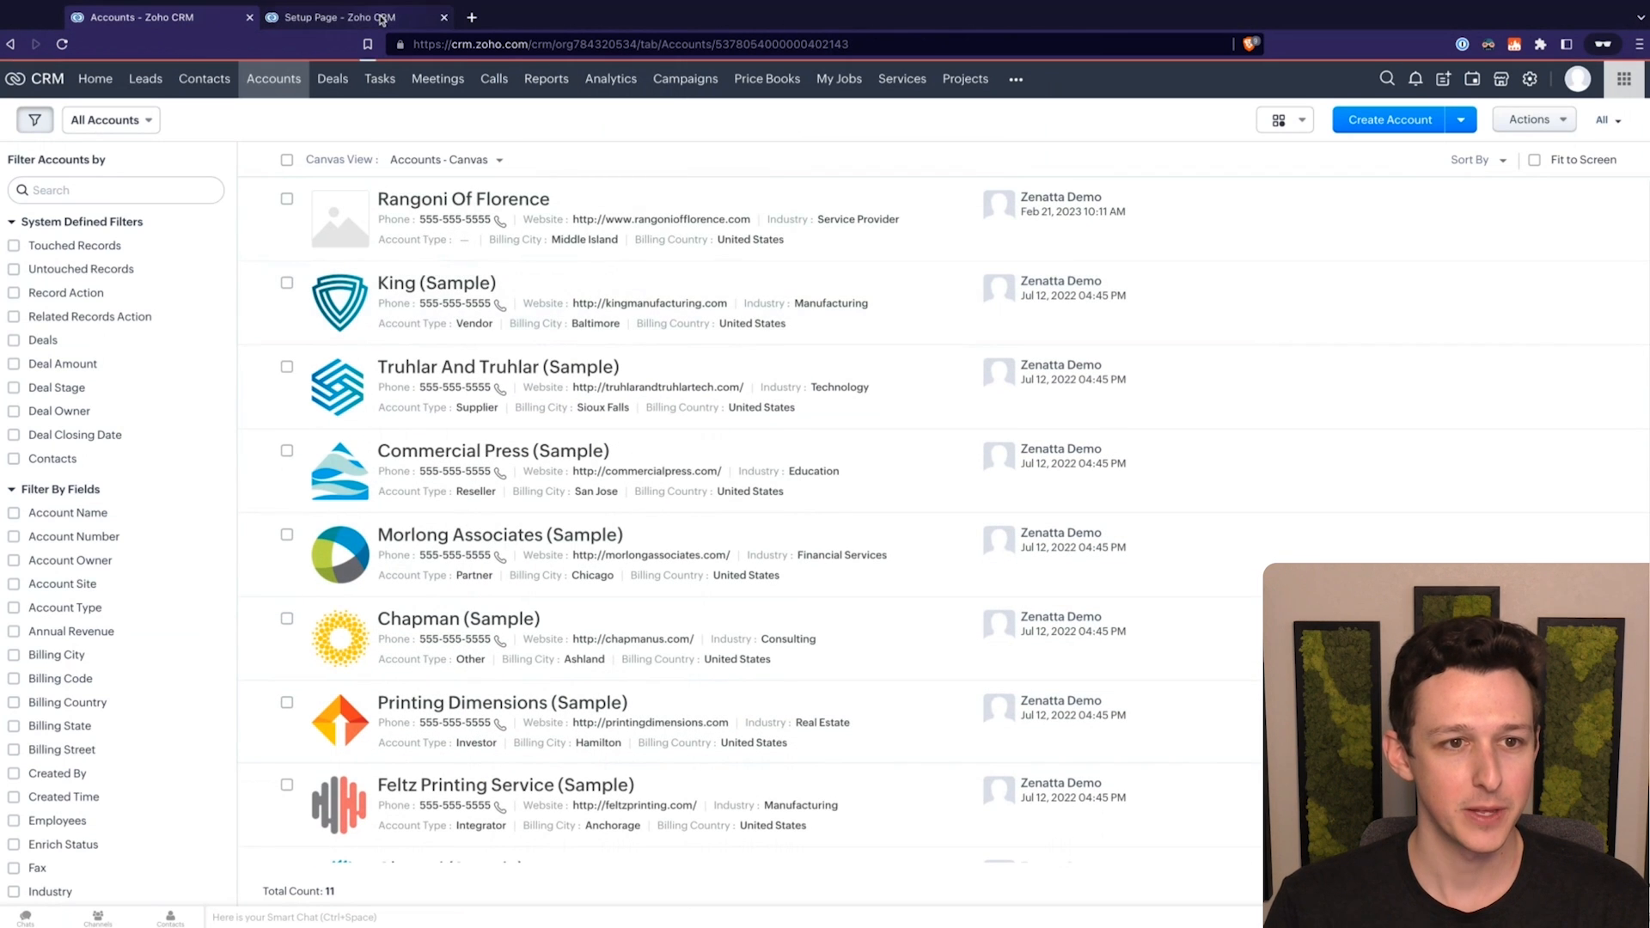
click(436, 282)
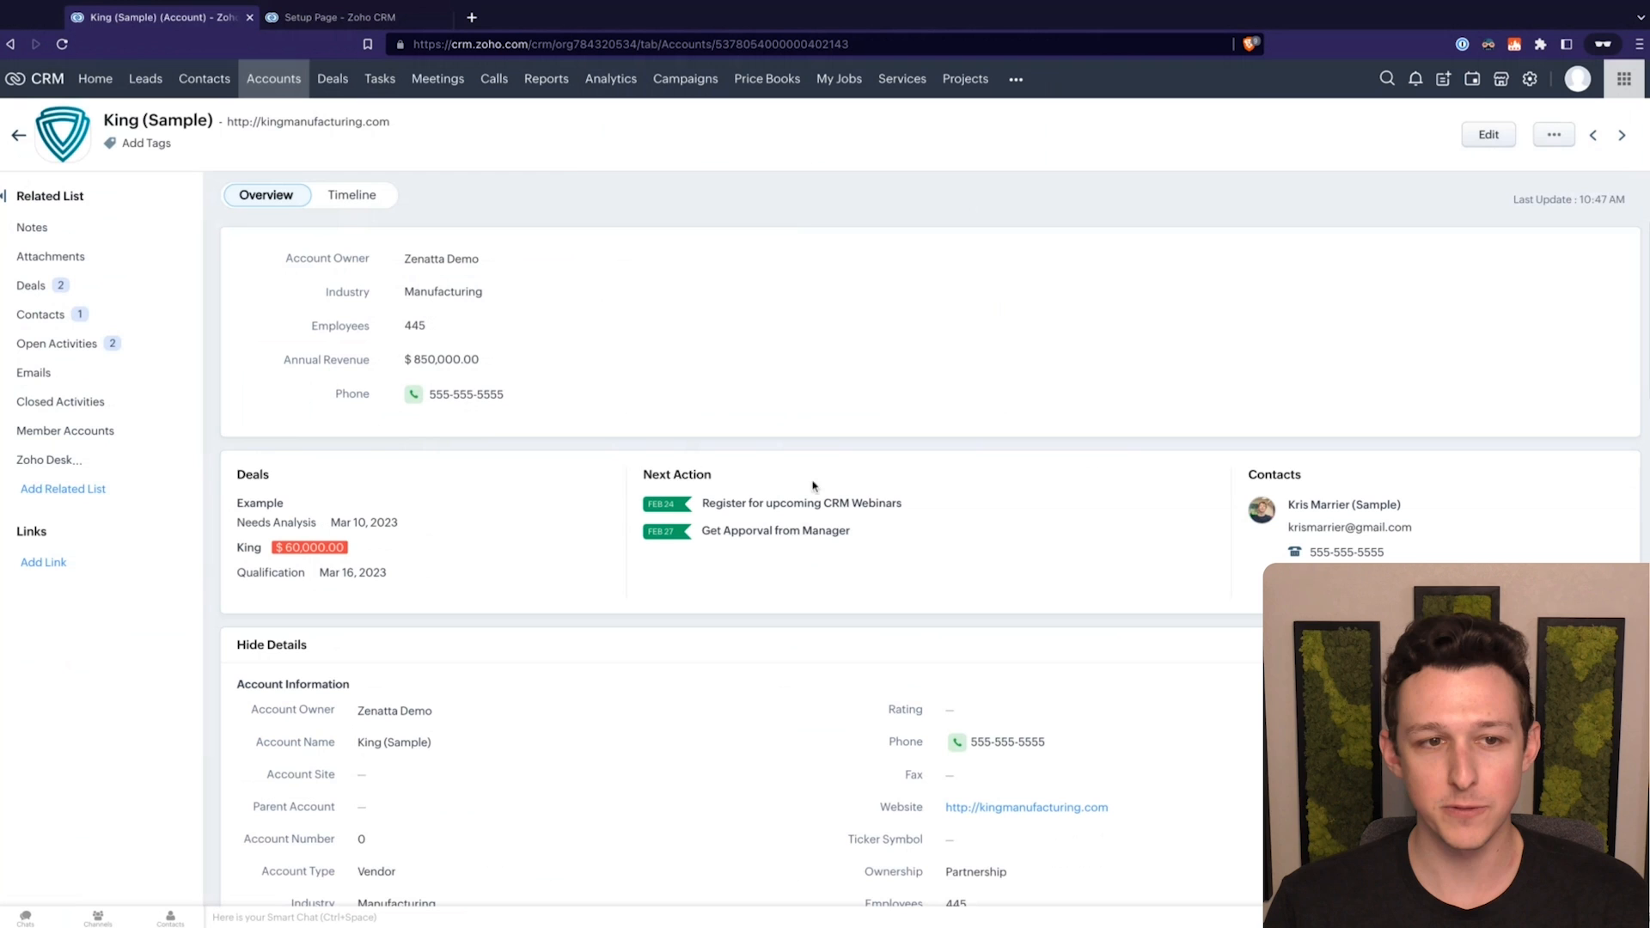
click(348, 18)
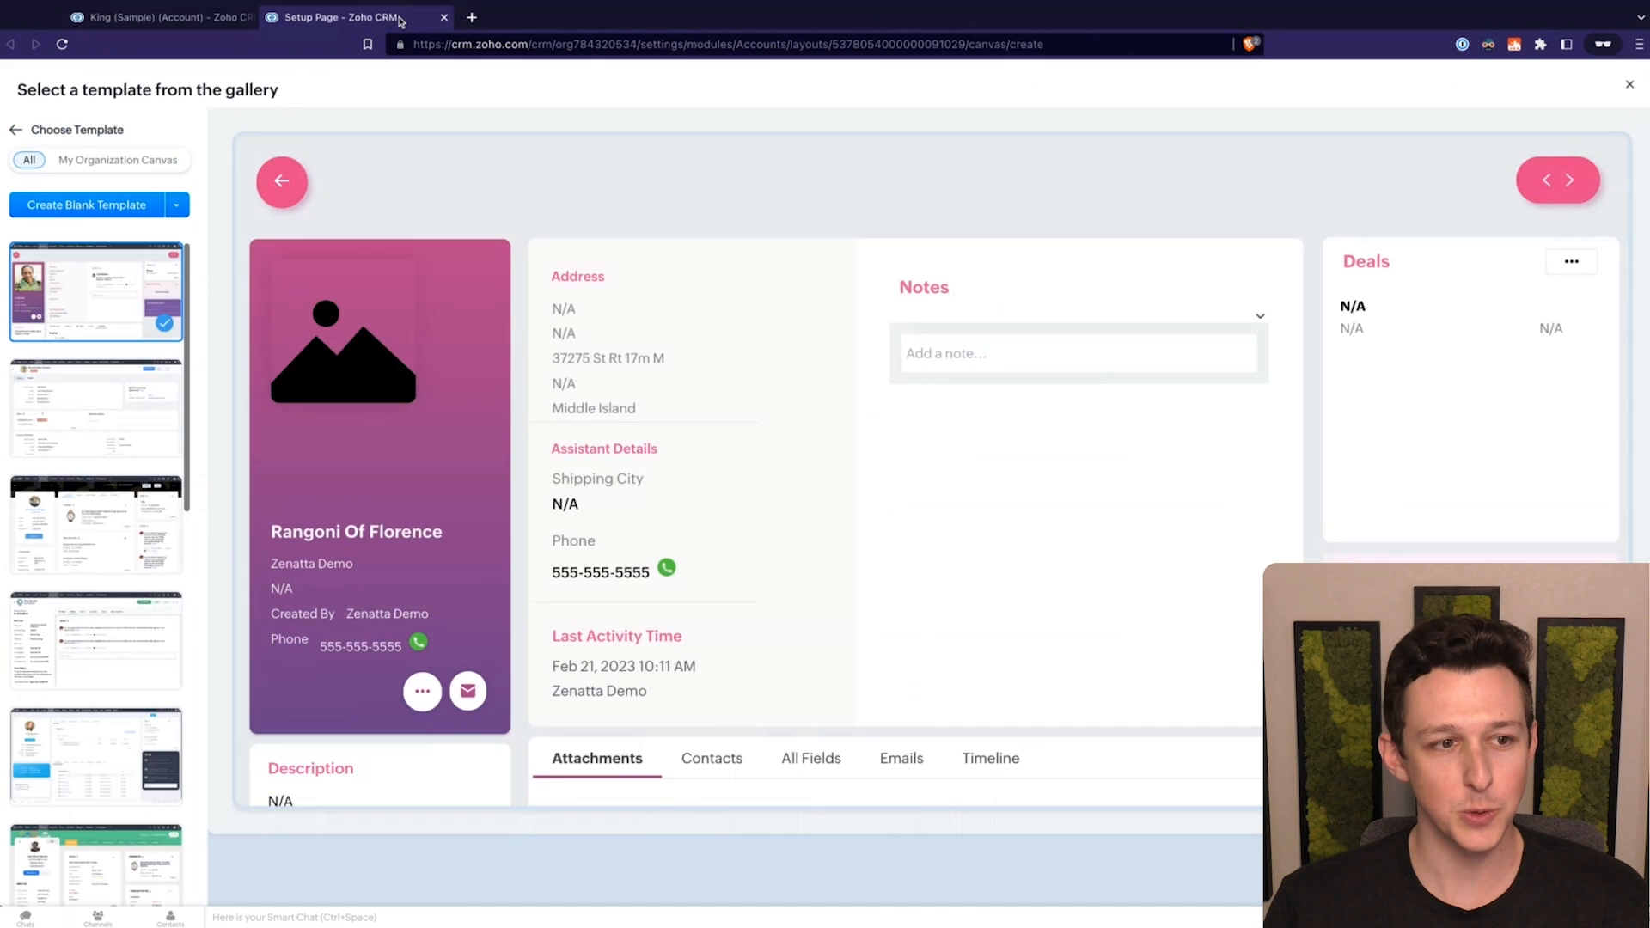
Step: Preview the third and then the fourth gallery templates for Rangoni Of Florence
click(96, 524)
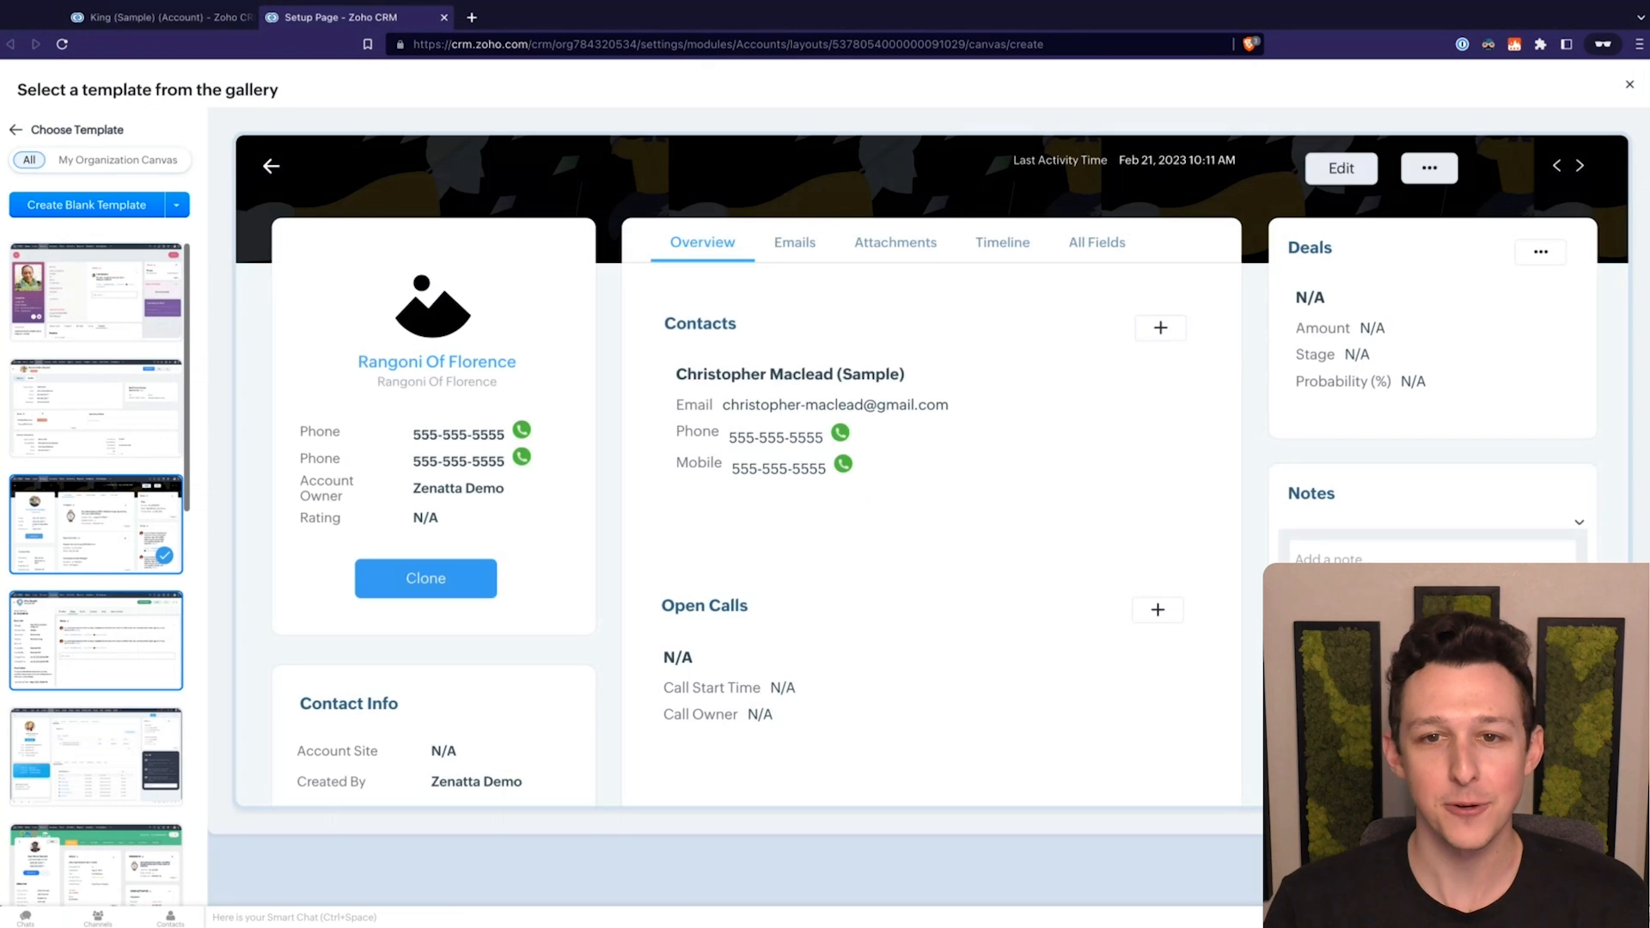
click(95, 642)
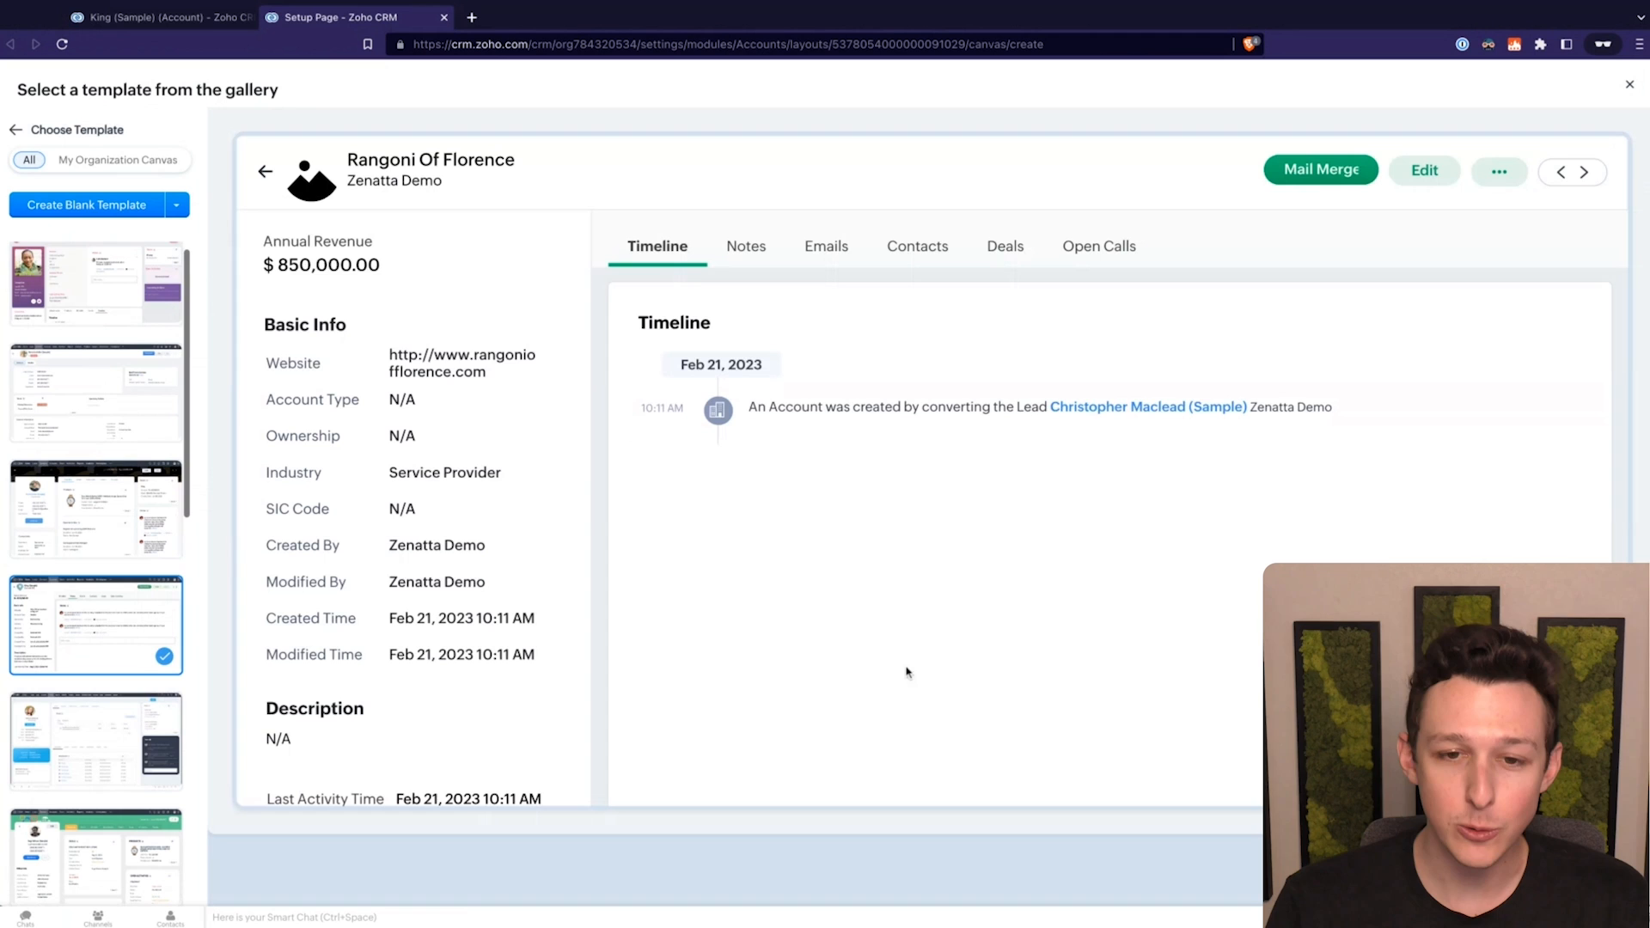
mouse_move(708, 324)
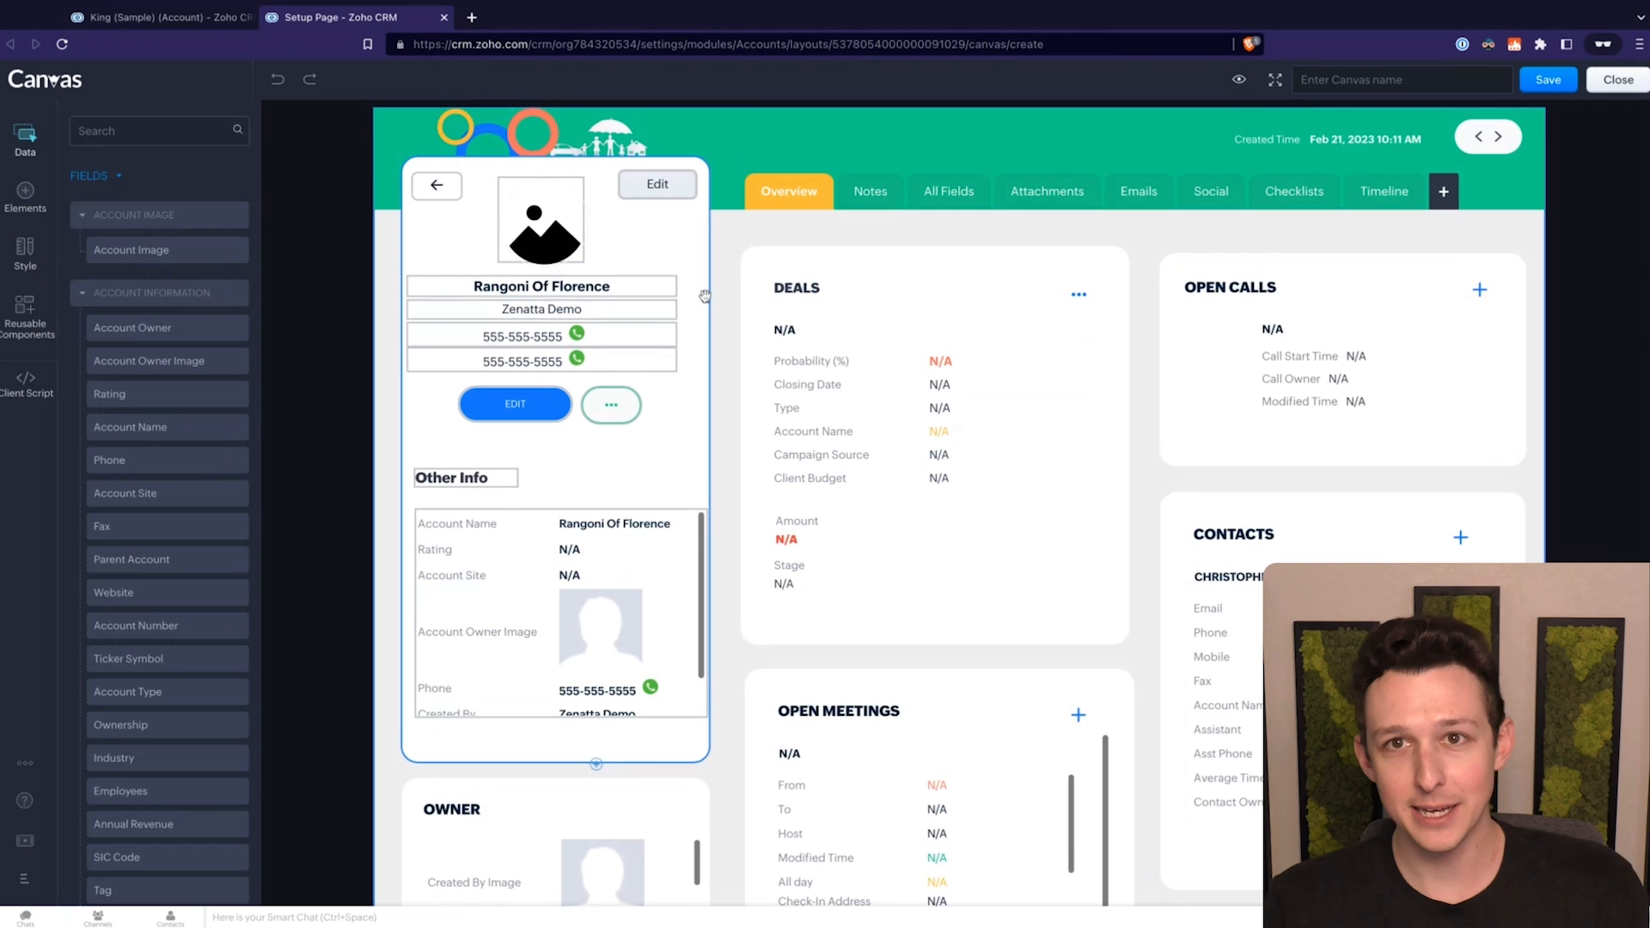
Step: Pick a template, look through the Elements and Page Style panels, then open Reusable Components
click(540, 286)
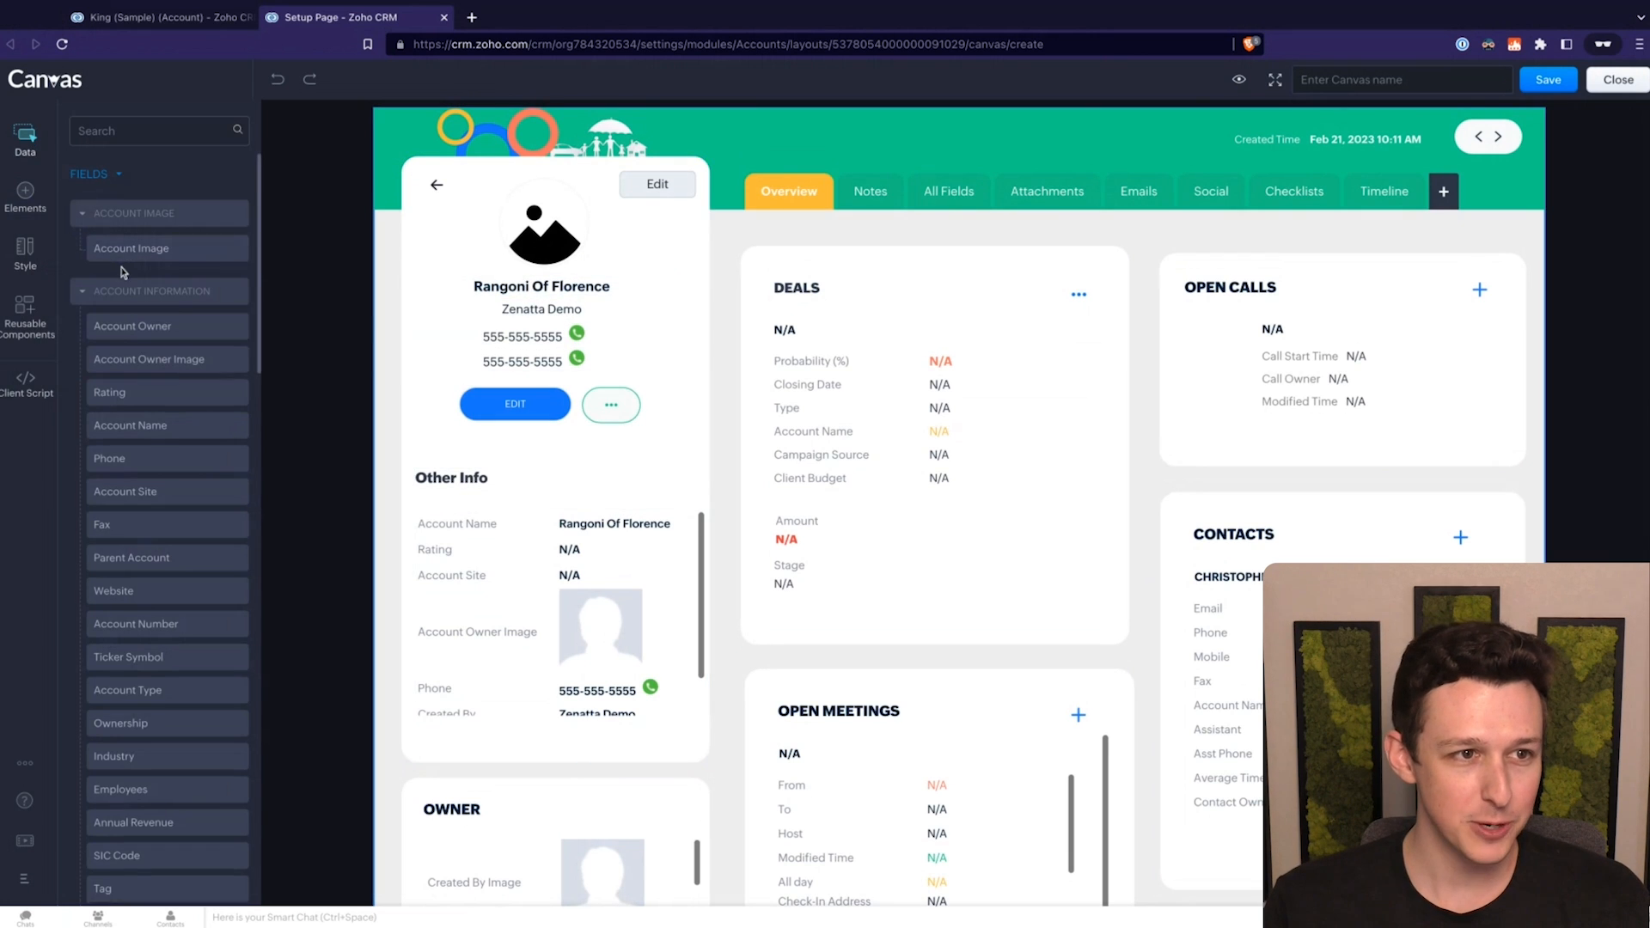
scroll(down, 3)
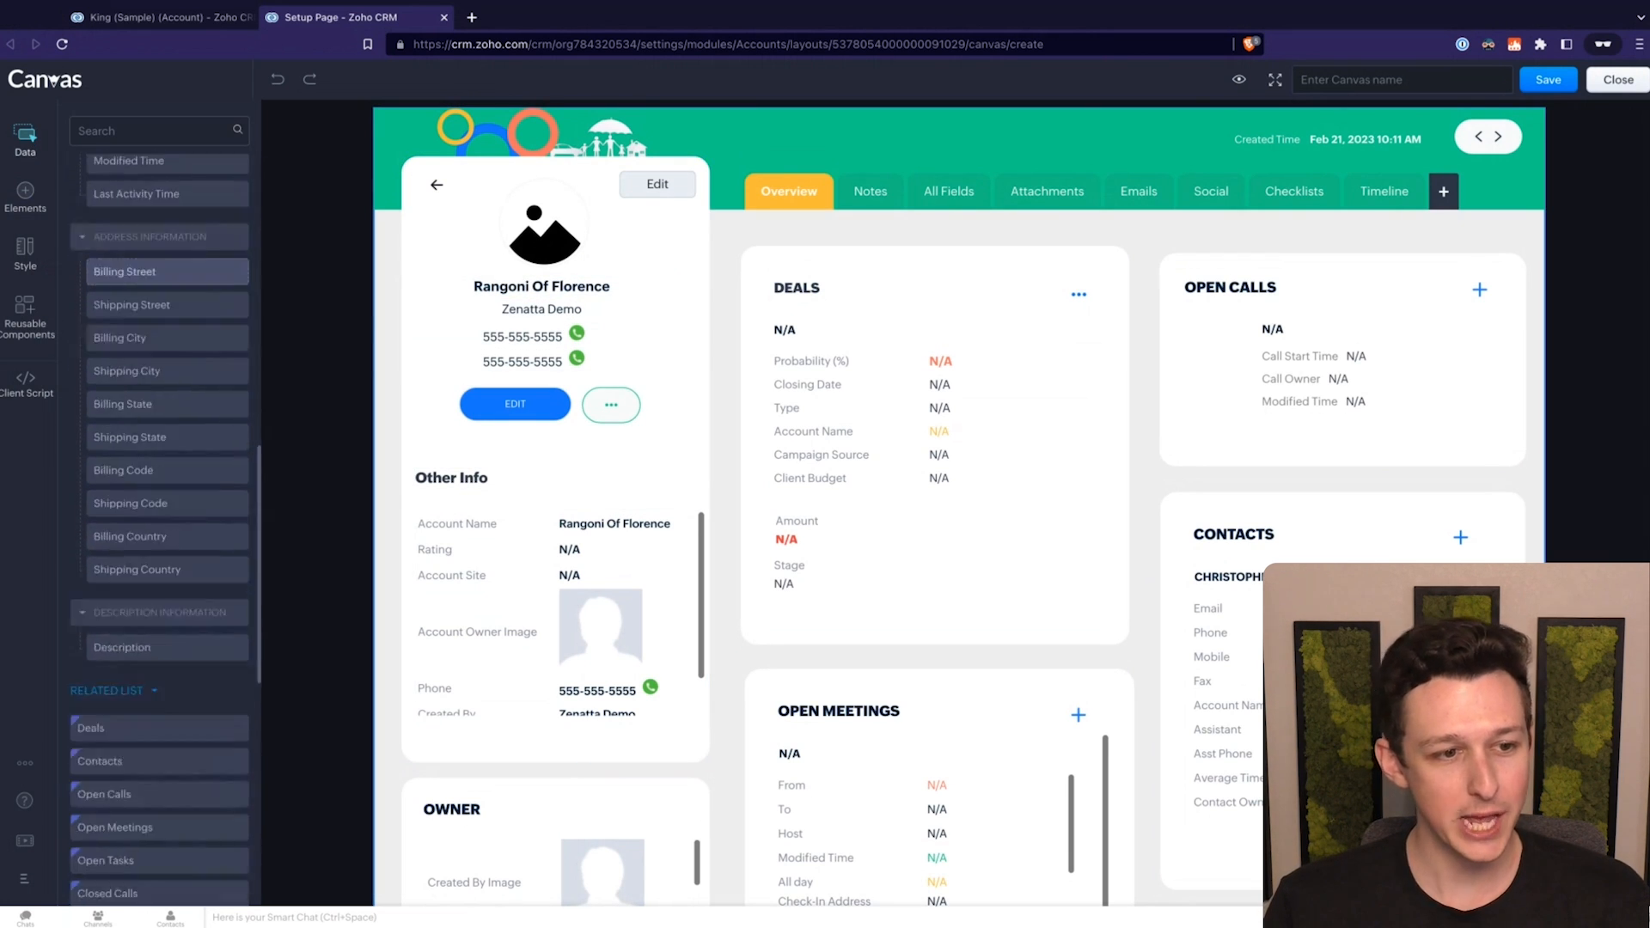
scroll(down, 3)
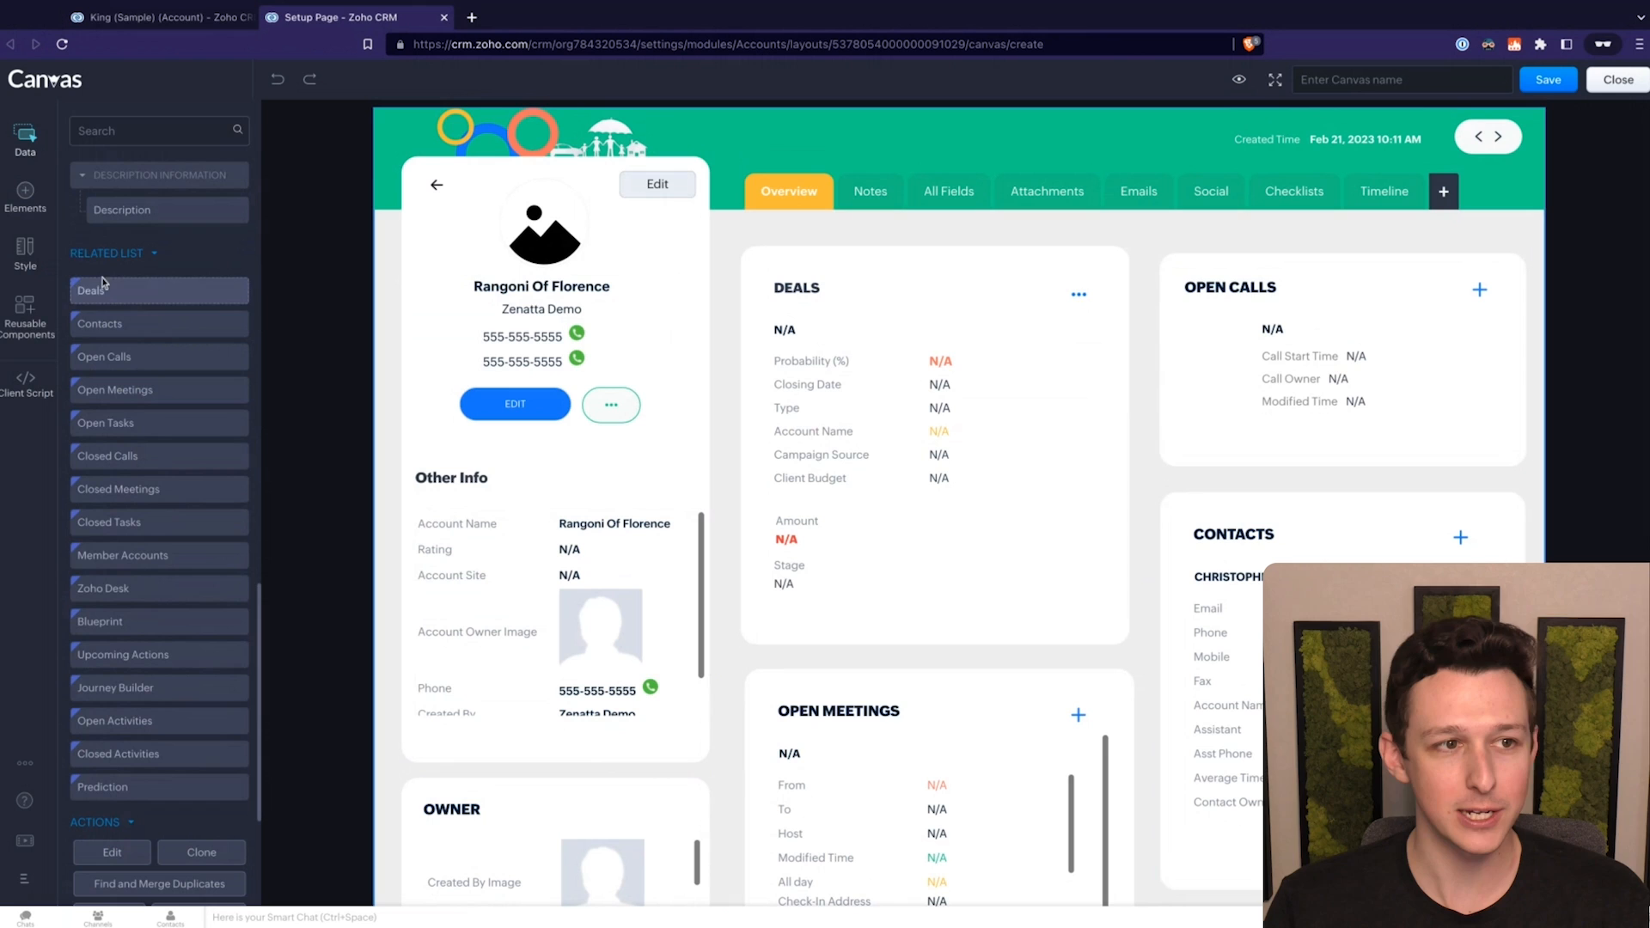
click(25, 198)
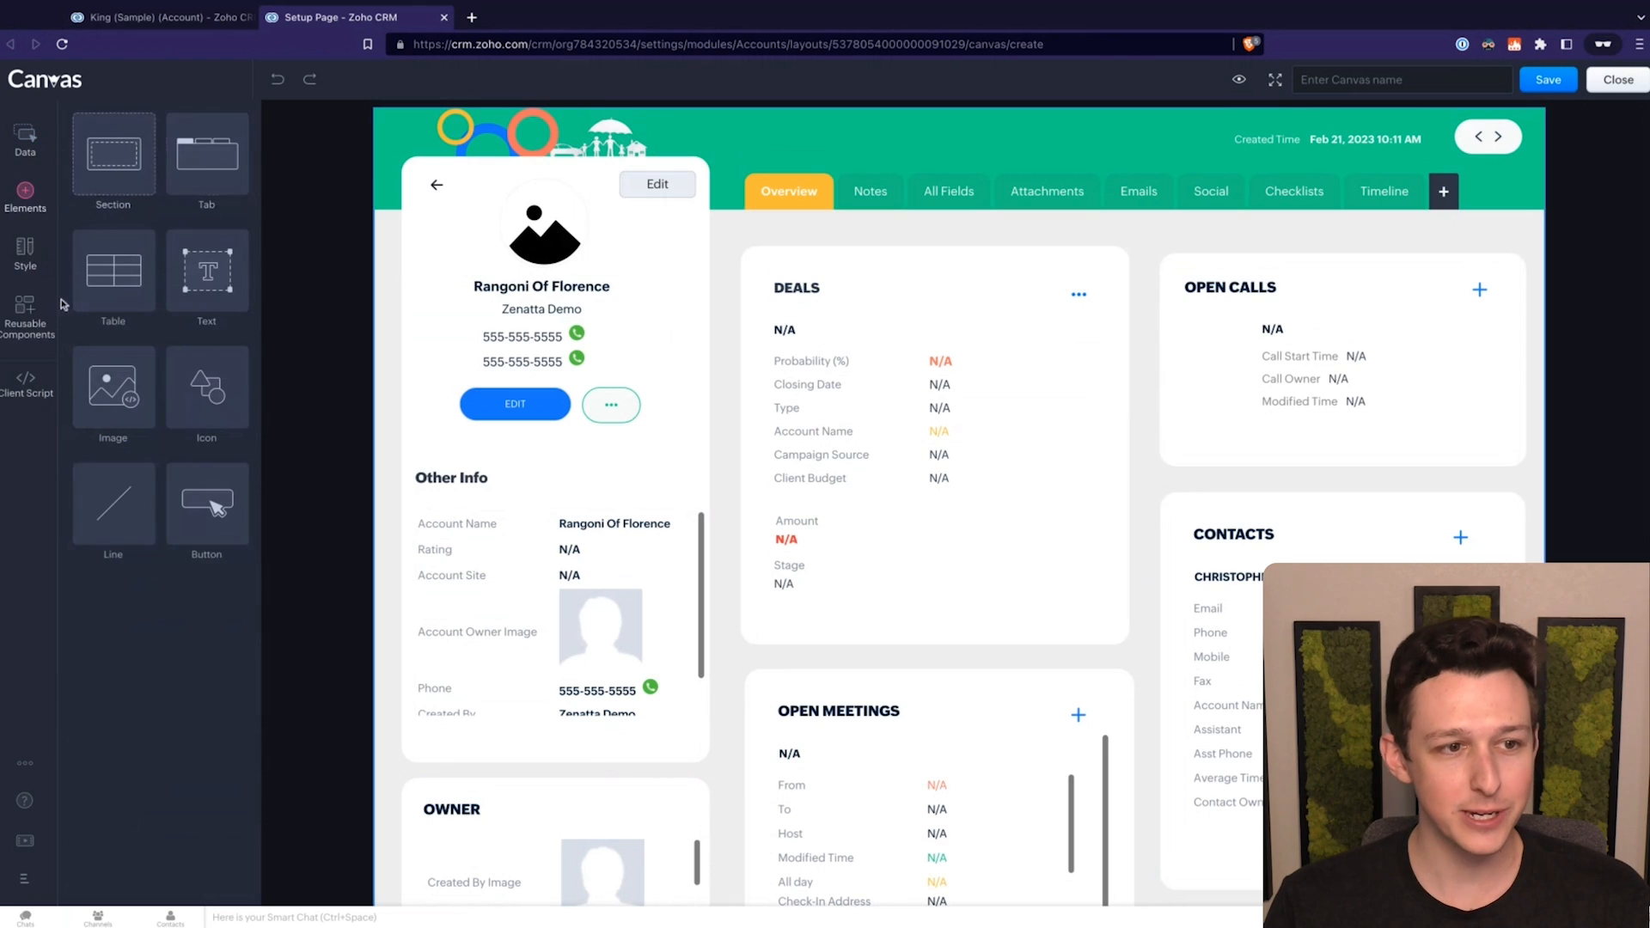
click(24, 252)
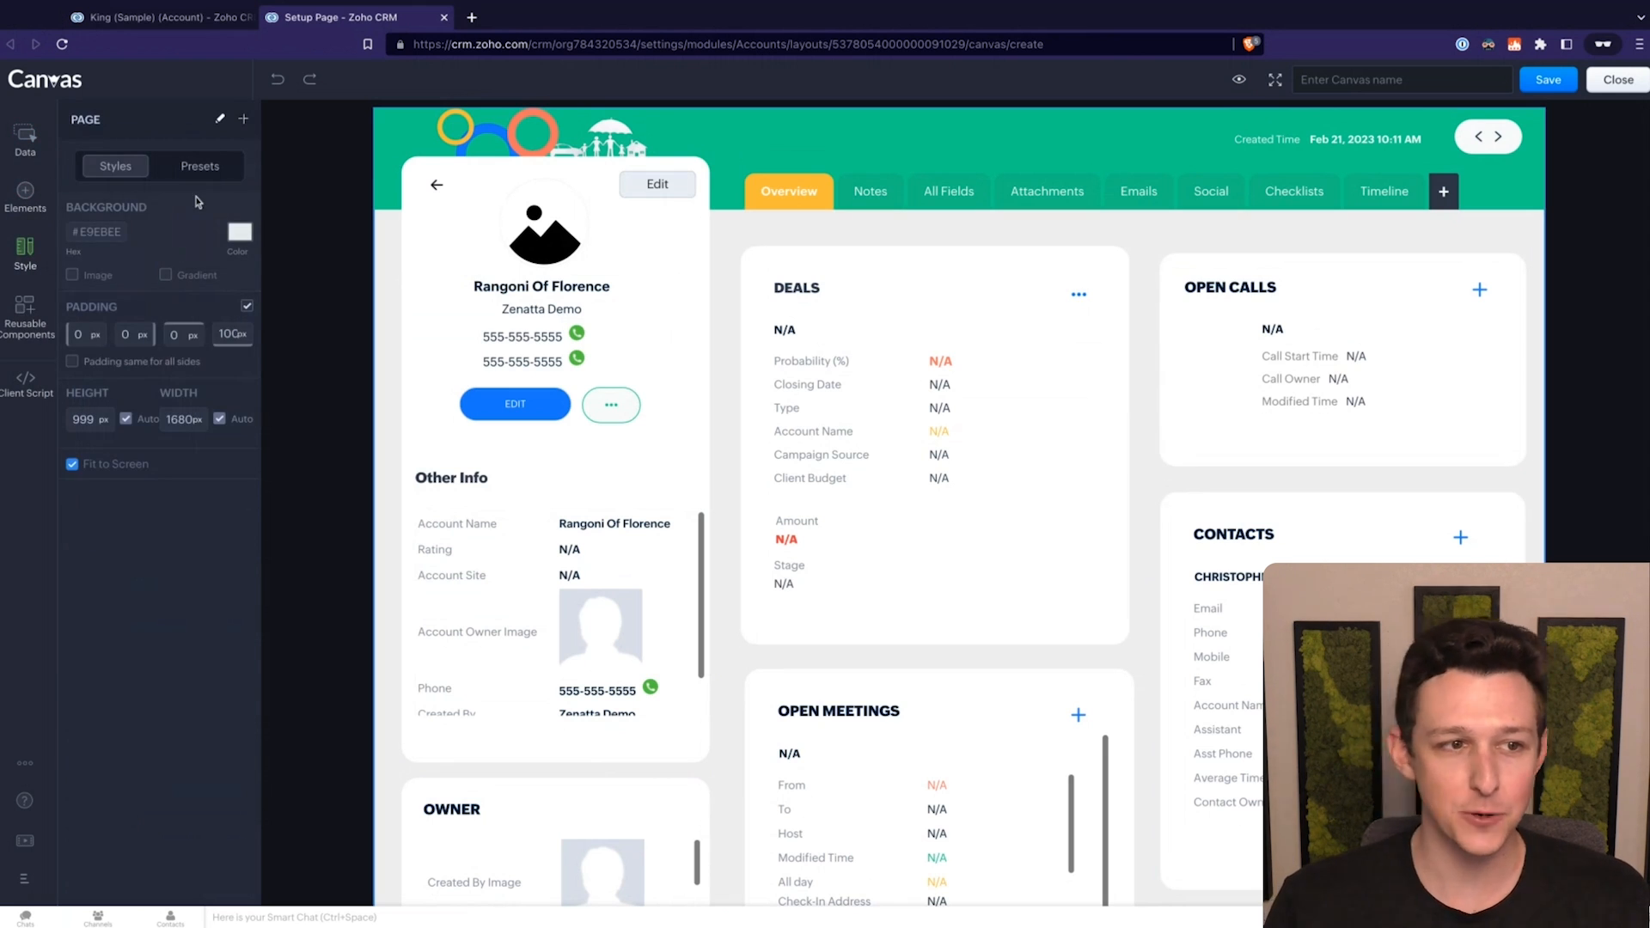
mouse_move(195, 298)
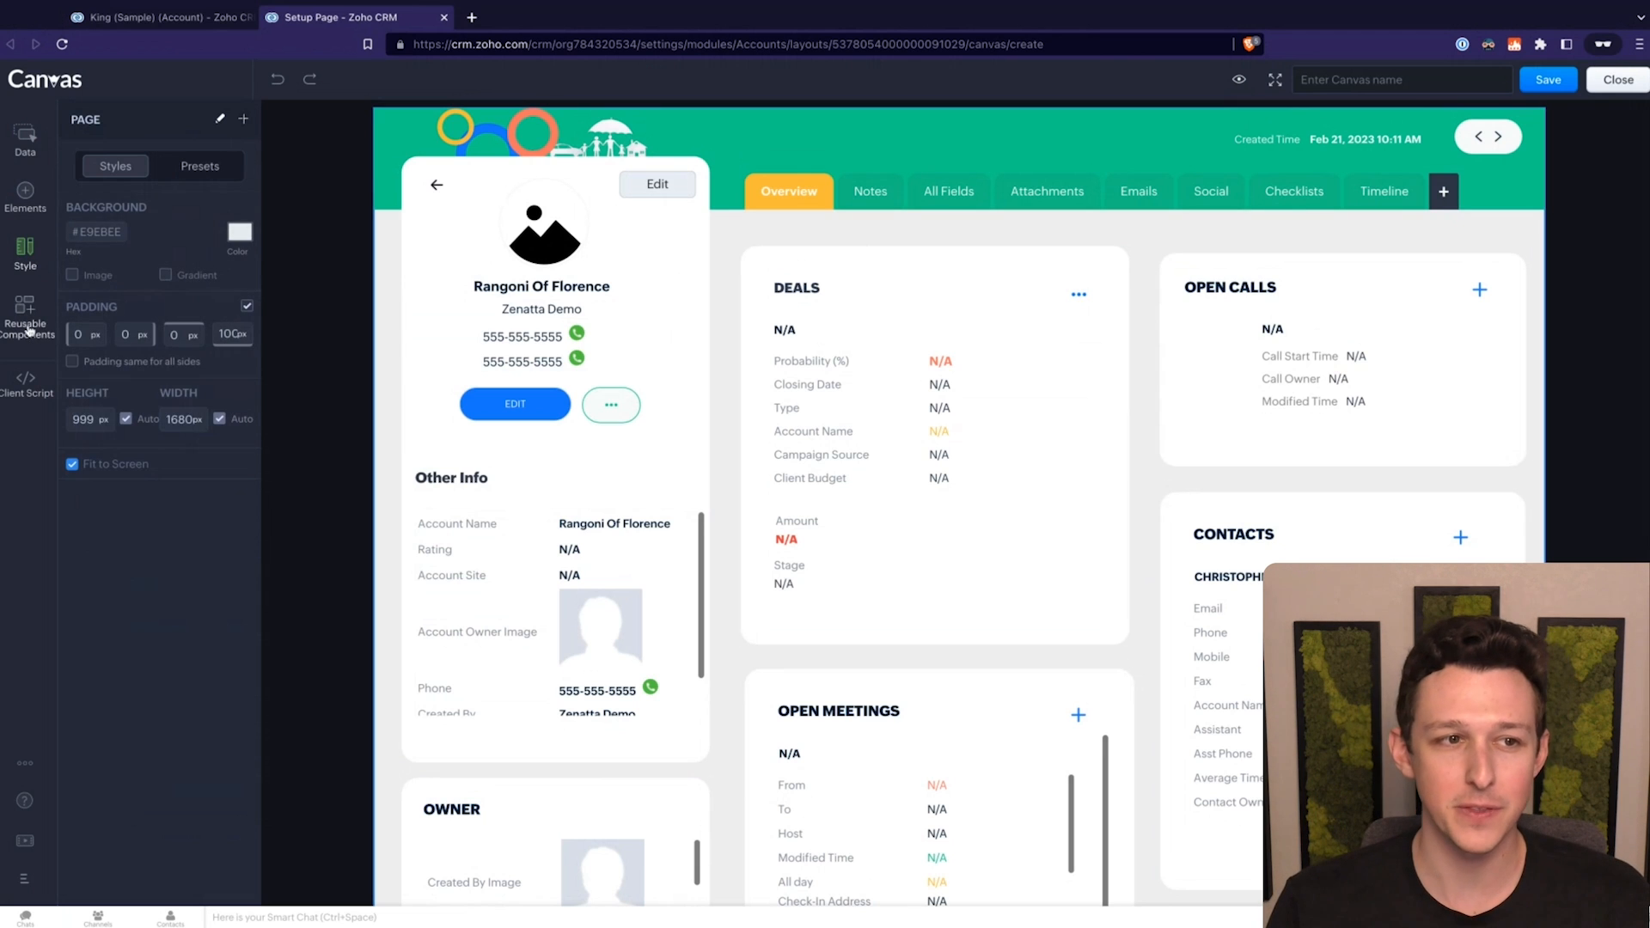
click(25, 318)
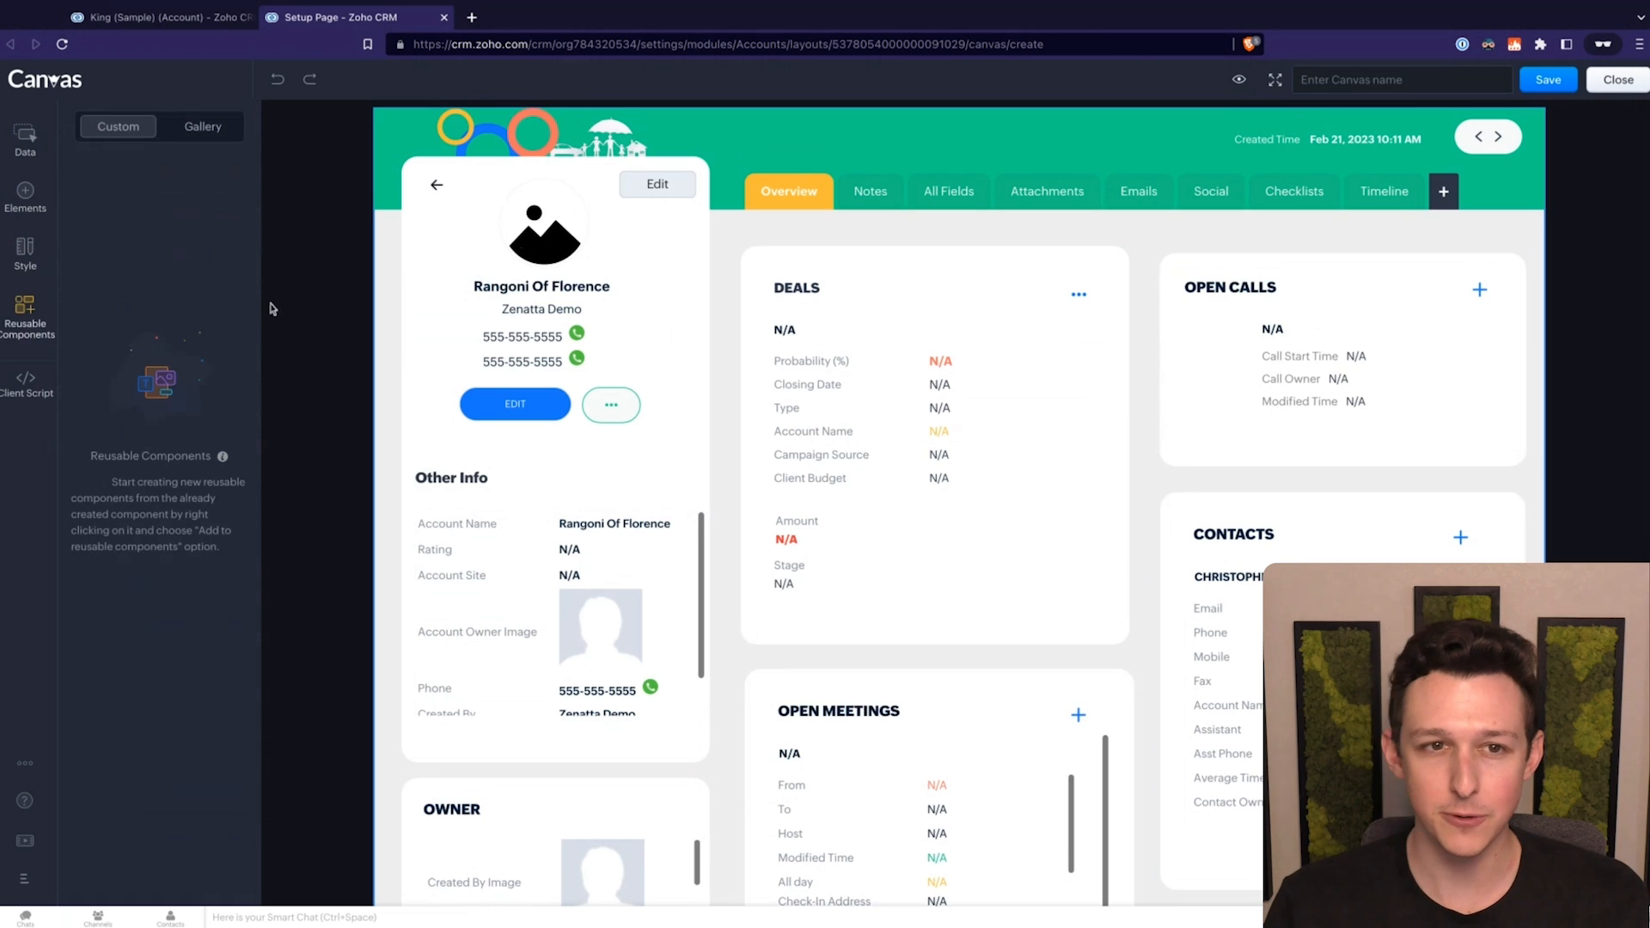
click(934, 442)
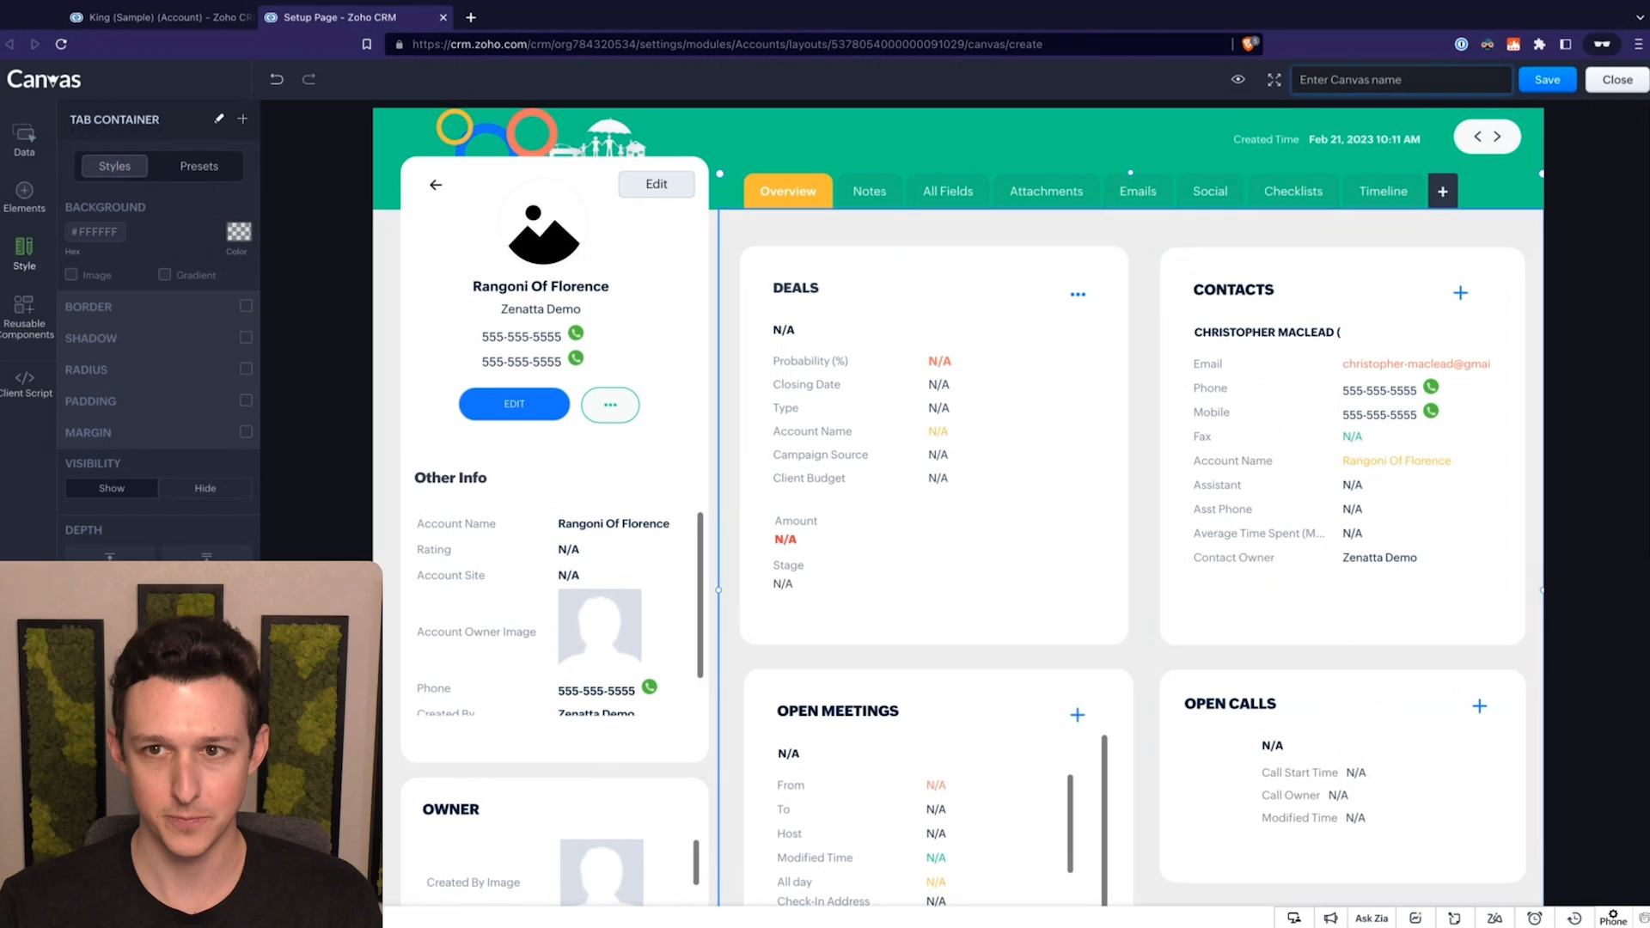
Step: Name the canvas 'Standard Canvas', save it, and return to the Canvas list
text(Standard Canvas)
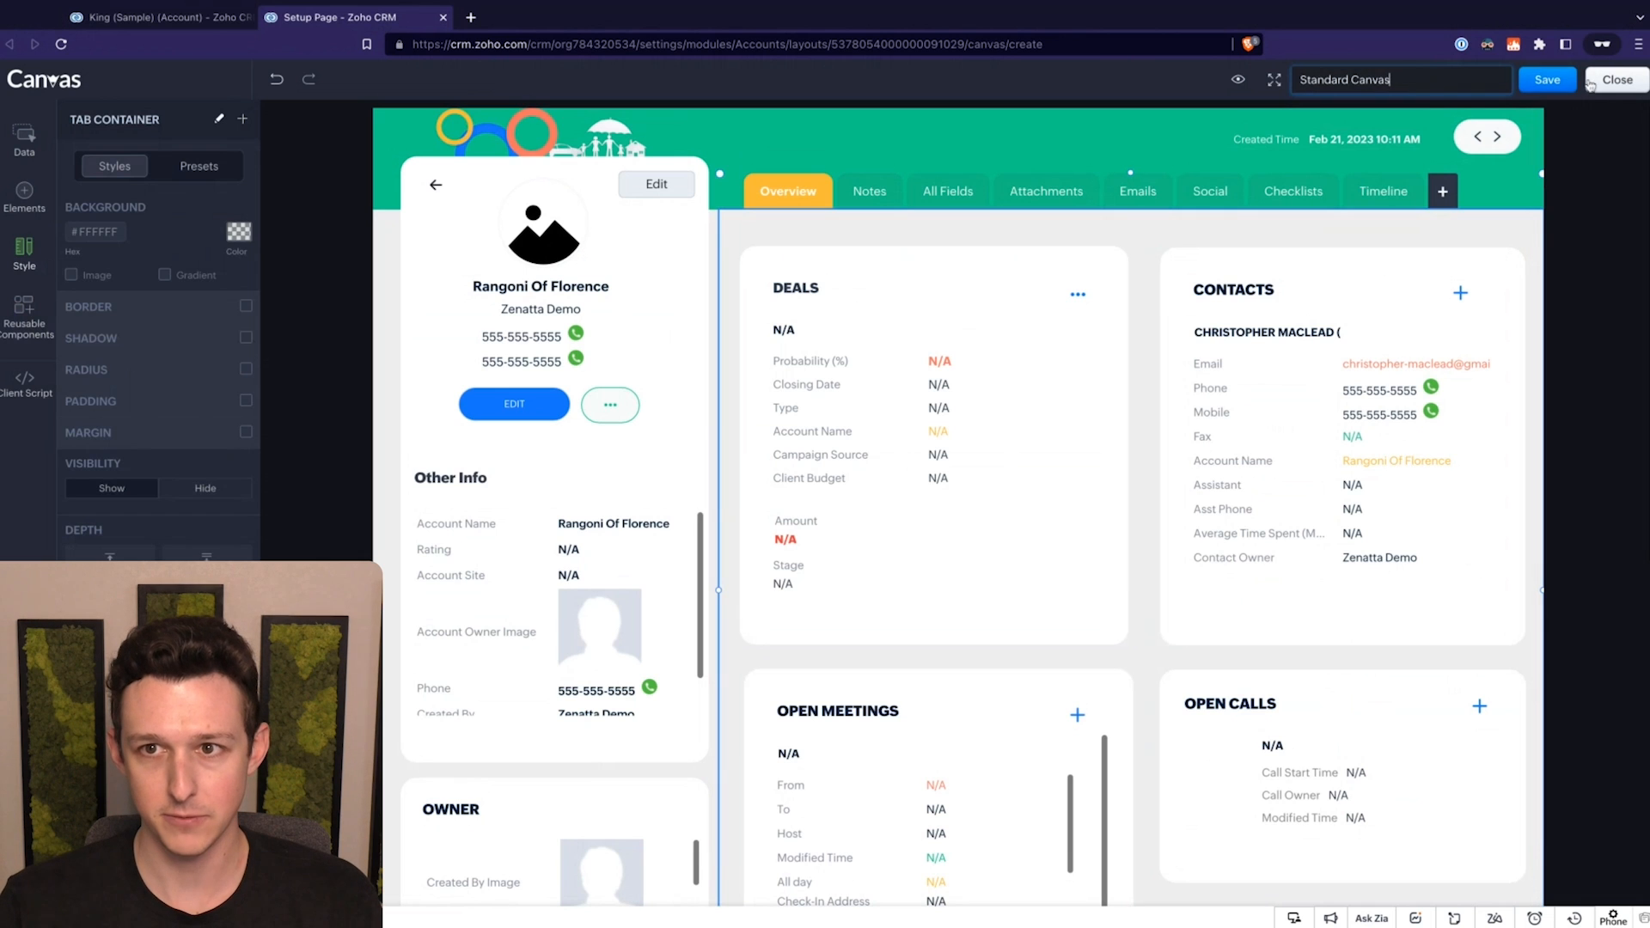
click(1546, 79)
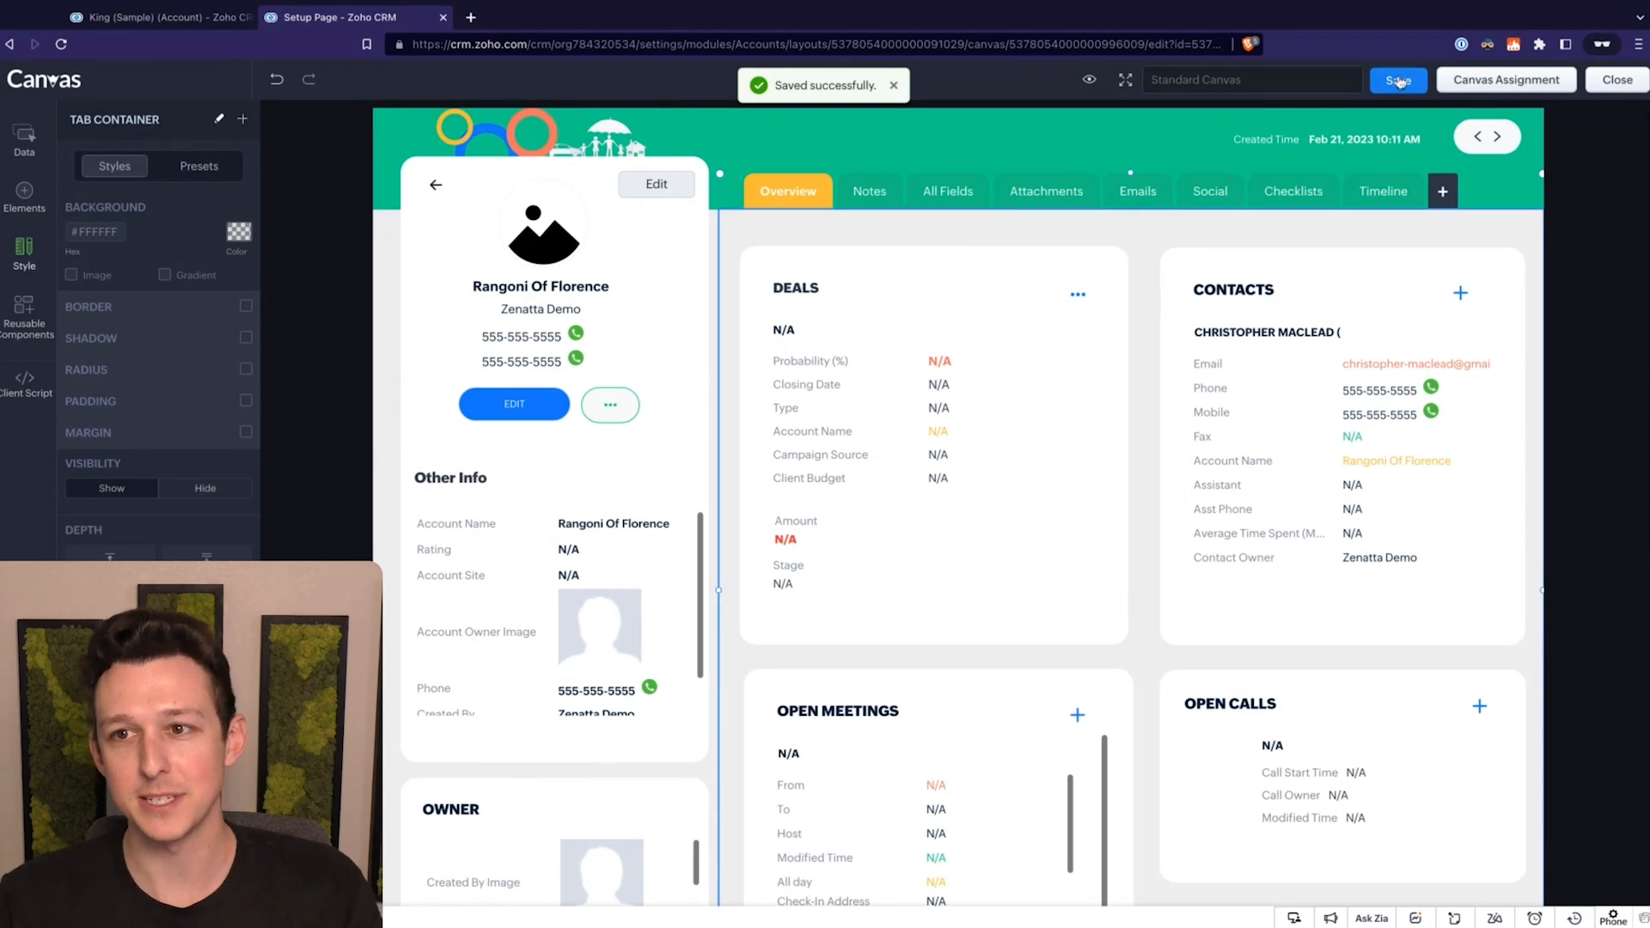
click(1618, 79)
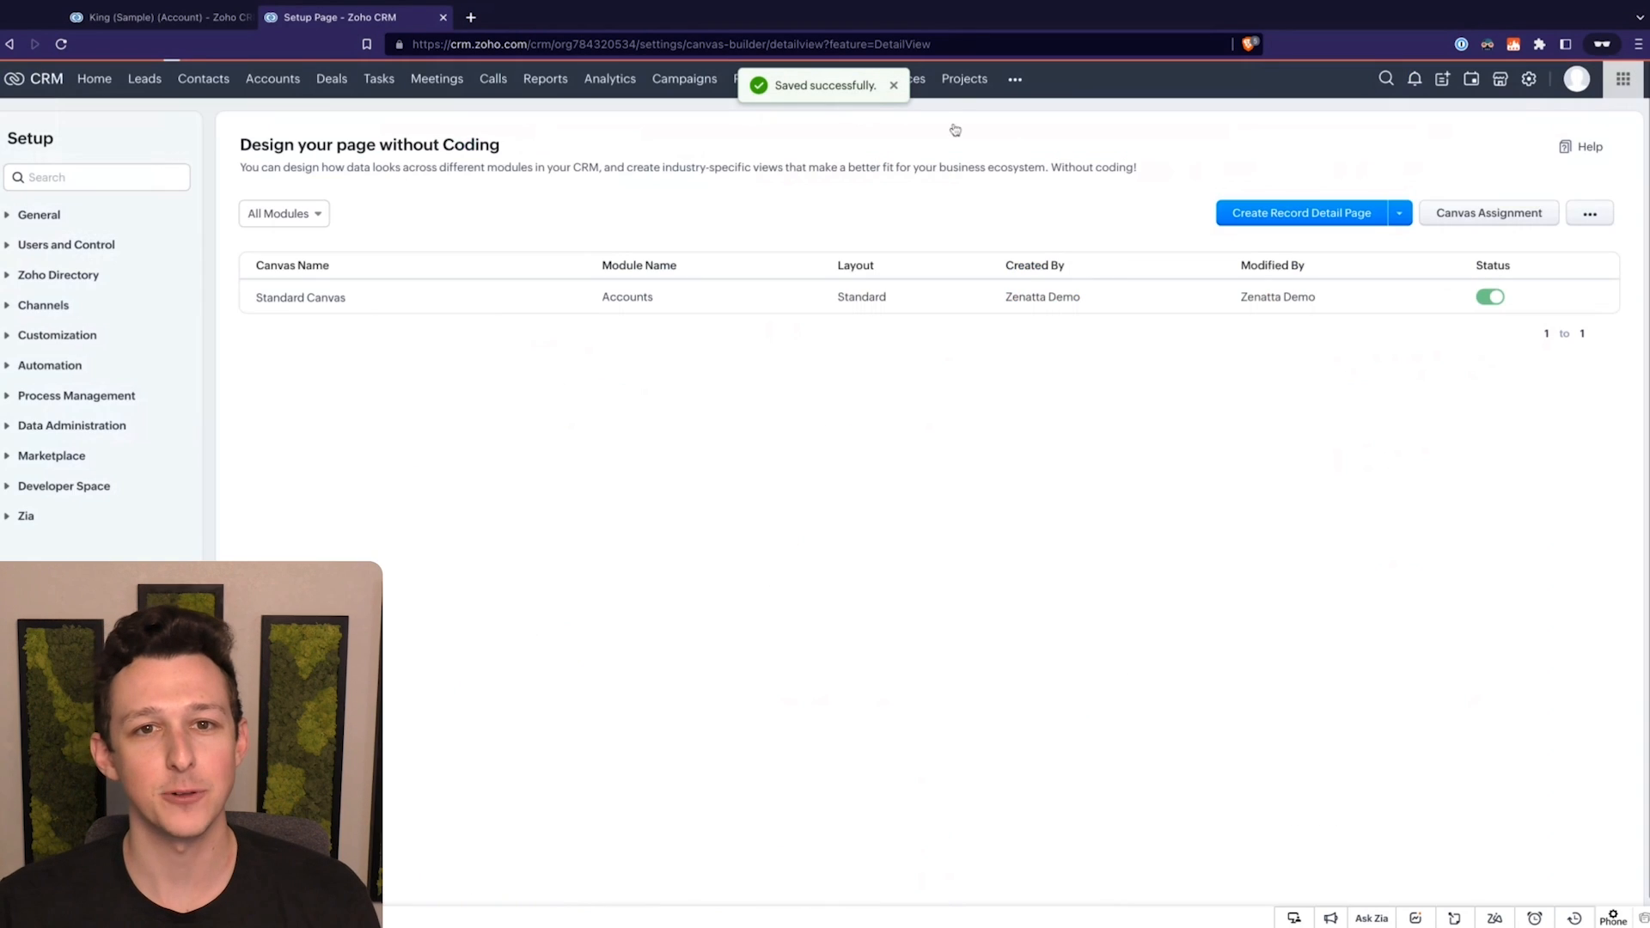
Step: Open the King (Sample) account and display it in the Canvas page view
click(56, 334)
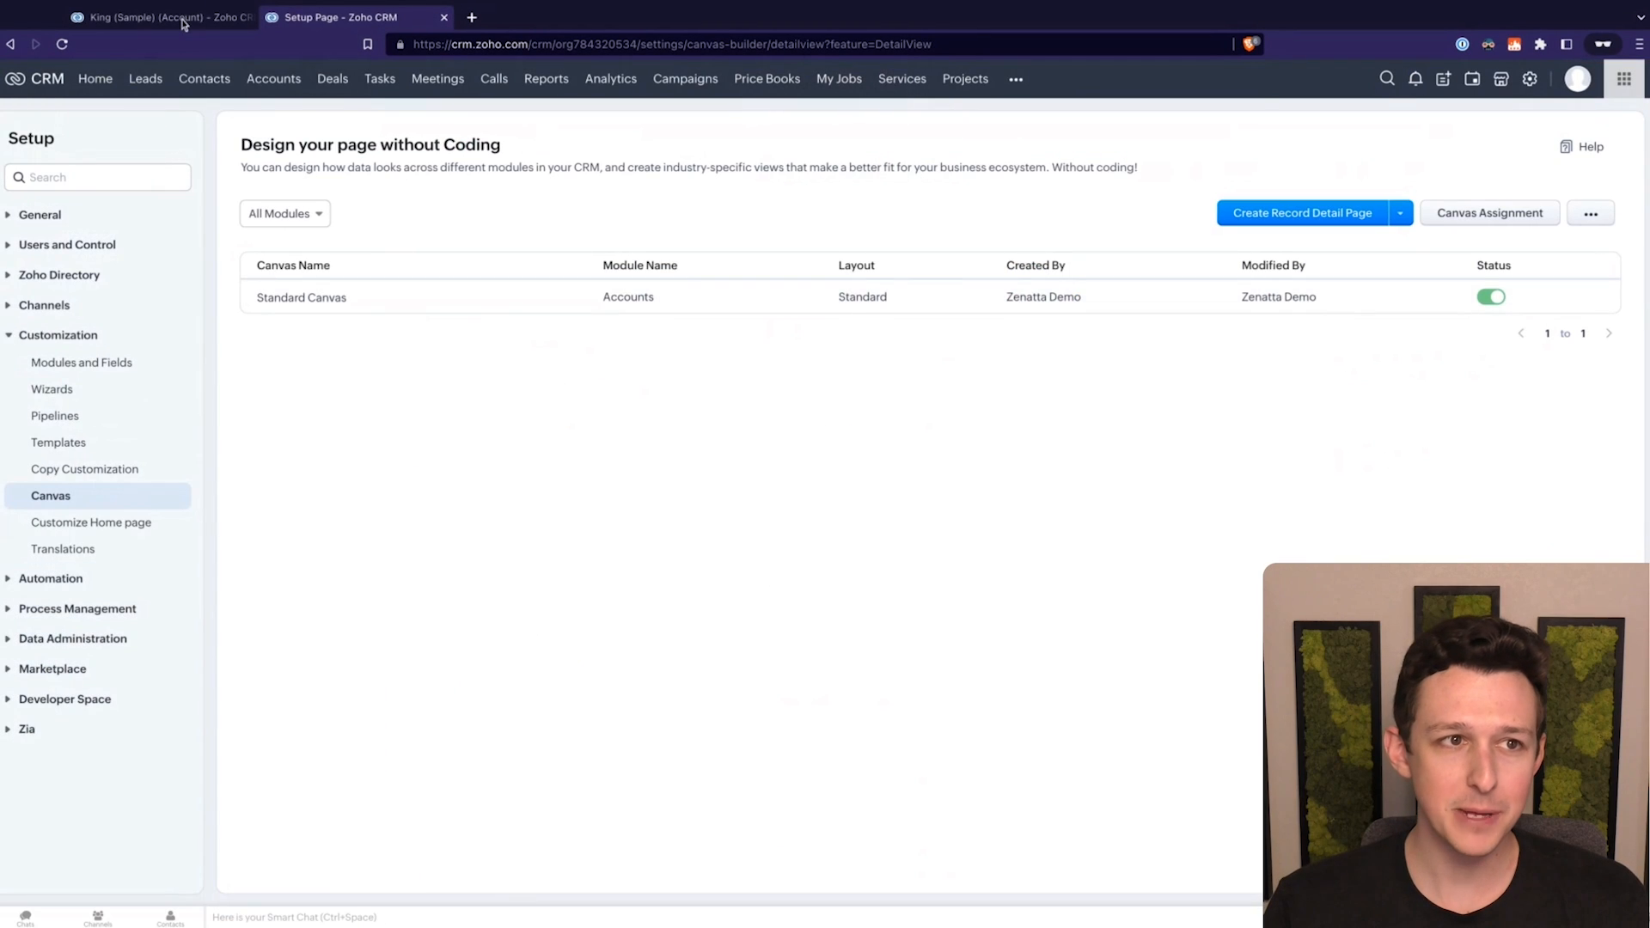
click(158, 18)
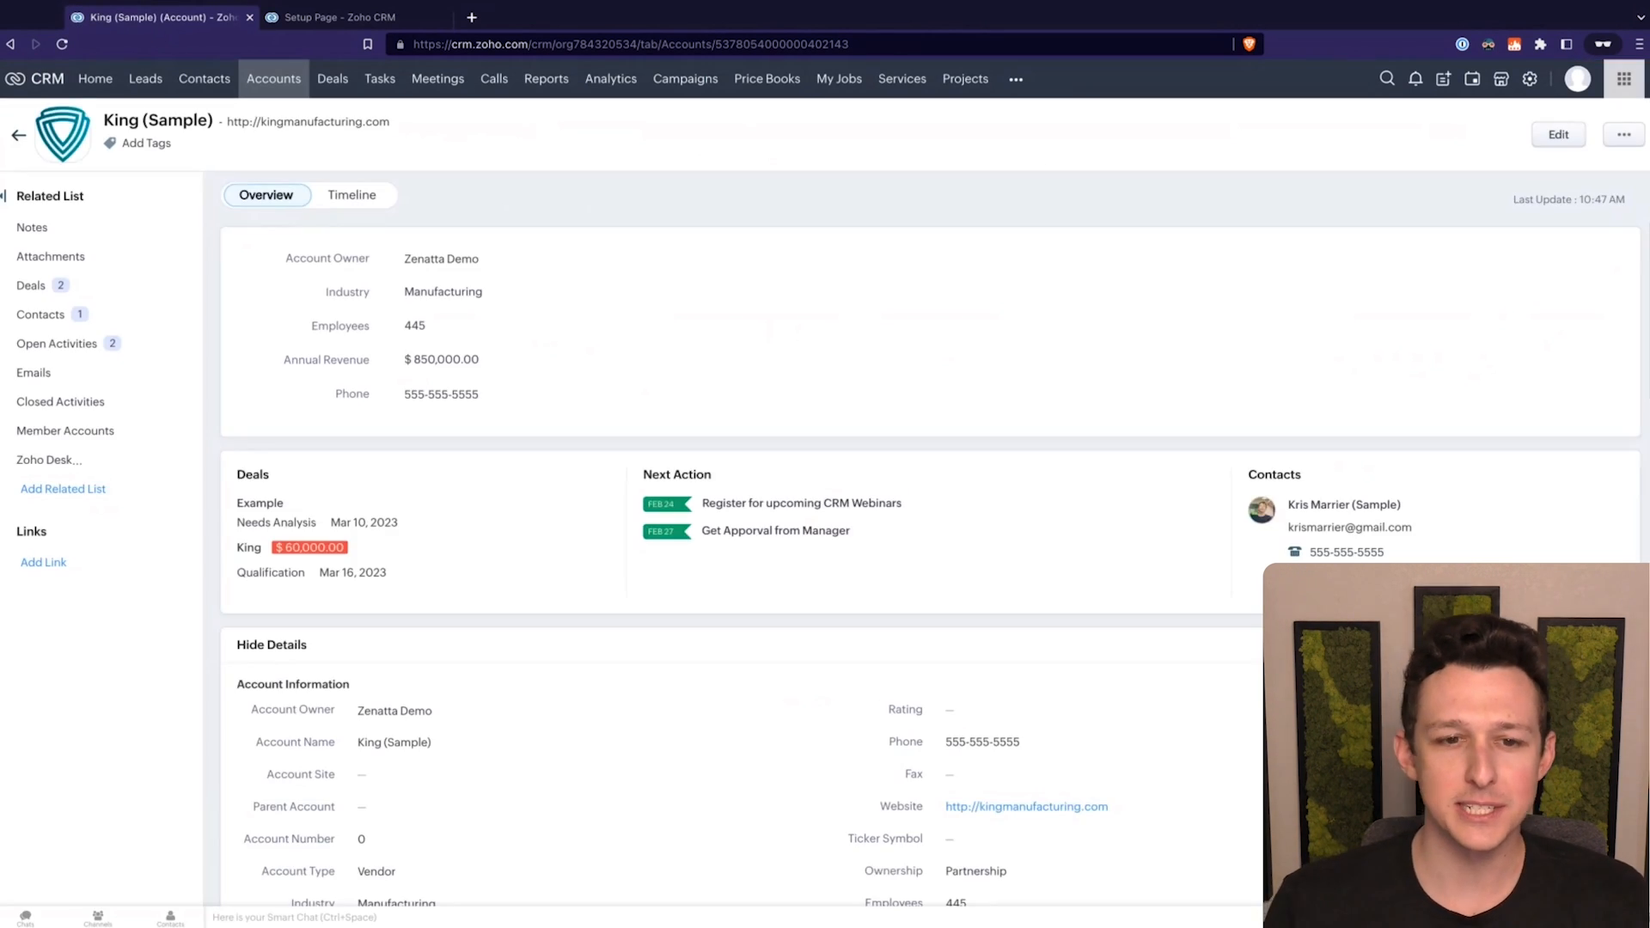
scroll(down, 3)
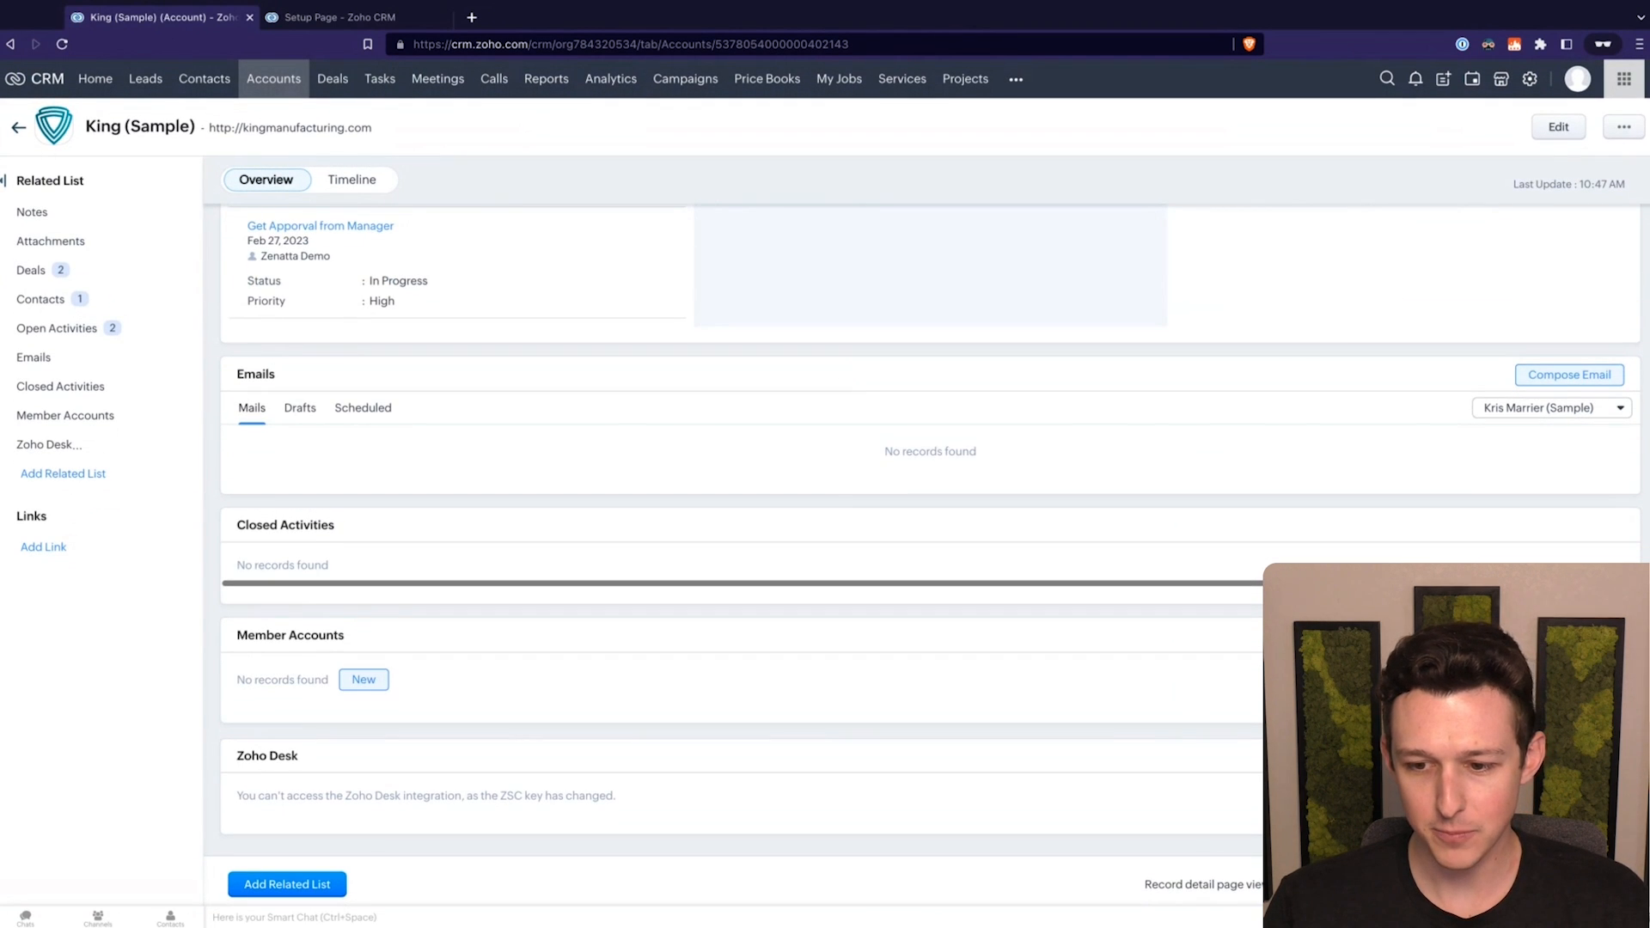
click(1356, 885)
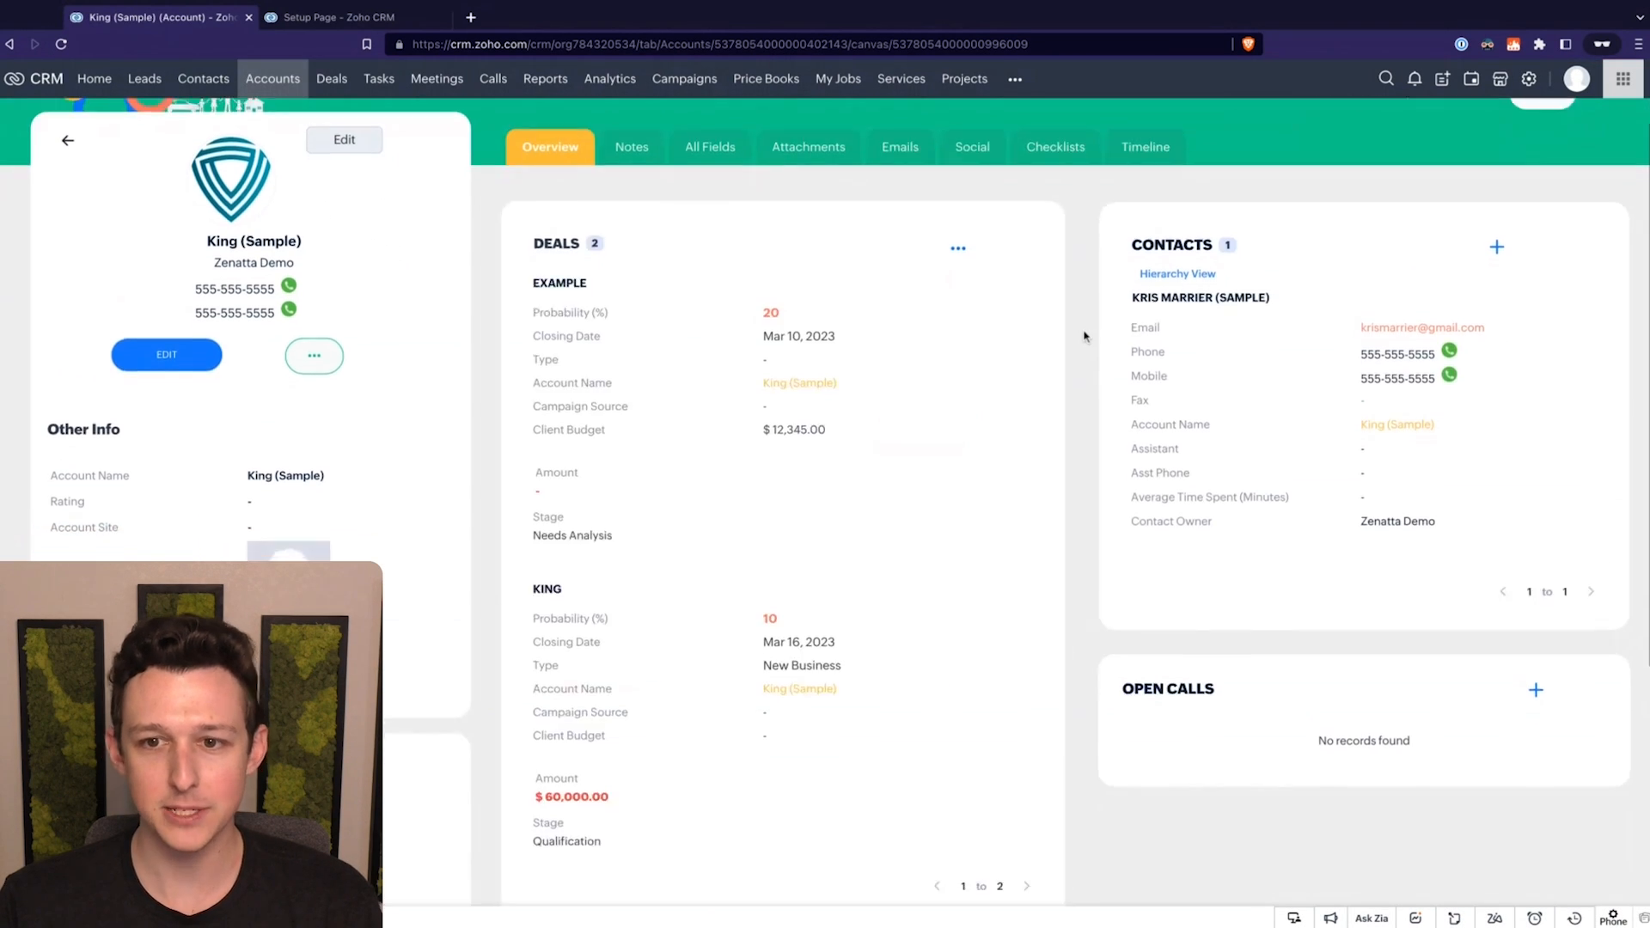
scroll(up, 3)
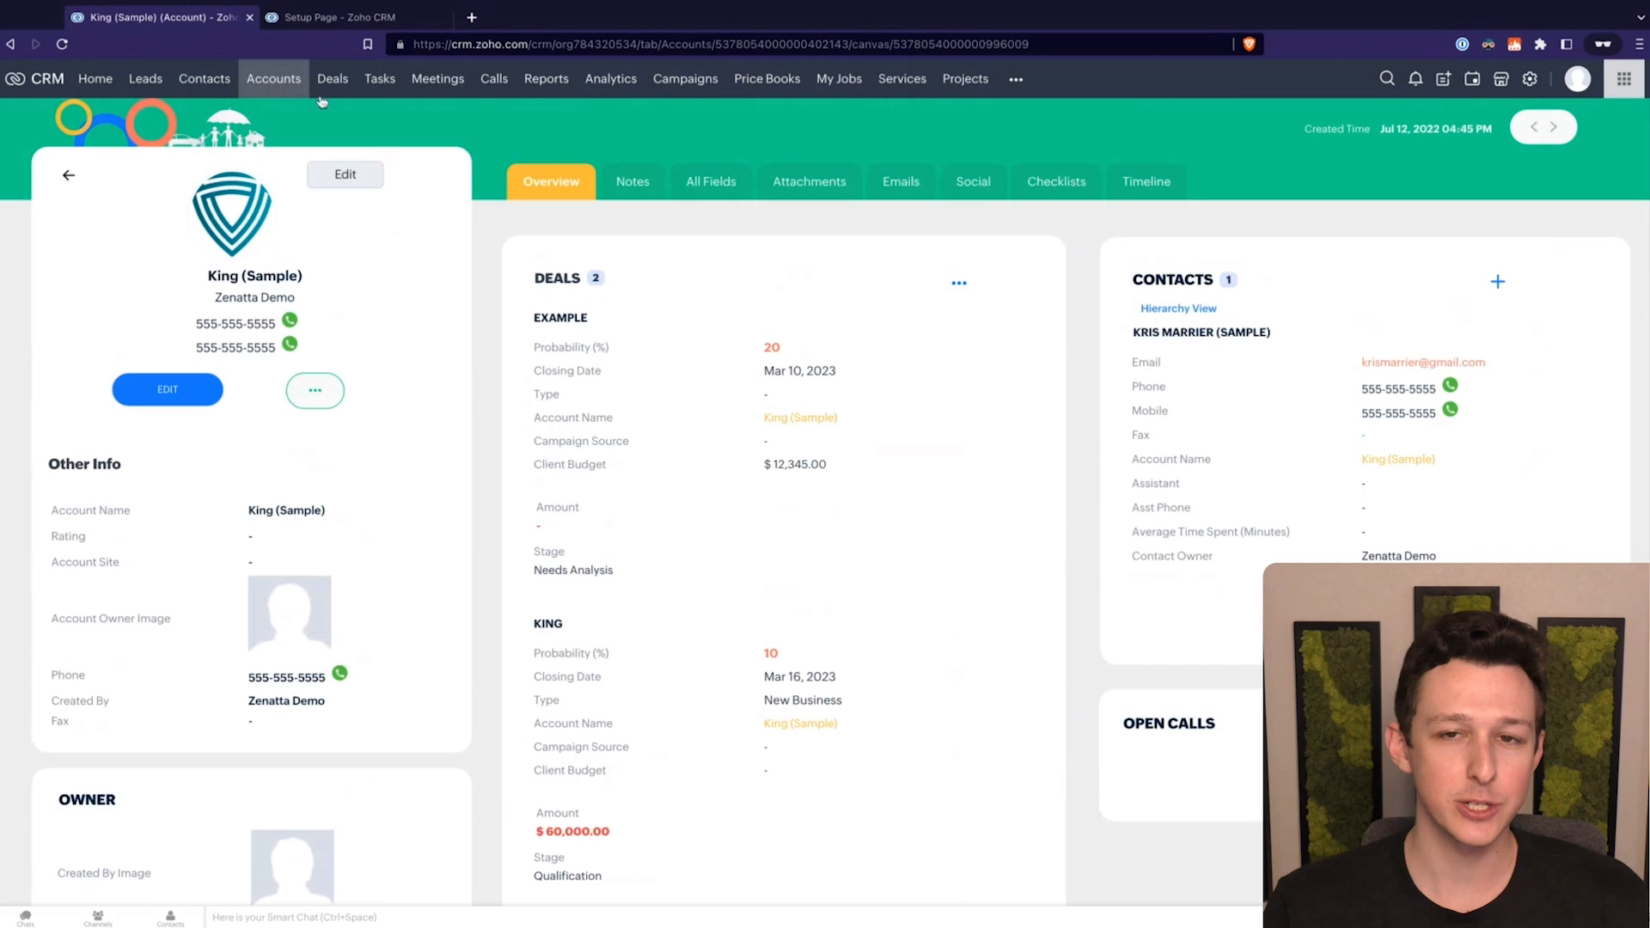
click(1530, 79)
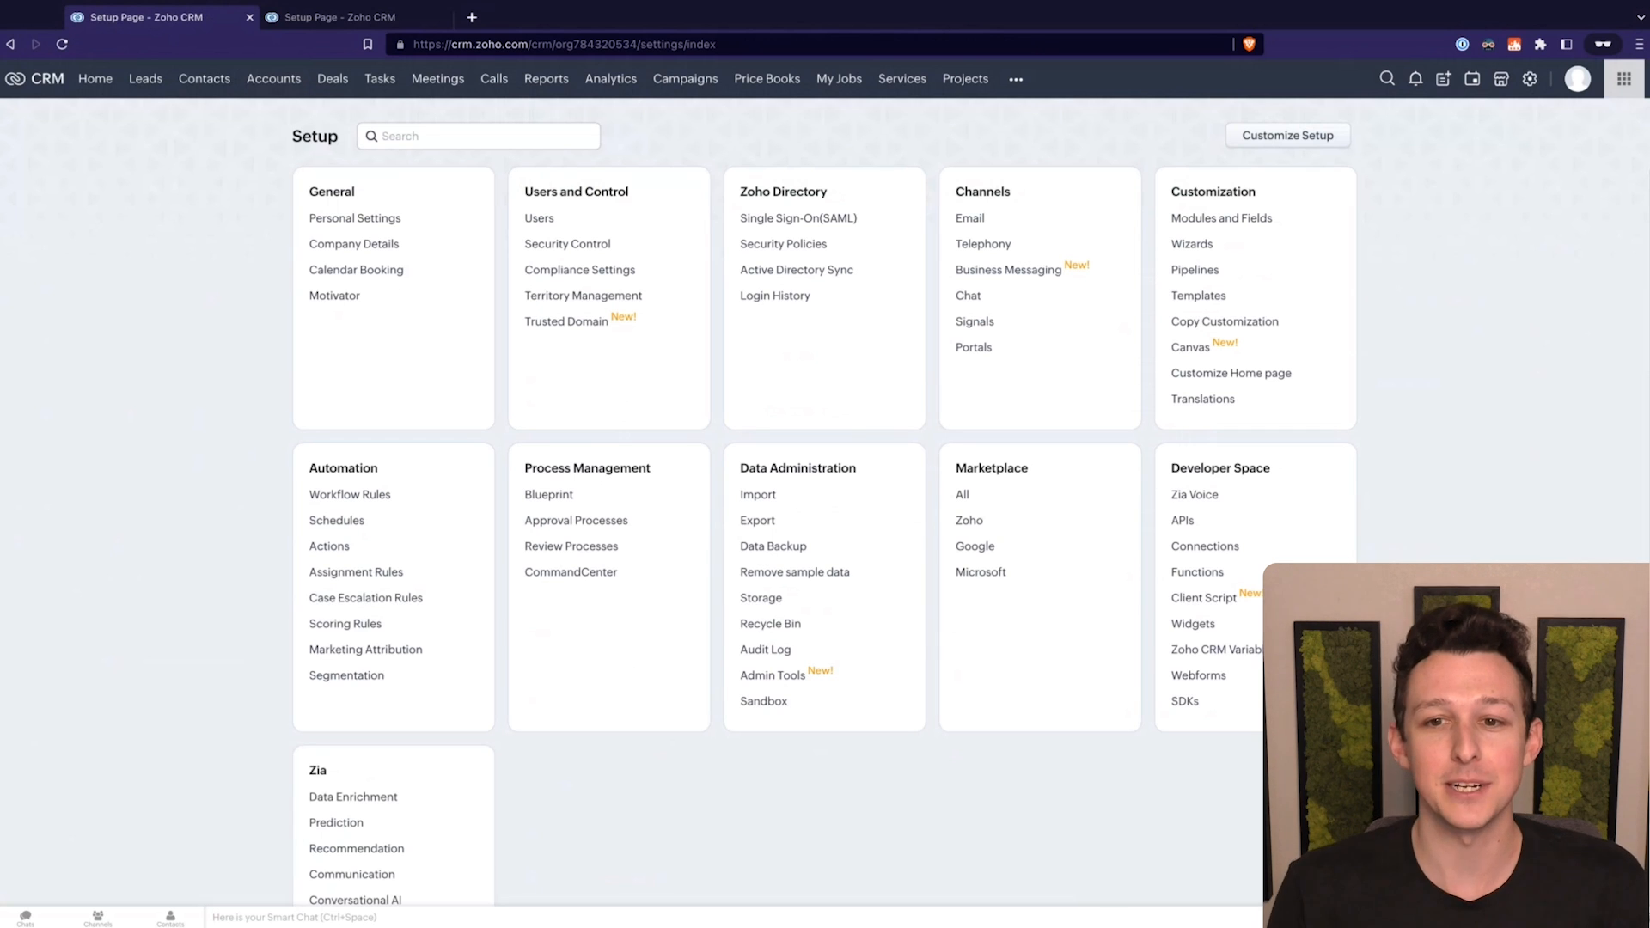
mouse_move(1191, 347)
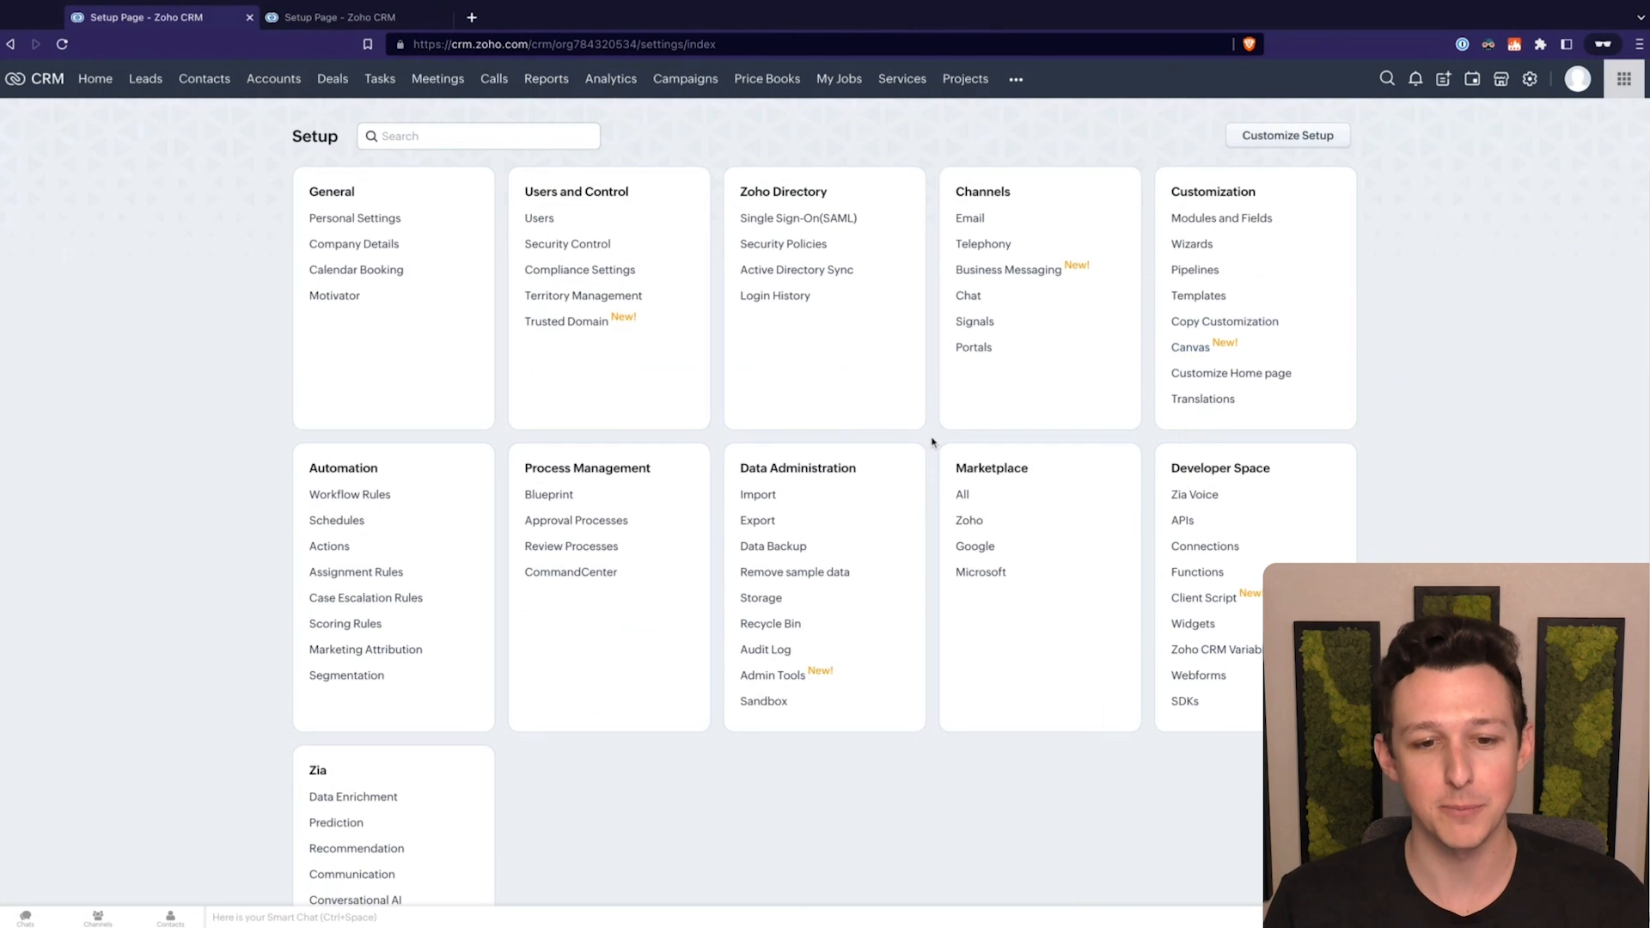
Step: Scroll Setup down to Data Administration and open Admin Tools
scroll(down, 3)
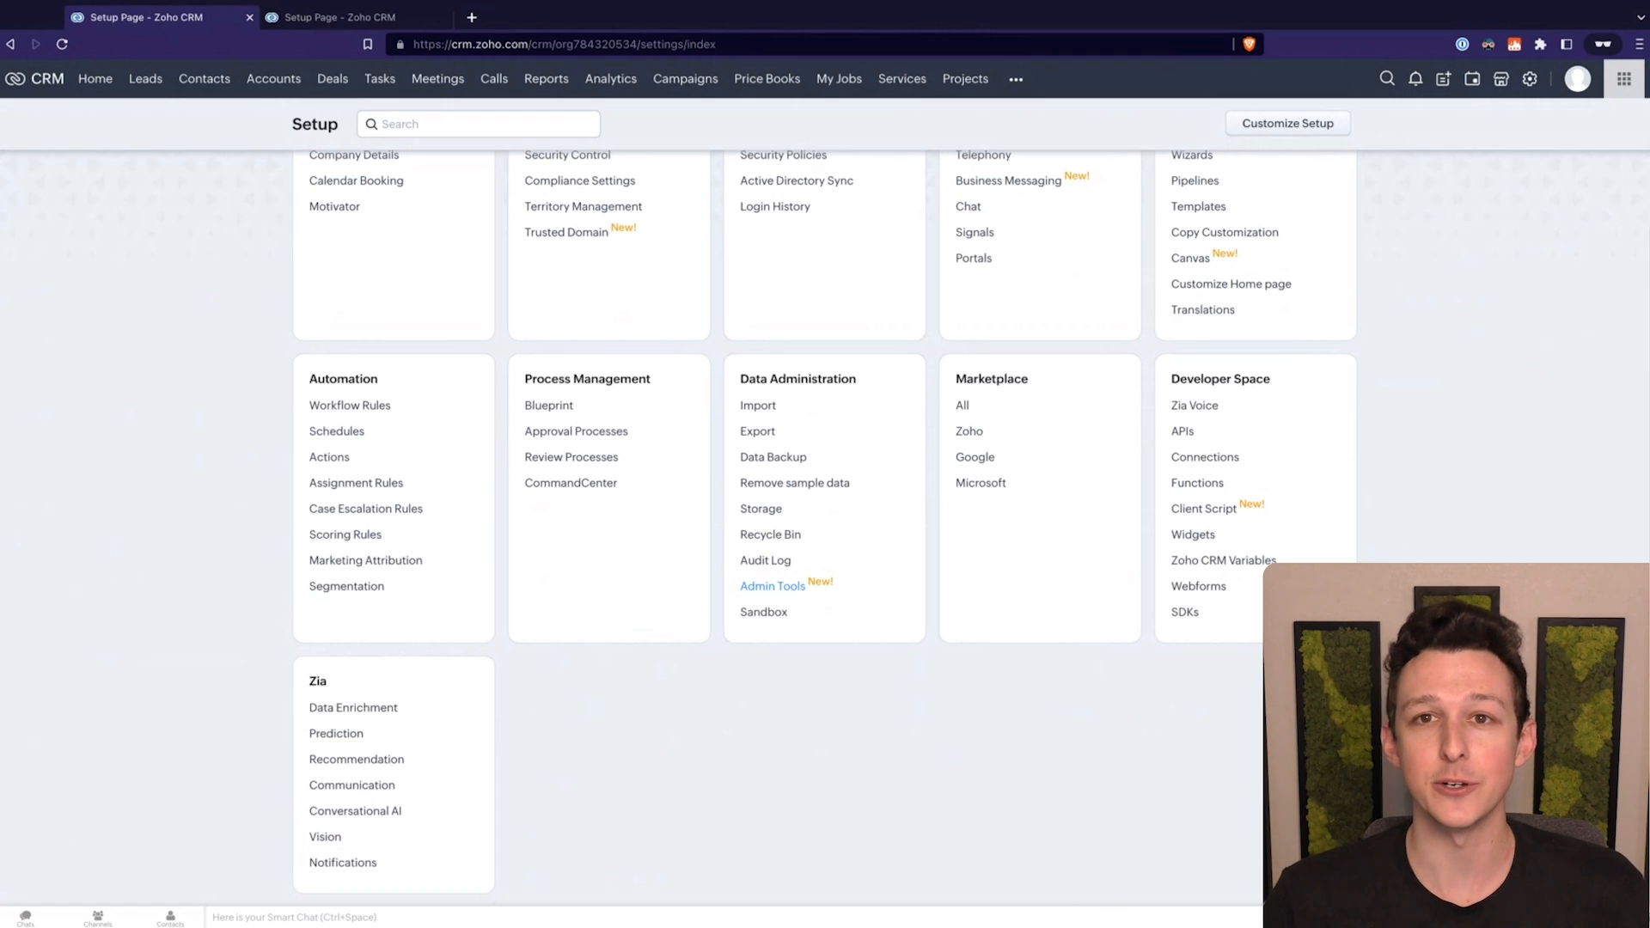
click(773, 587)
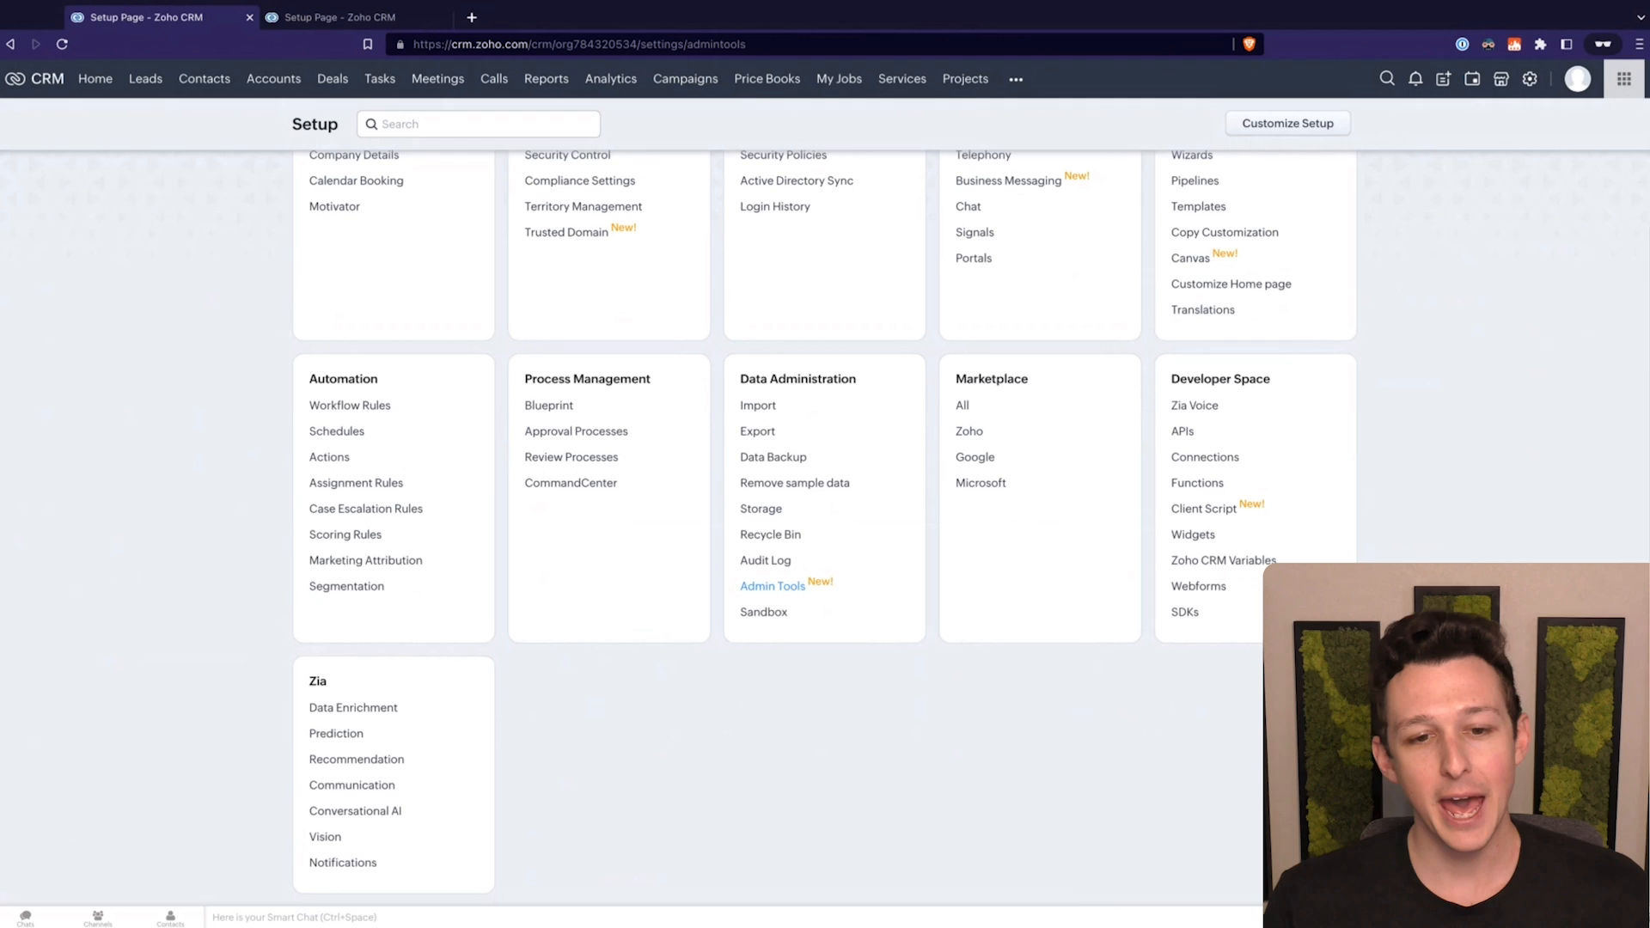
Step: Start Admin Tools, choose Custom Views, and check the available Accounts views
click(773, 586)
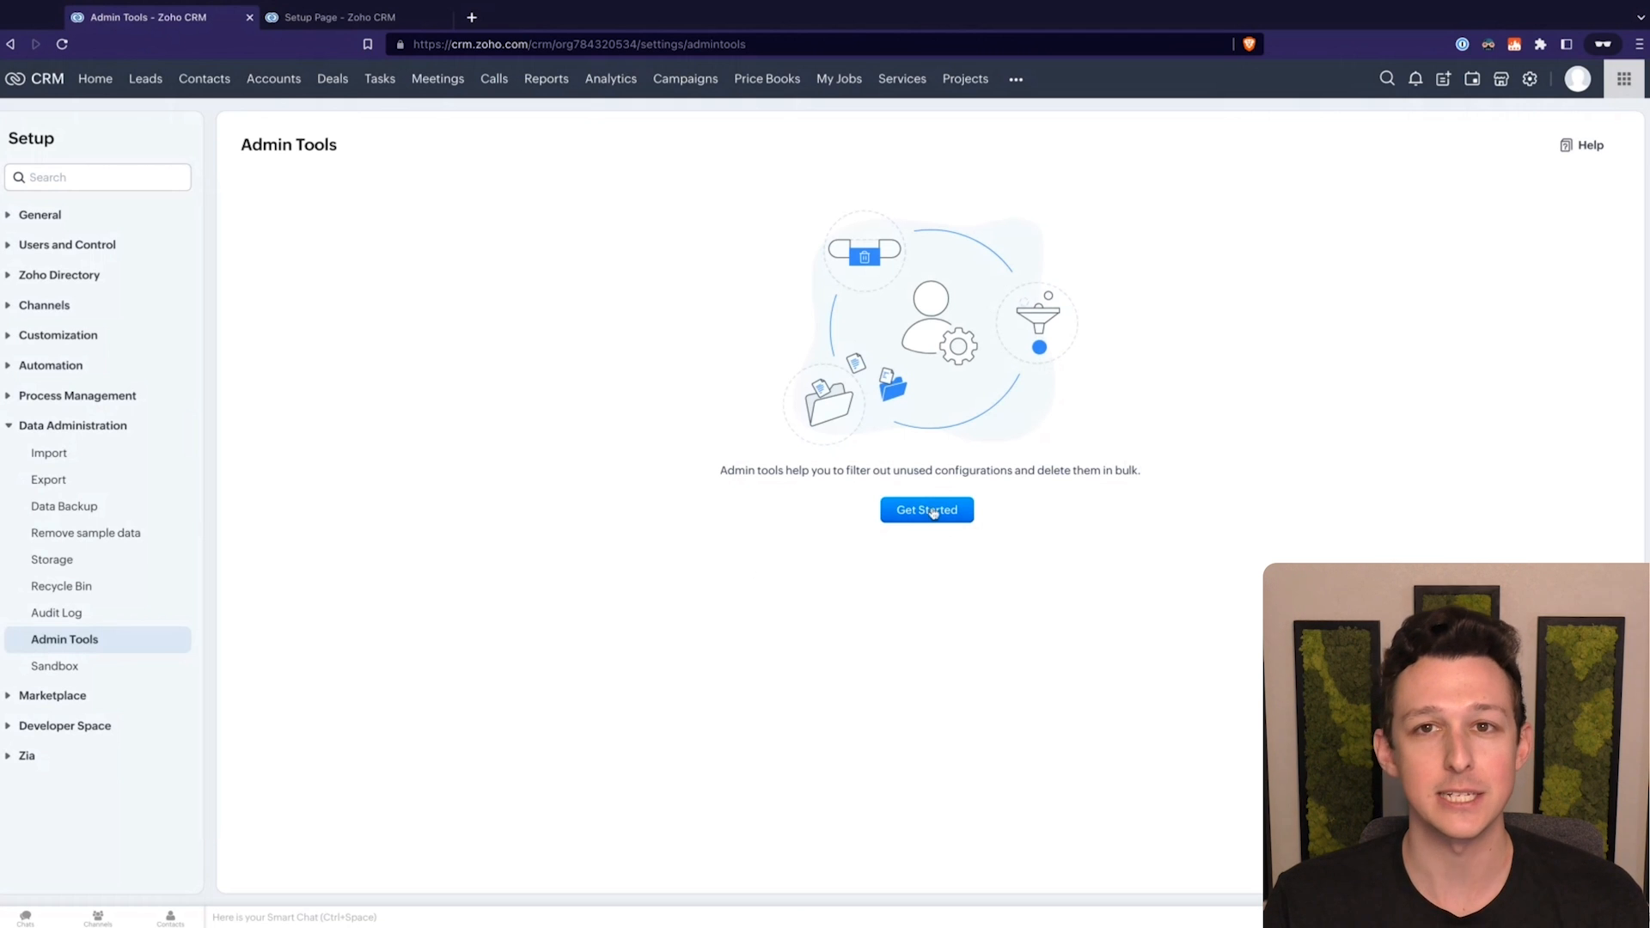
click(927, 509)
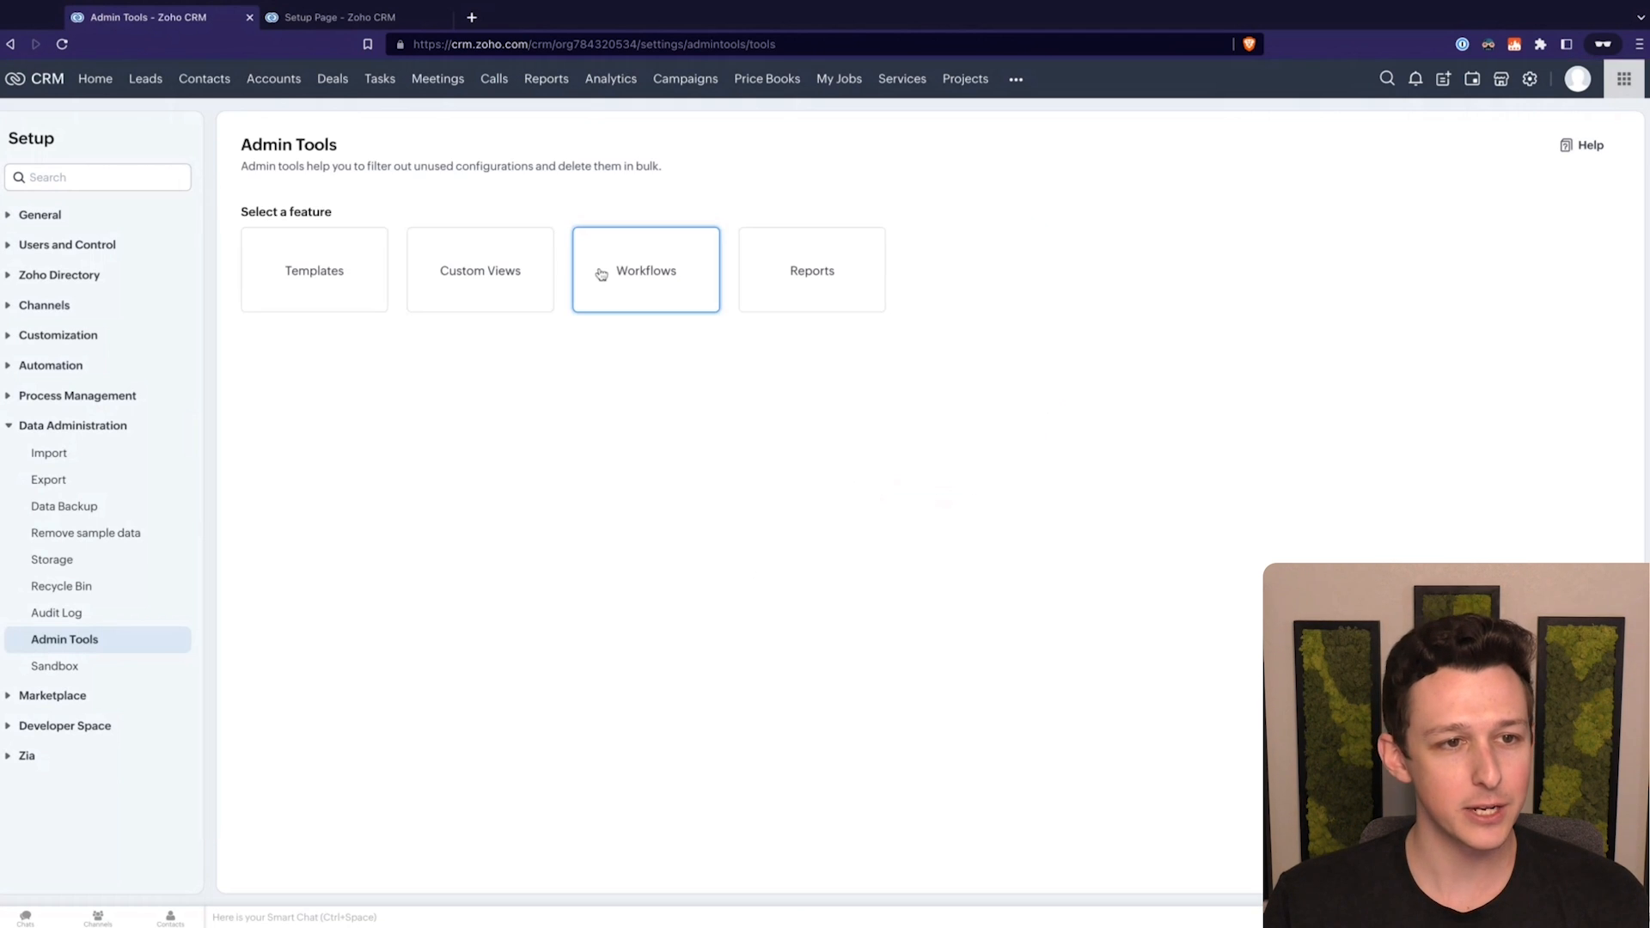
click(480, 269)
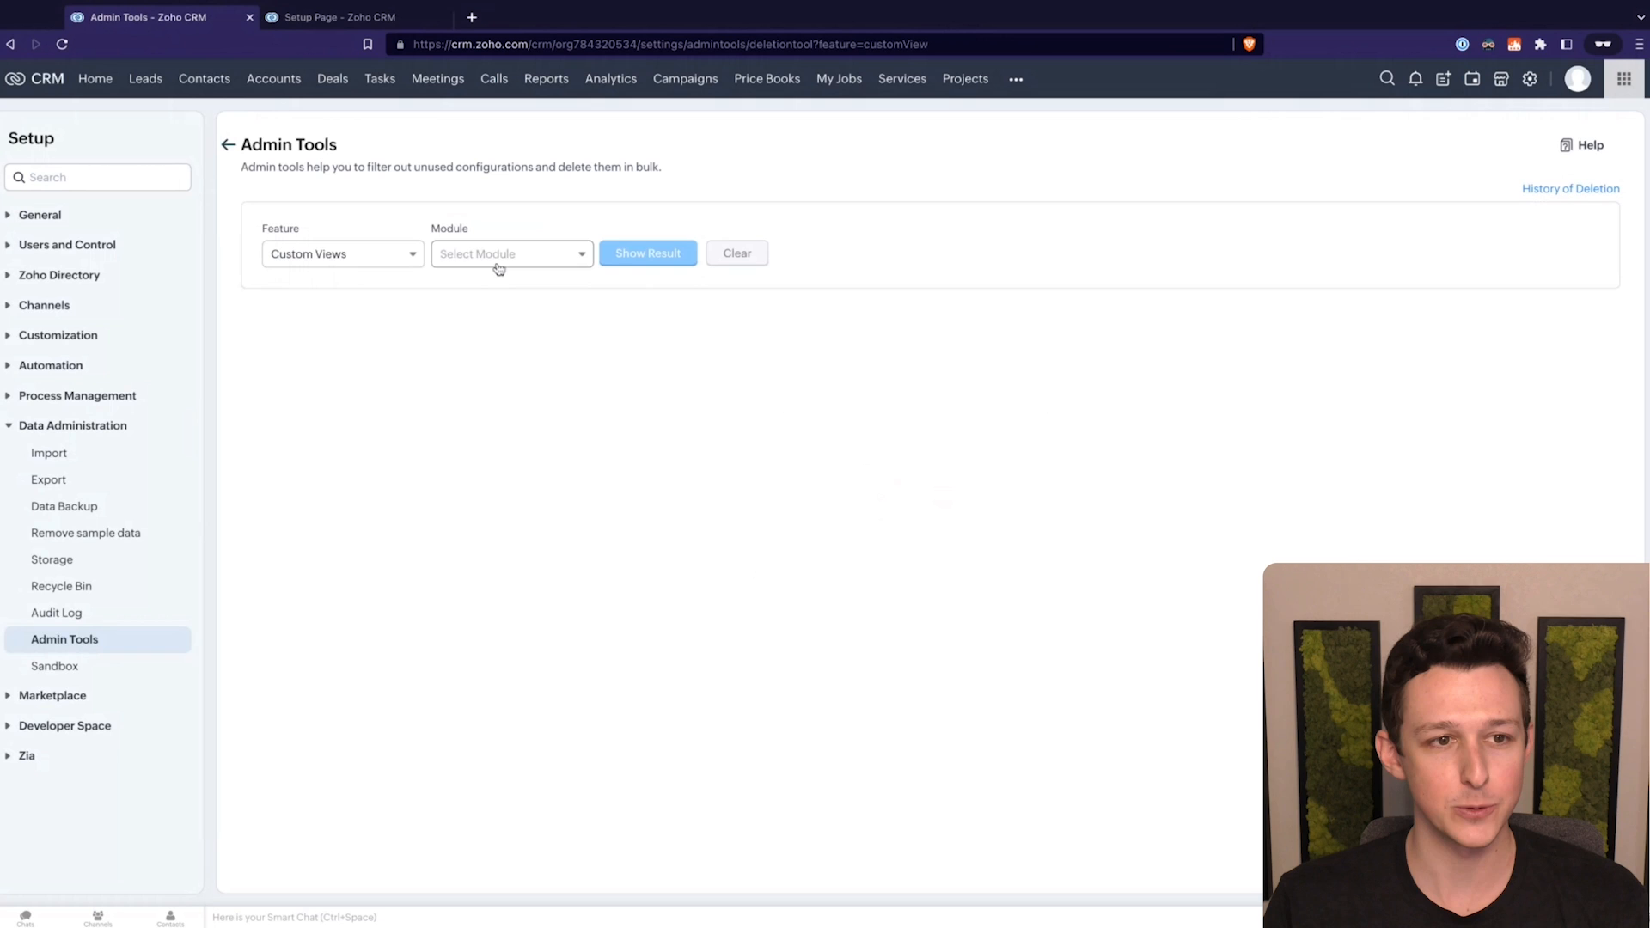
click(340, 17)
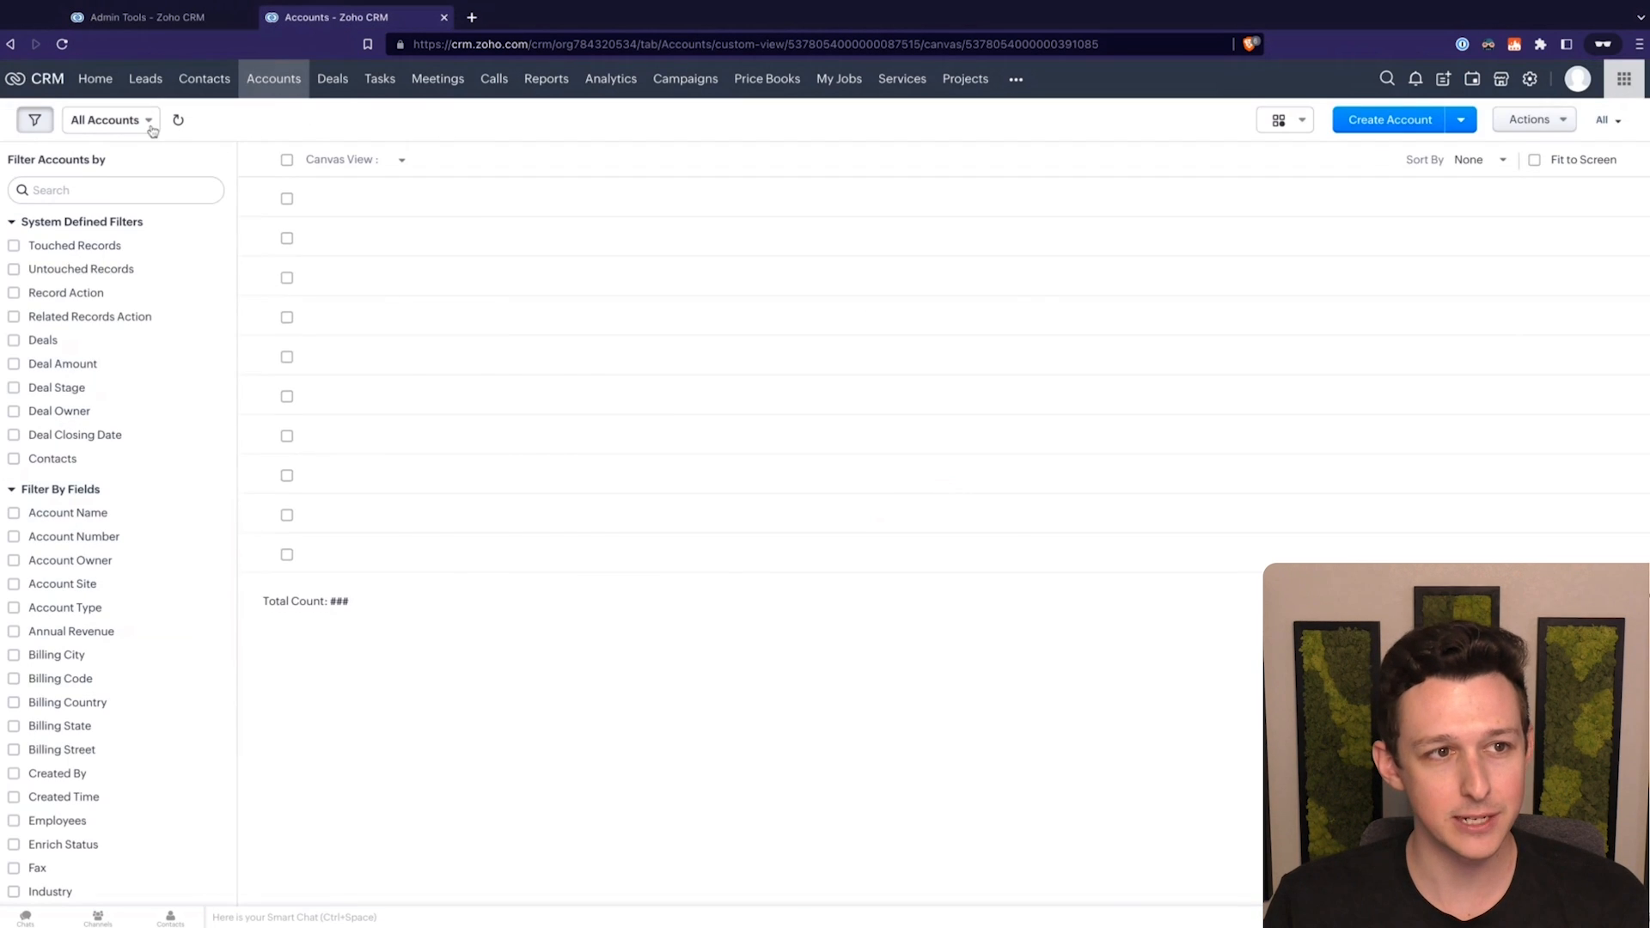
click(105, 119)
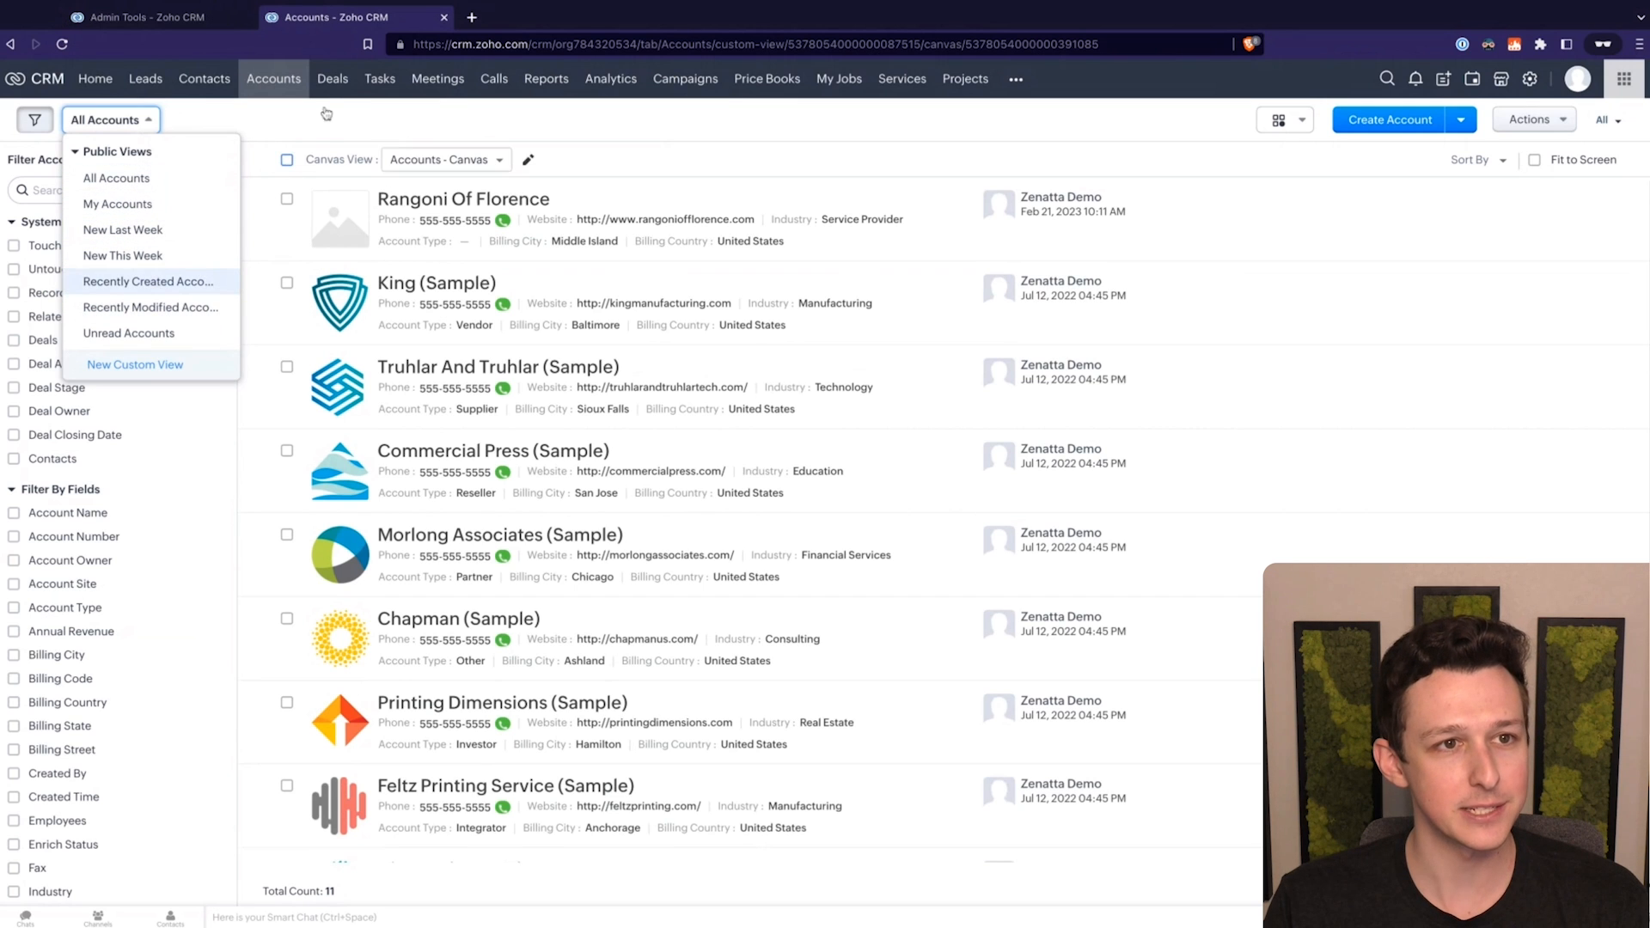
Step: Return to Admin Tools, browse the Custom Views module list, and go back to feature choices
click(332, 79)
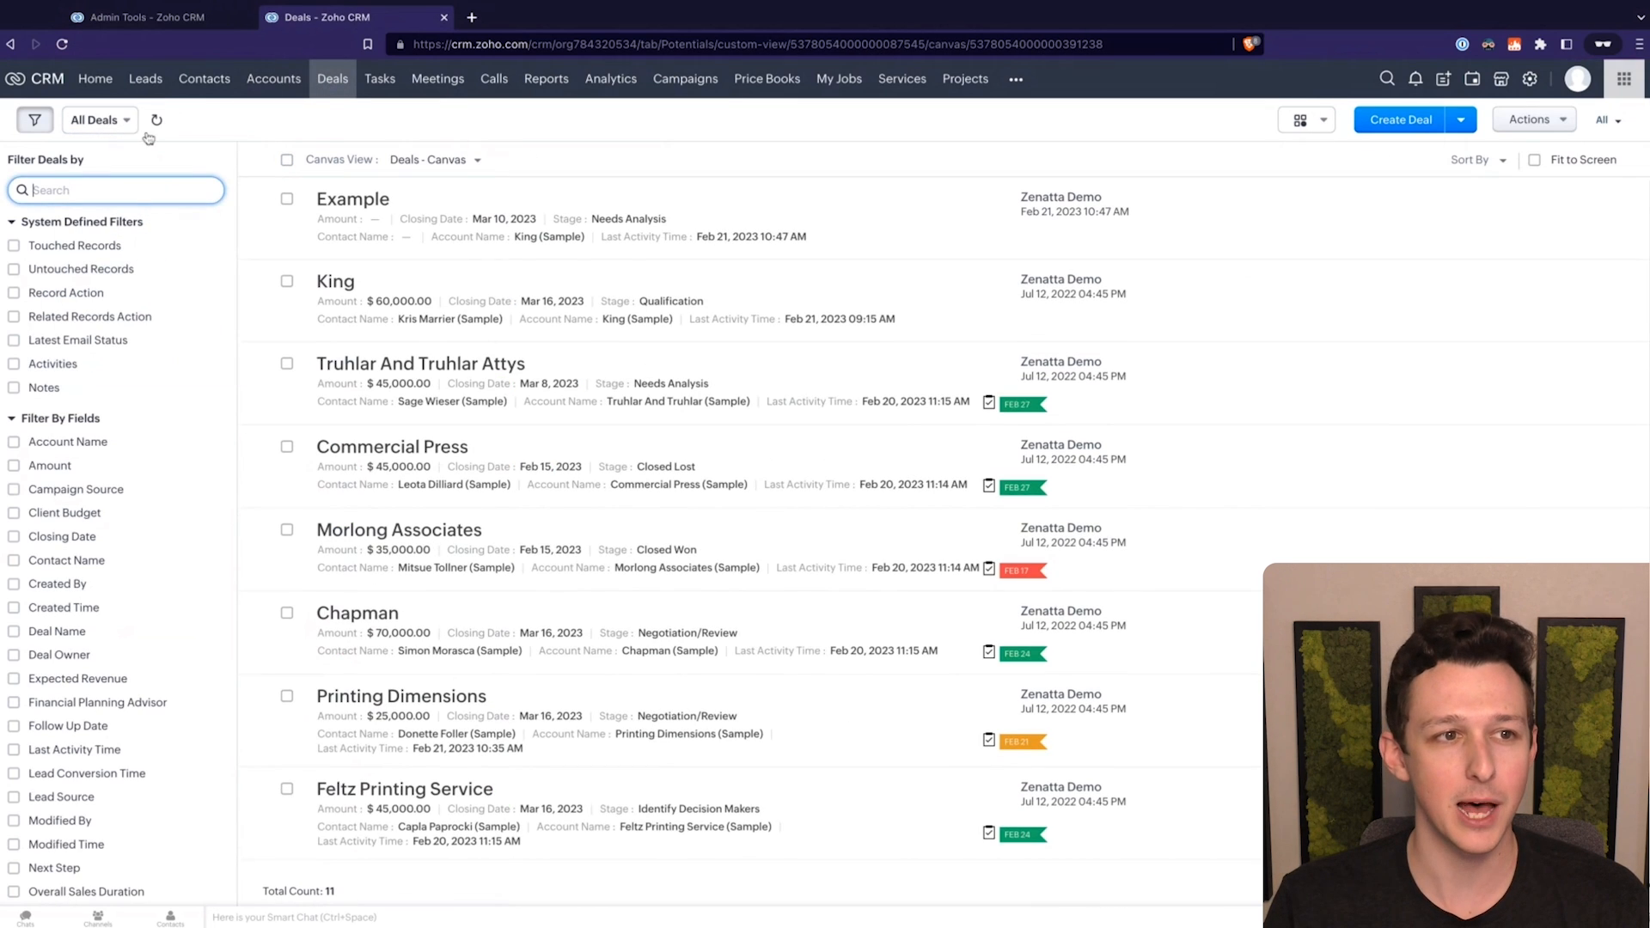
click(94, 119)
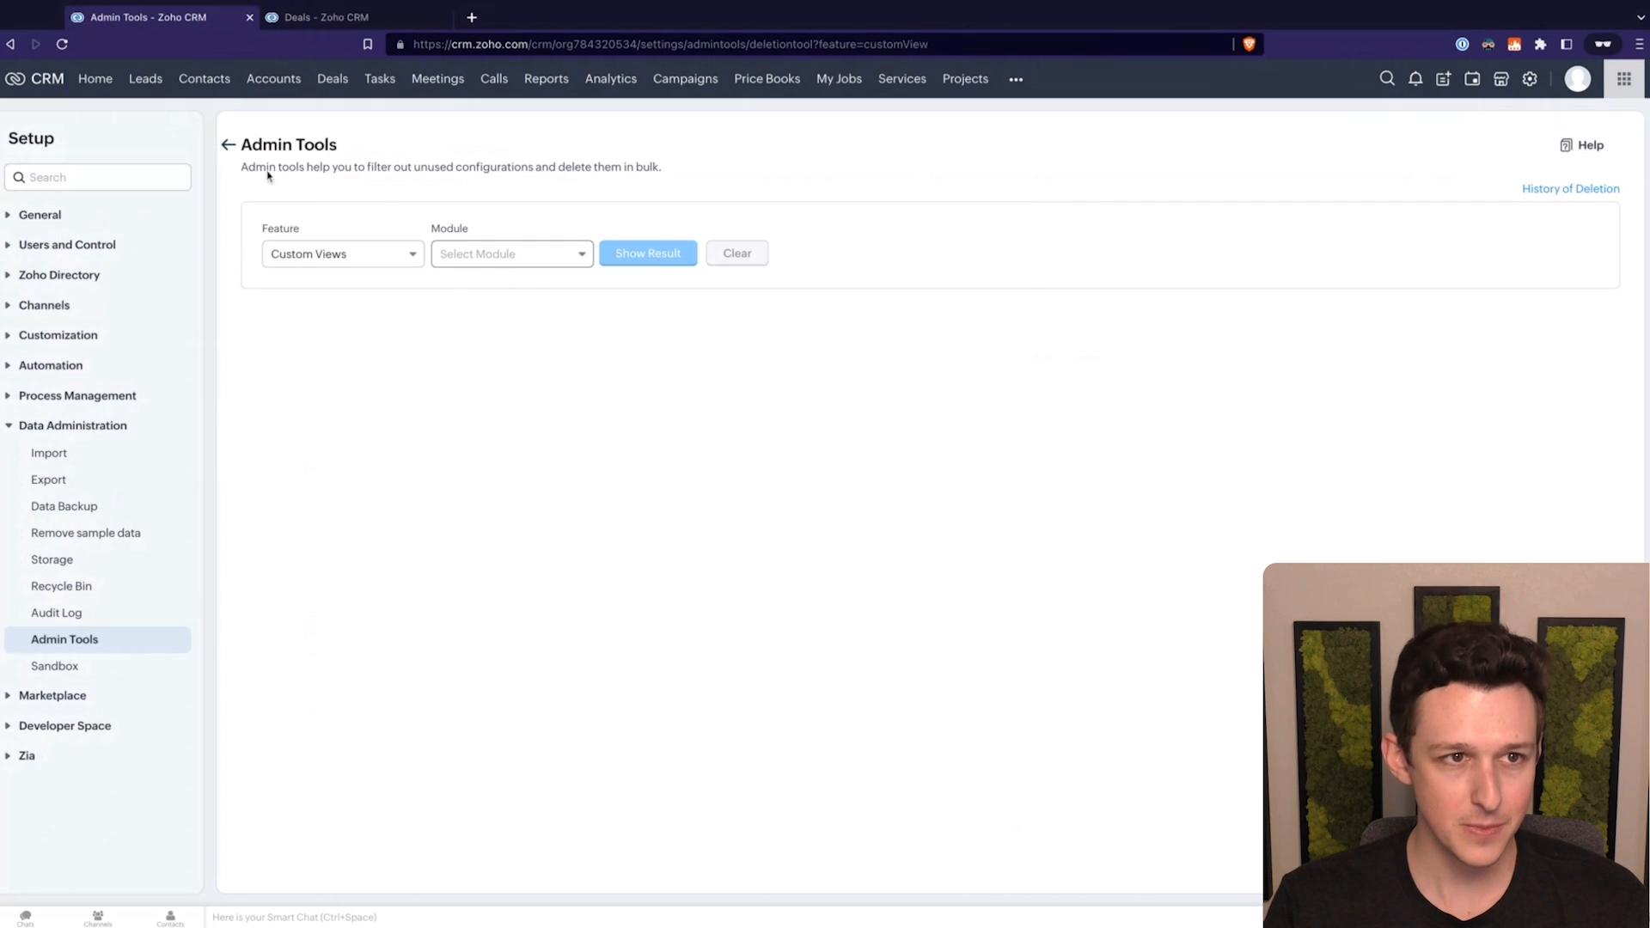
click(511, 253)
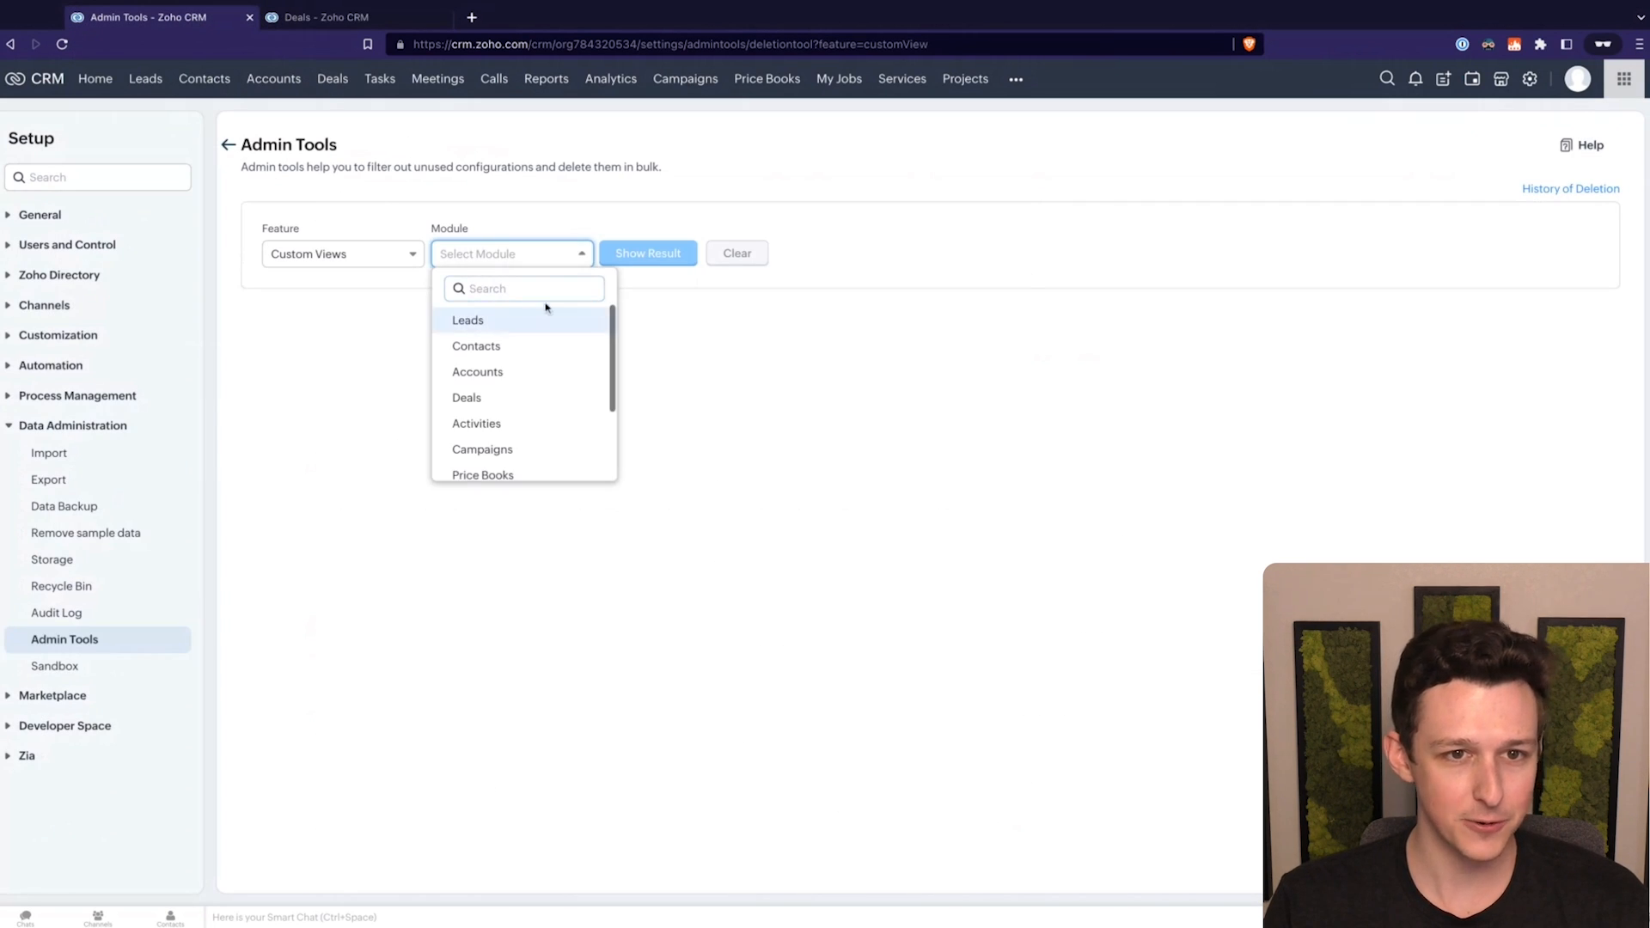
click(466, 320)
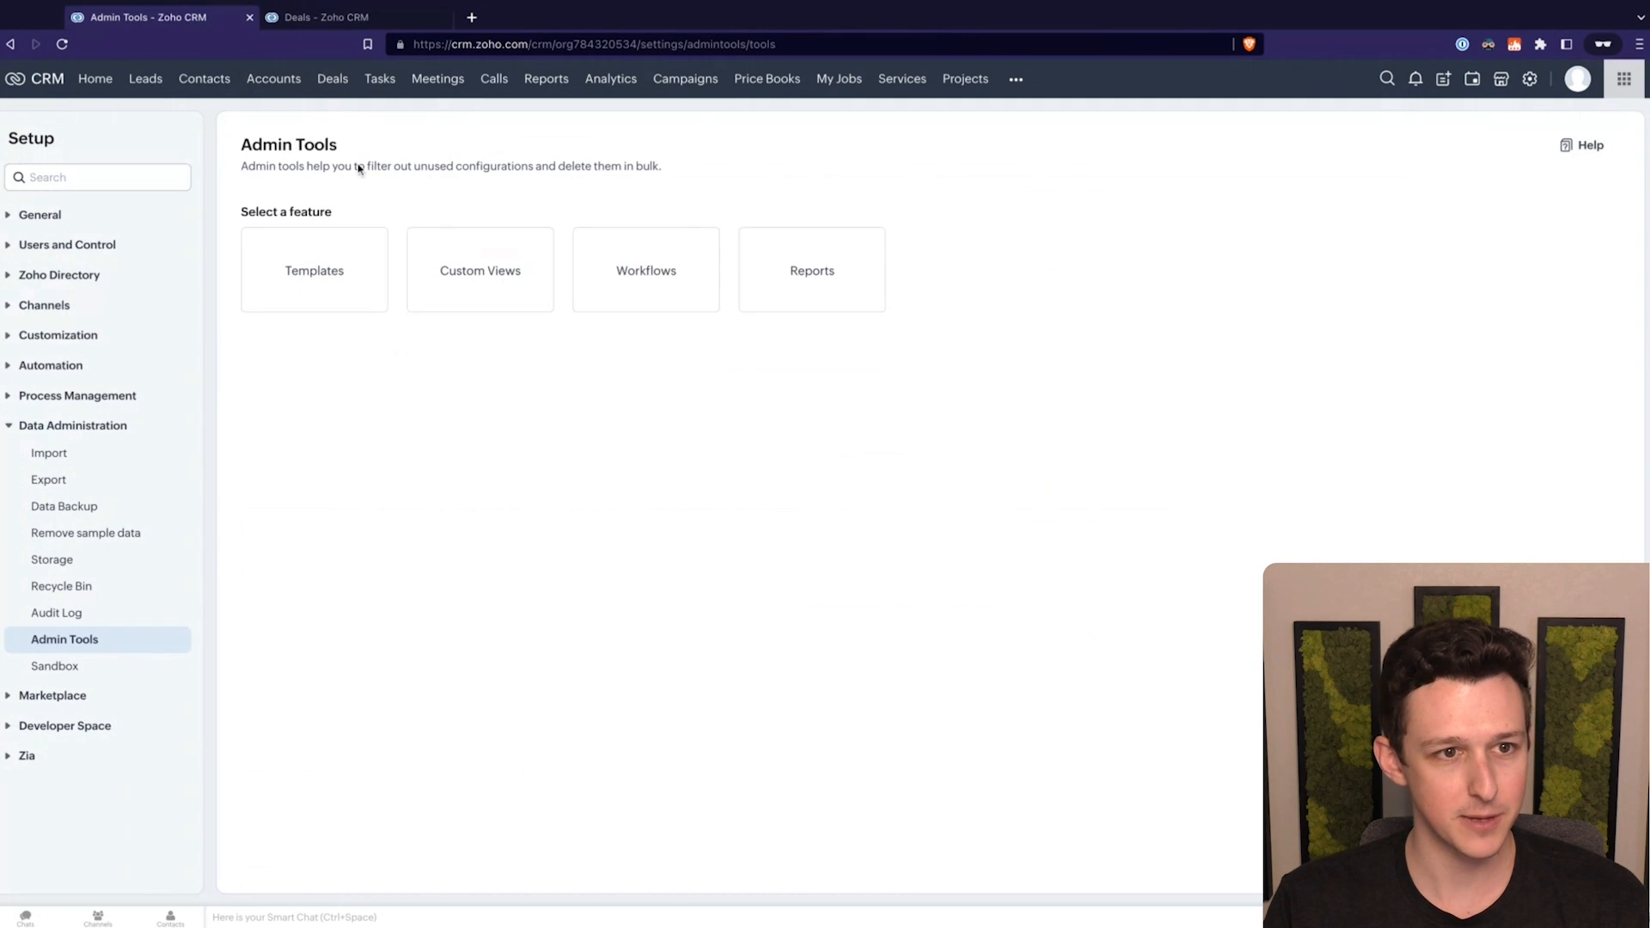
Step: Check the Deals list and Templates settings, then return to Admin Tools cleanup
click(314, 269)
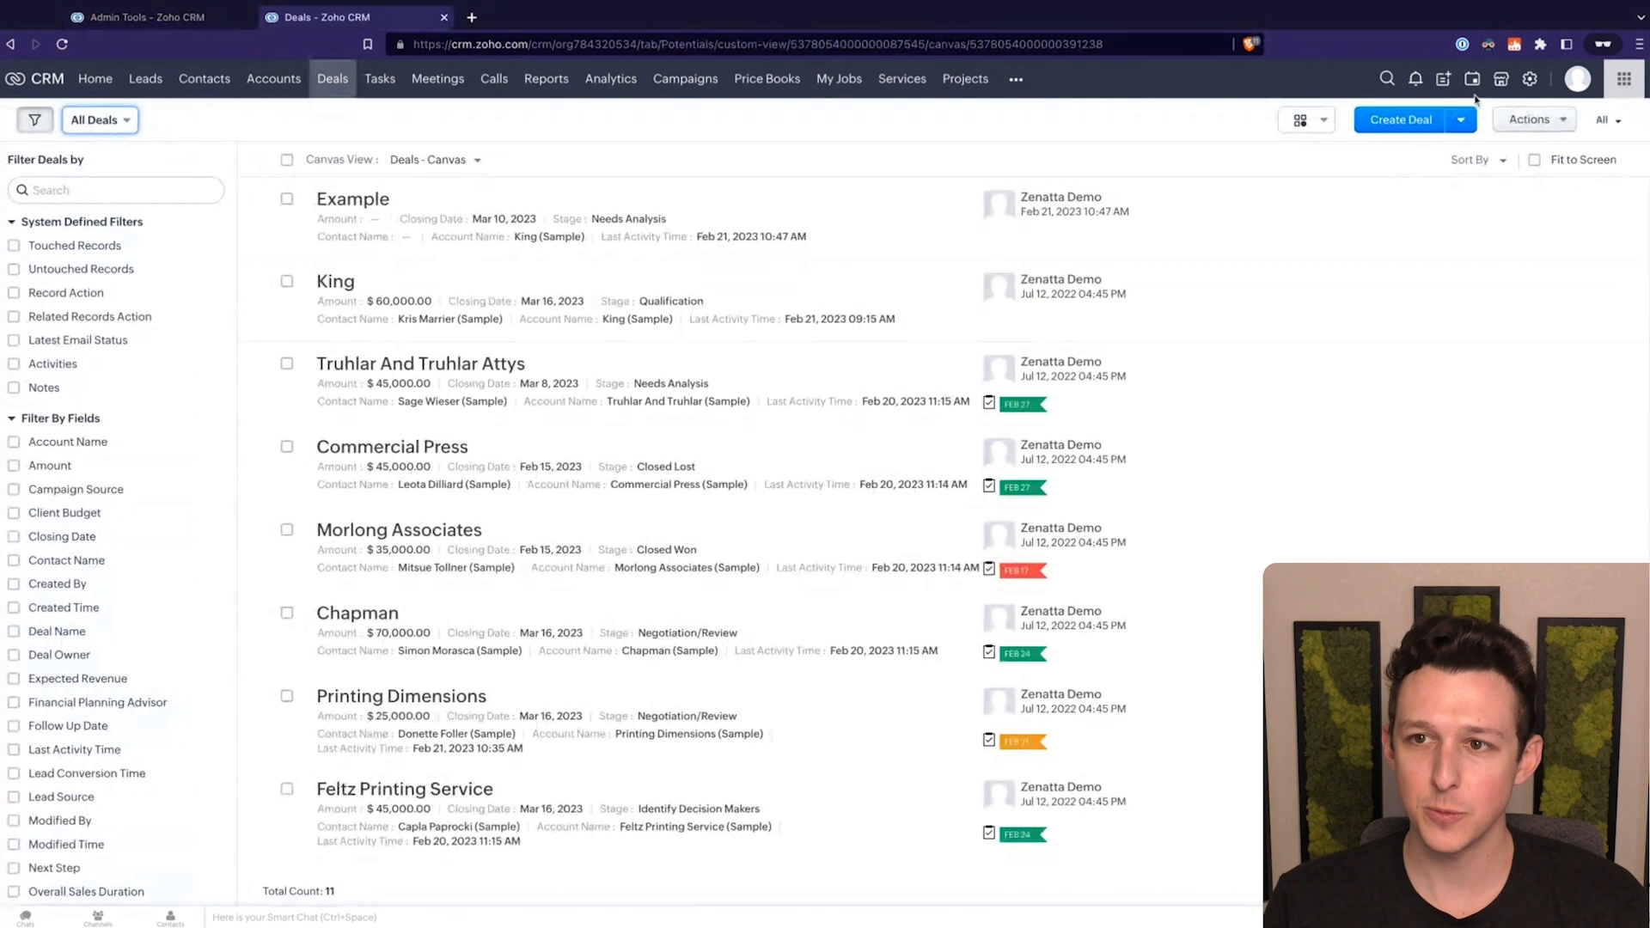
click(1529, 78)
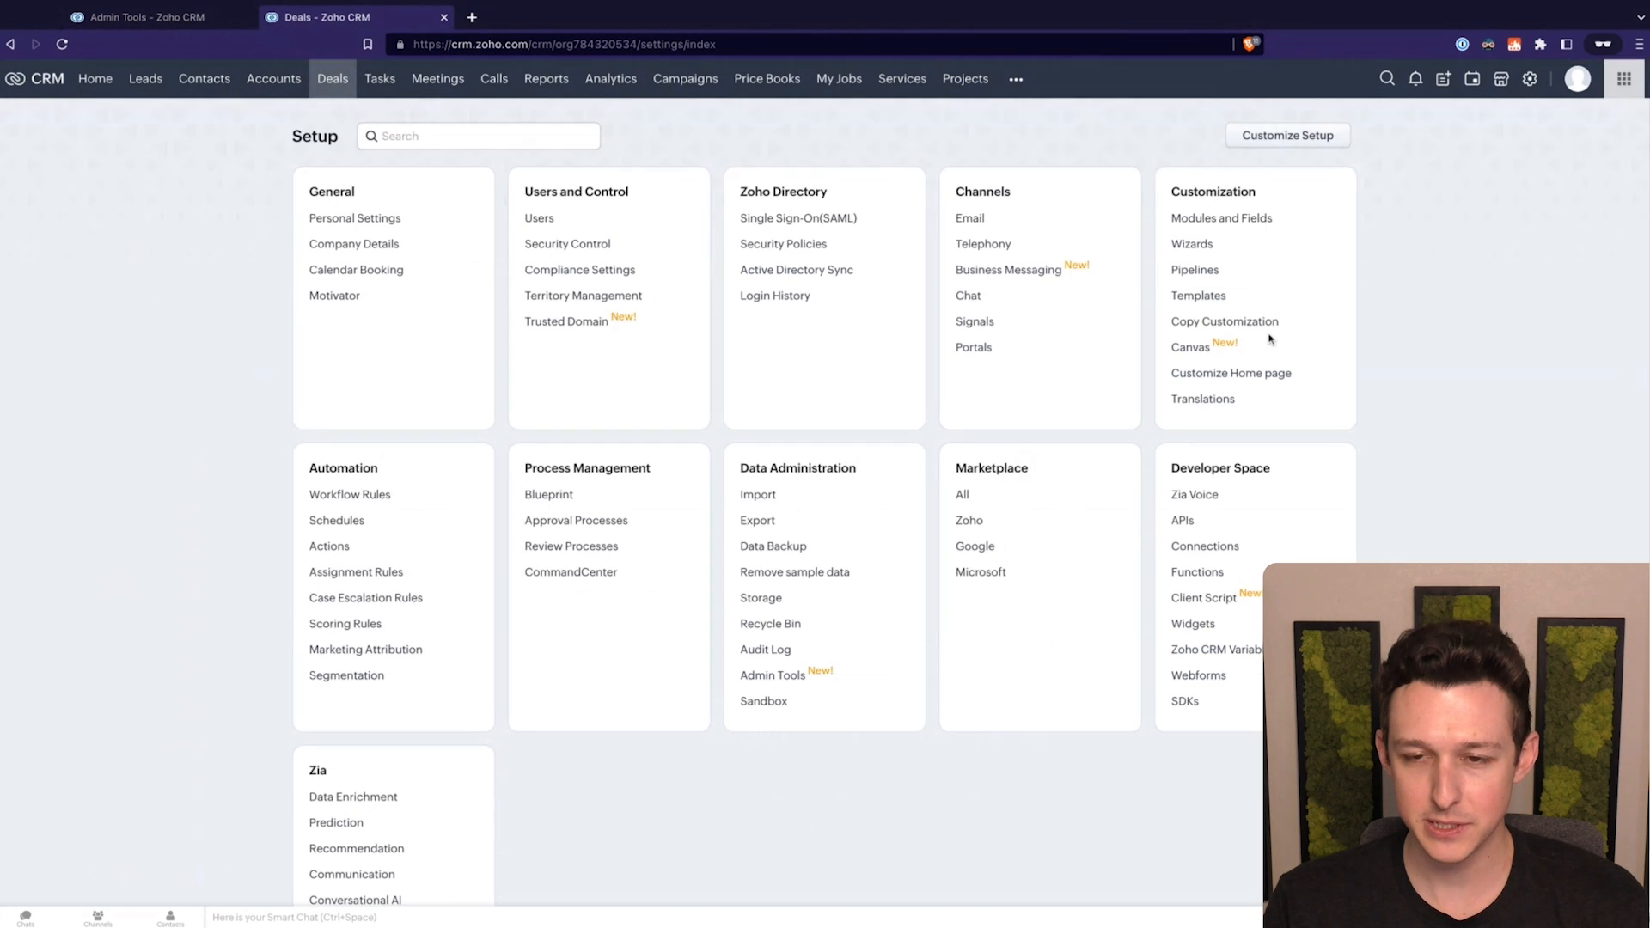
click(1197, 295)
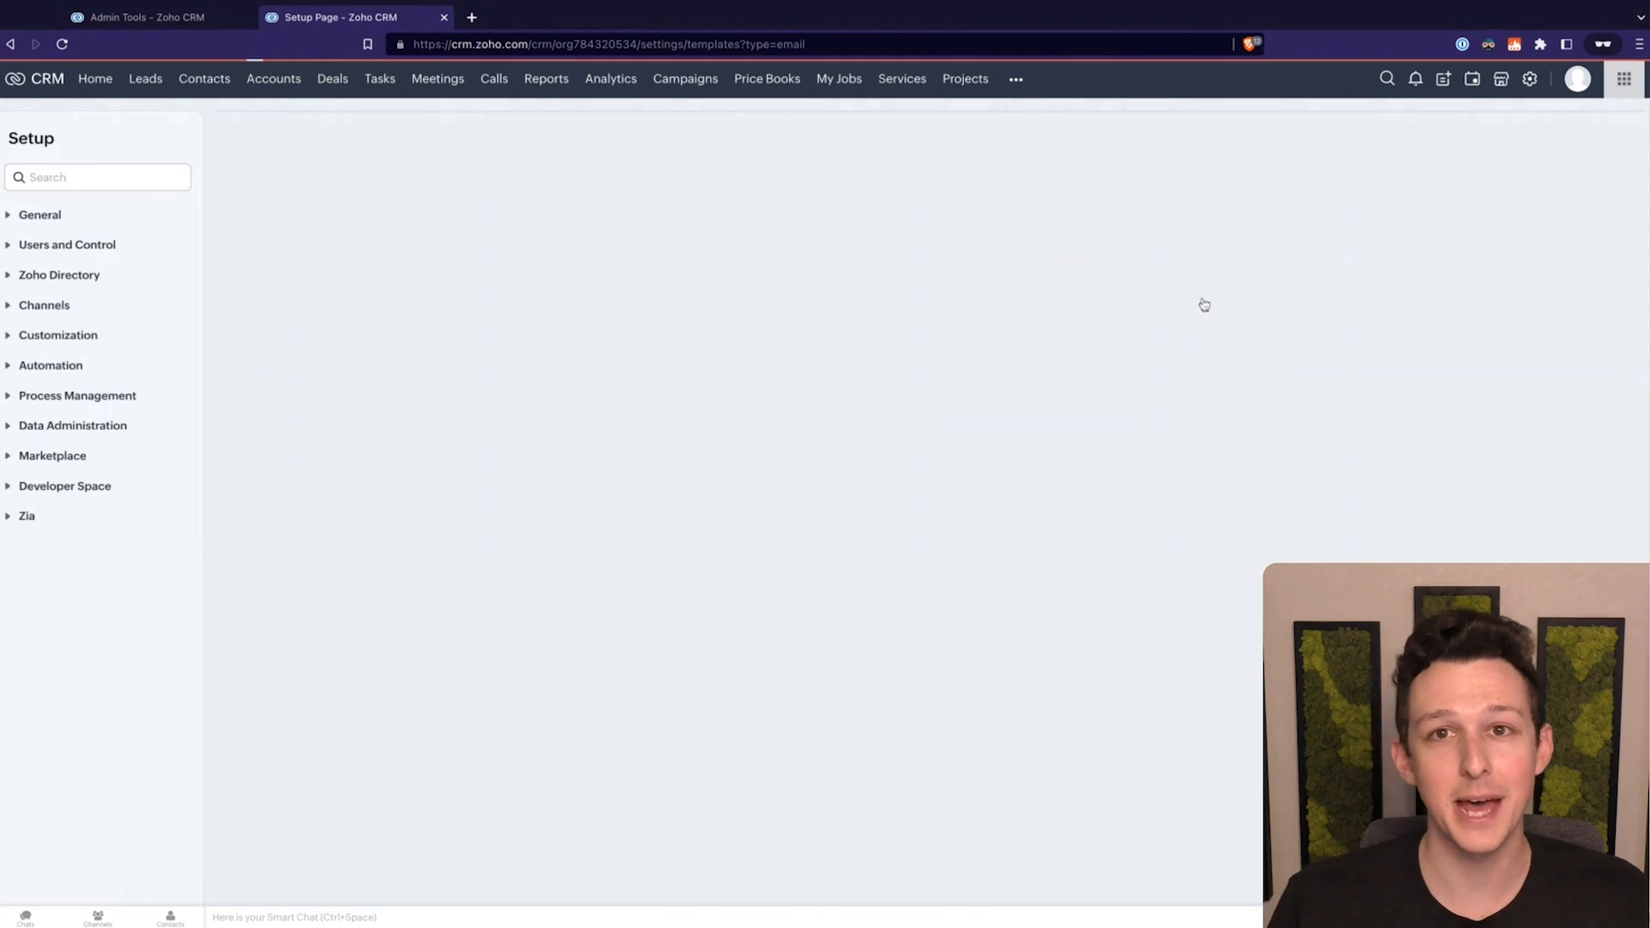
click(58, 335)
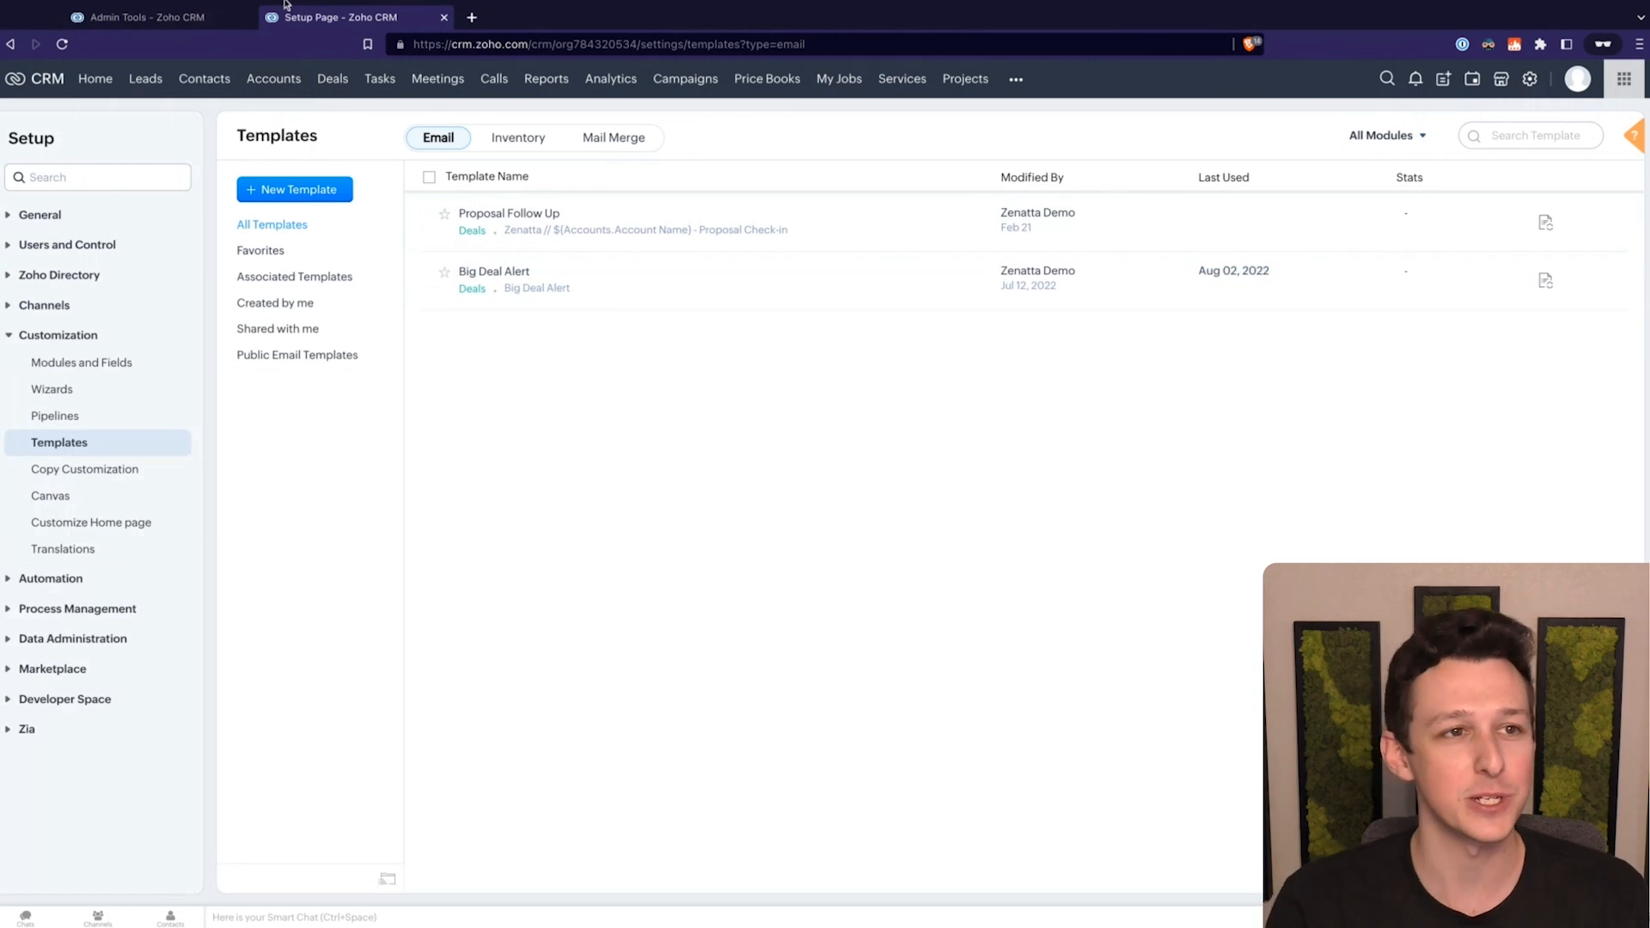
click(147, 17)
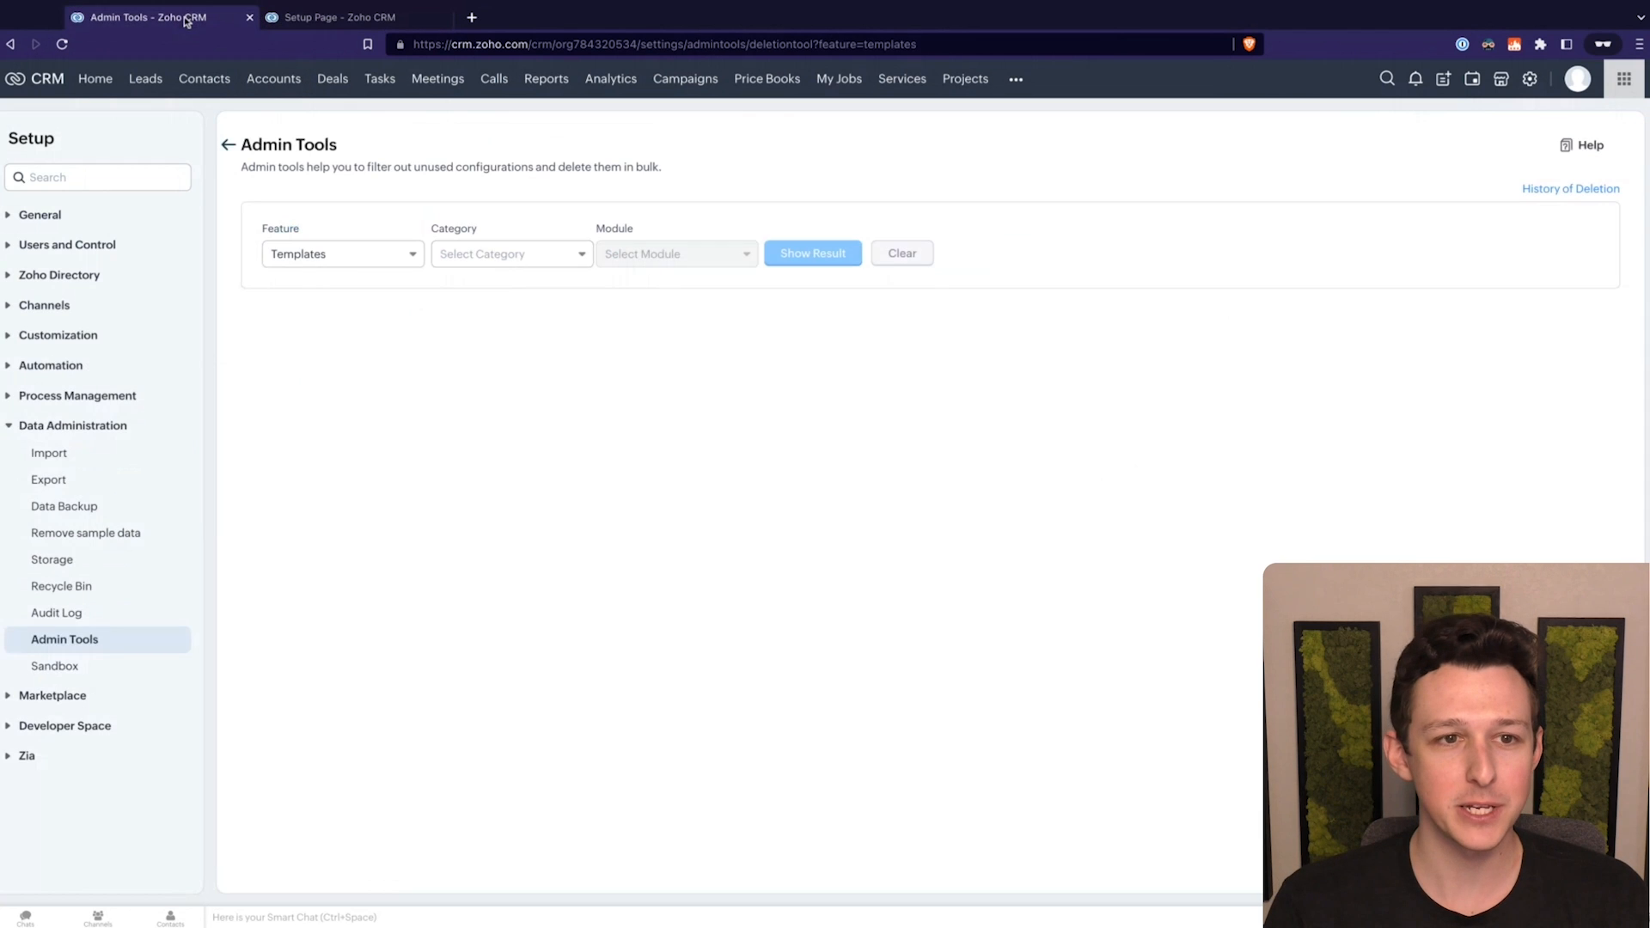
Step: Set the cleanup search to Email Templates in the Deals module
click(510, 252)
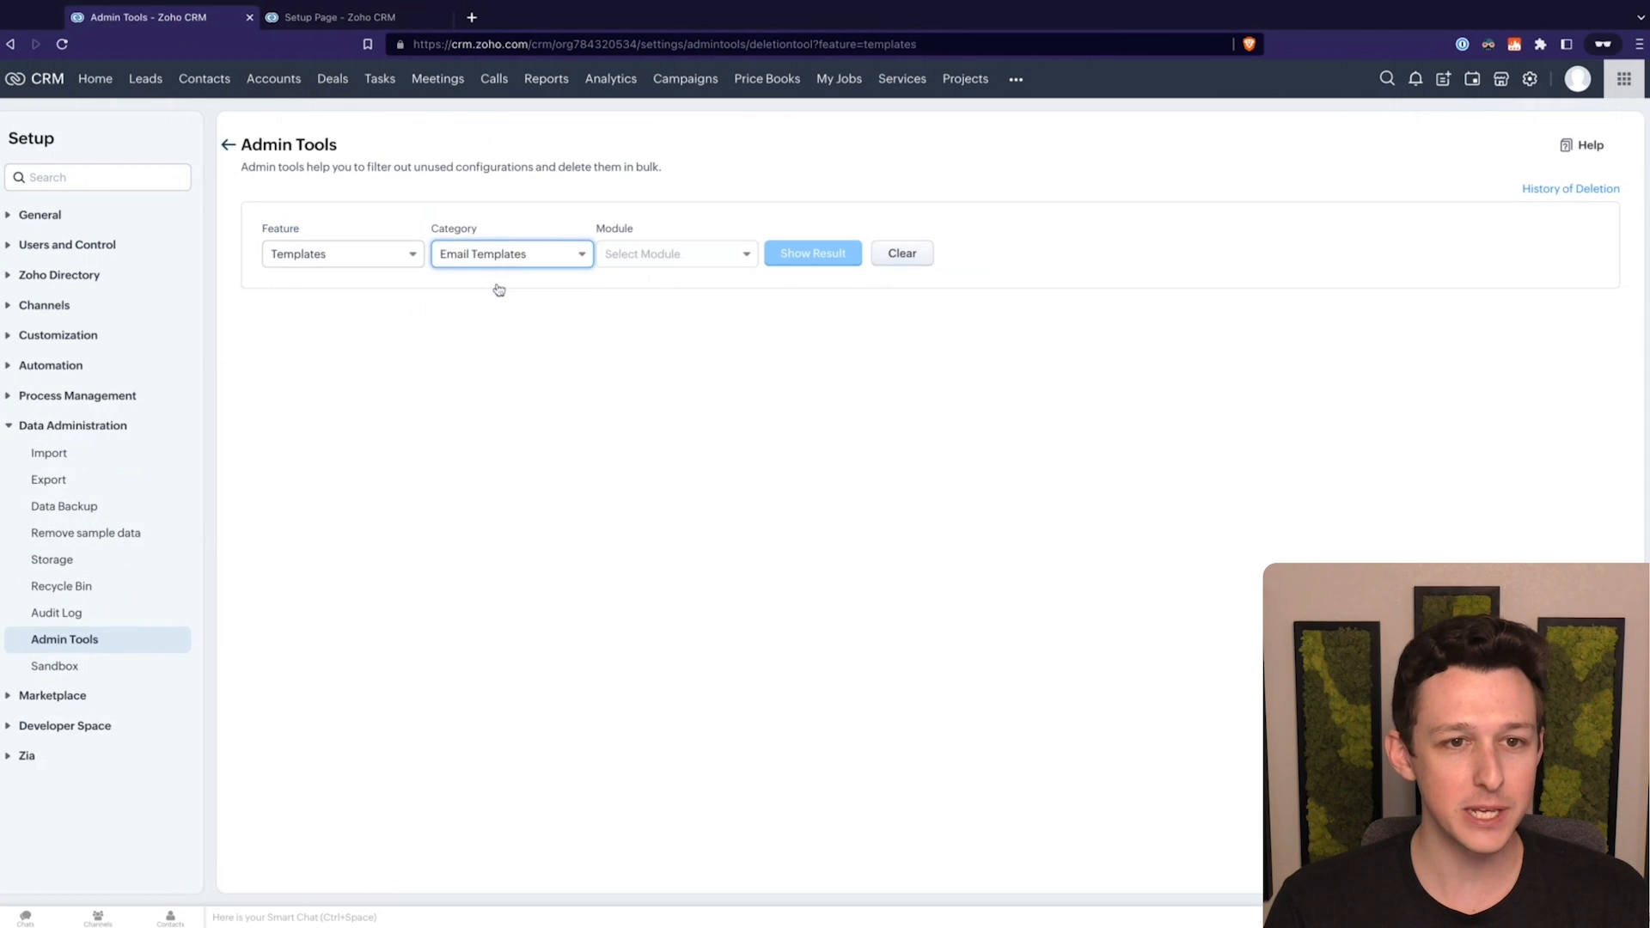
click(677, 253)
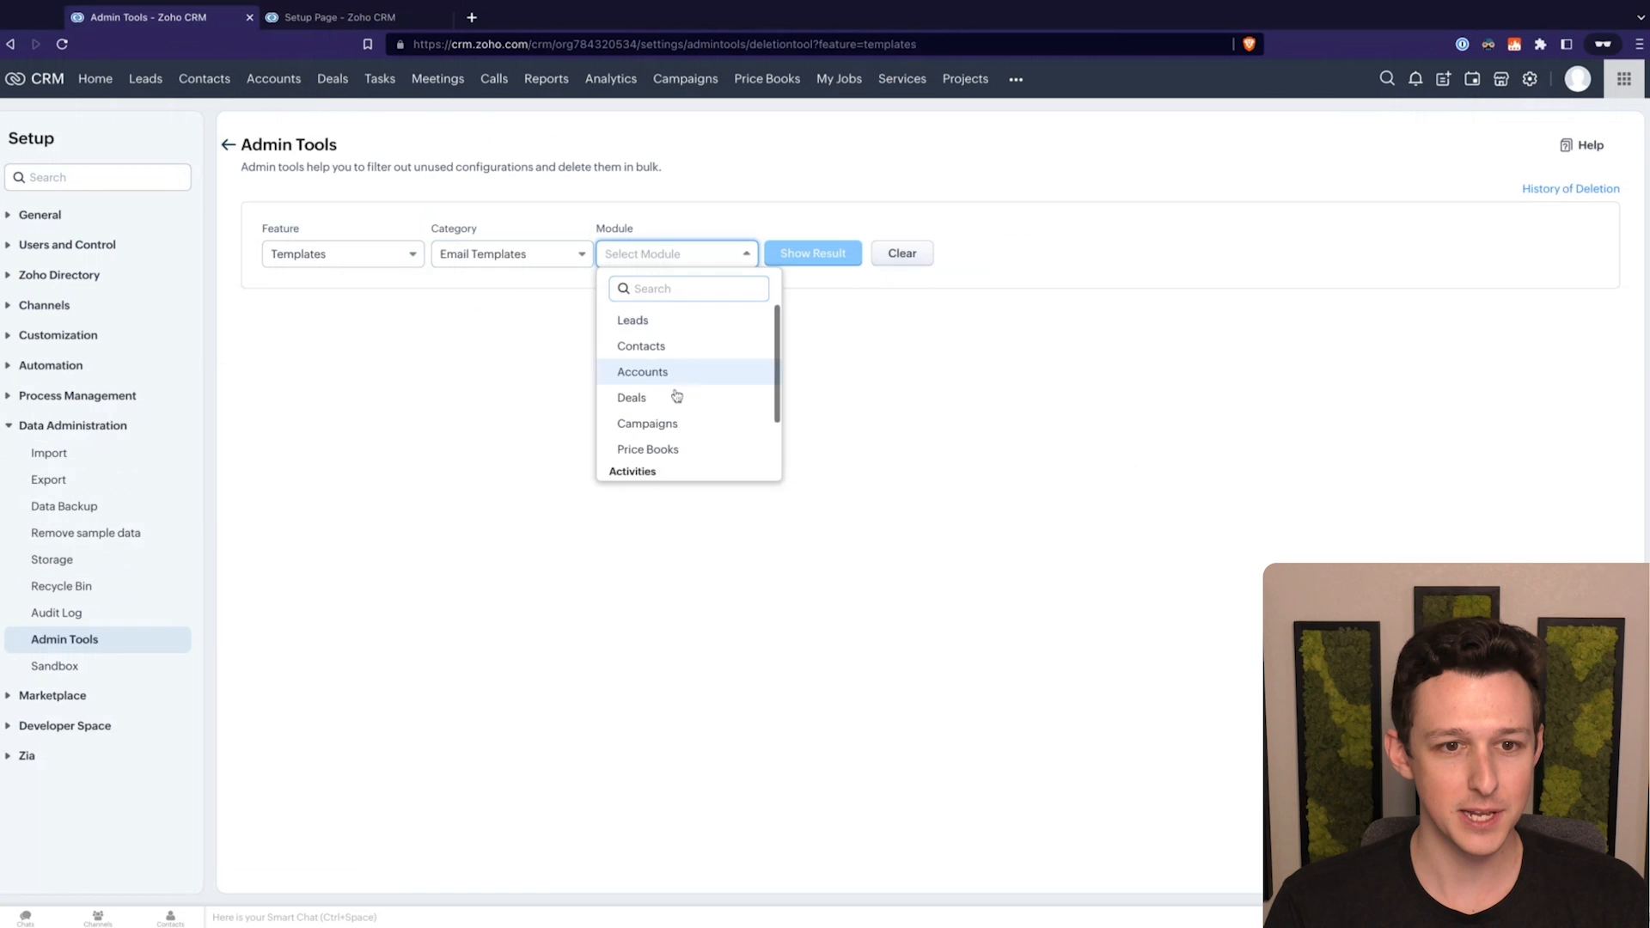
click(632, 397)
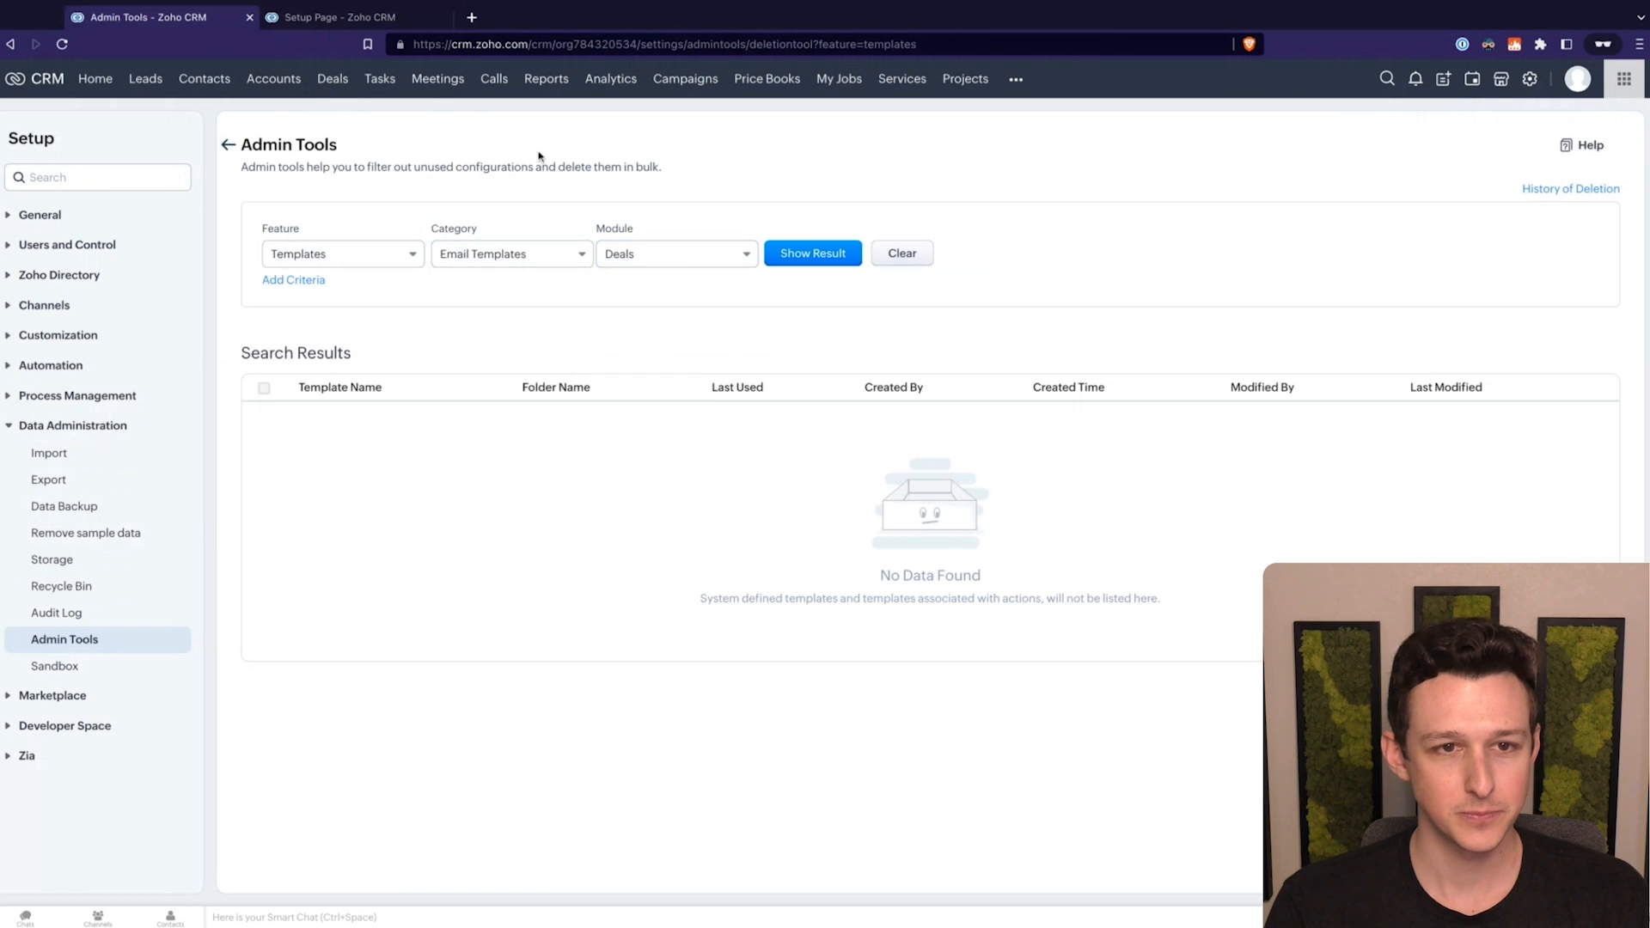
click(59, 442)
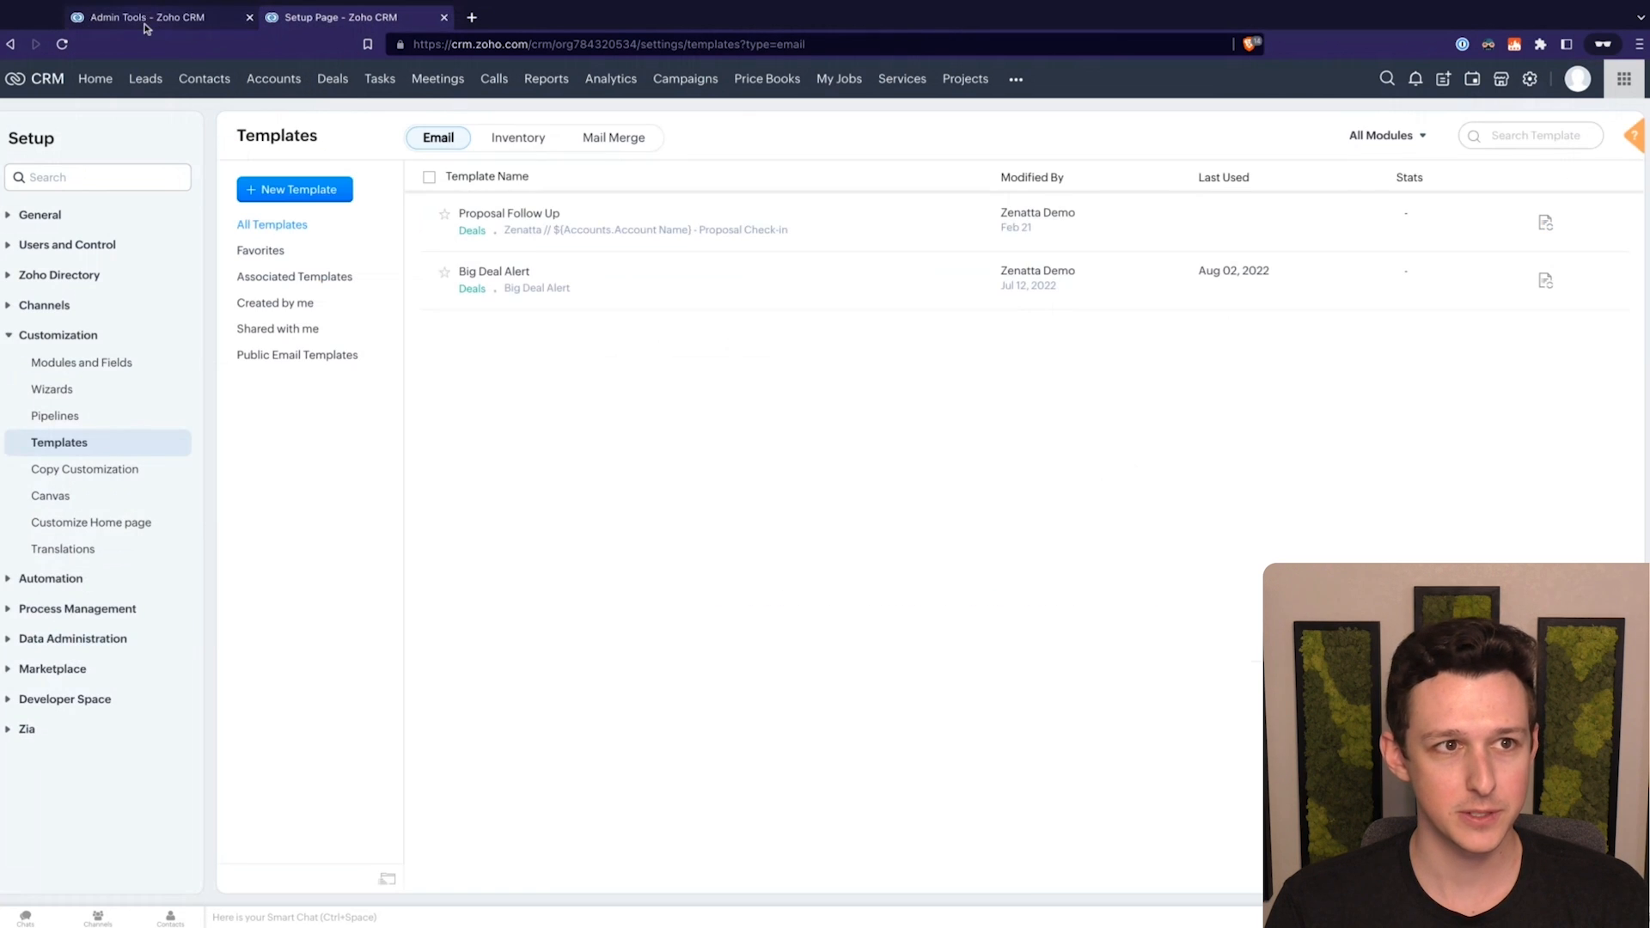
click(147, 17)
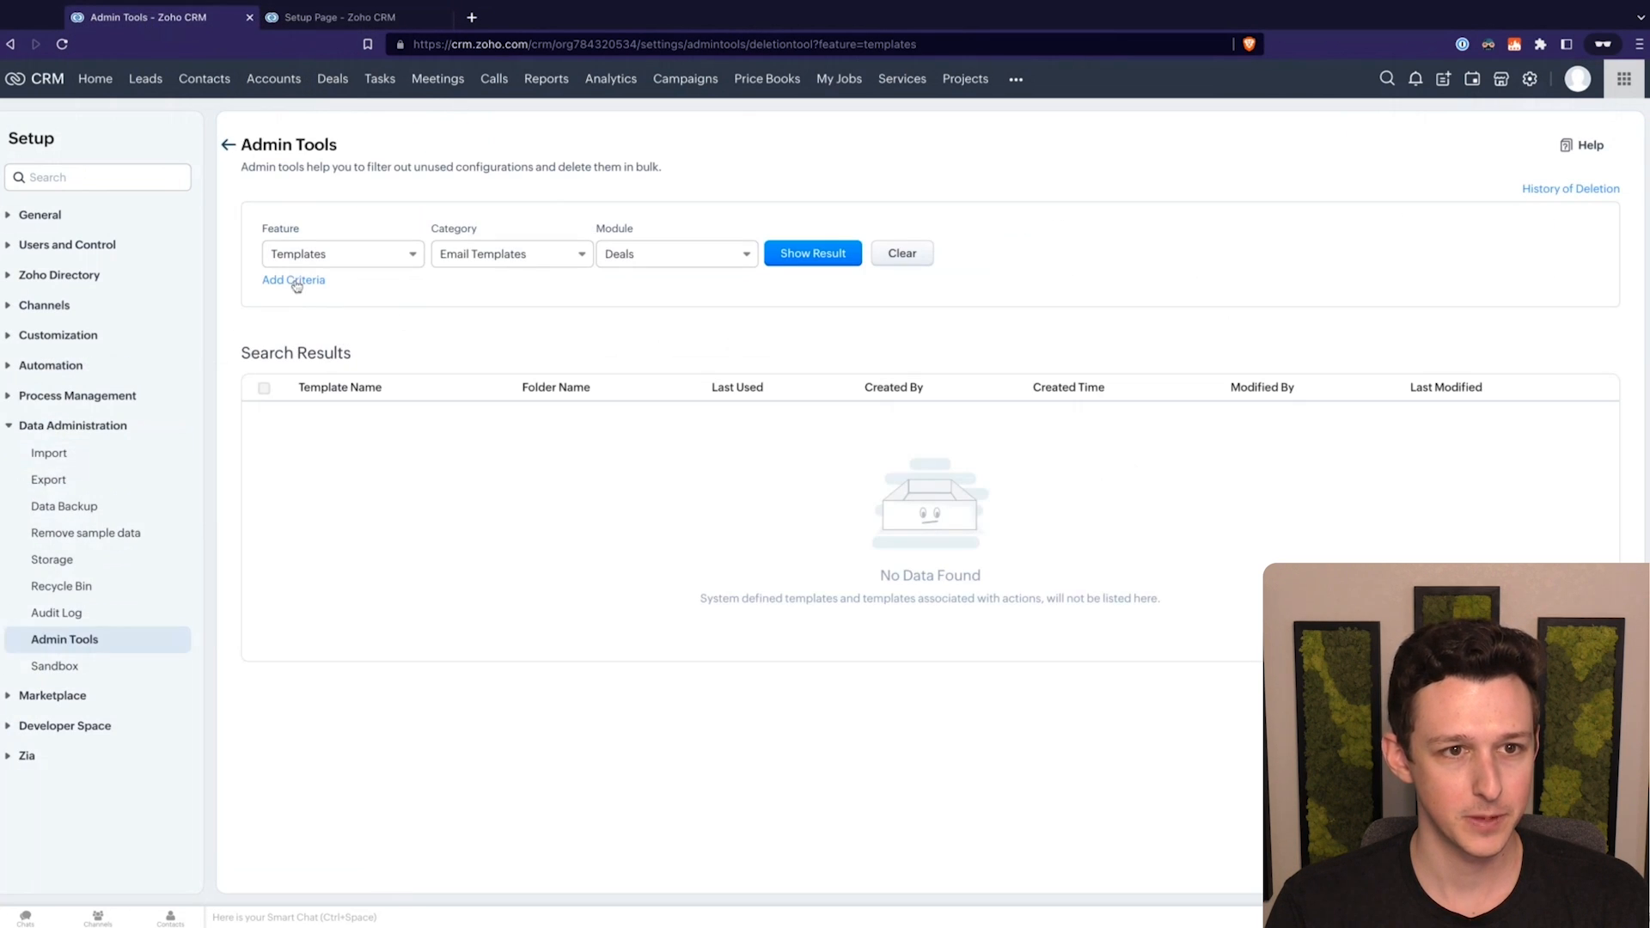
Step: Filter for templates last used before Jan 1, 2023, then return to feature choices
click(293, 281)
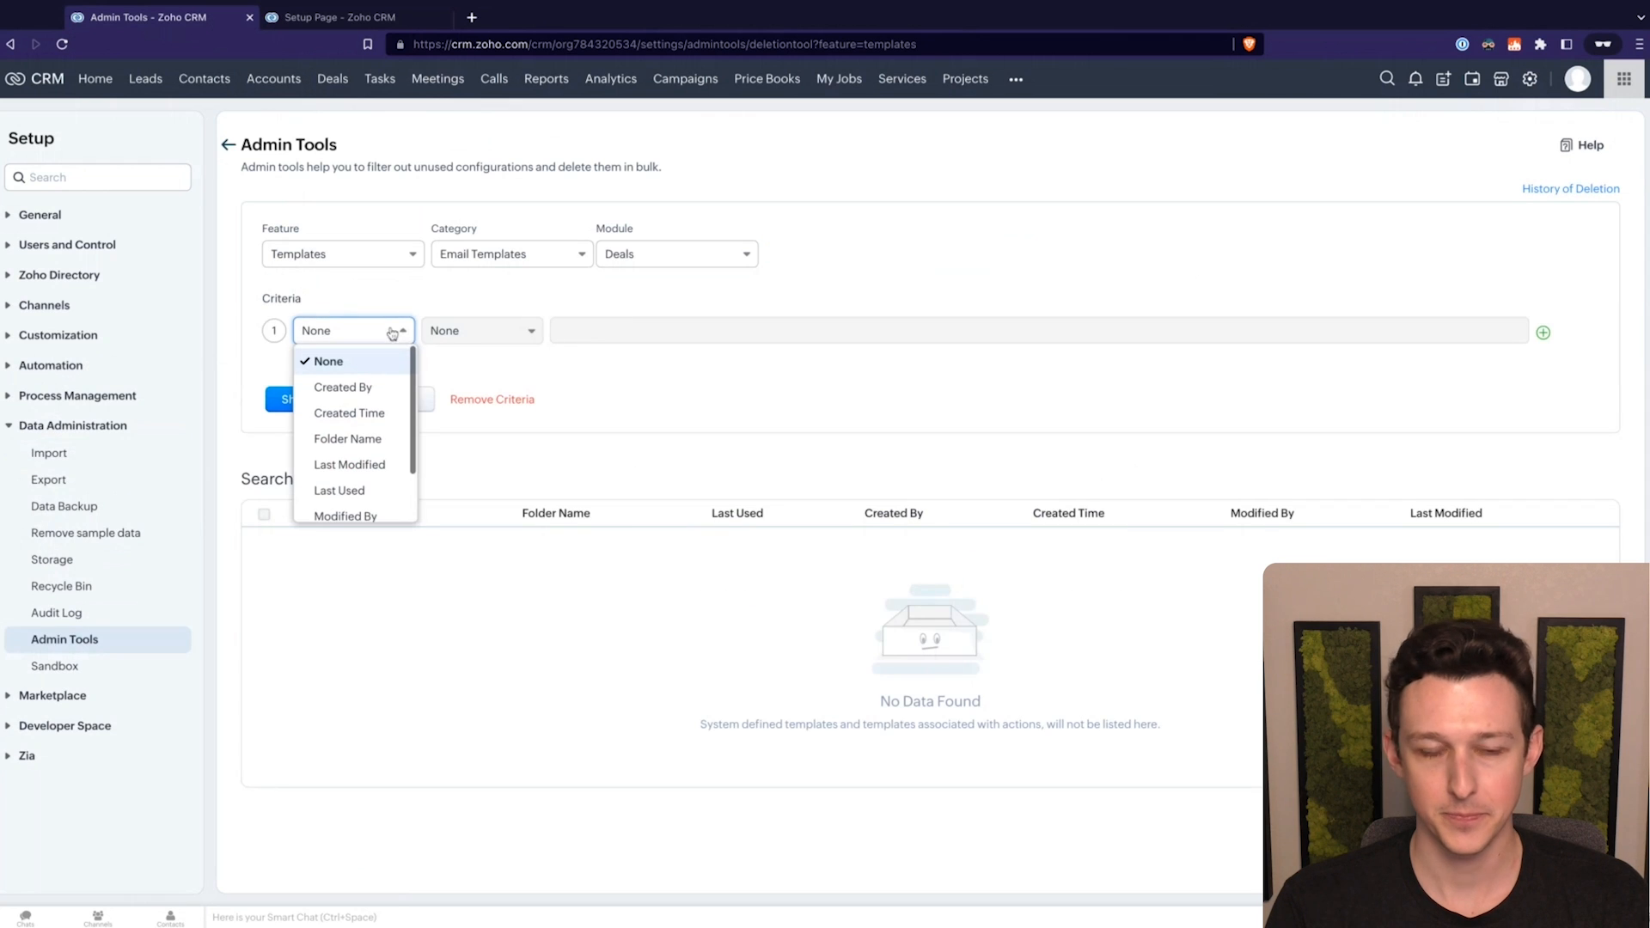
scroll(down, 3)
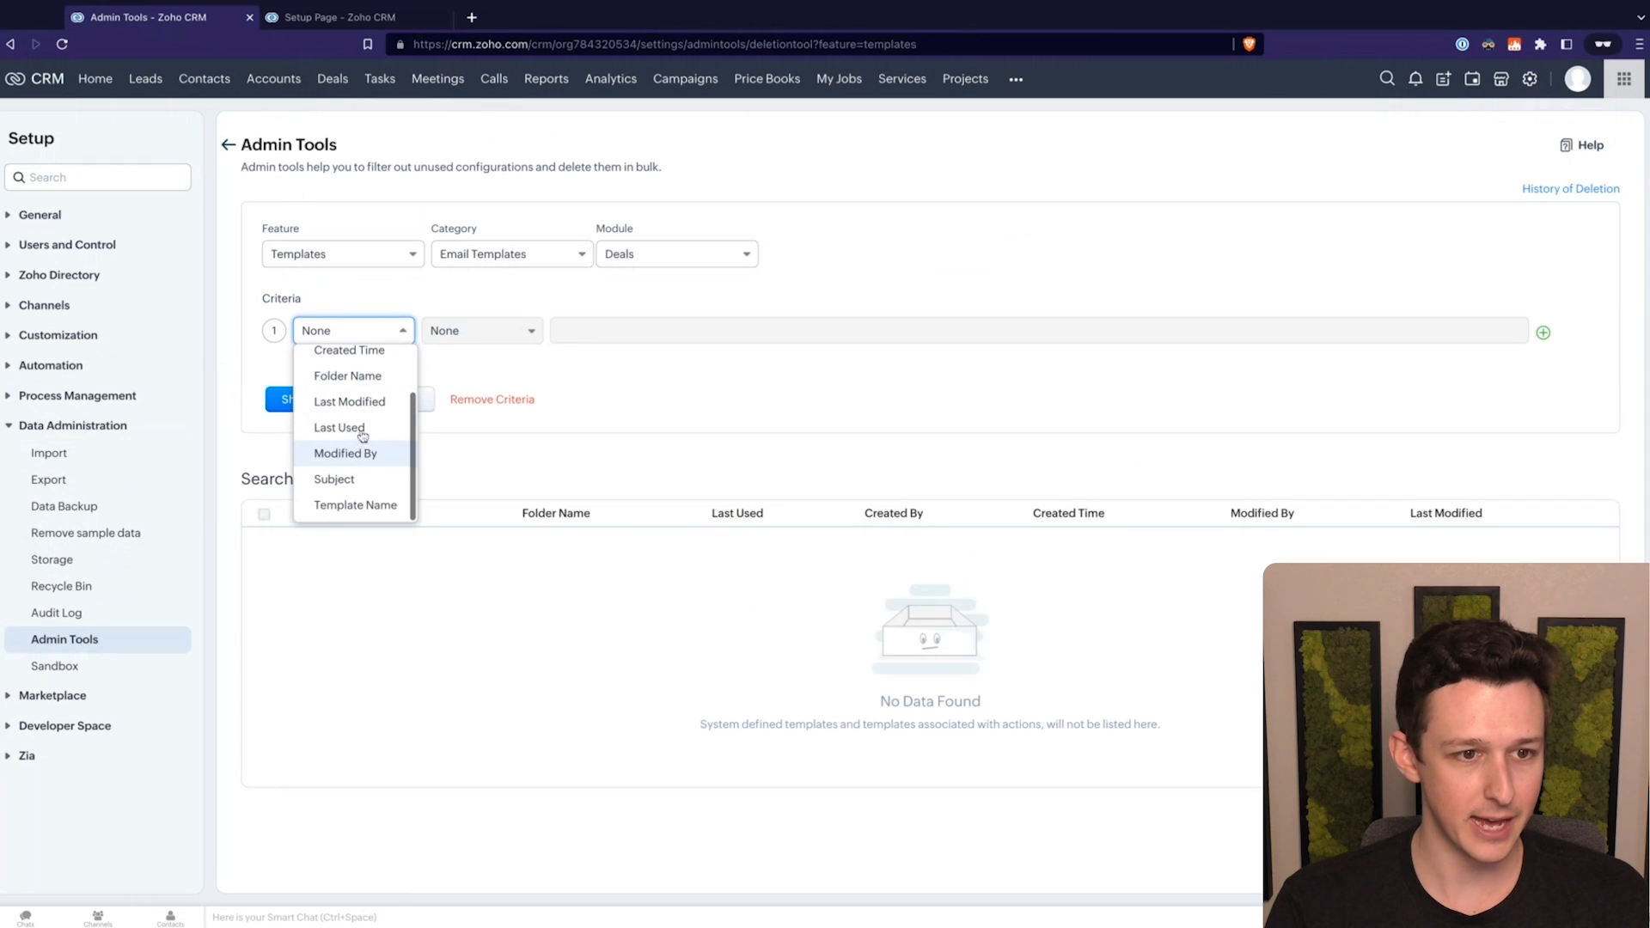
click(338, 427)
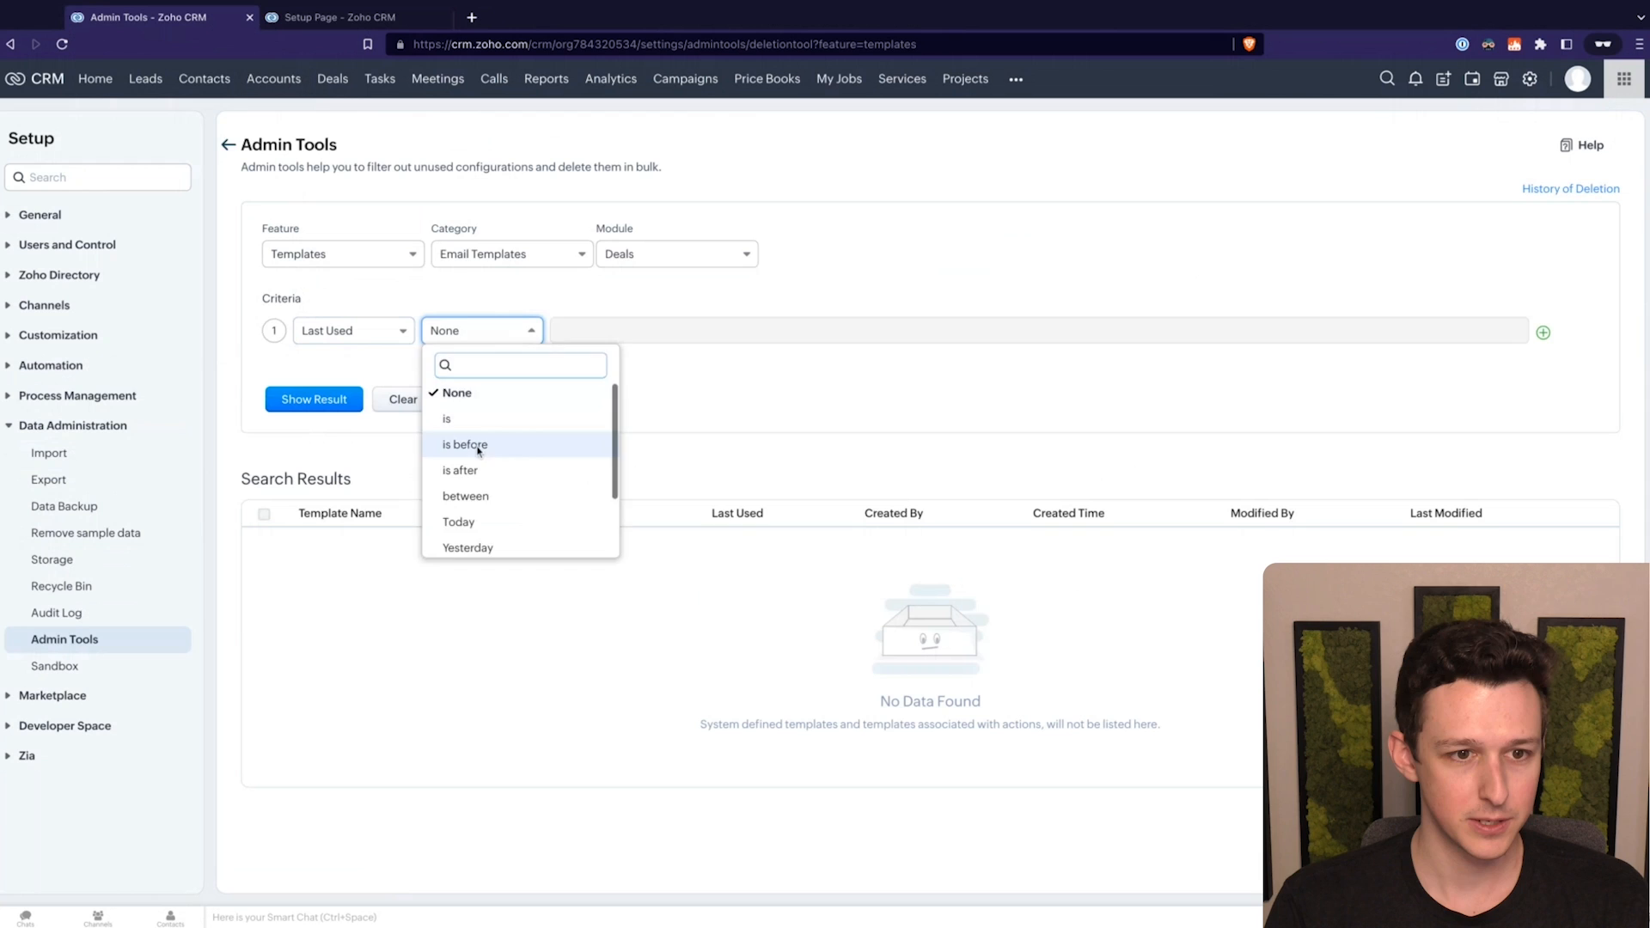
click(464, 445)
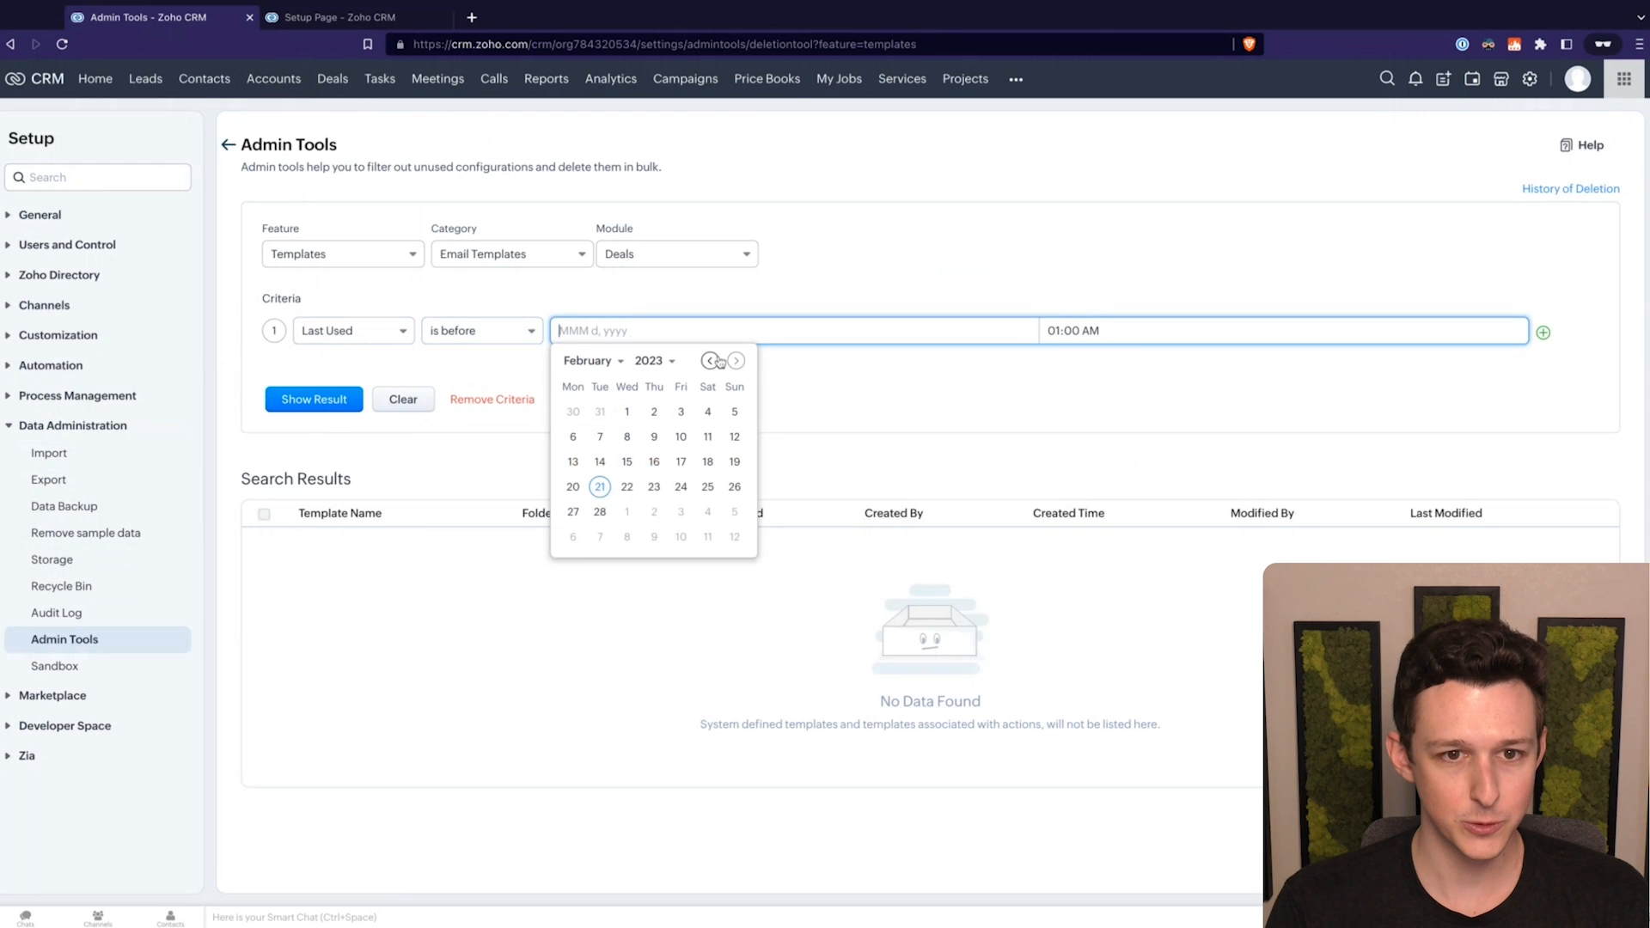
click(710, 361)
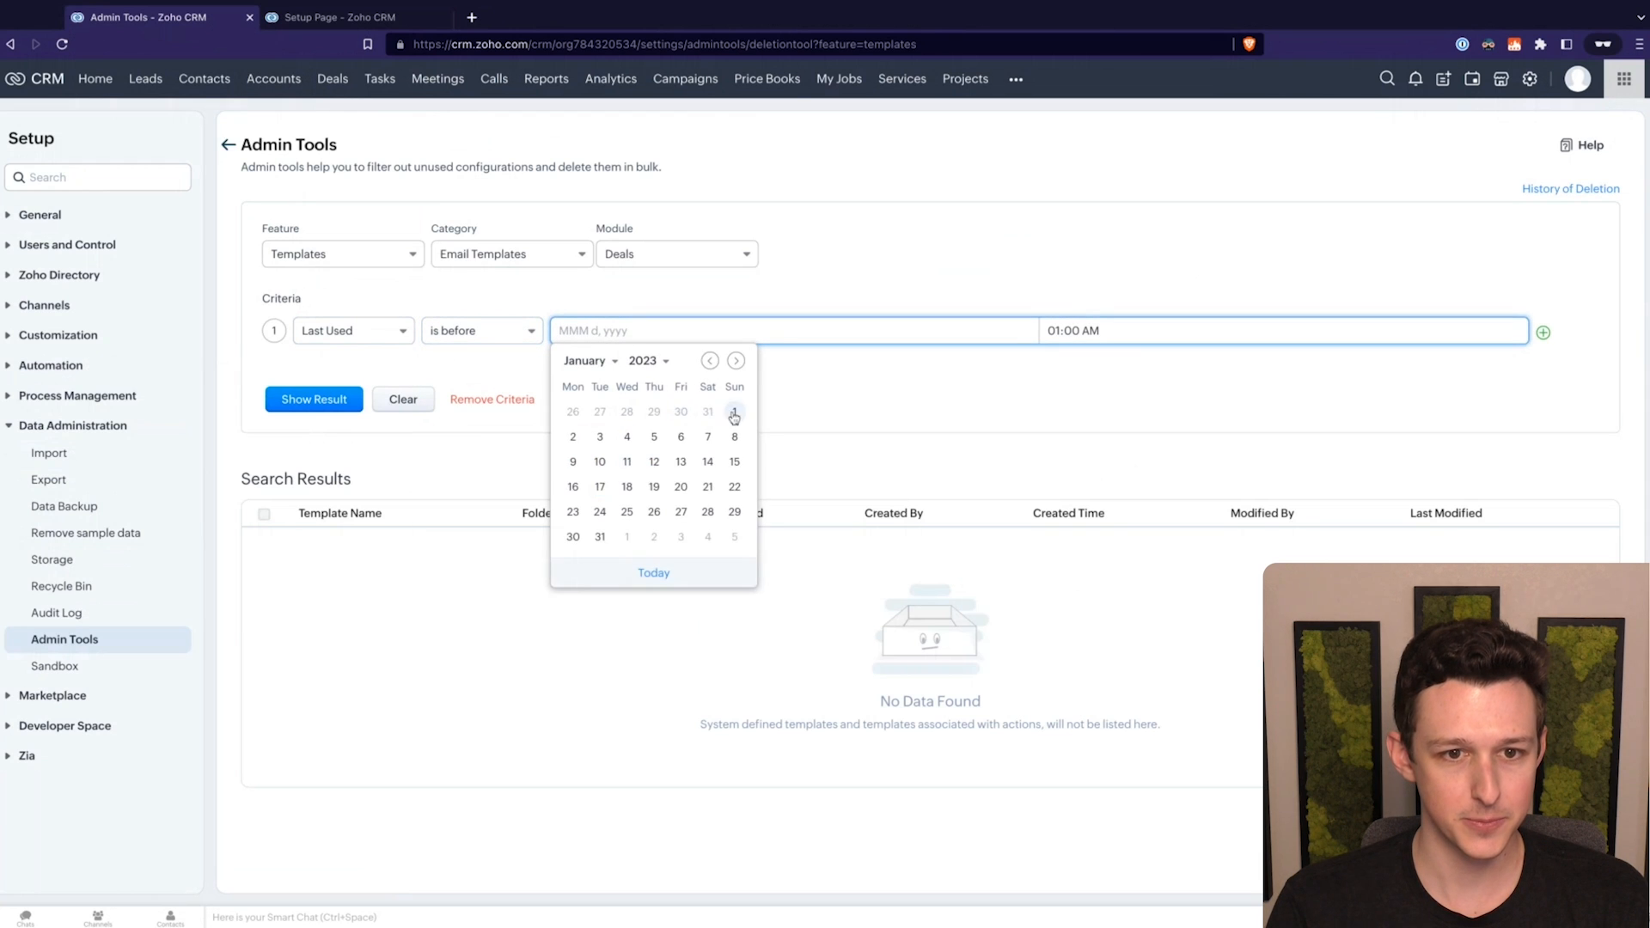
click(733, 412)
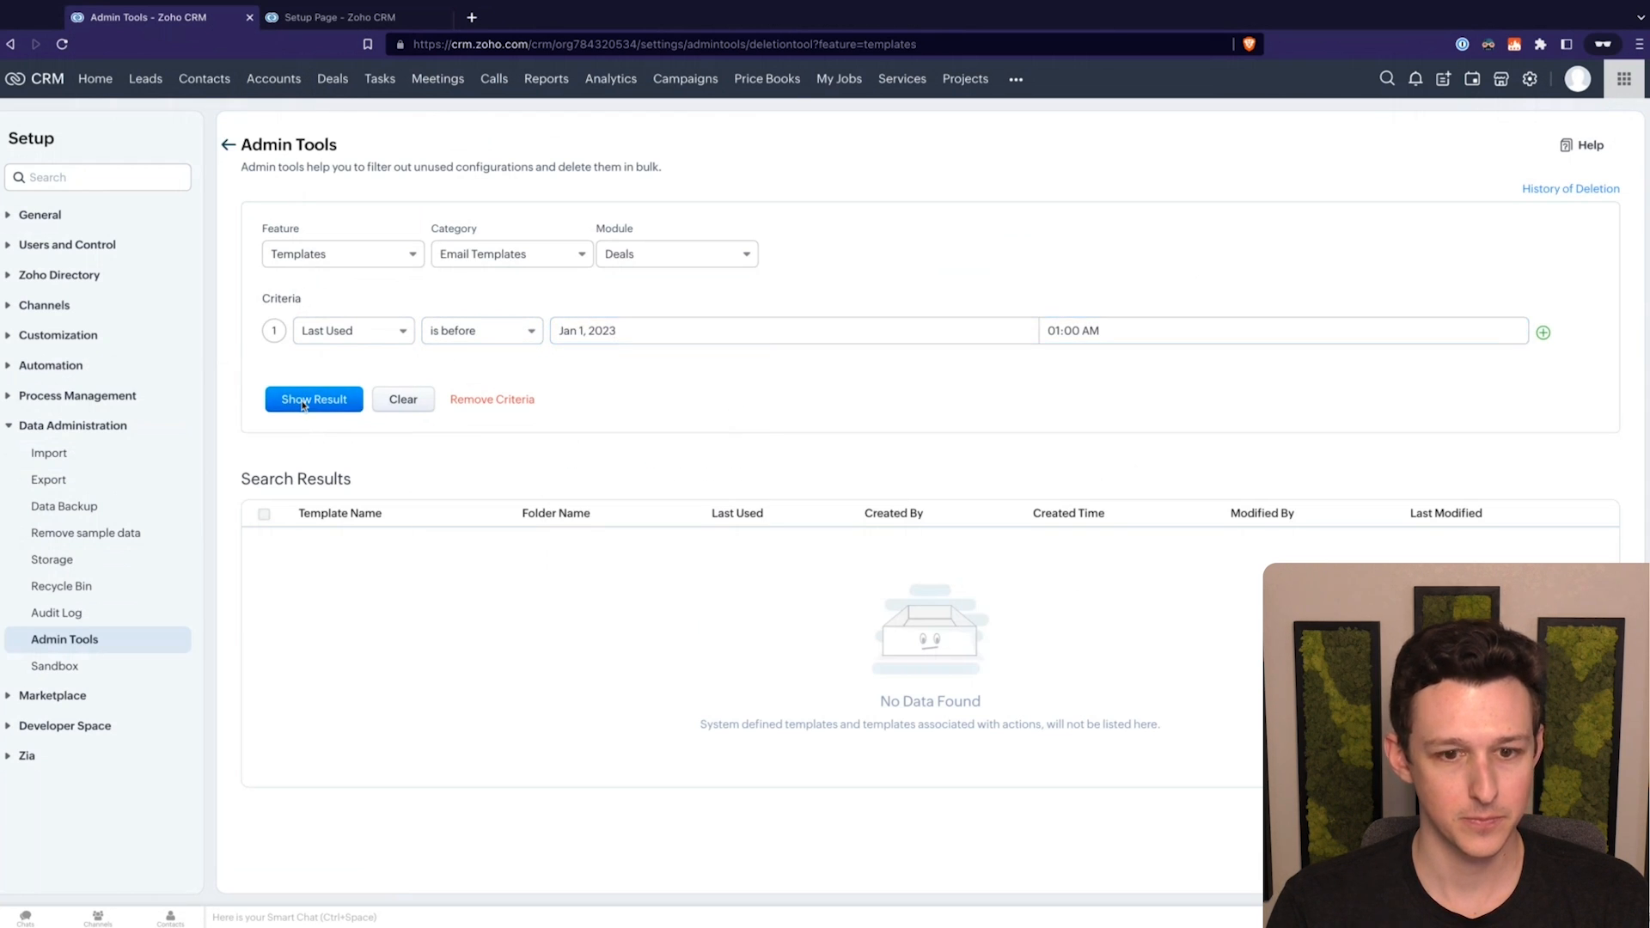
mouse_move(845, 482)
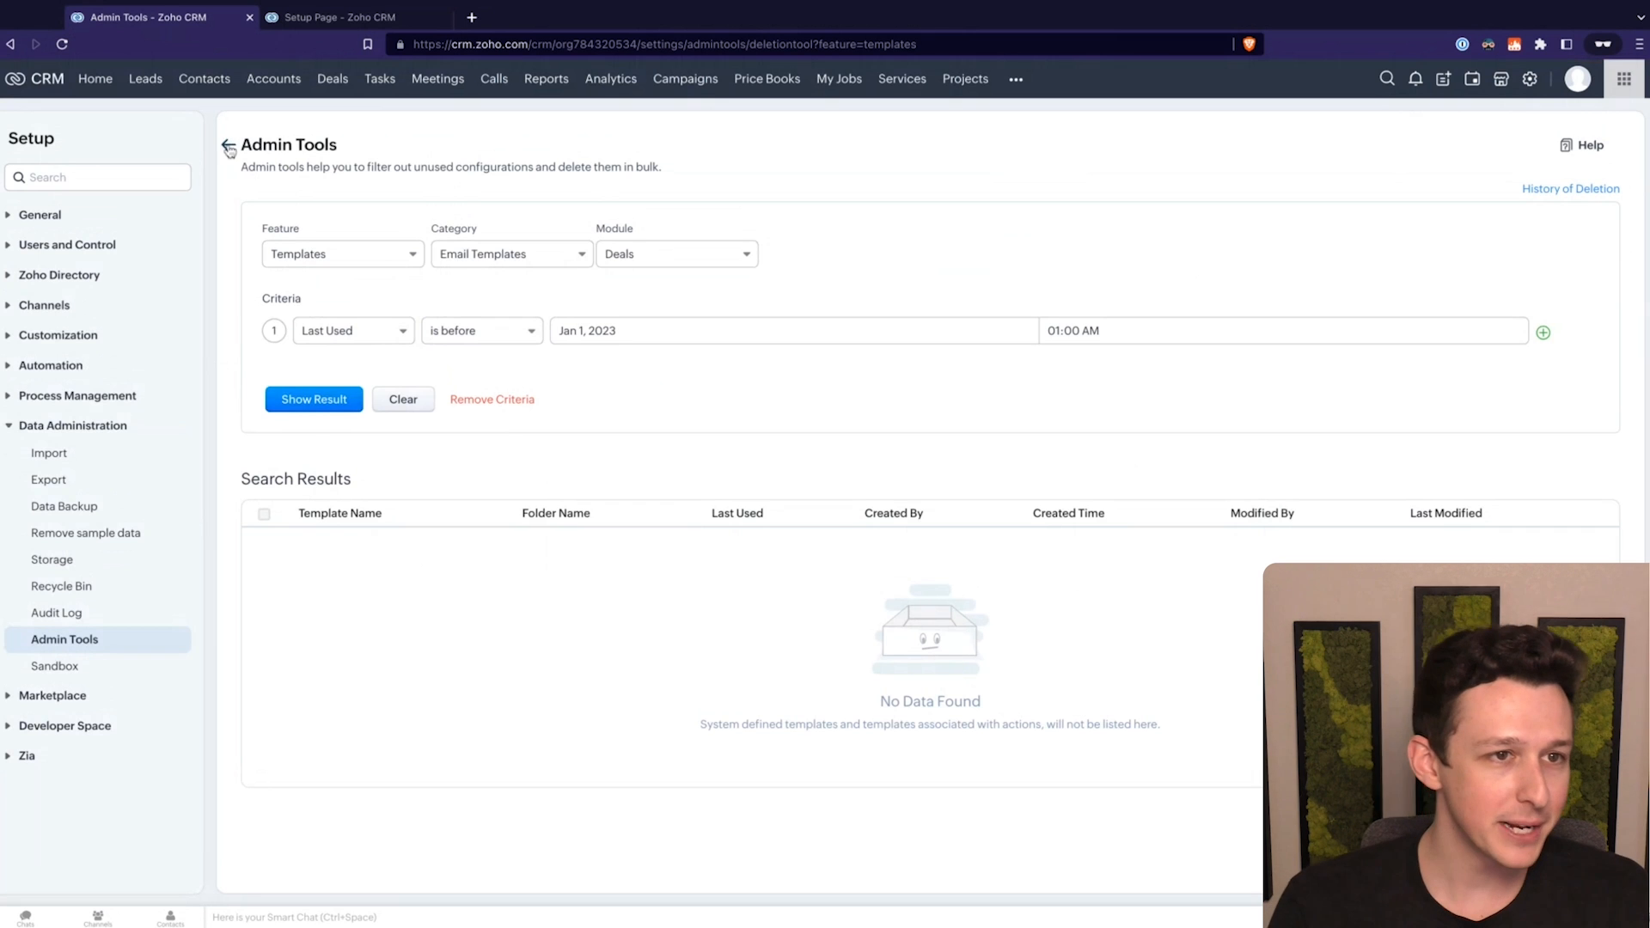
click(228, 145)
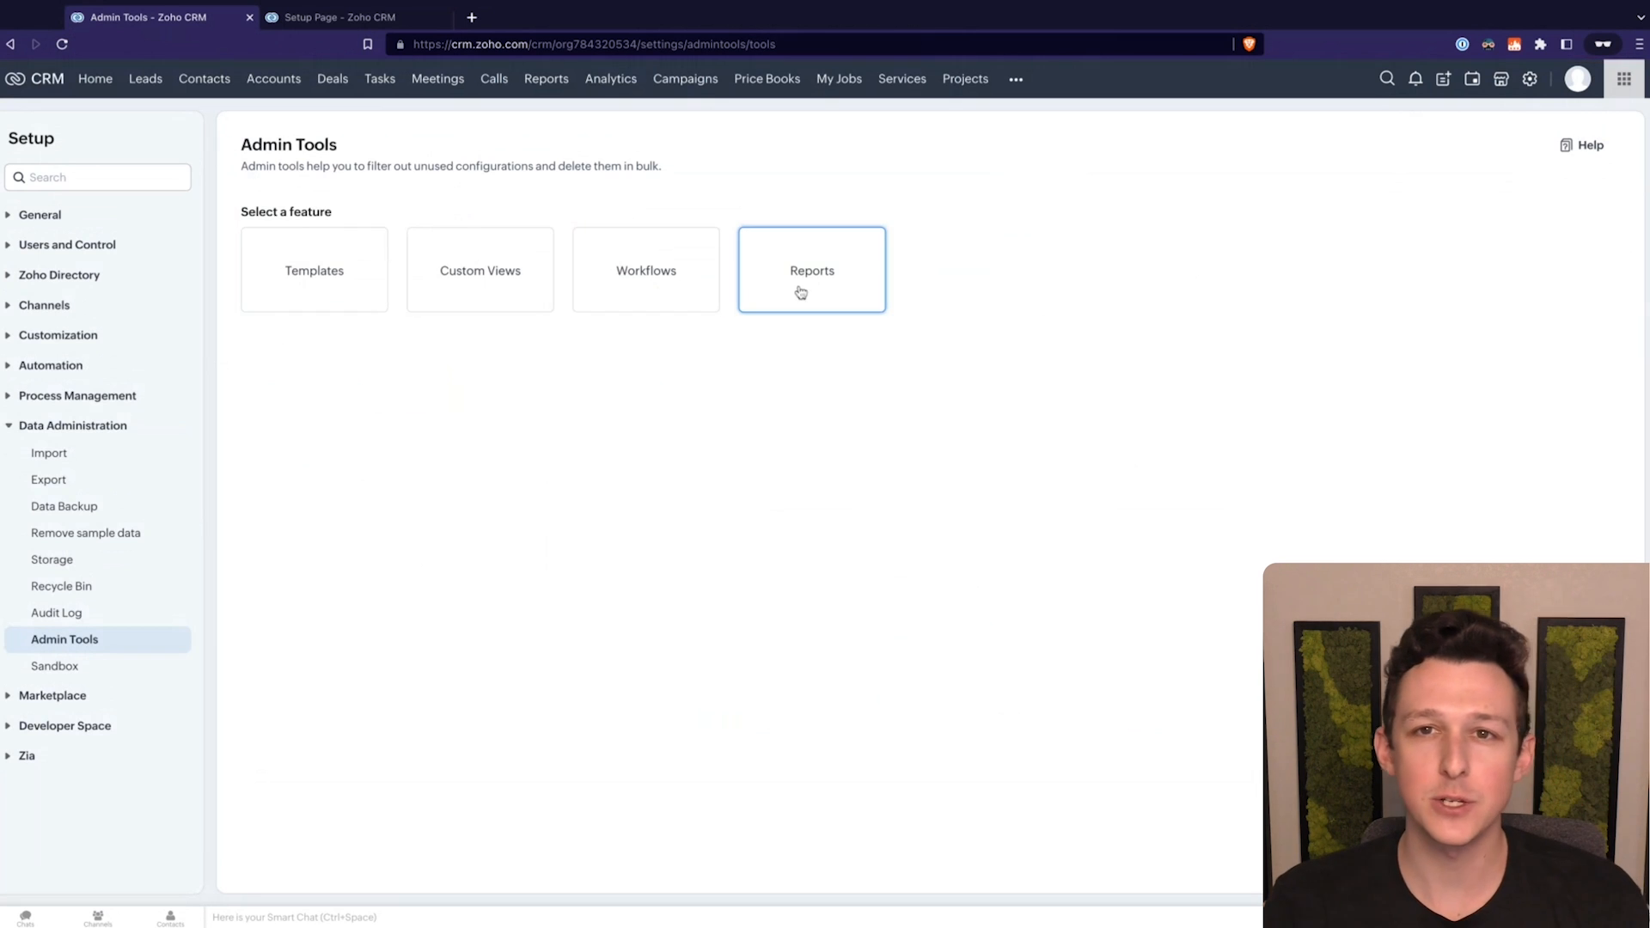
mouse_move(403, 37)
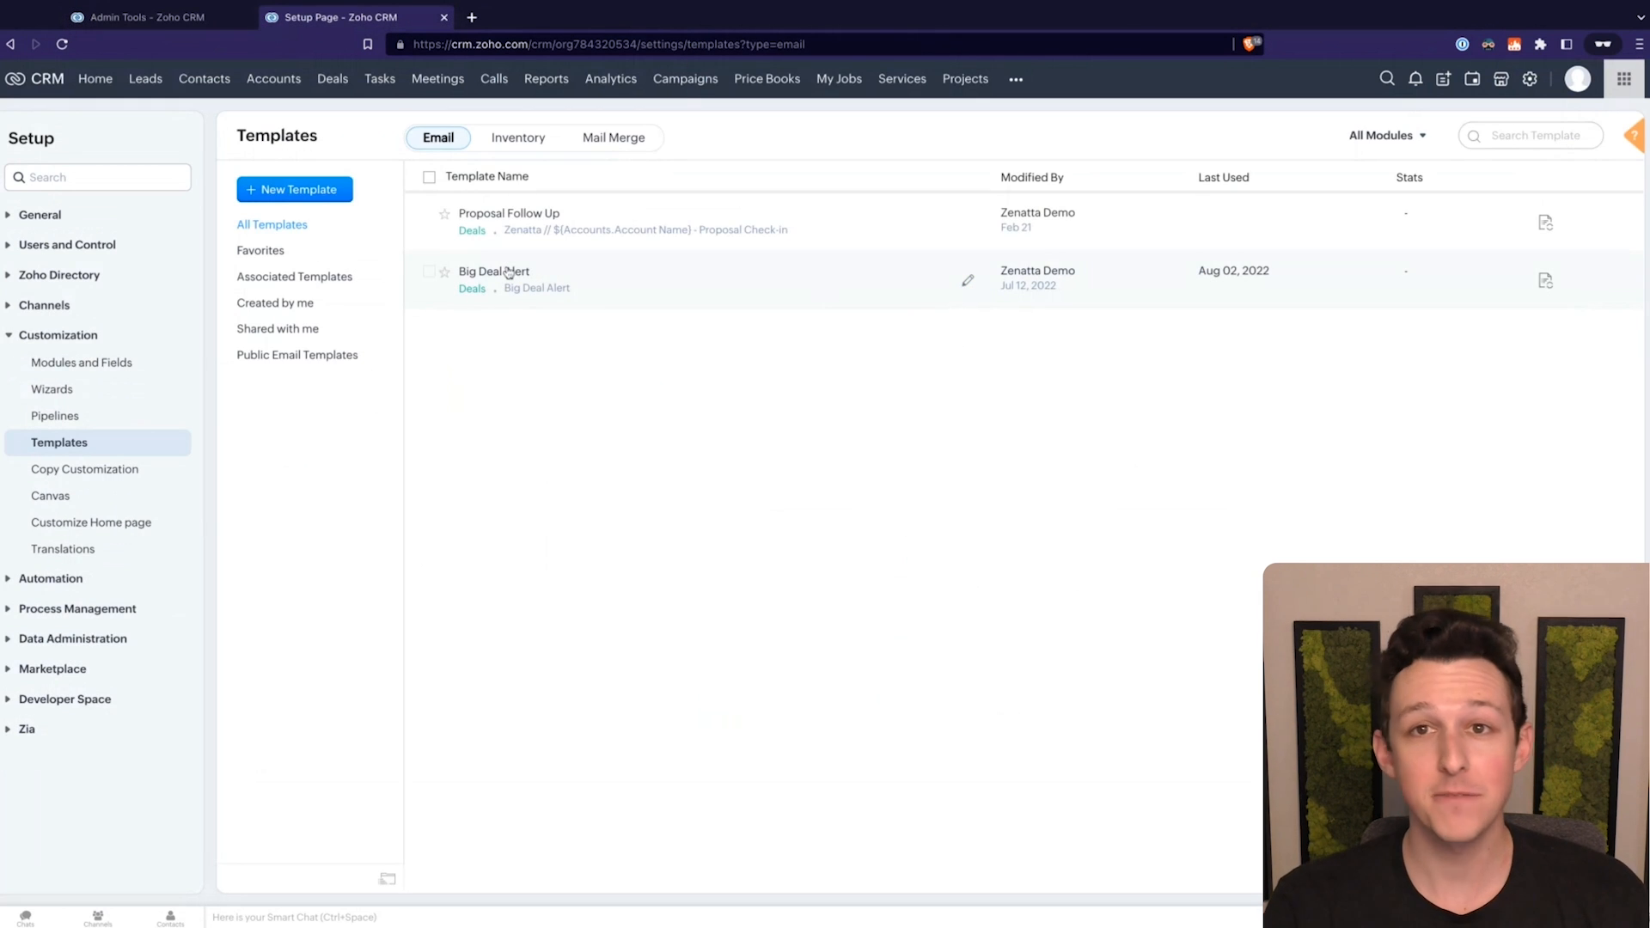
Step: Switch back to the browser tab with the Admin Tools page
click(147, 17)
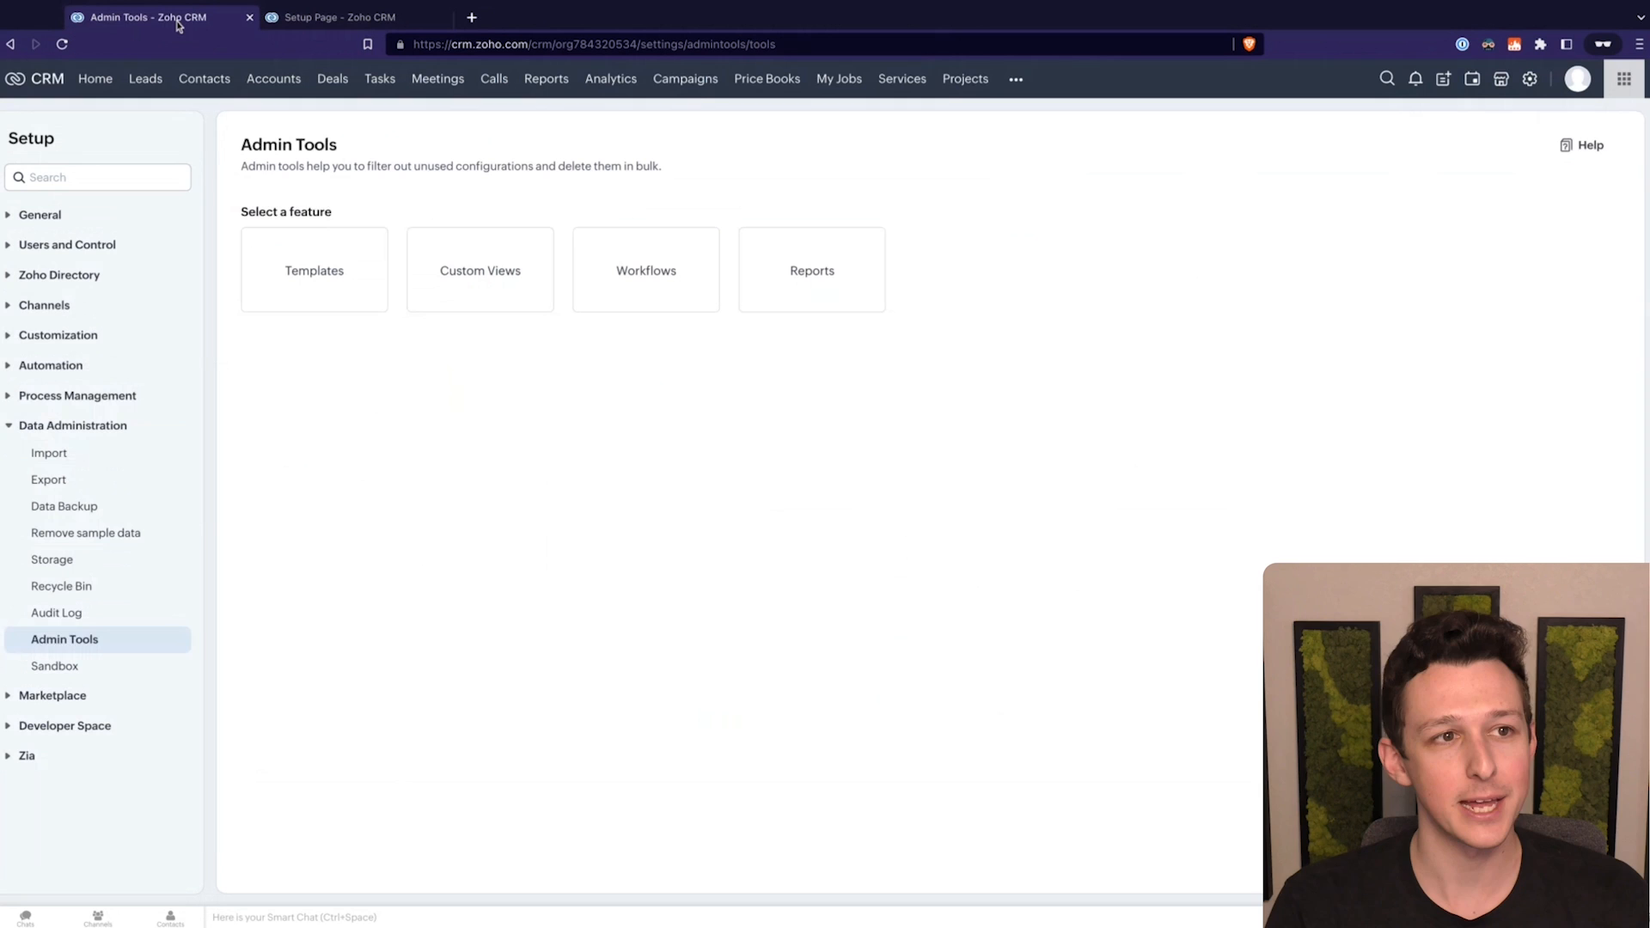
mouse_move(1025, 131)
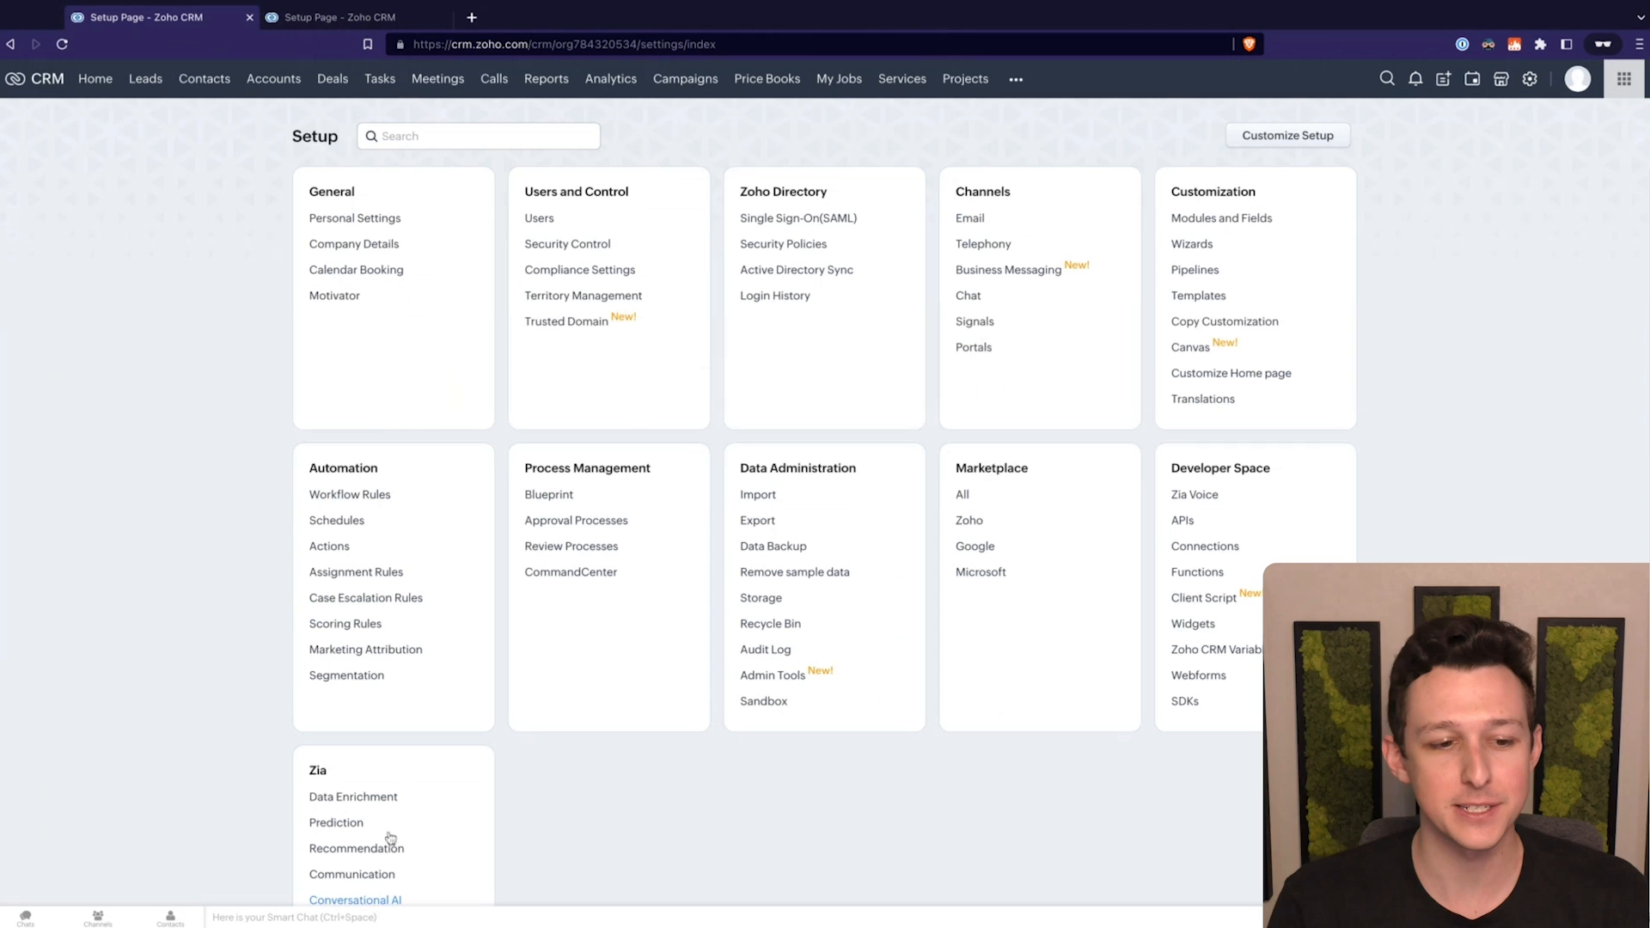
Step: Check Zia Data Enrichment for Leads, Contacts and Accounts, then go to Prediction
scroll(down, 3)
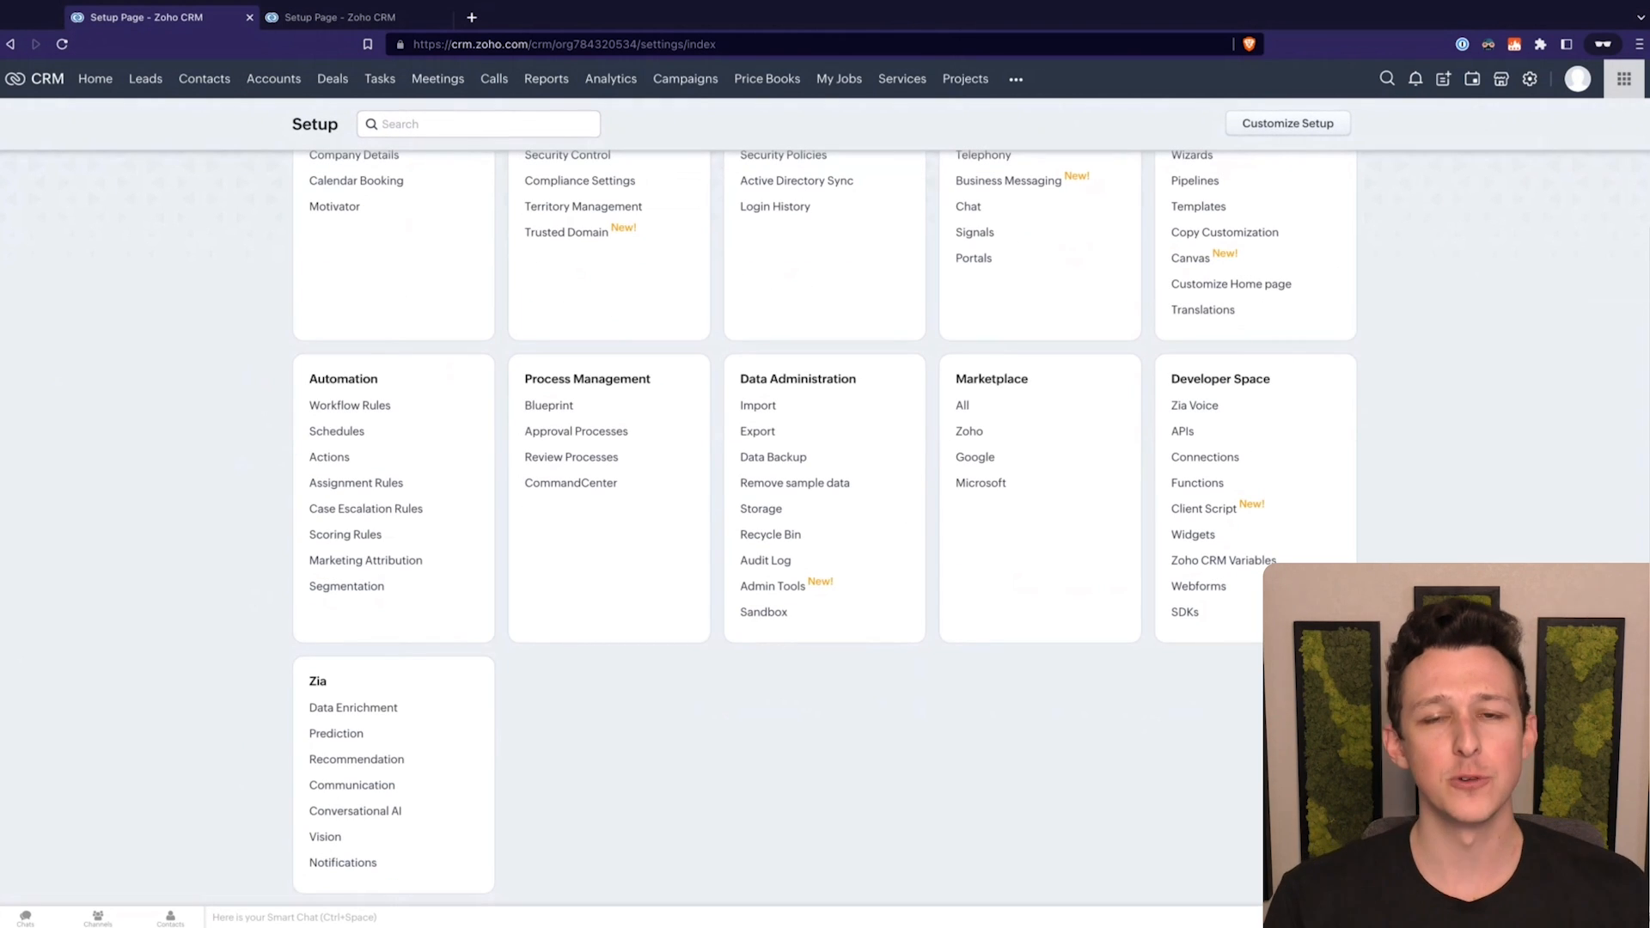
double_click(317, 680)
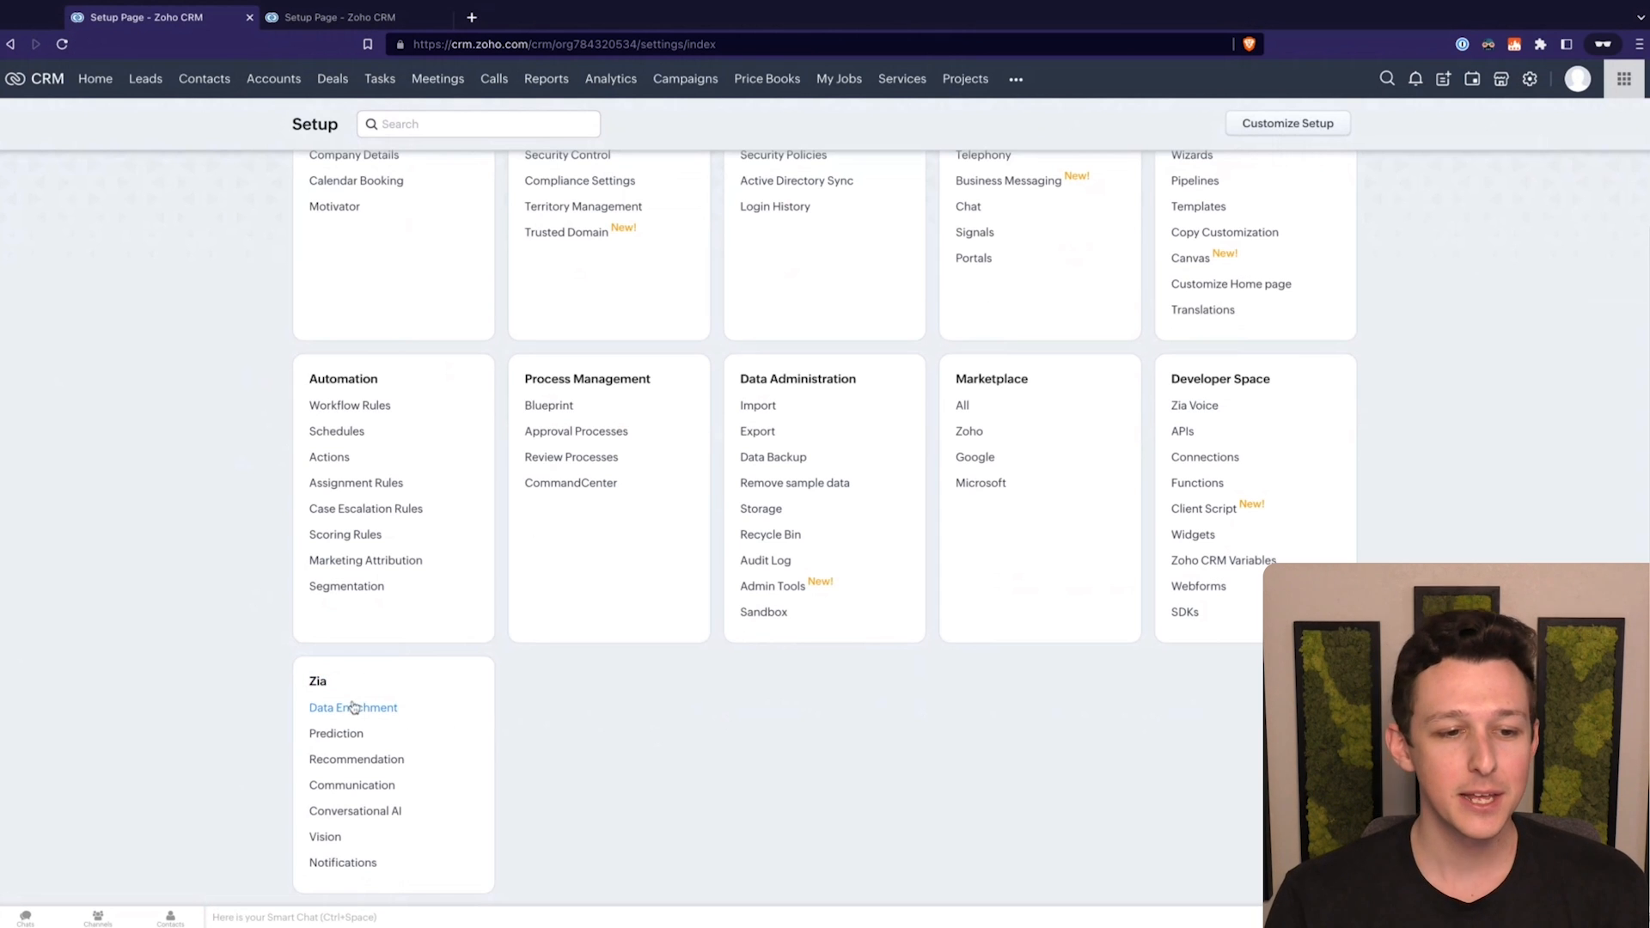
click(352, 707)
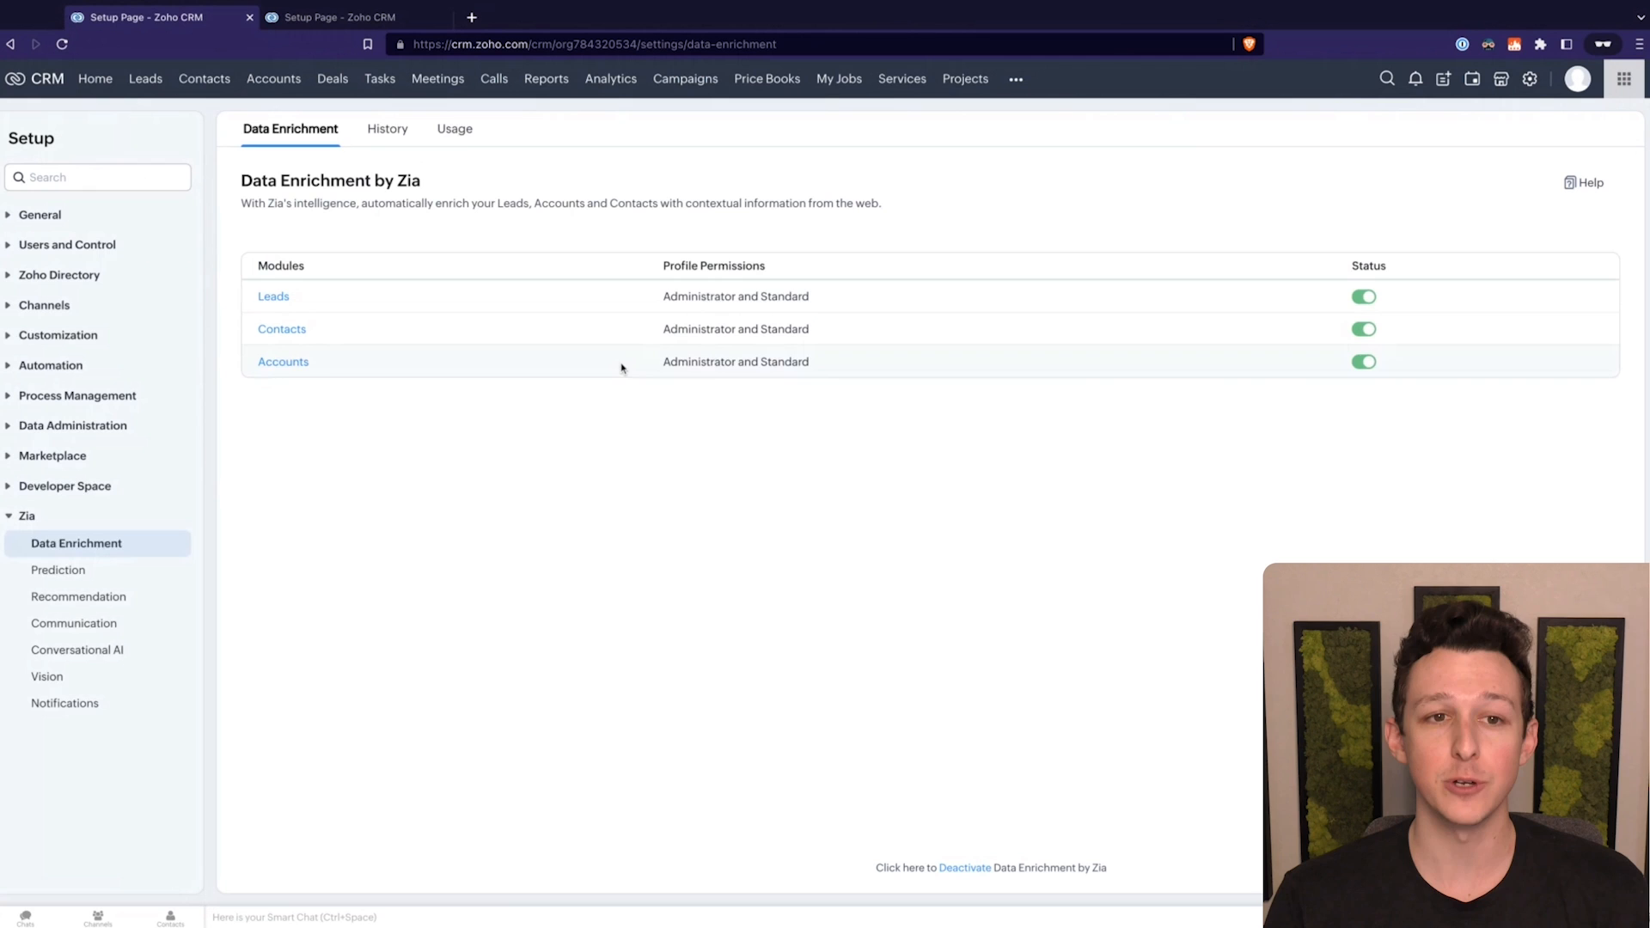
mouse_move(385, 210)
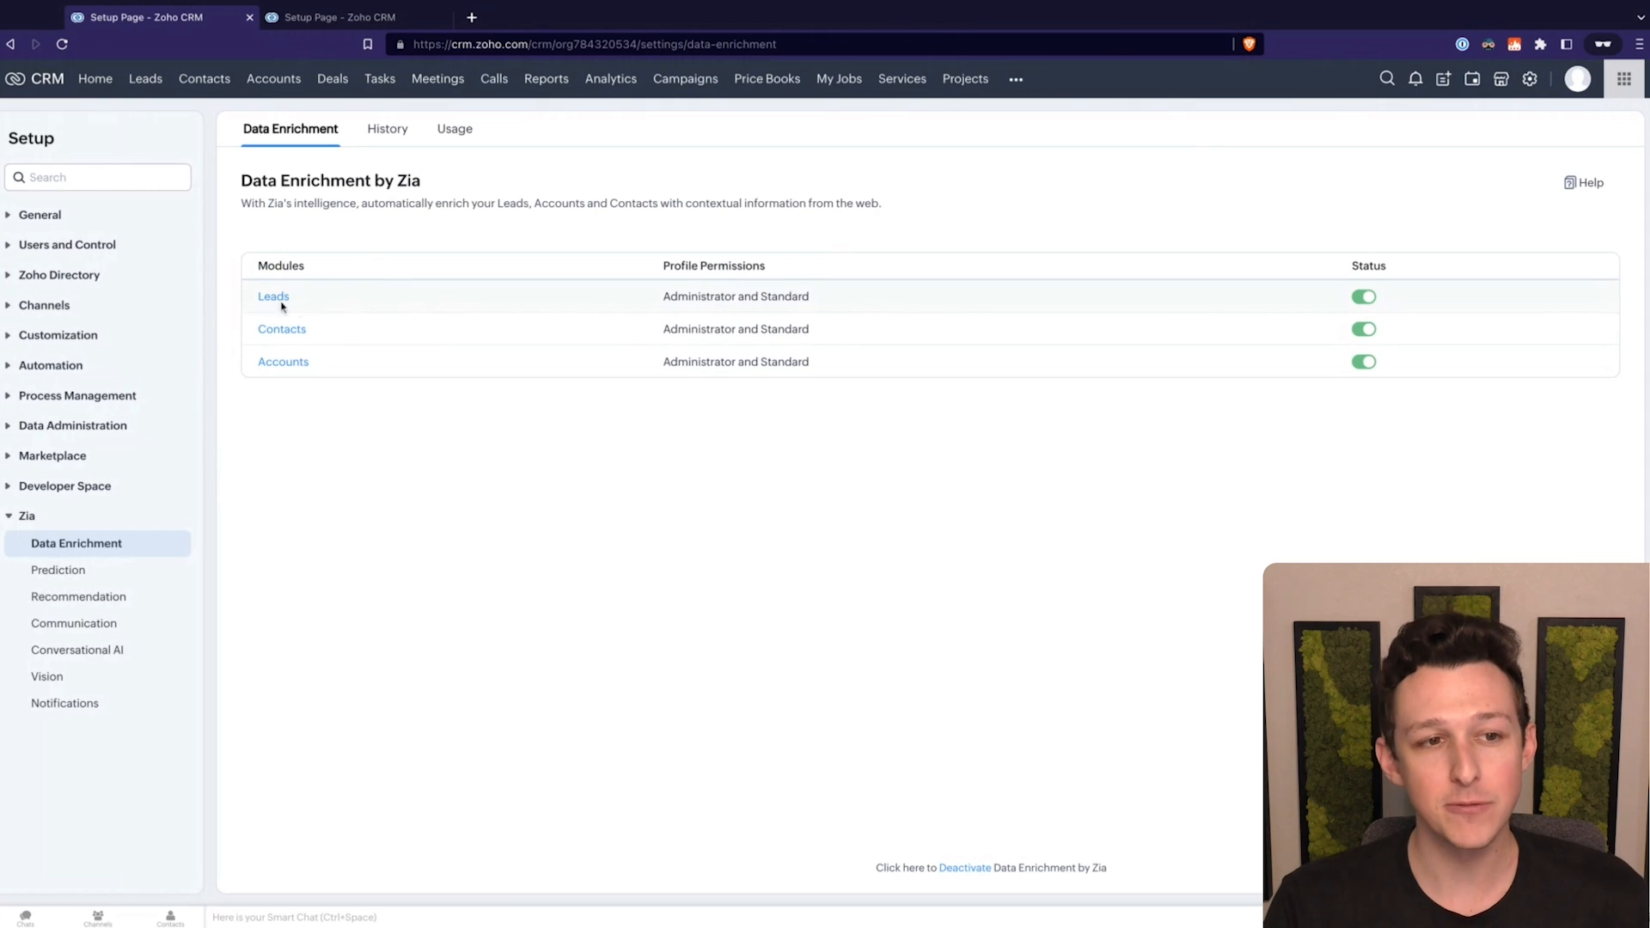
mouse_move(57, 569)
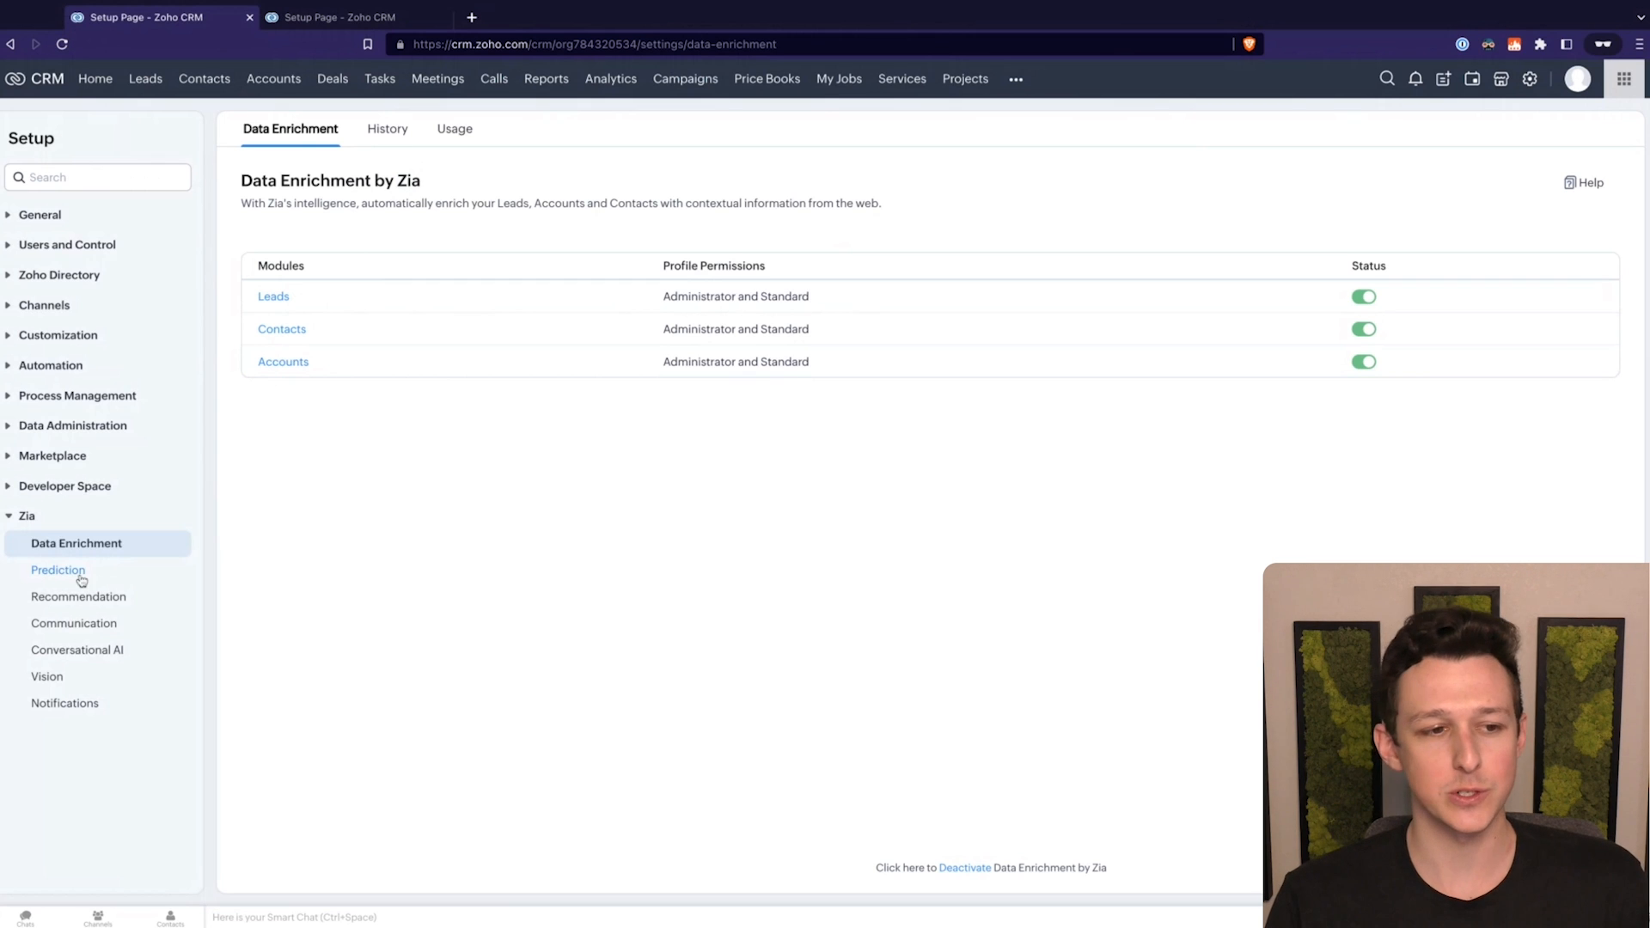
click(58, 569)
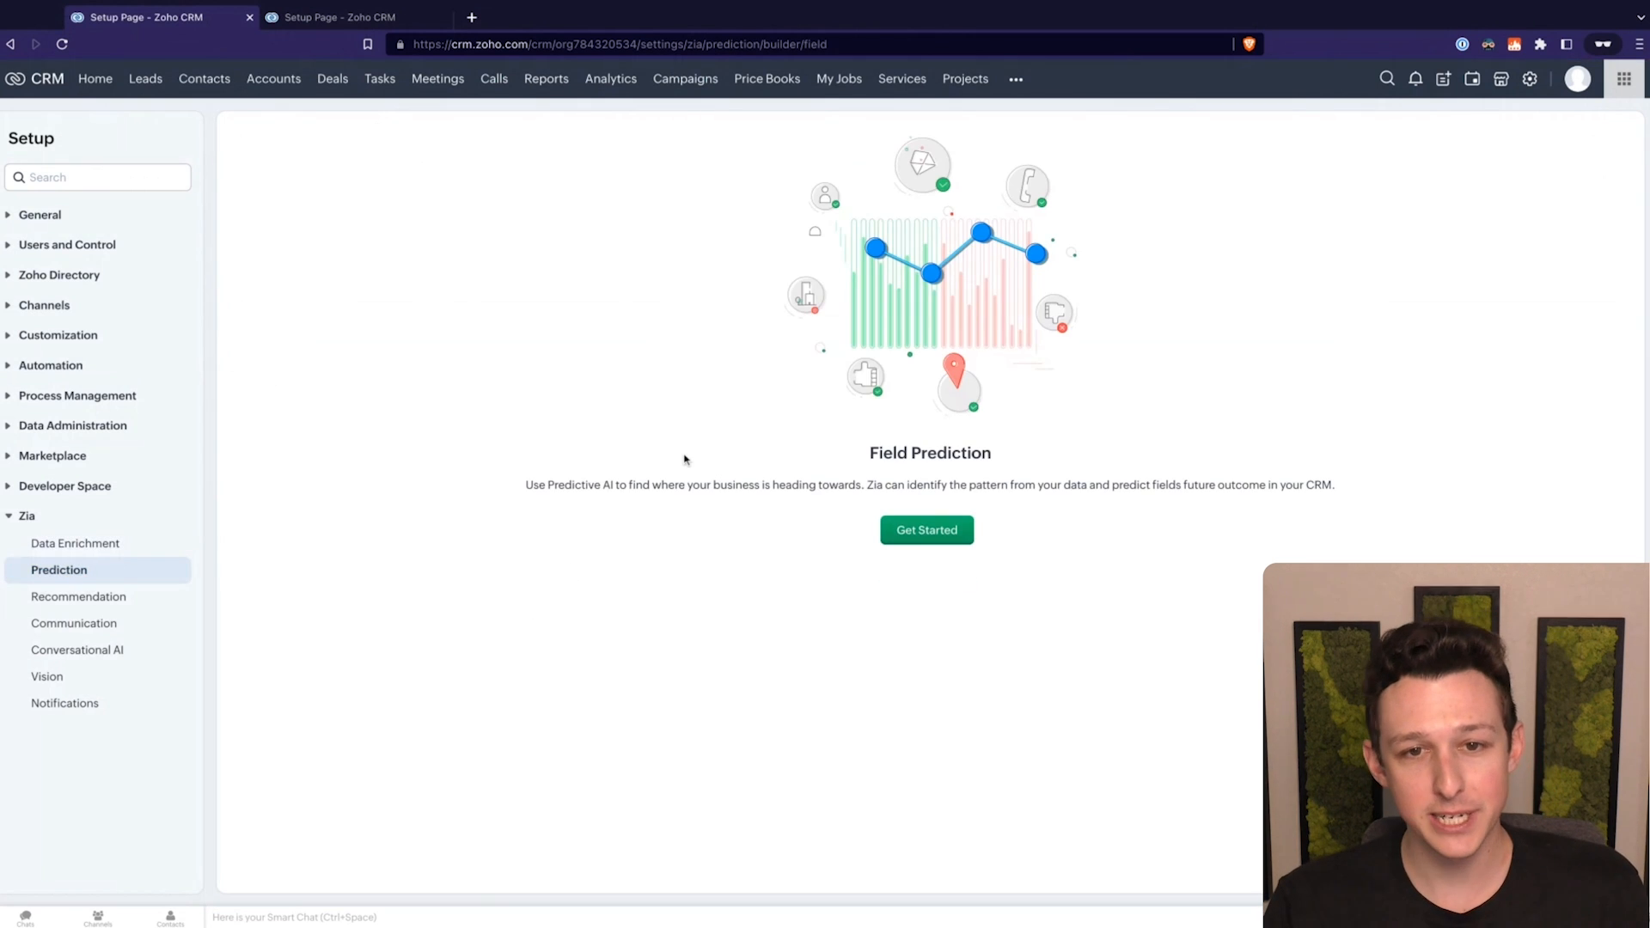
Step: Start a new field prediction named 'Lead' predicting the Leads module's Lead Status
click(925, 530)
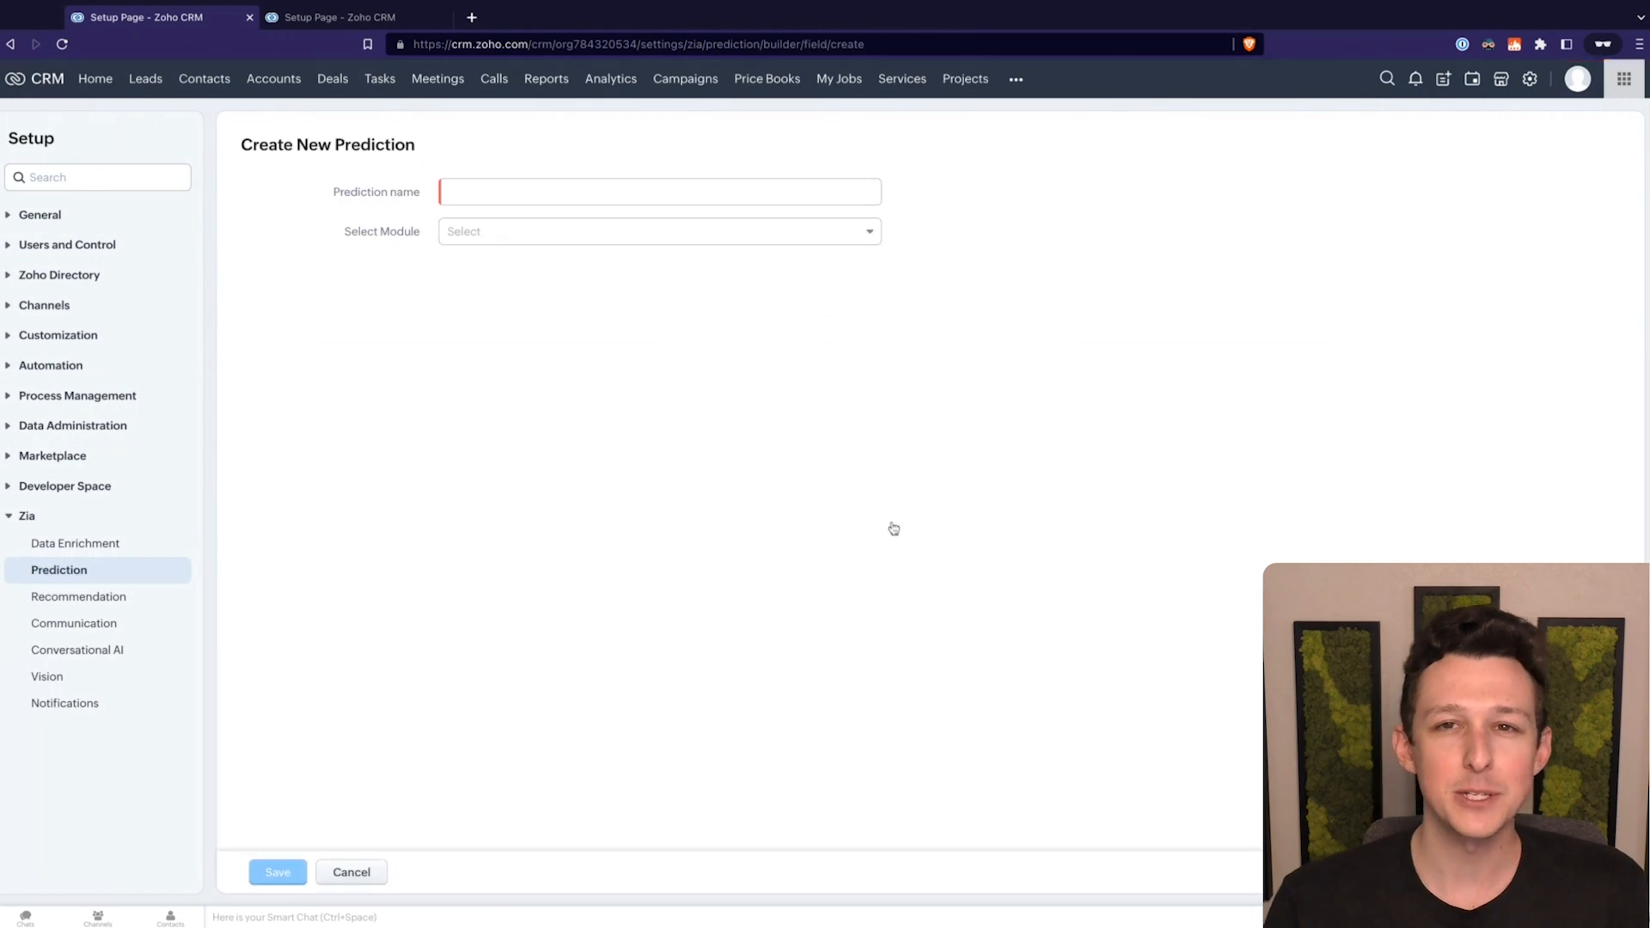
text(Lea)
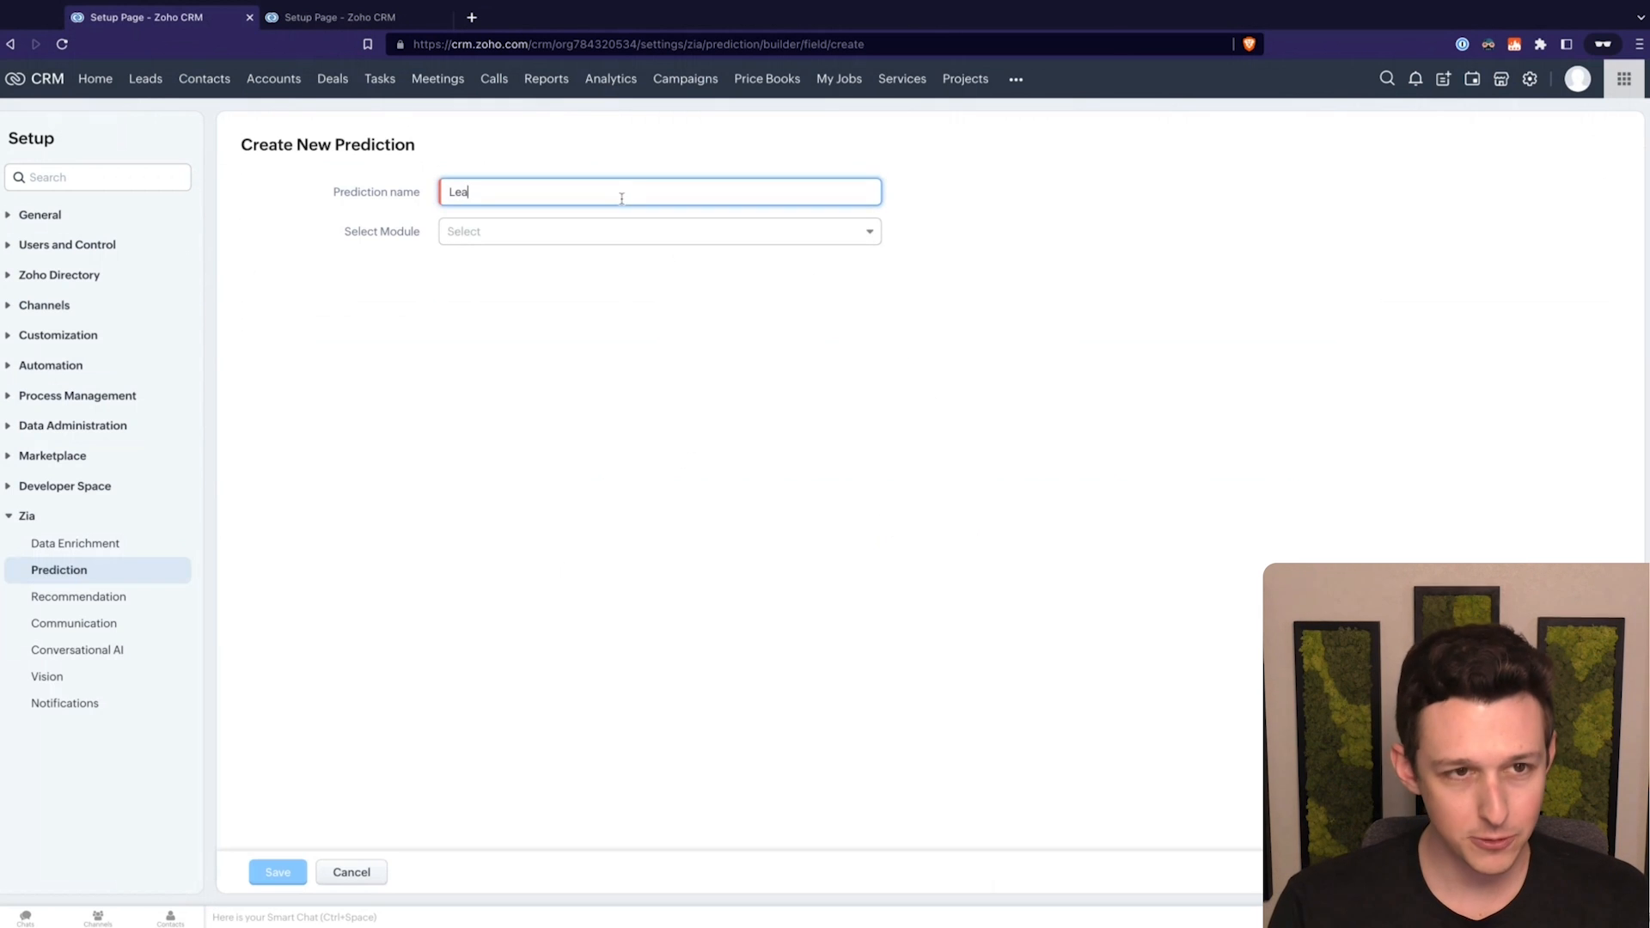
click(659, 231)
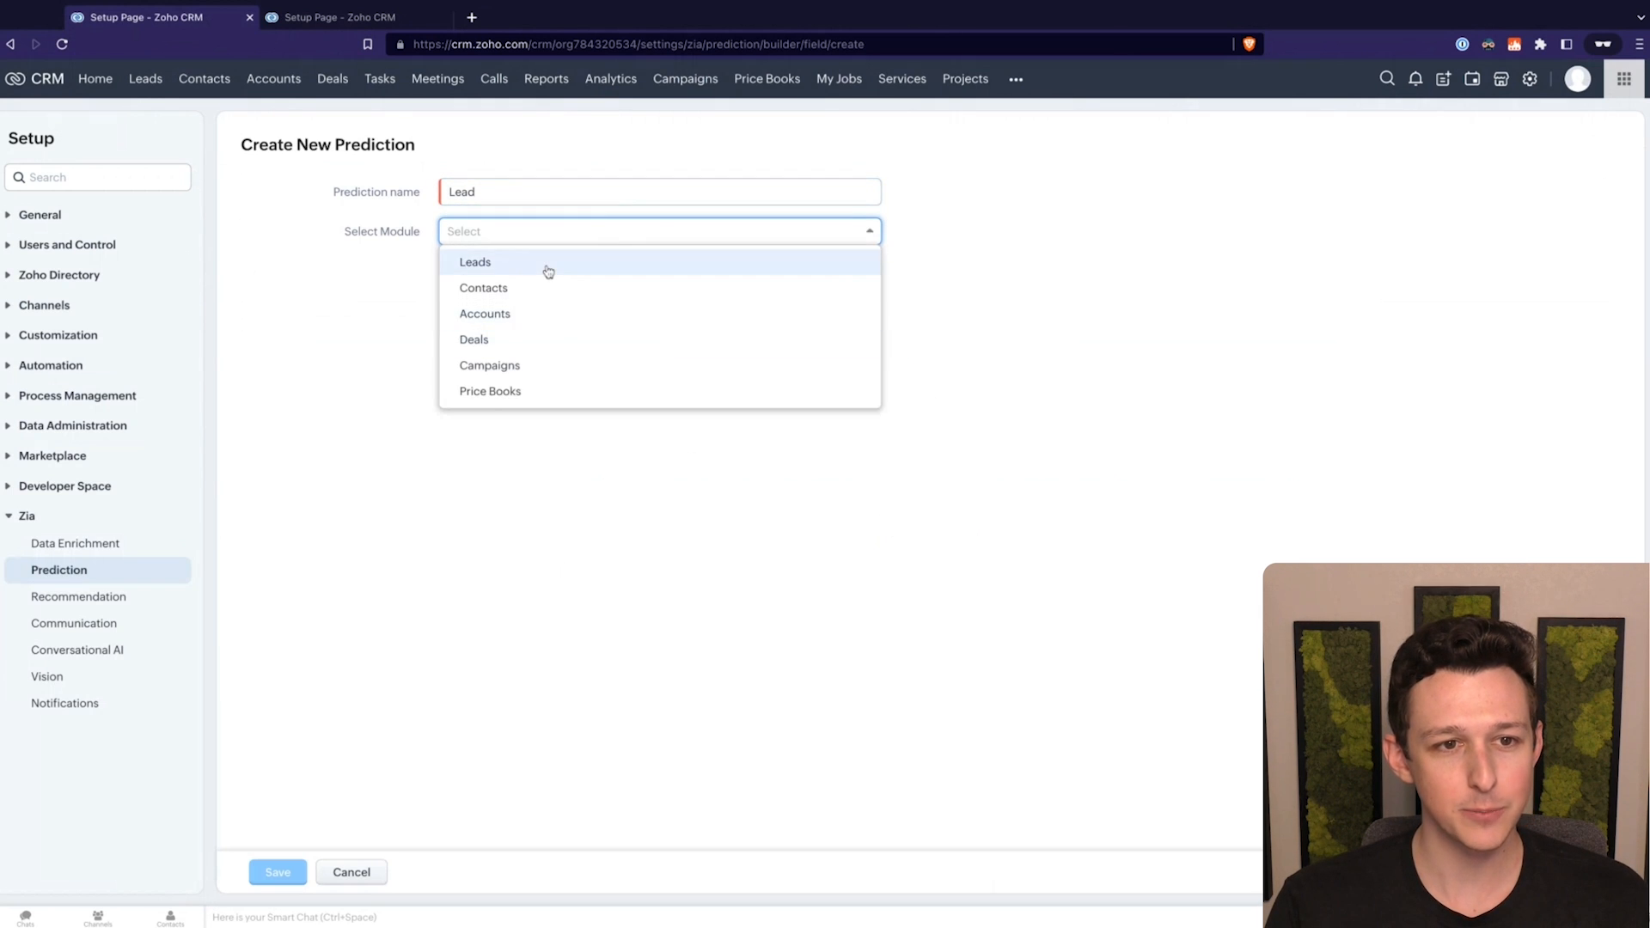
click(474, 261)
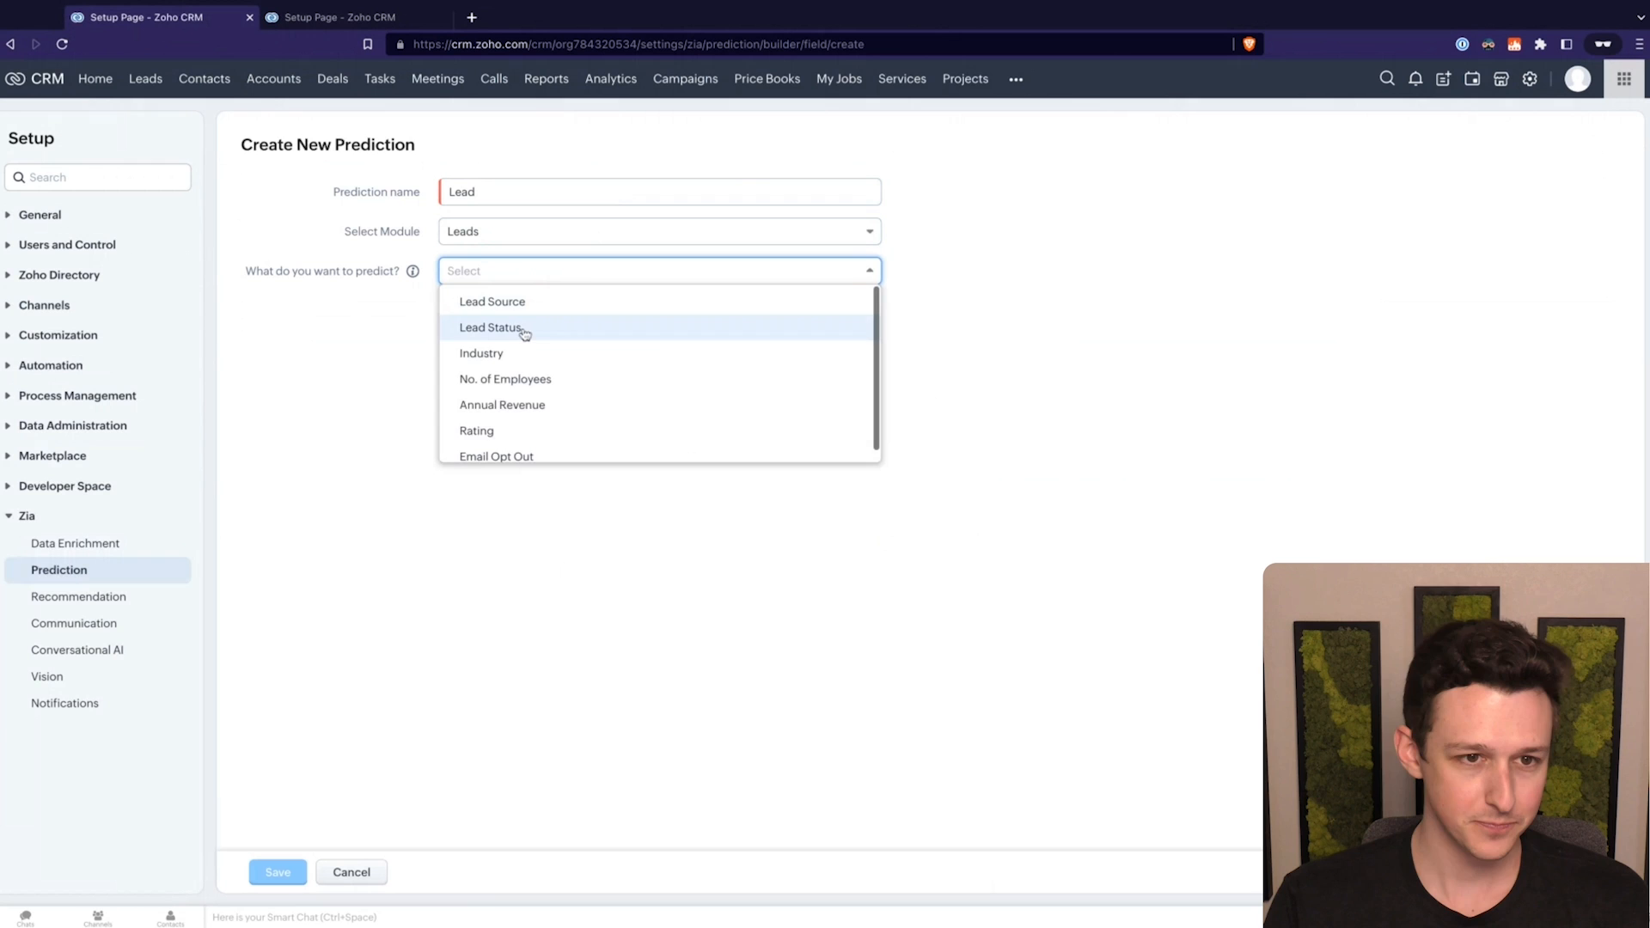
click(491, 328)
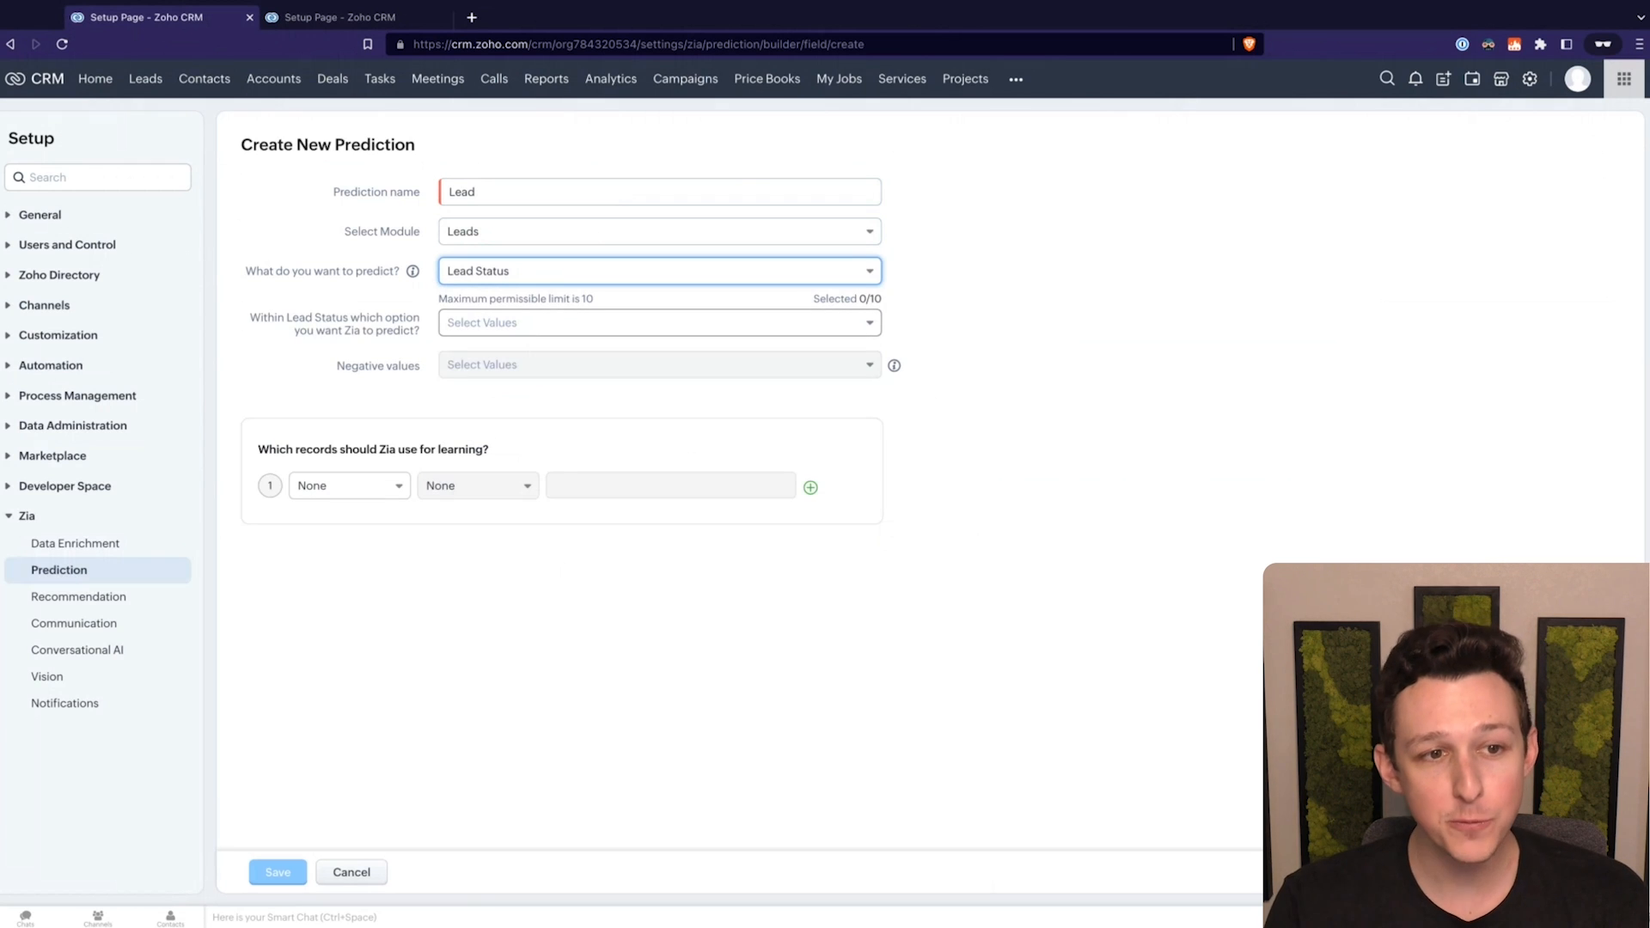
Step: Target the Contacted status, with Junk Lead and Lost Lead as negative values
click(657, 322)
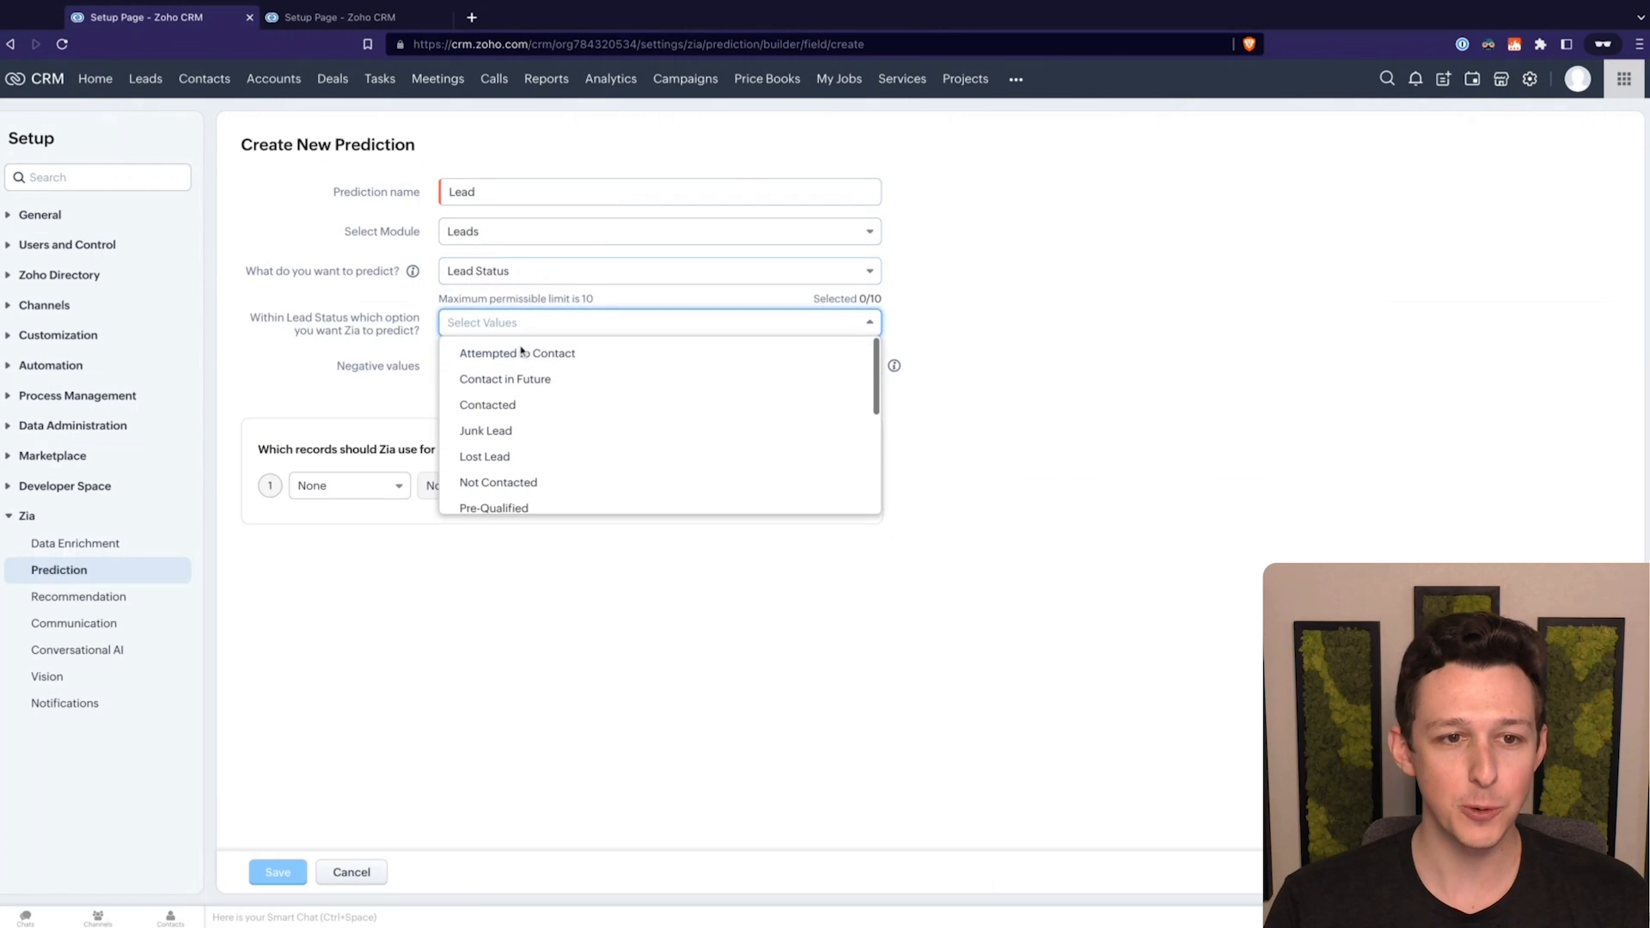
click(487, 405)
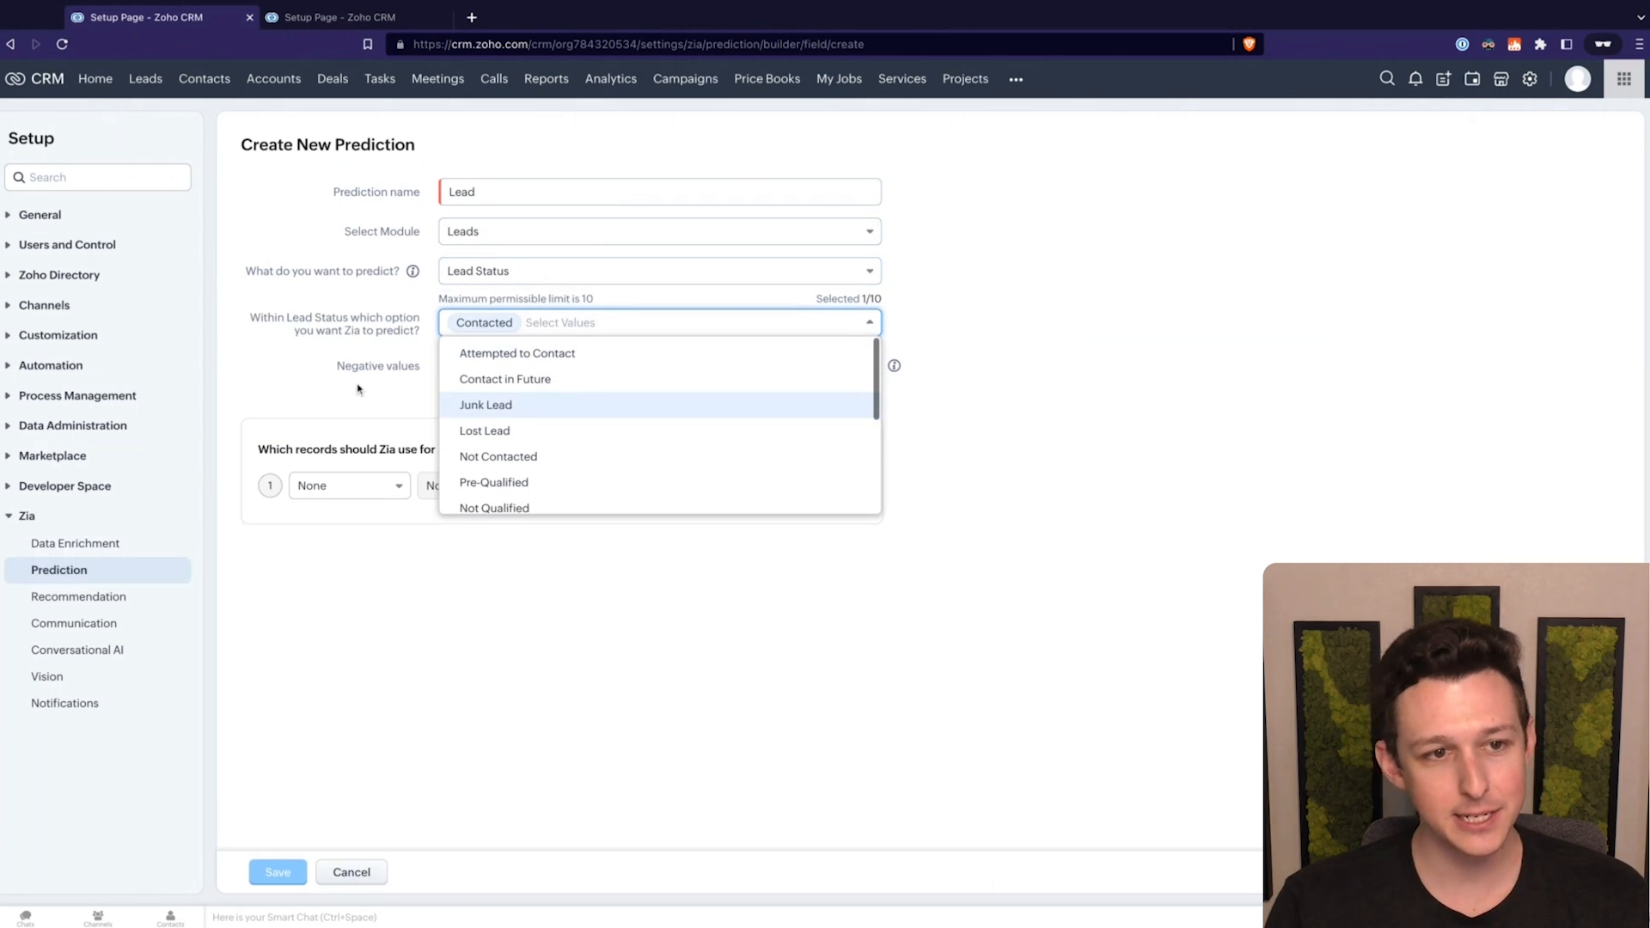
click(659, 364)
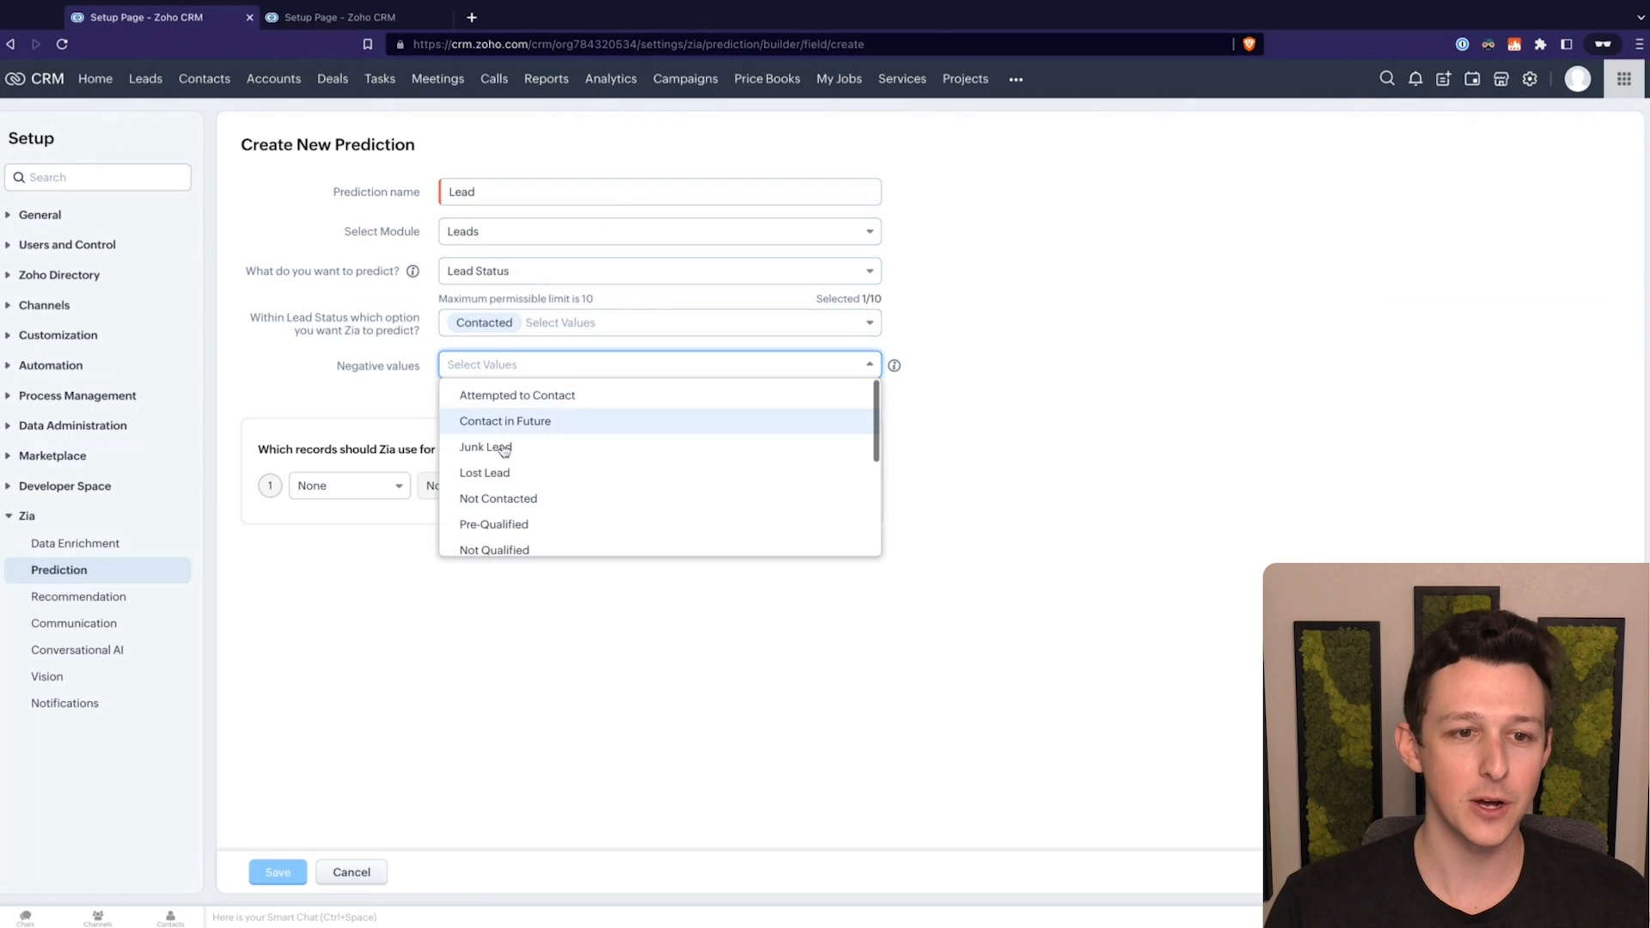
click(484, 472)
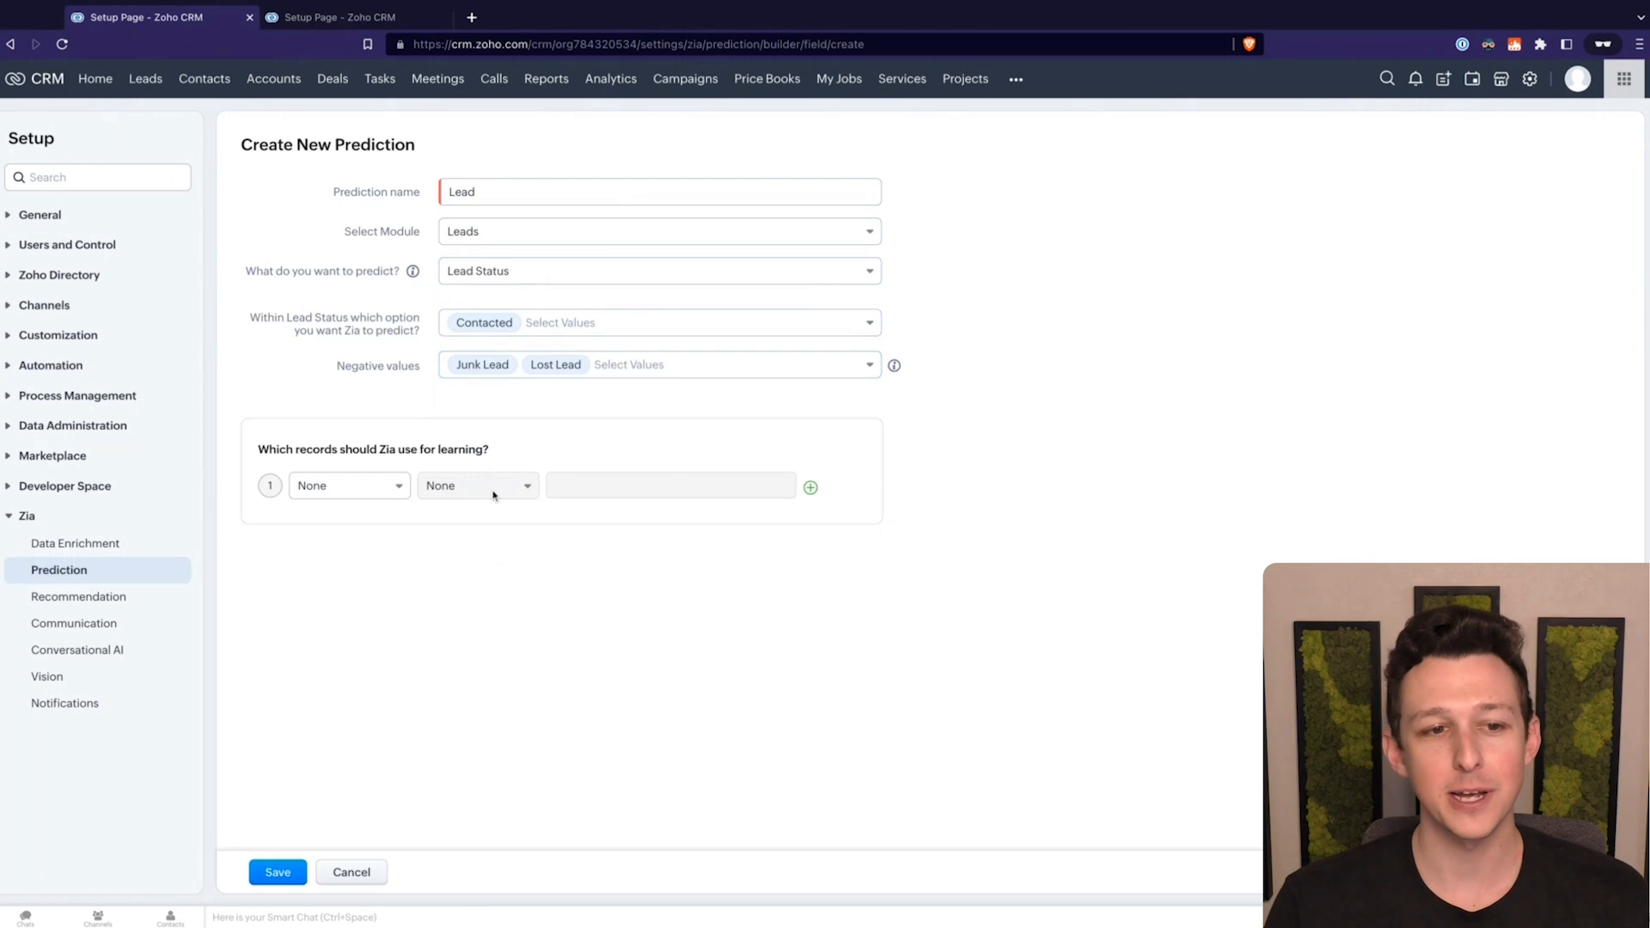
mouse_move(323, 280)
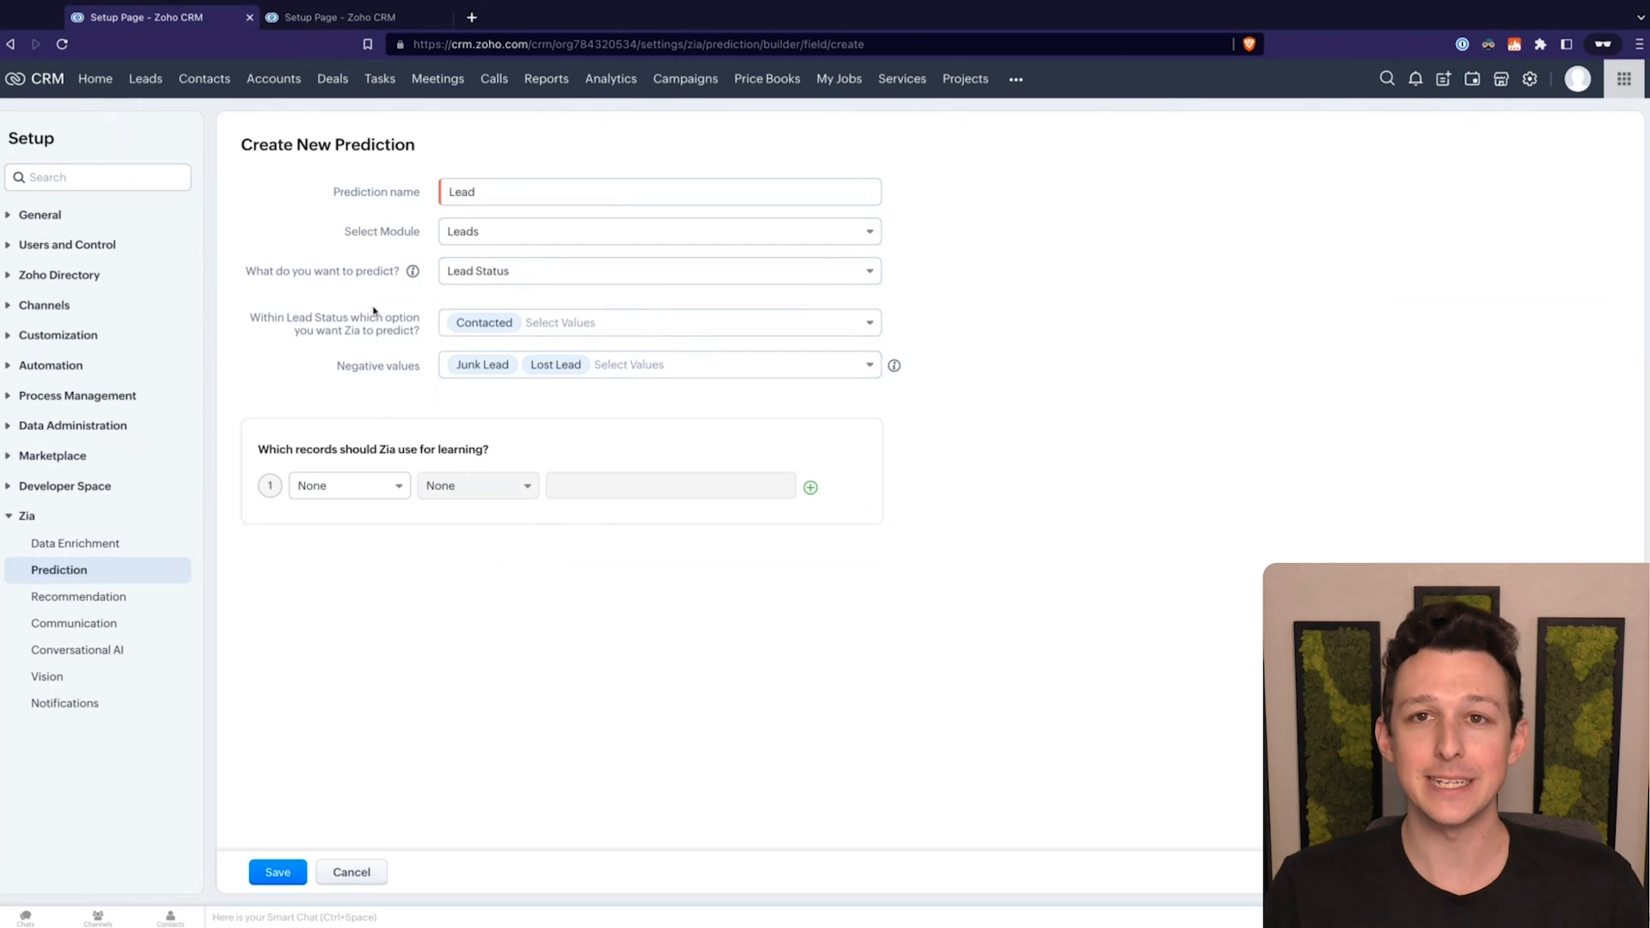
mouse_move(372, 314)
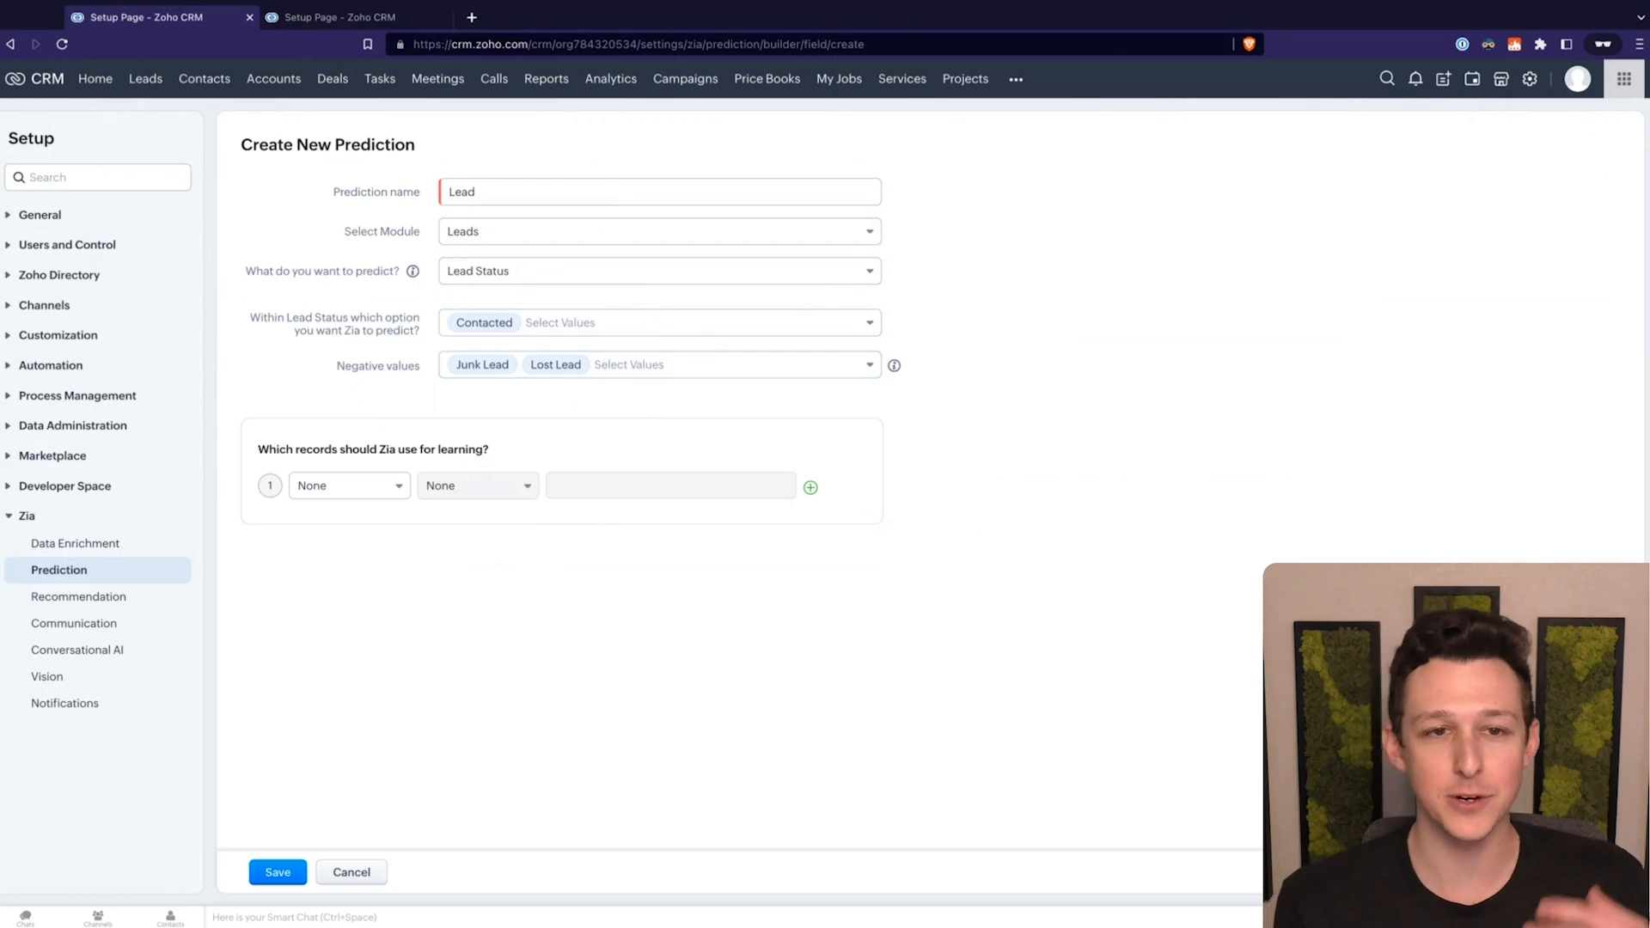
mouse_move(321, 330)
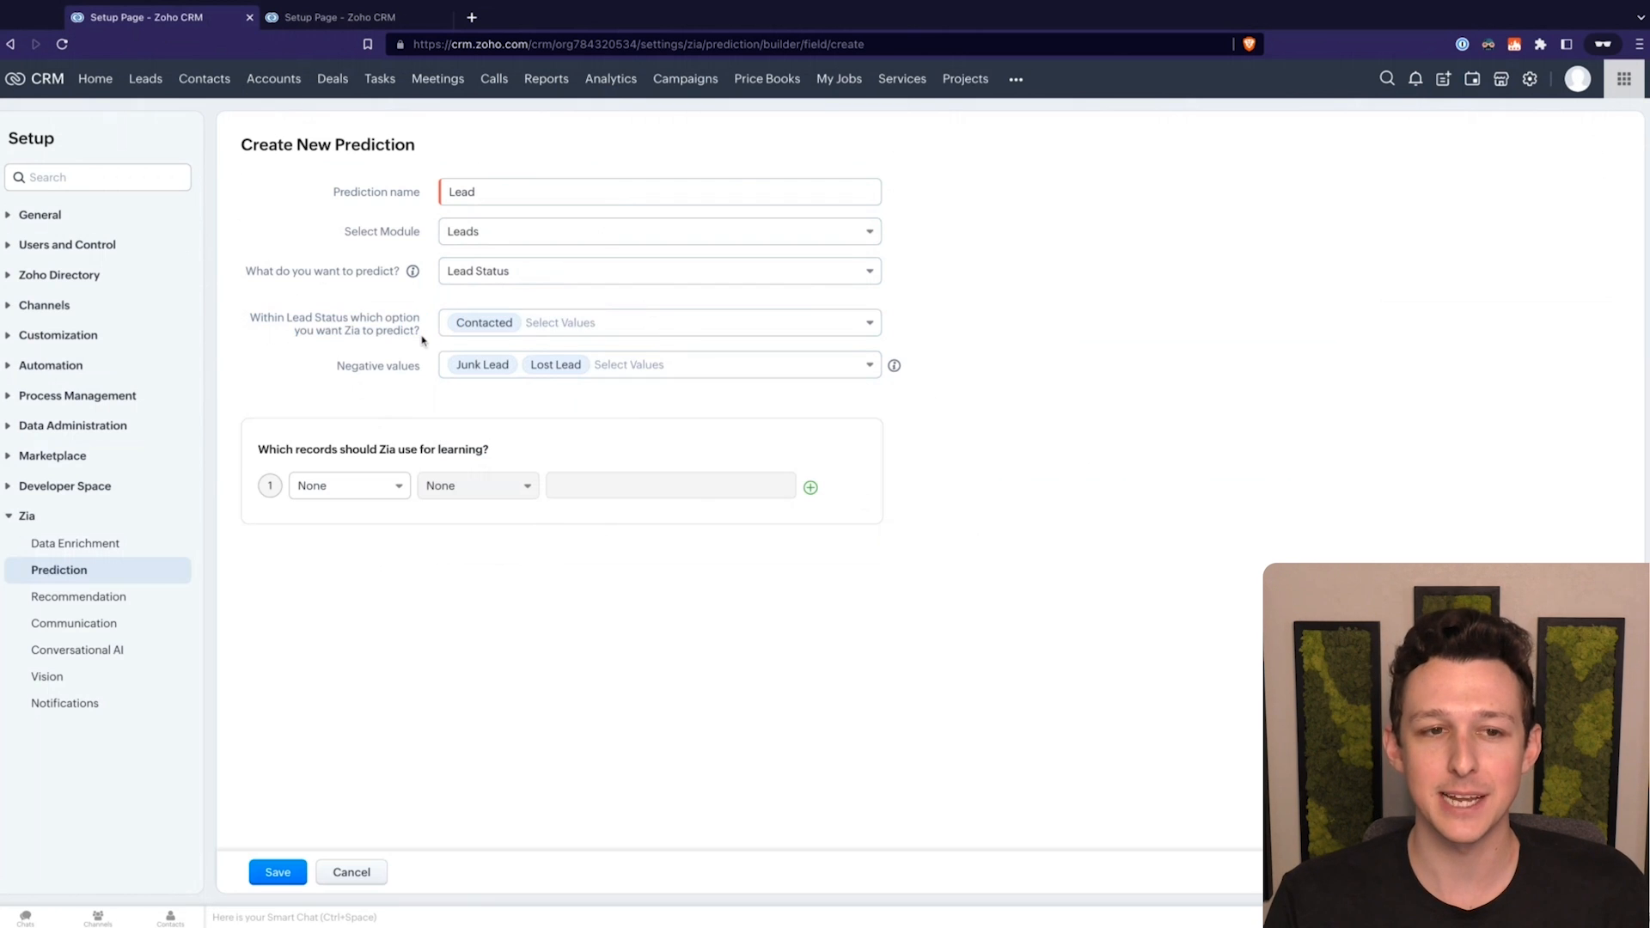
mouse_move(78, 596)
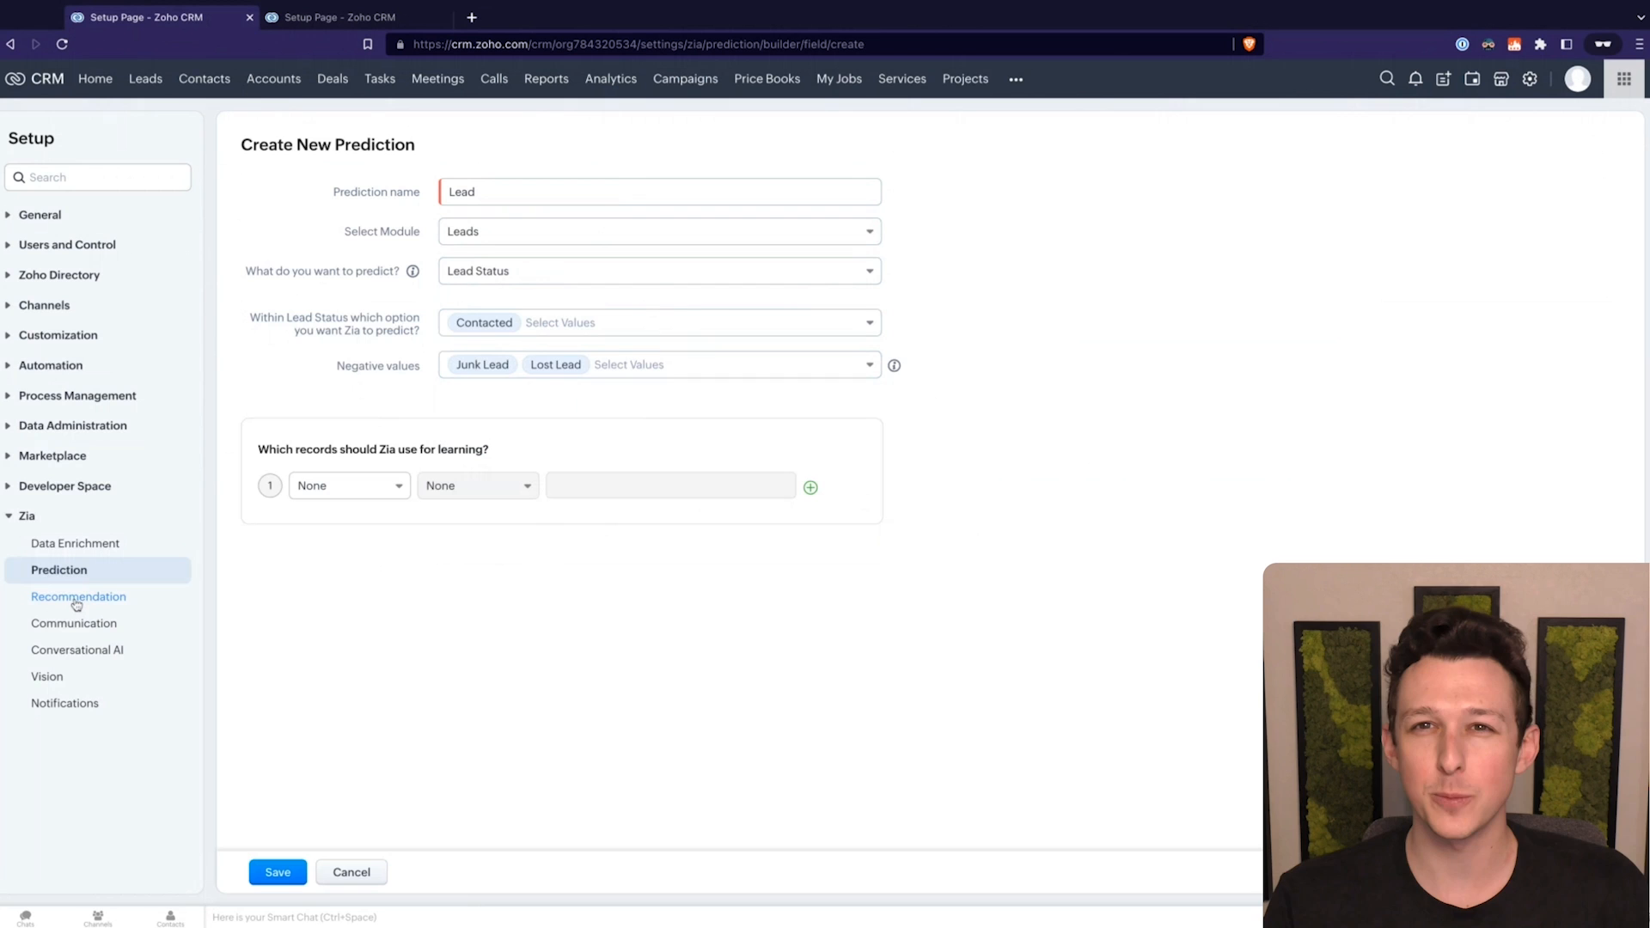
Step: Discard the prediction for Zia System Recommendations, then switch to the Setup tab
click(78, 596)
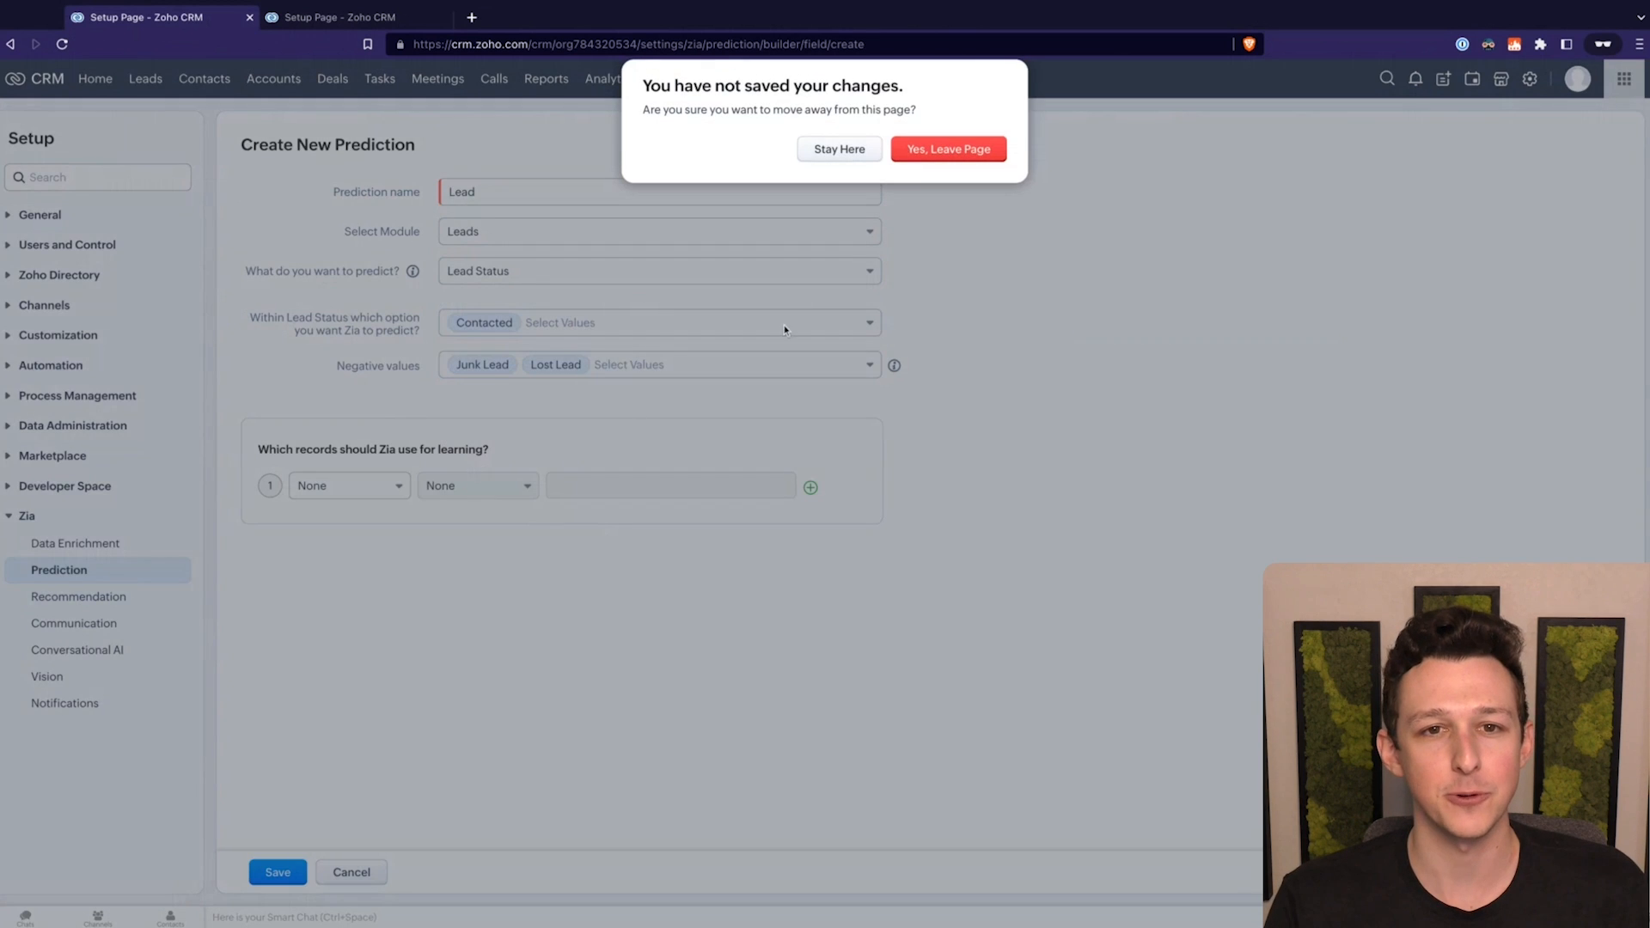
click(946, 149)
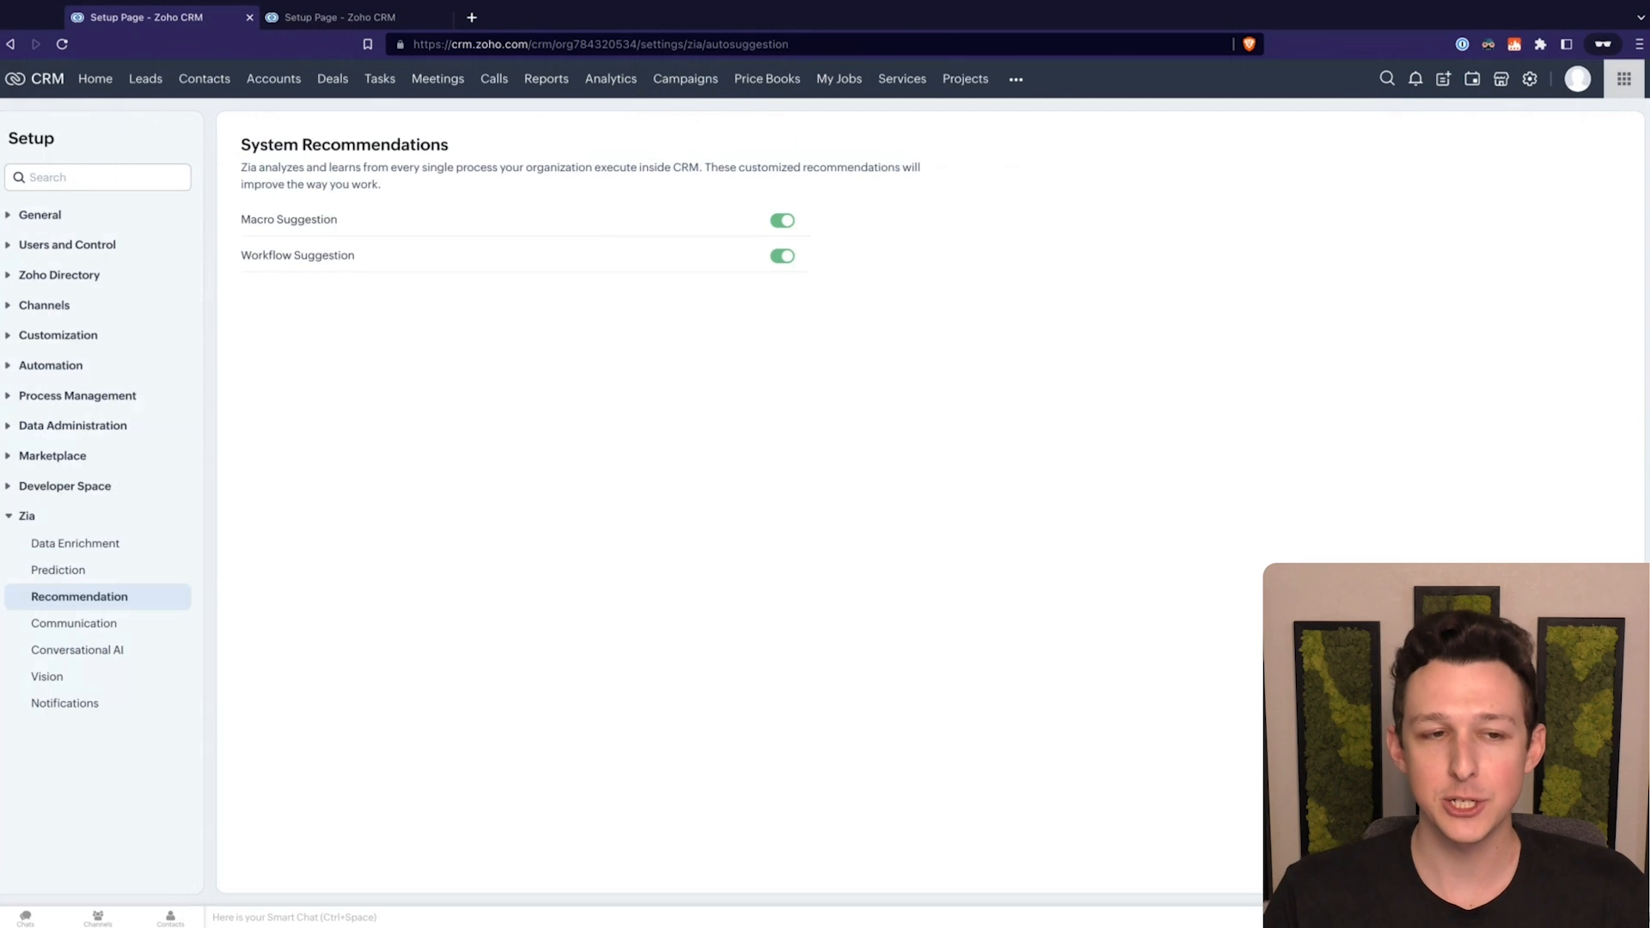
double_click(298, 254)
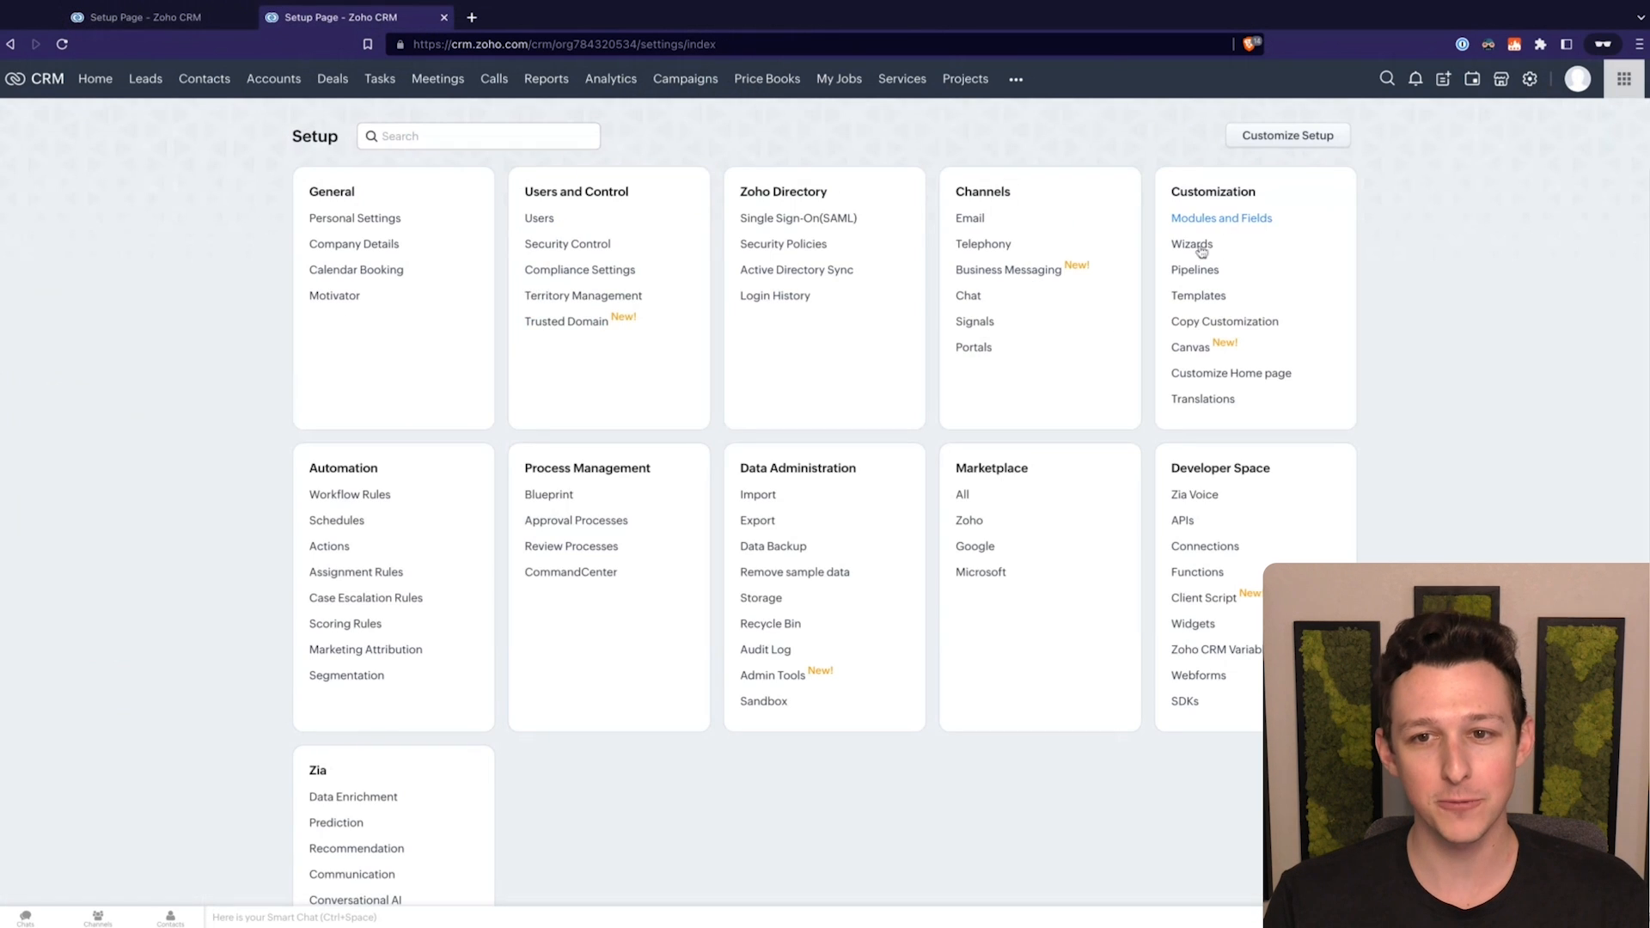
Step: View the five enabled Workflow Rules, then return to the Zia Recommendations tab
click(350, 495)
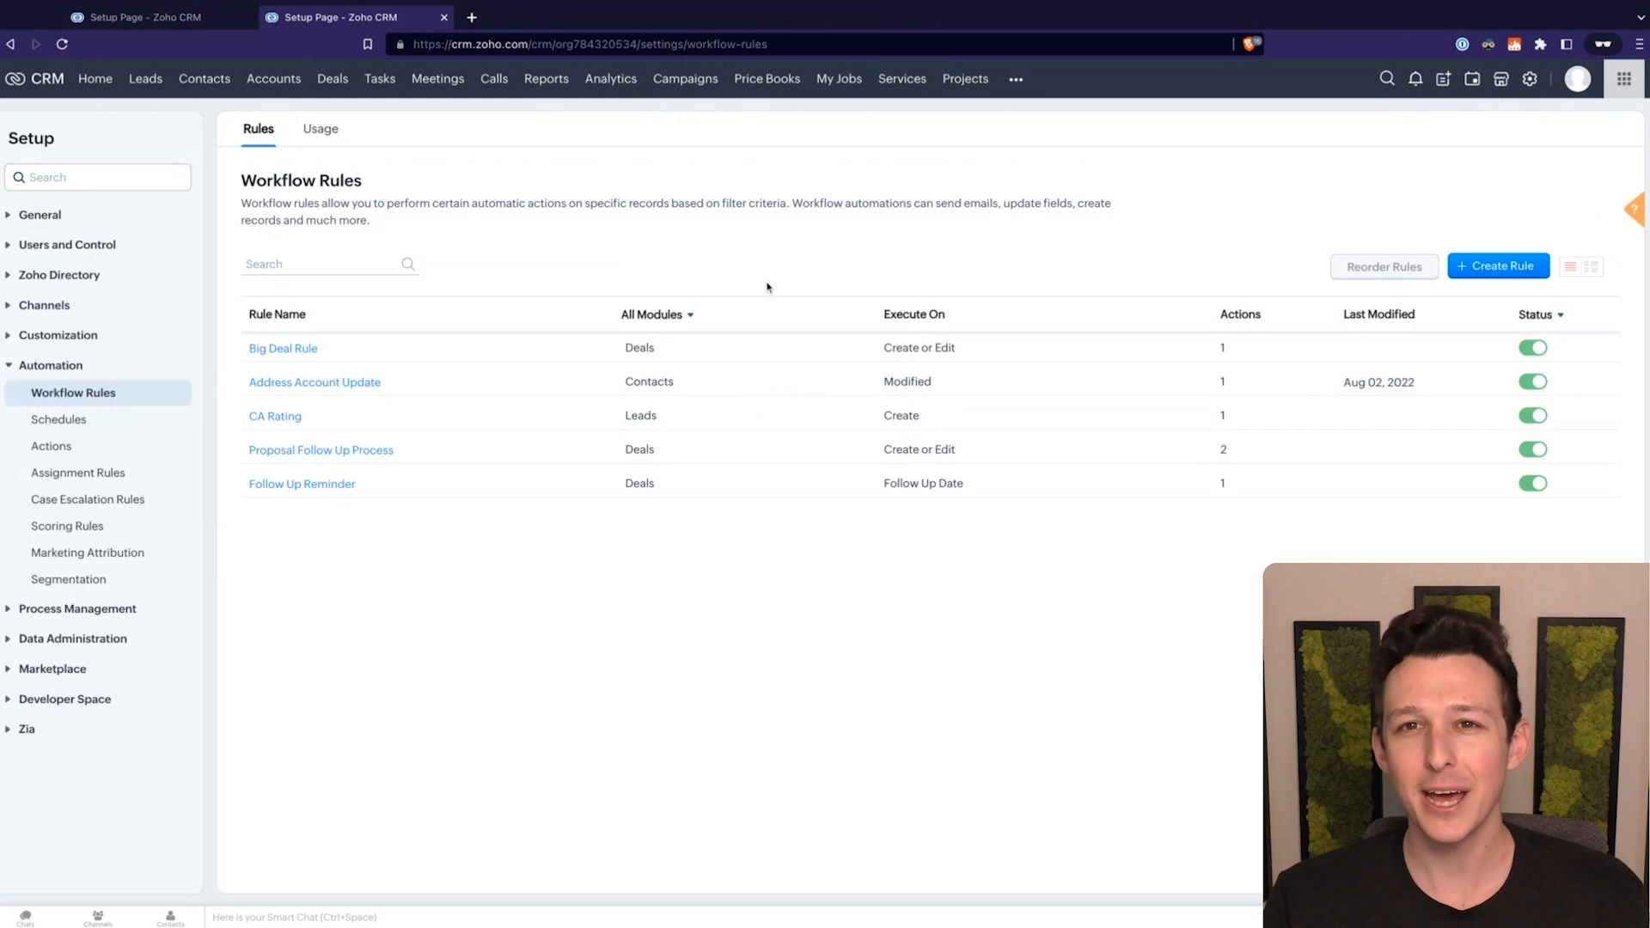
mouse_move(680, 285)
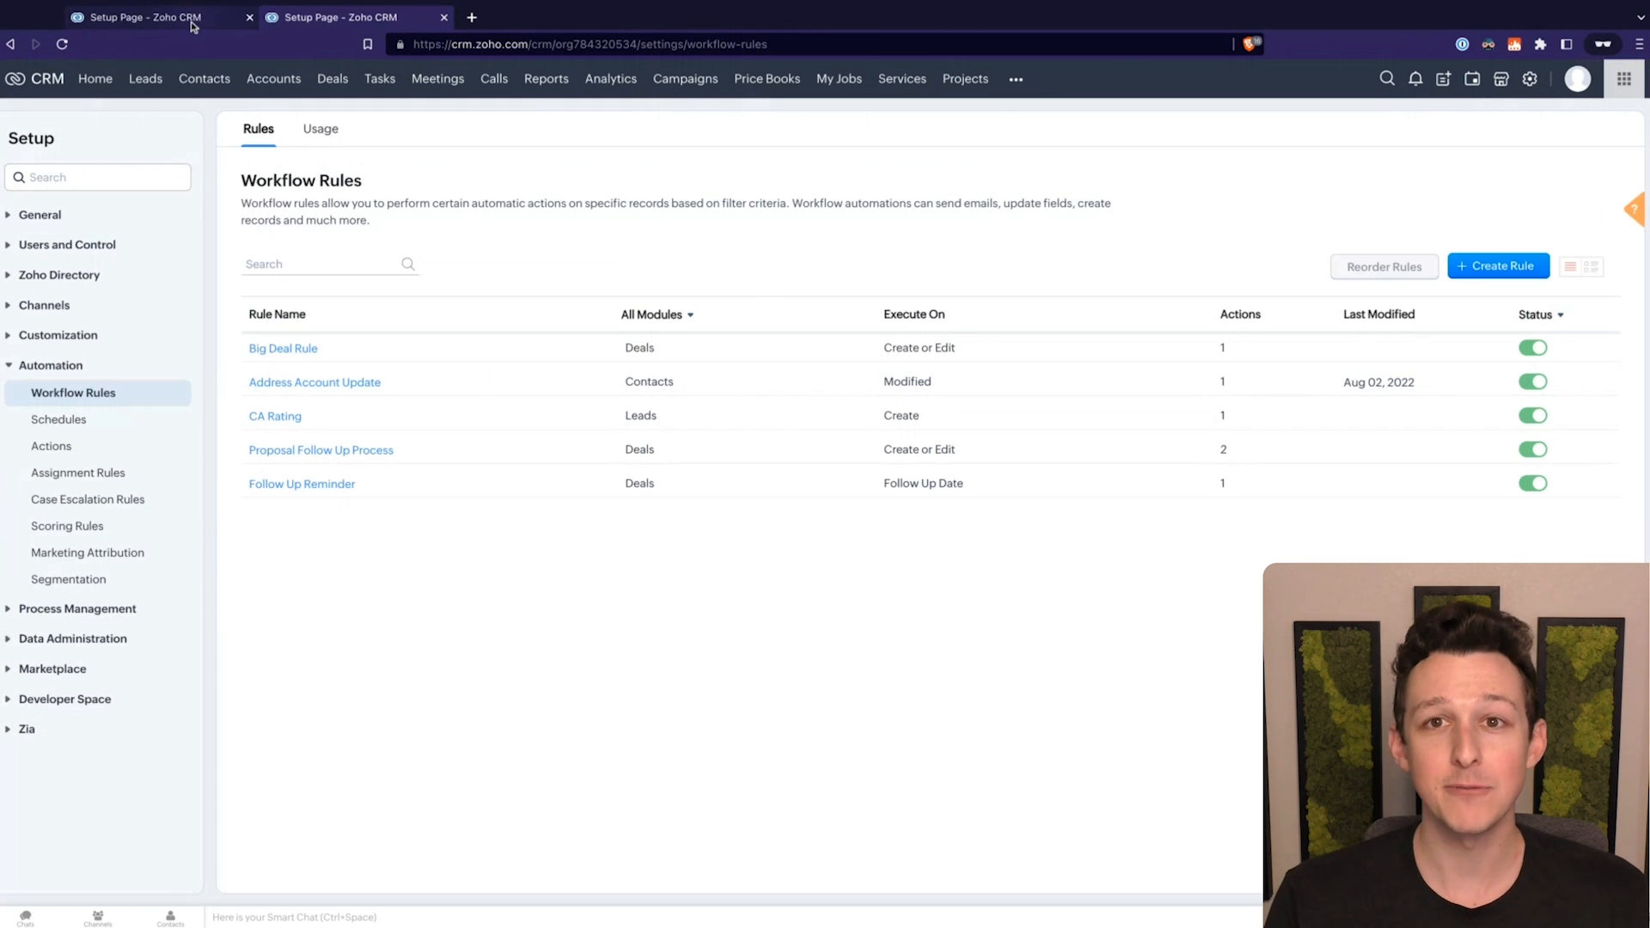
click(80, 596)
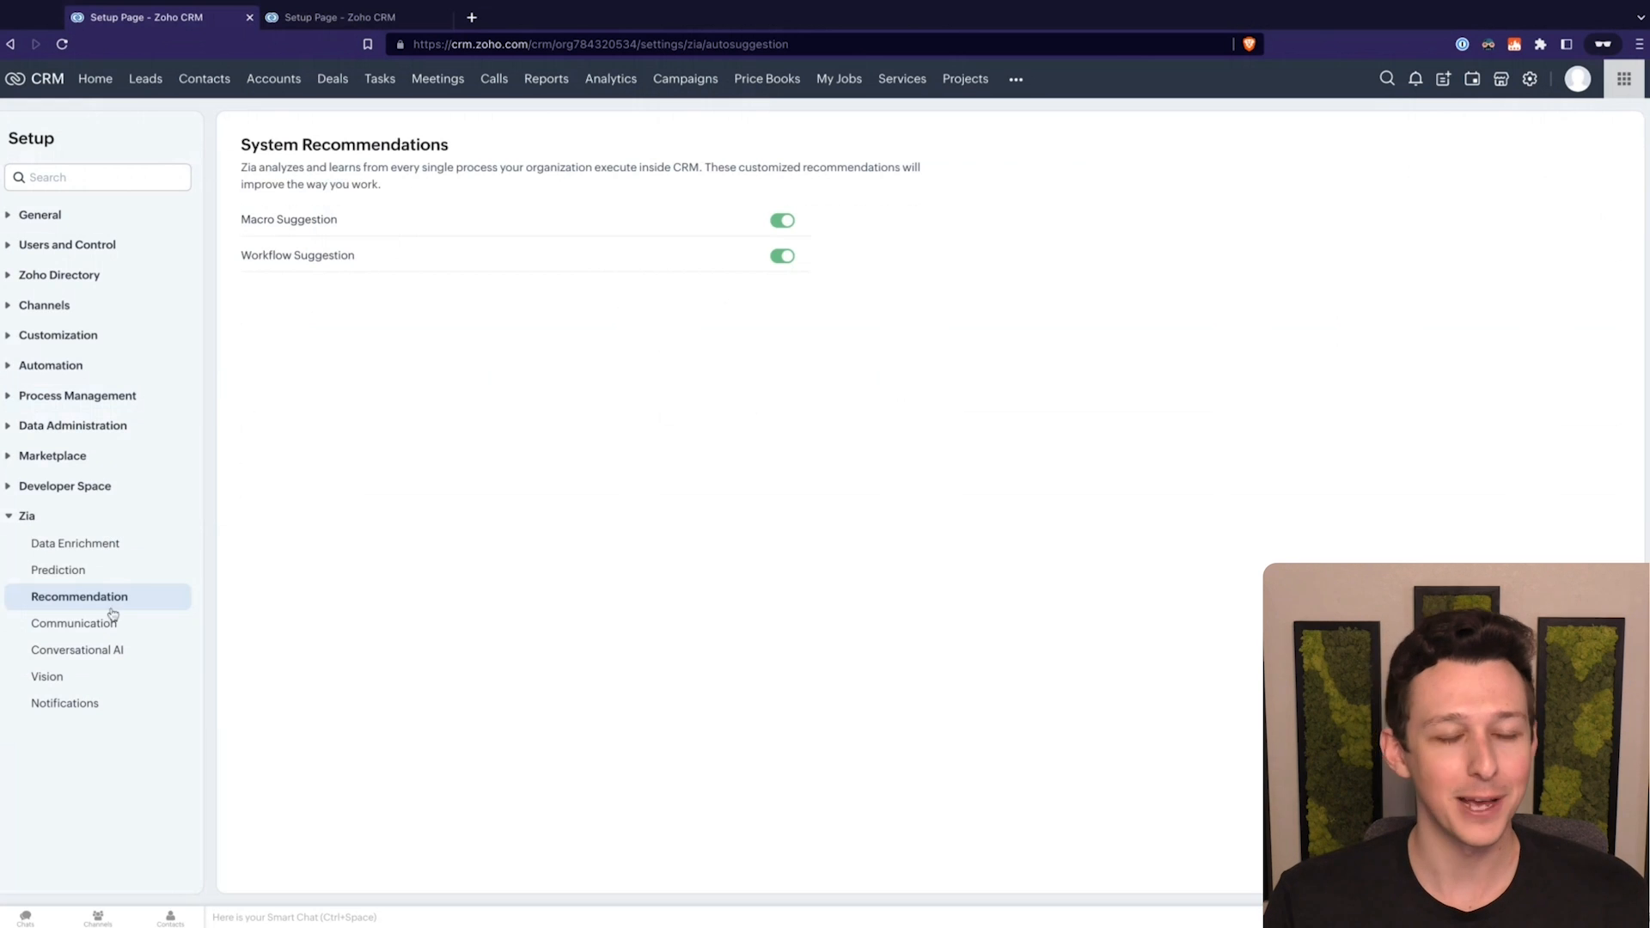
mouse_move(74, 624)
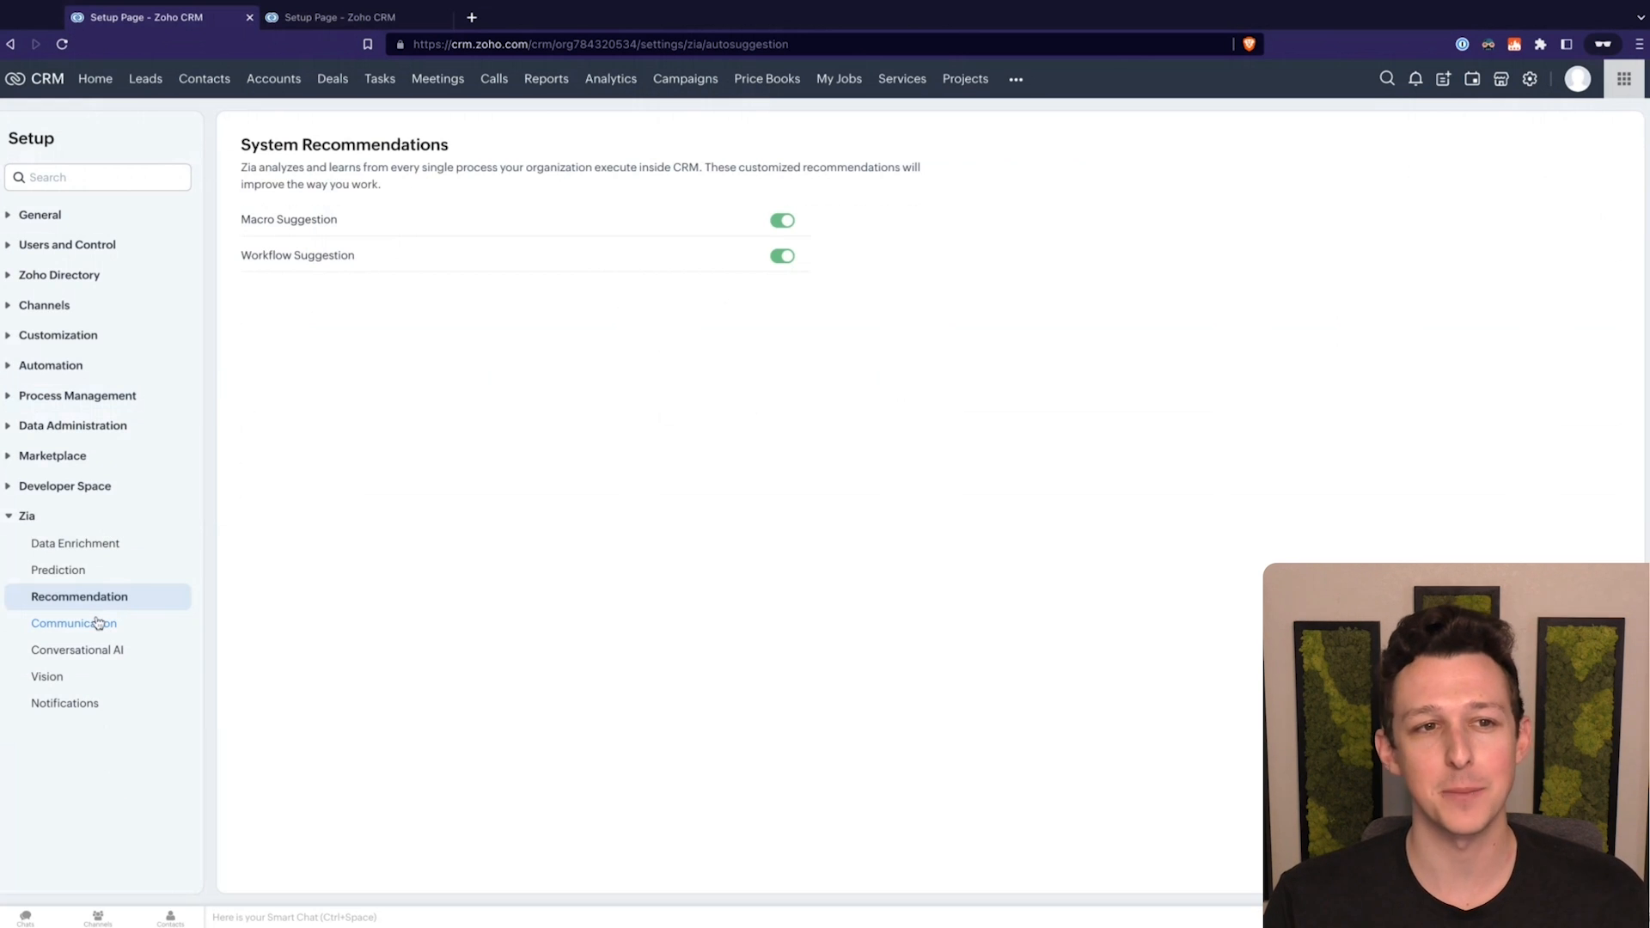
Step: Open Zia Communication to see Best Time to Contact call, email and reminder settings
click(74, 623)
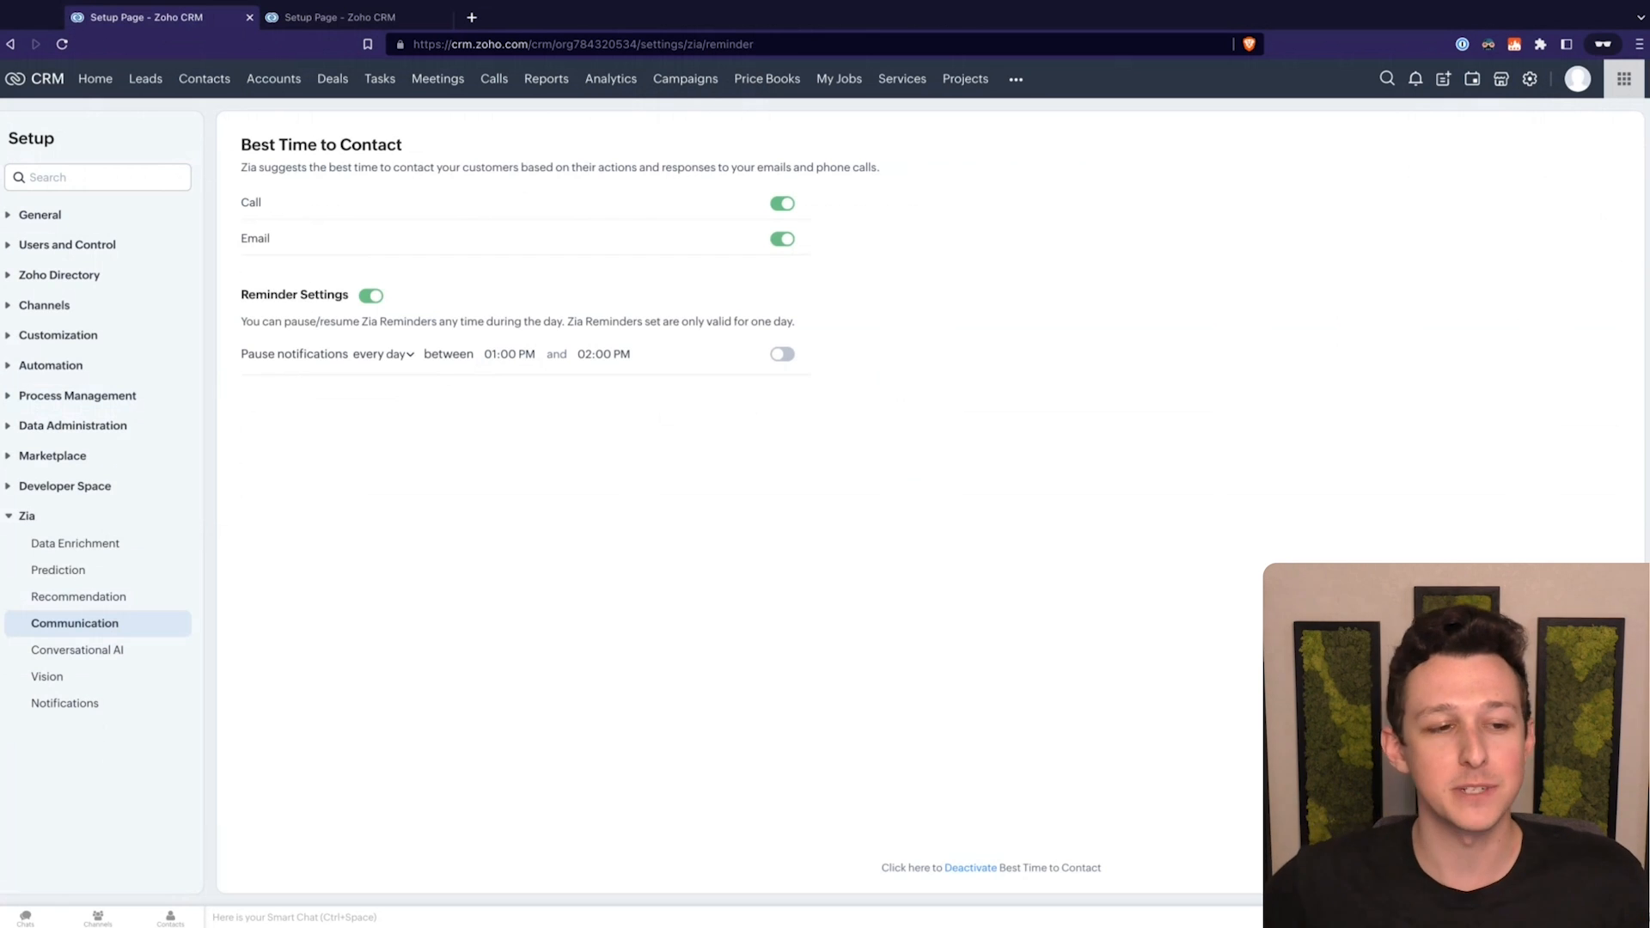
mouse_move(76, 650)
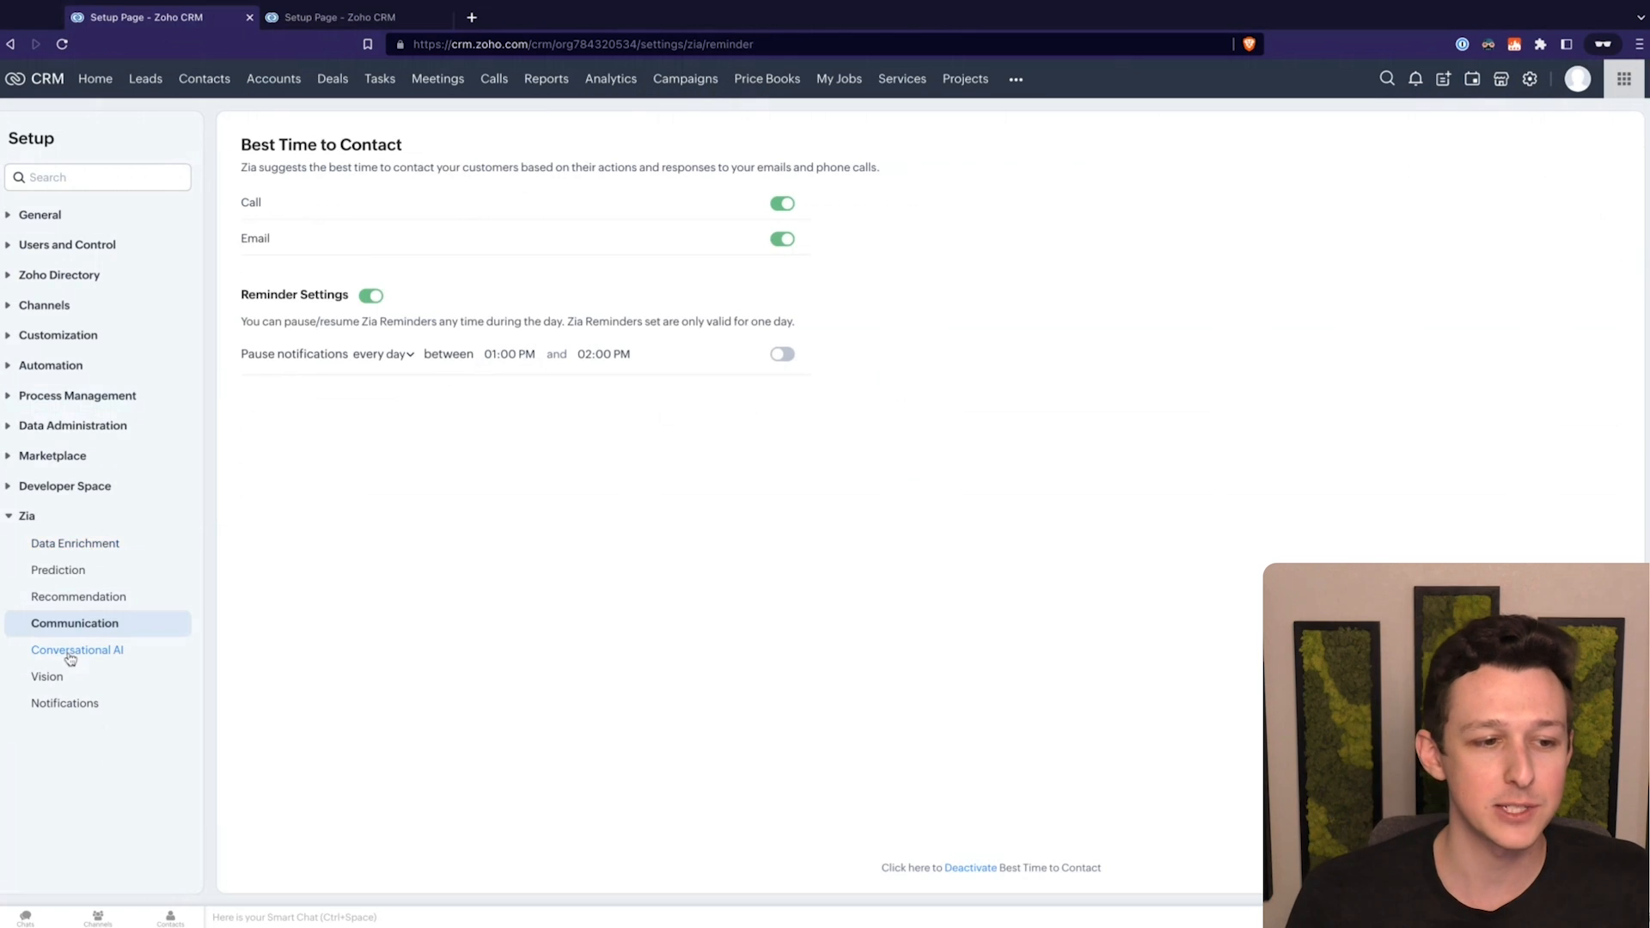
mouse_move(44, 707)
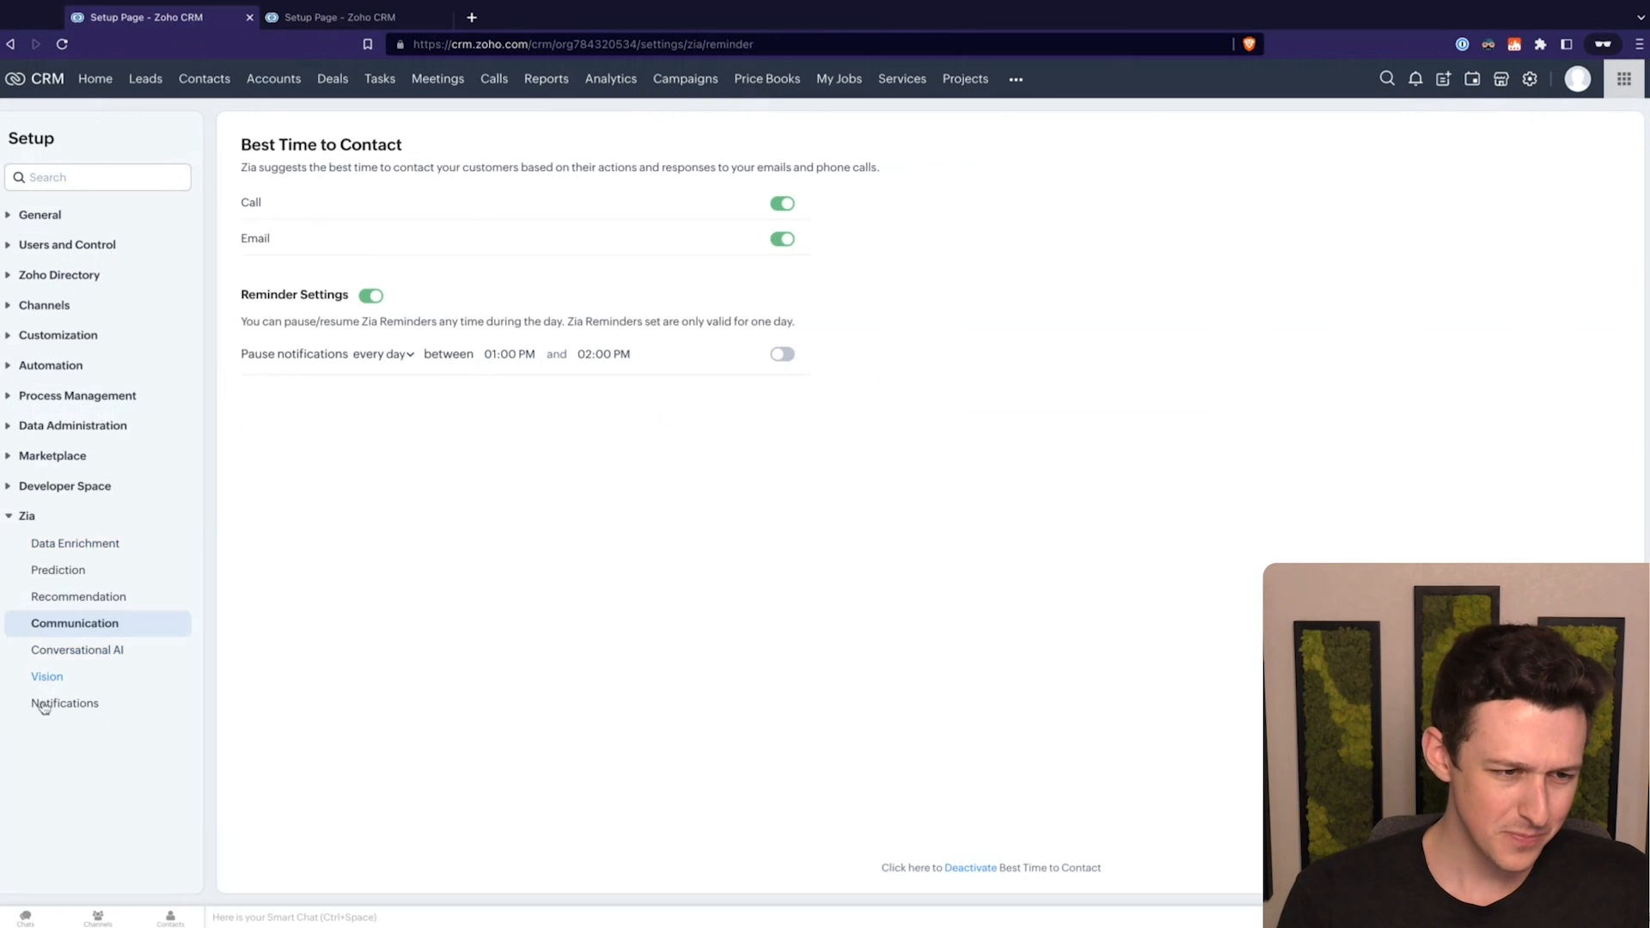
Step: Open Zia Notifications listing seven enabled workflow rule anomaly alerts
click(66, 703)
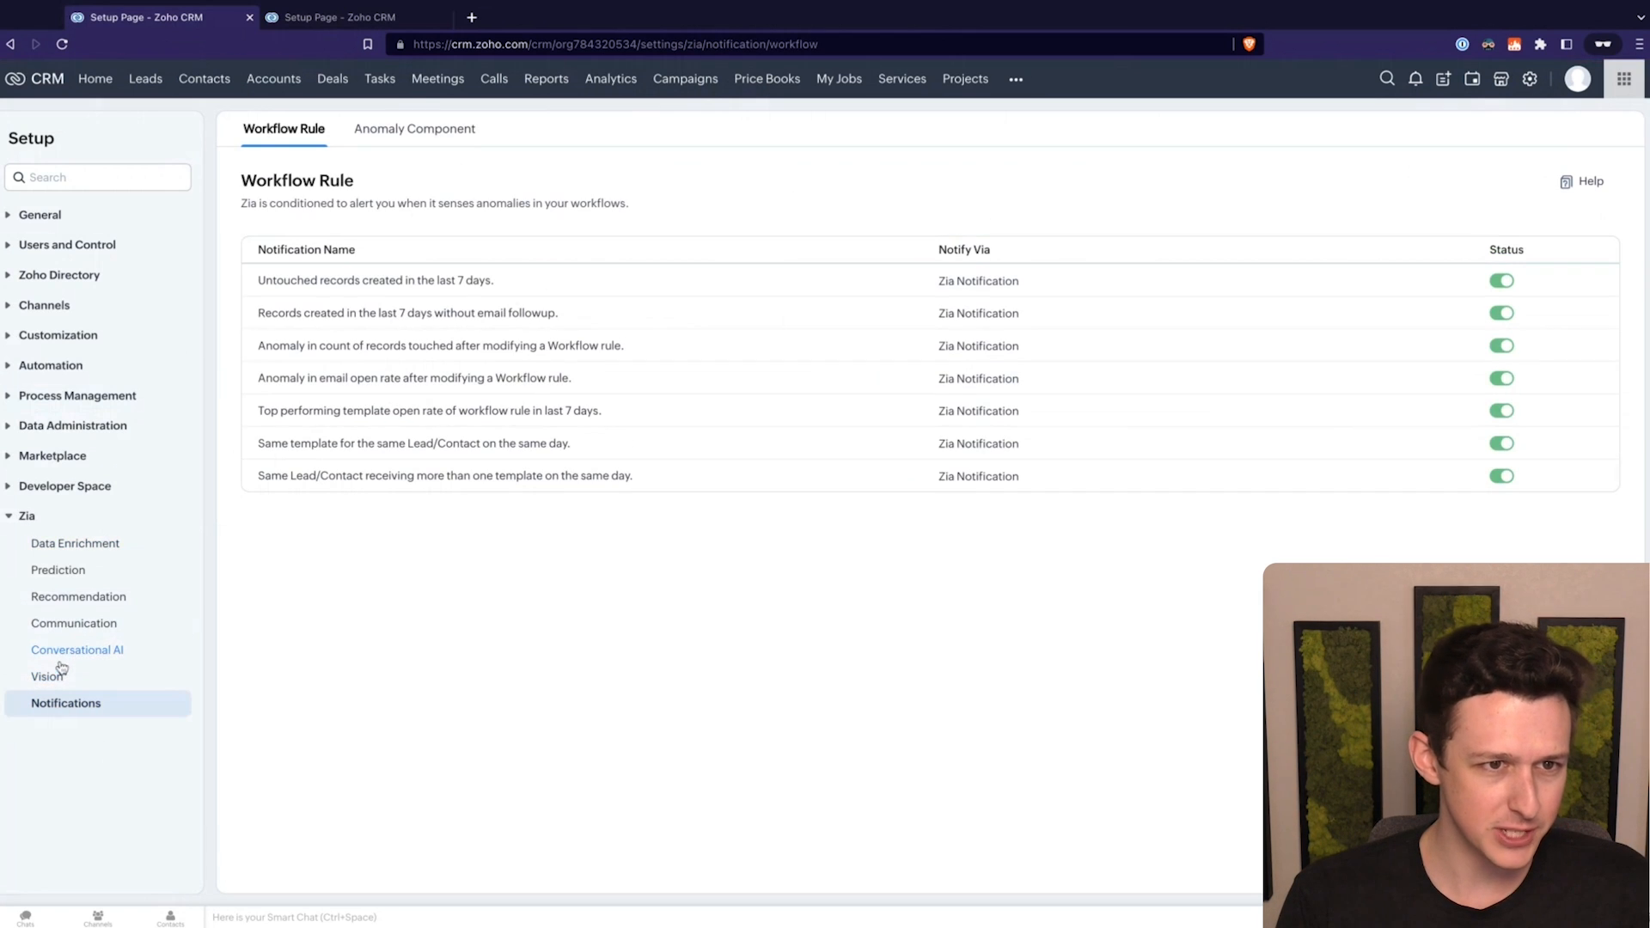
mouse_move(722, 684)
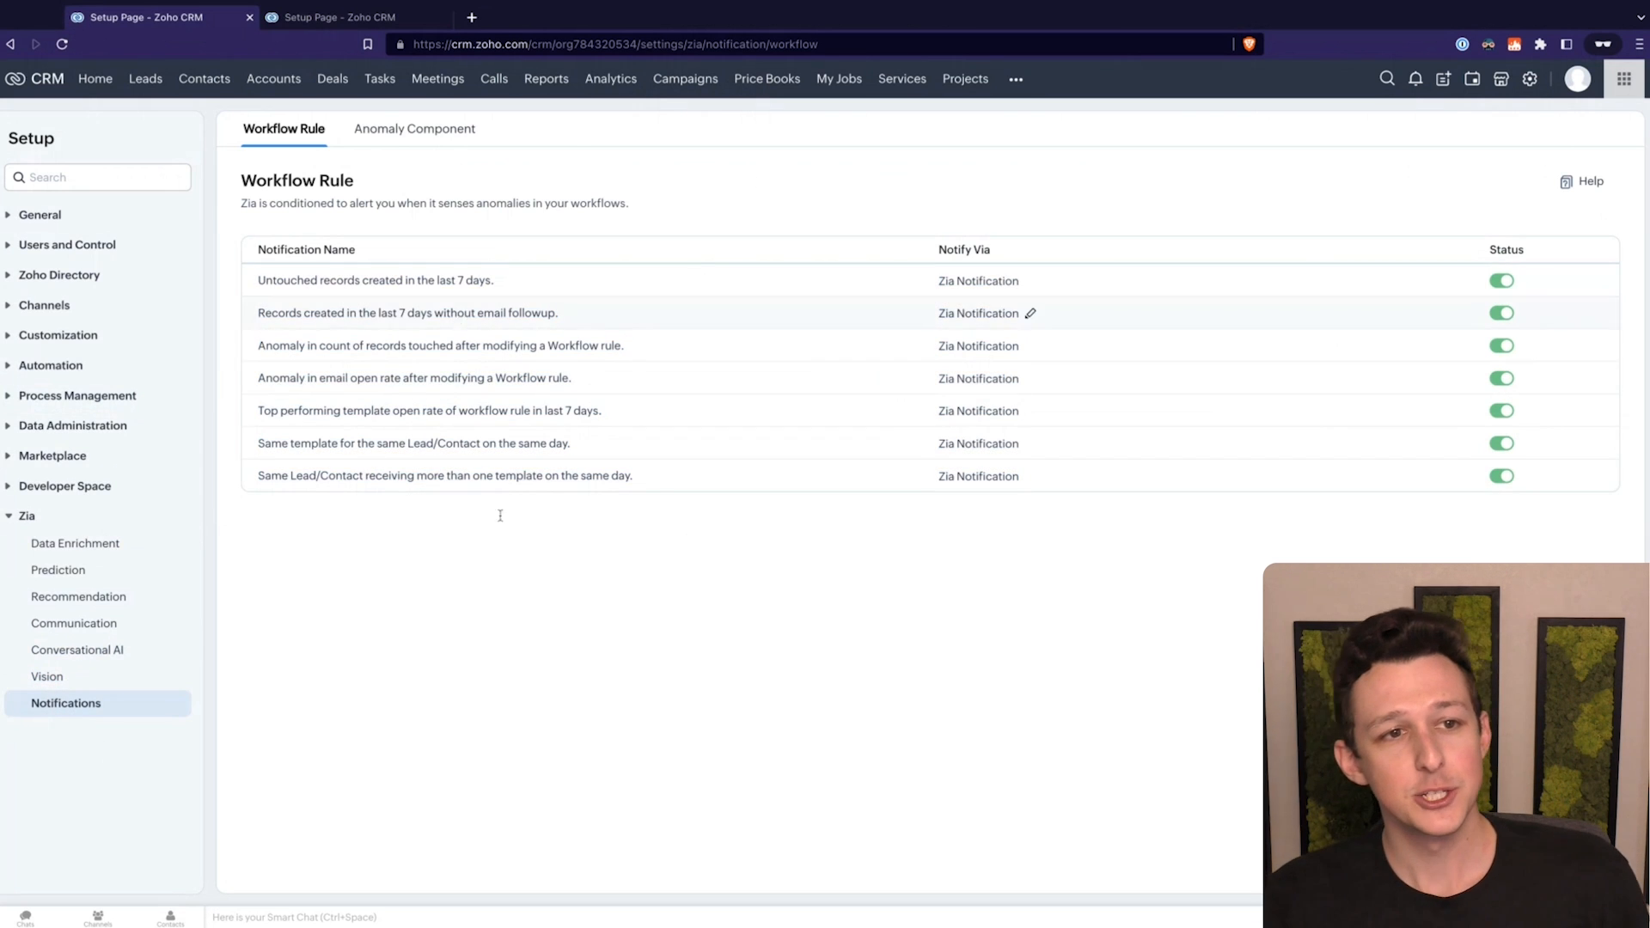
mouse_move(568, 144)
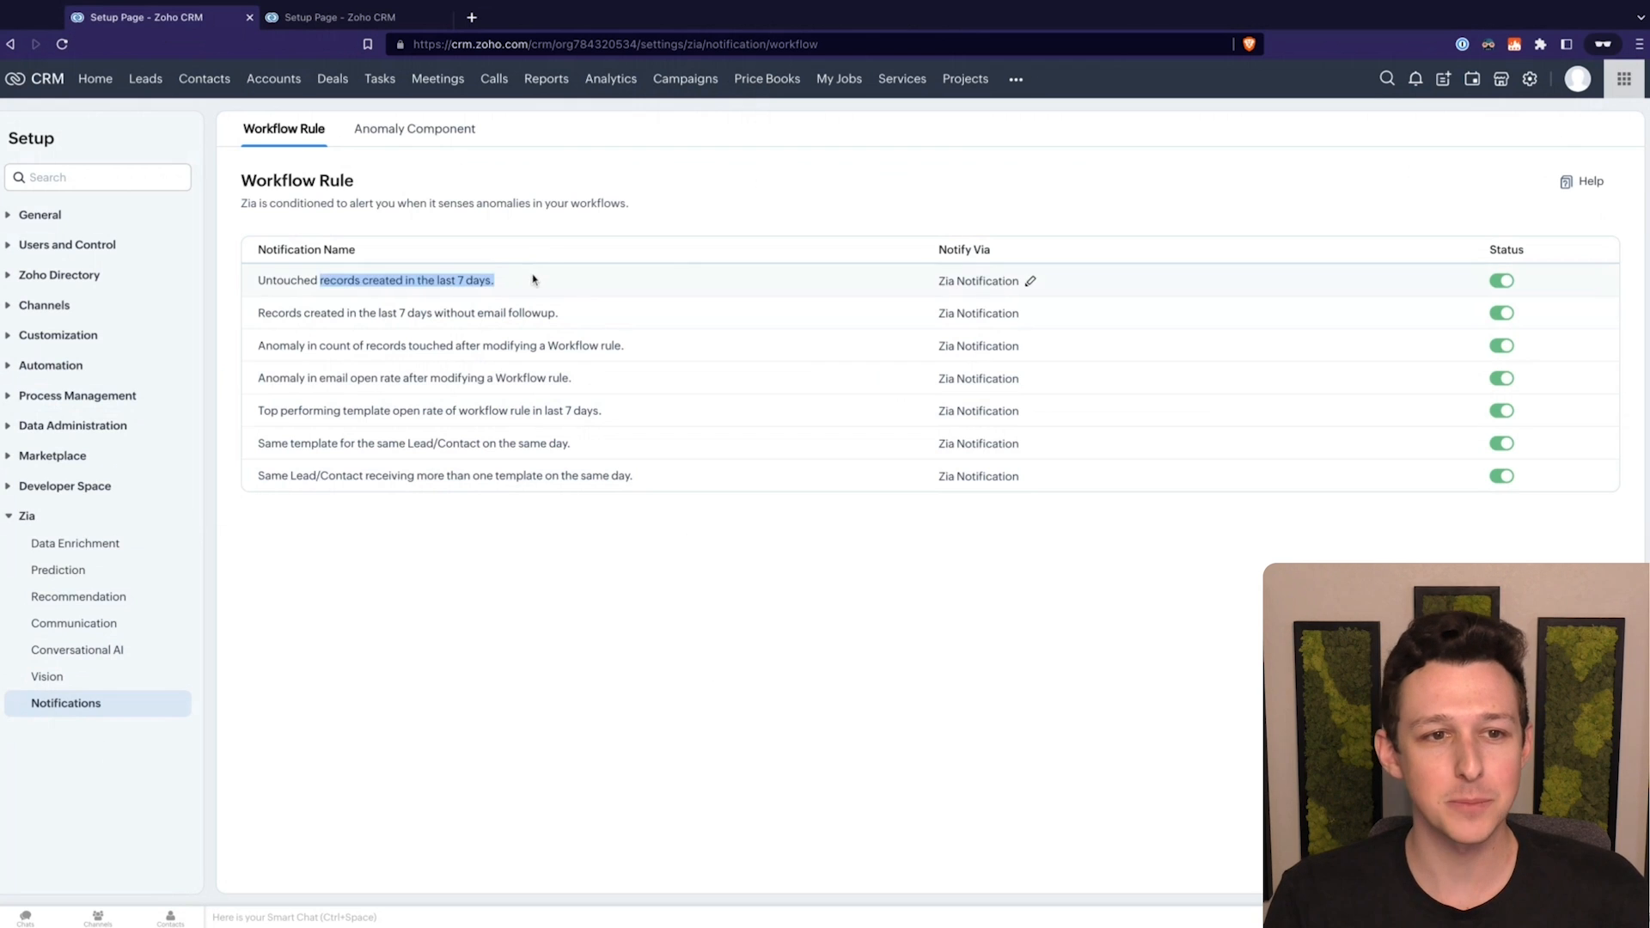
mouse_move(627, 393)
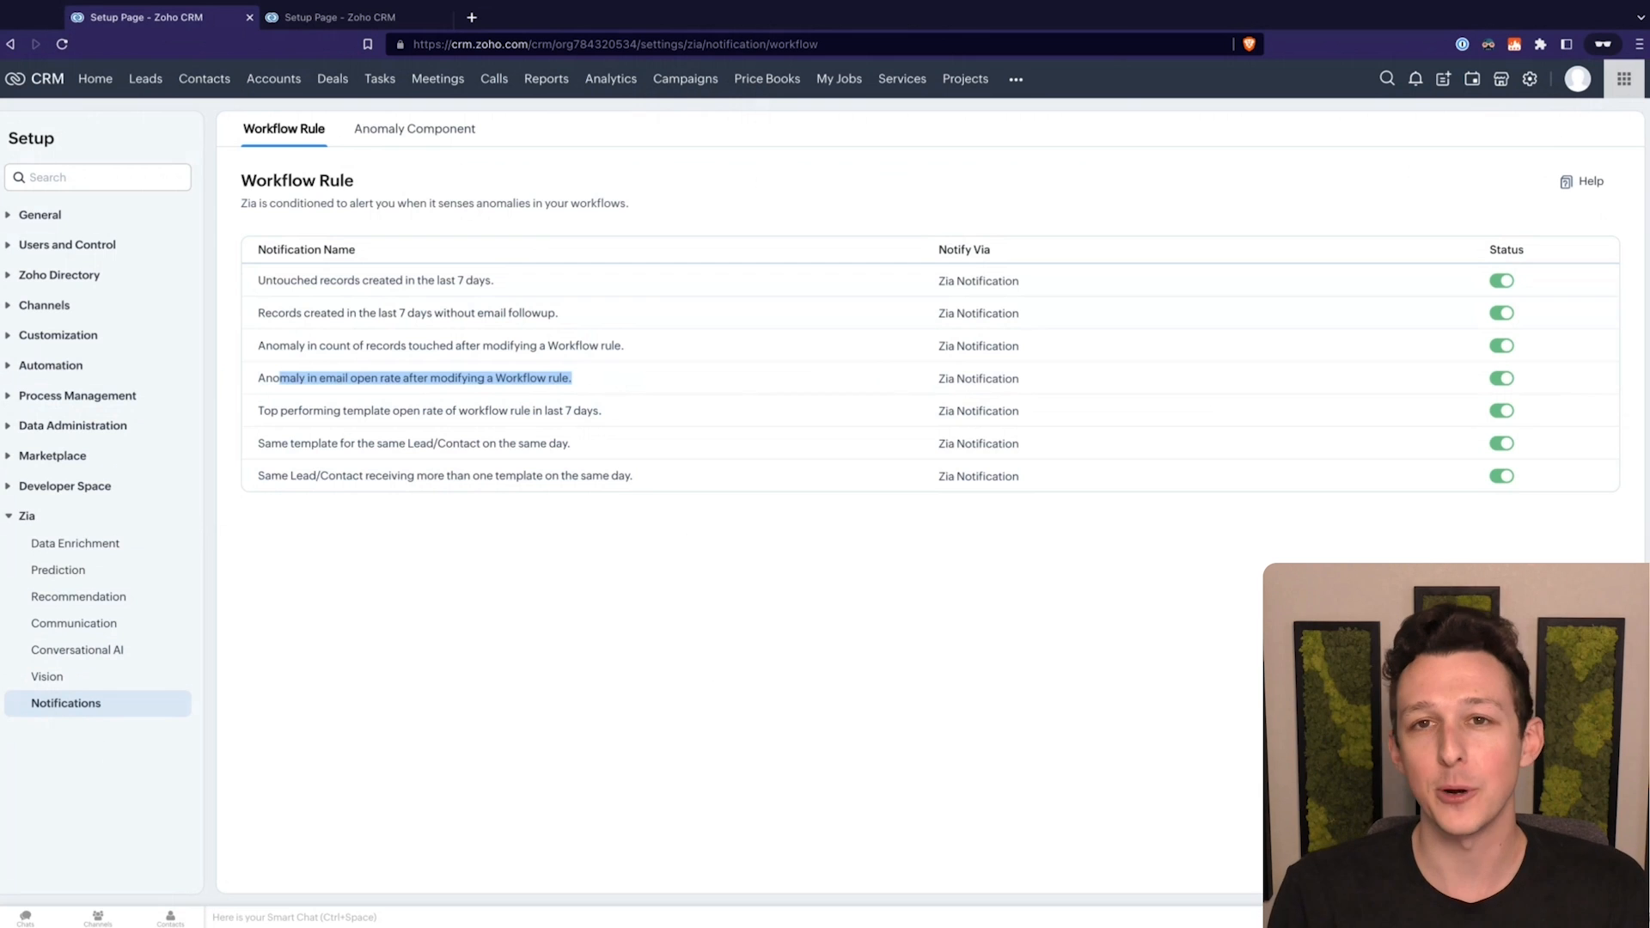
mouse_move(556, 218)
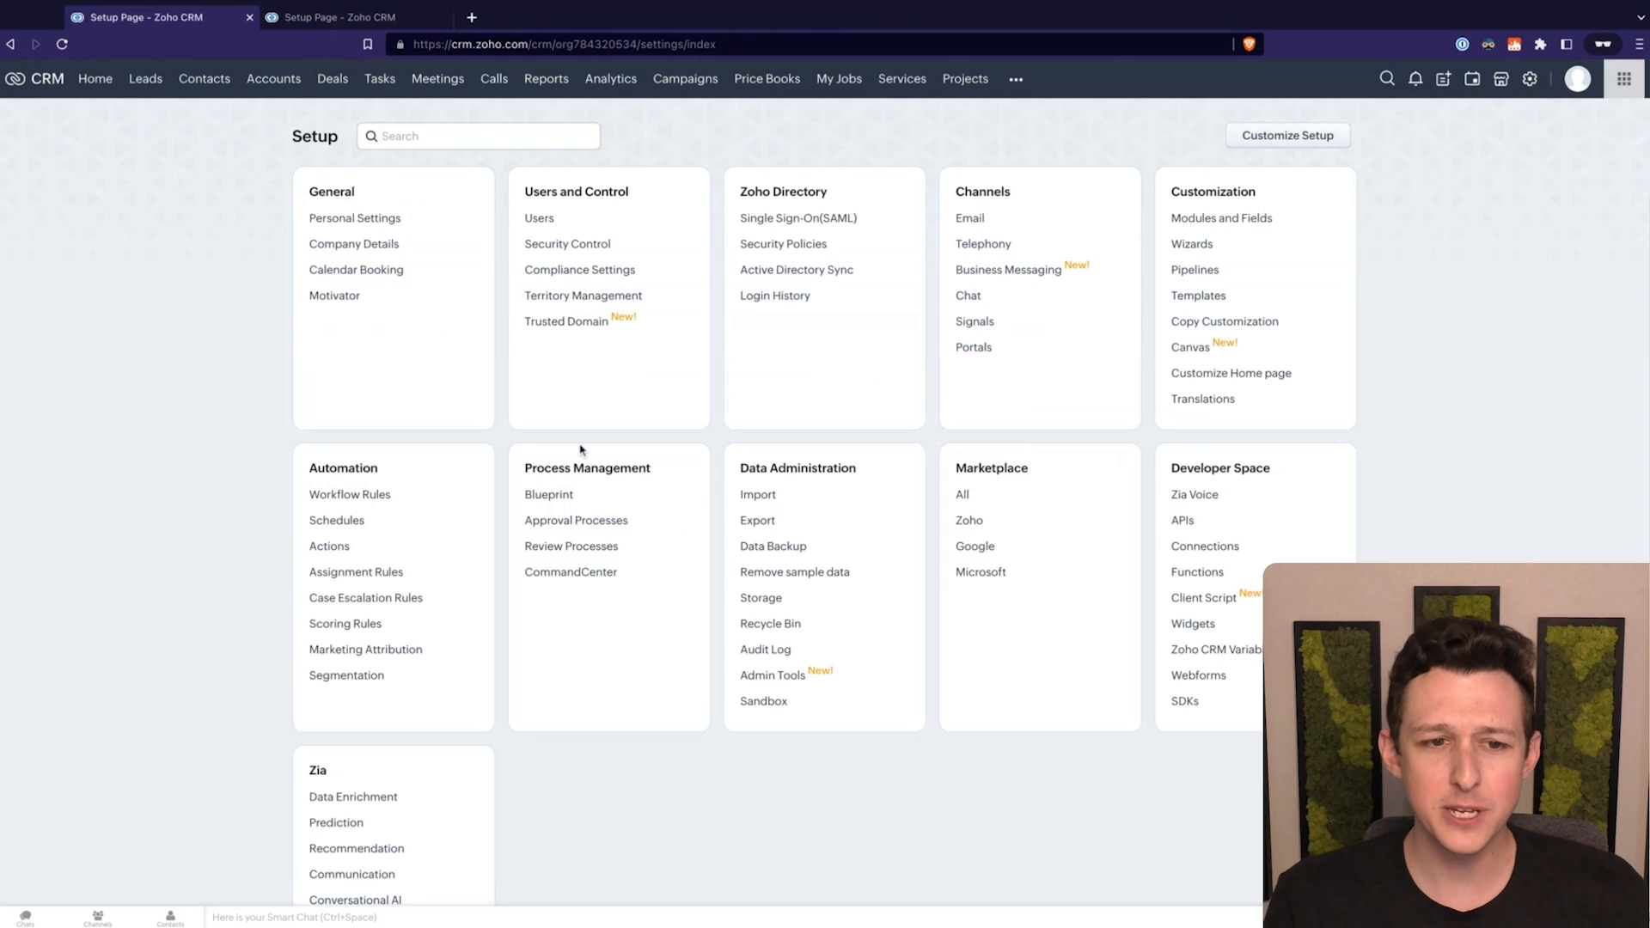
Step: Scroll the Setup overview down to the Zia category
scroll(down, 3)
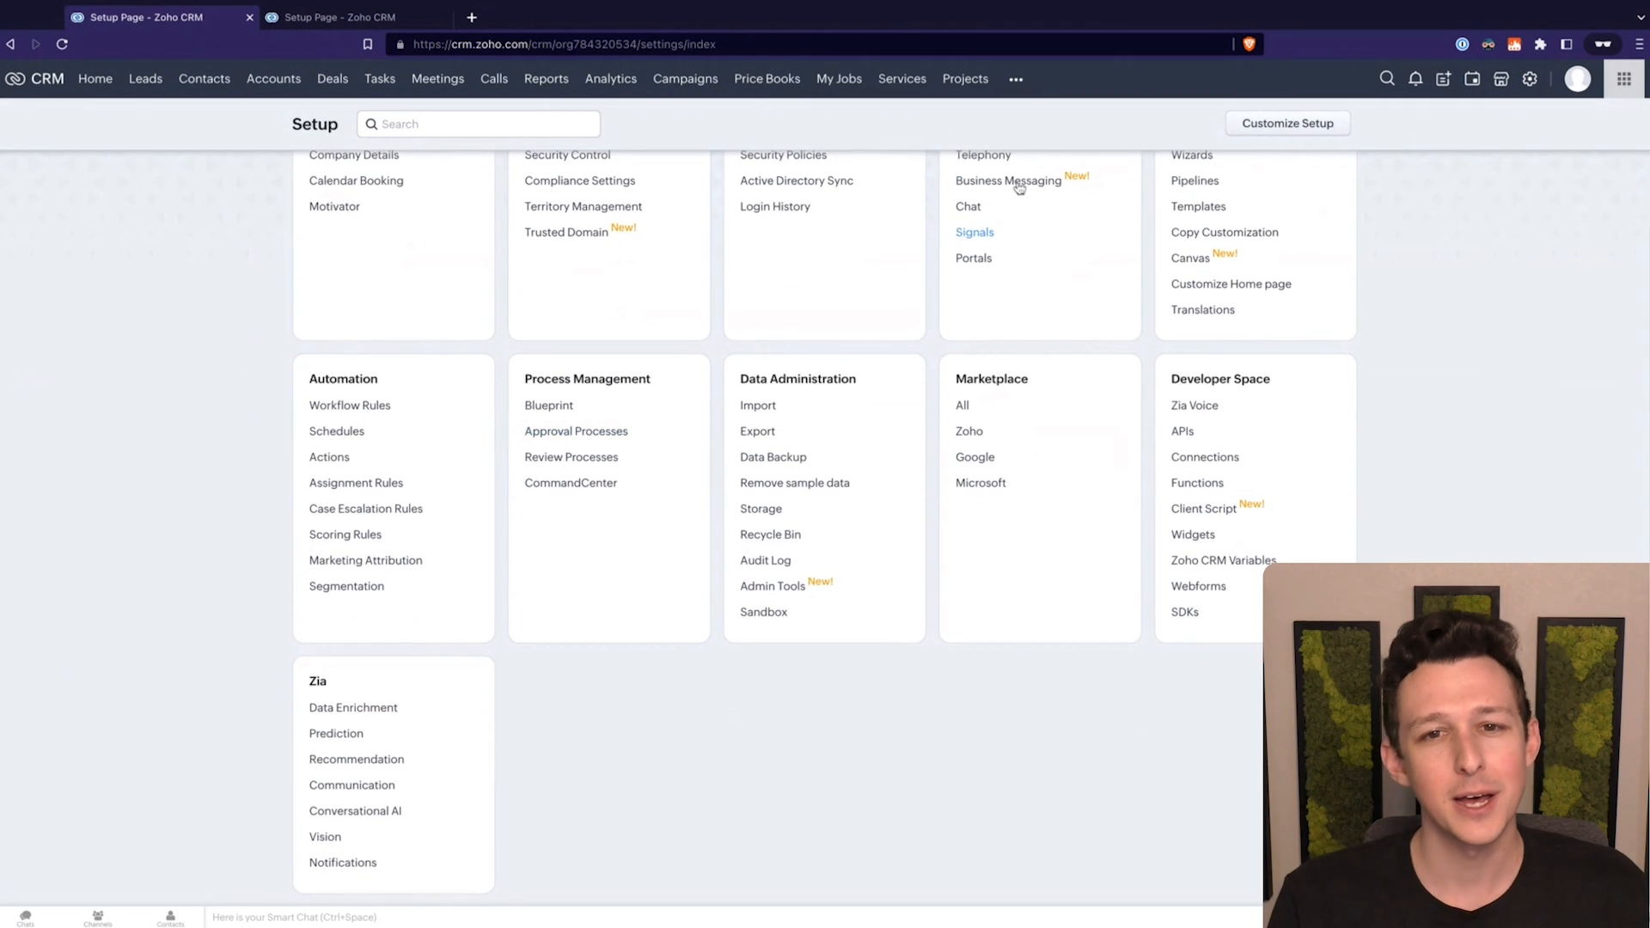
mouse_move(938, 354)
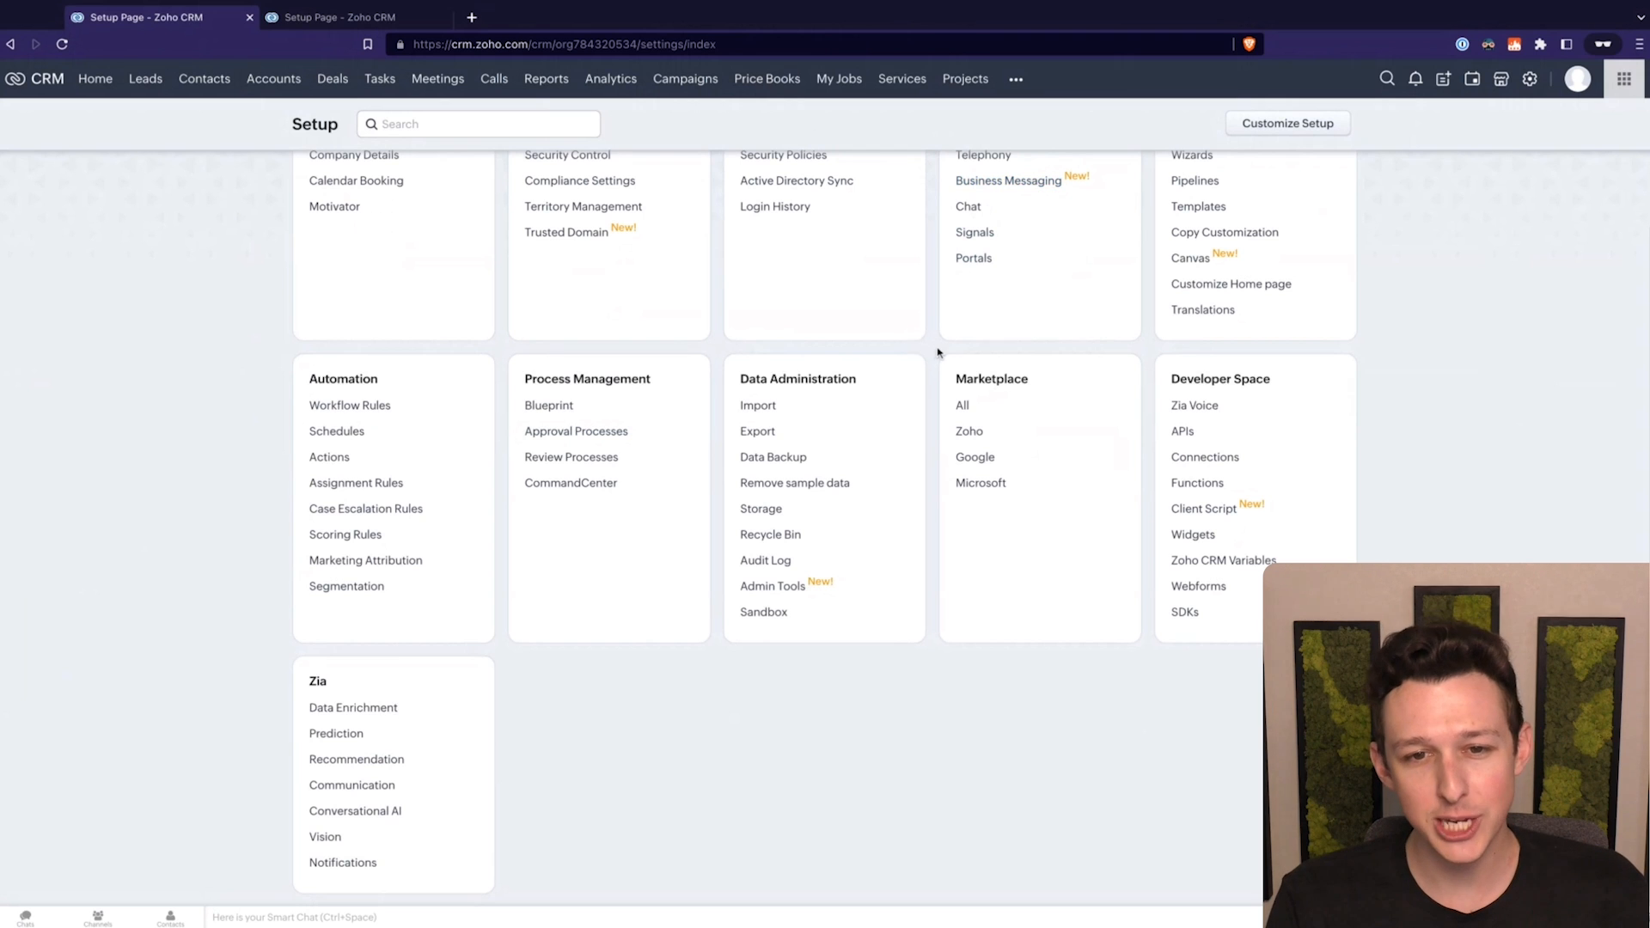